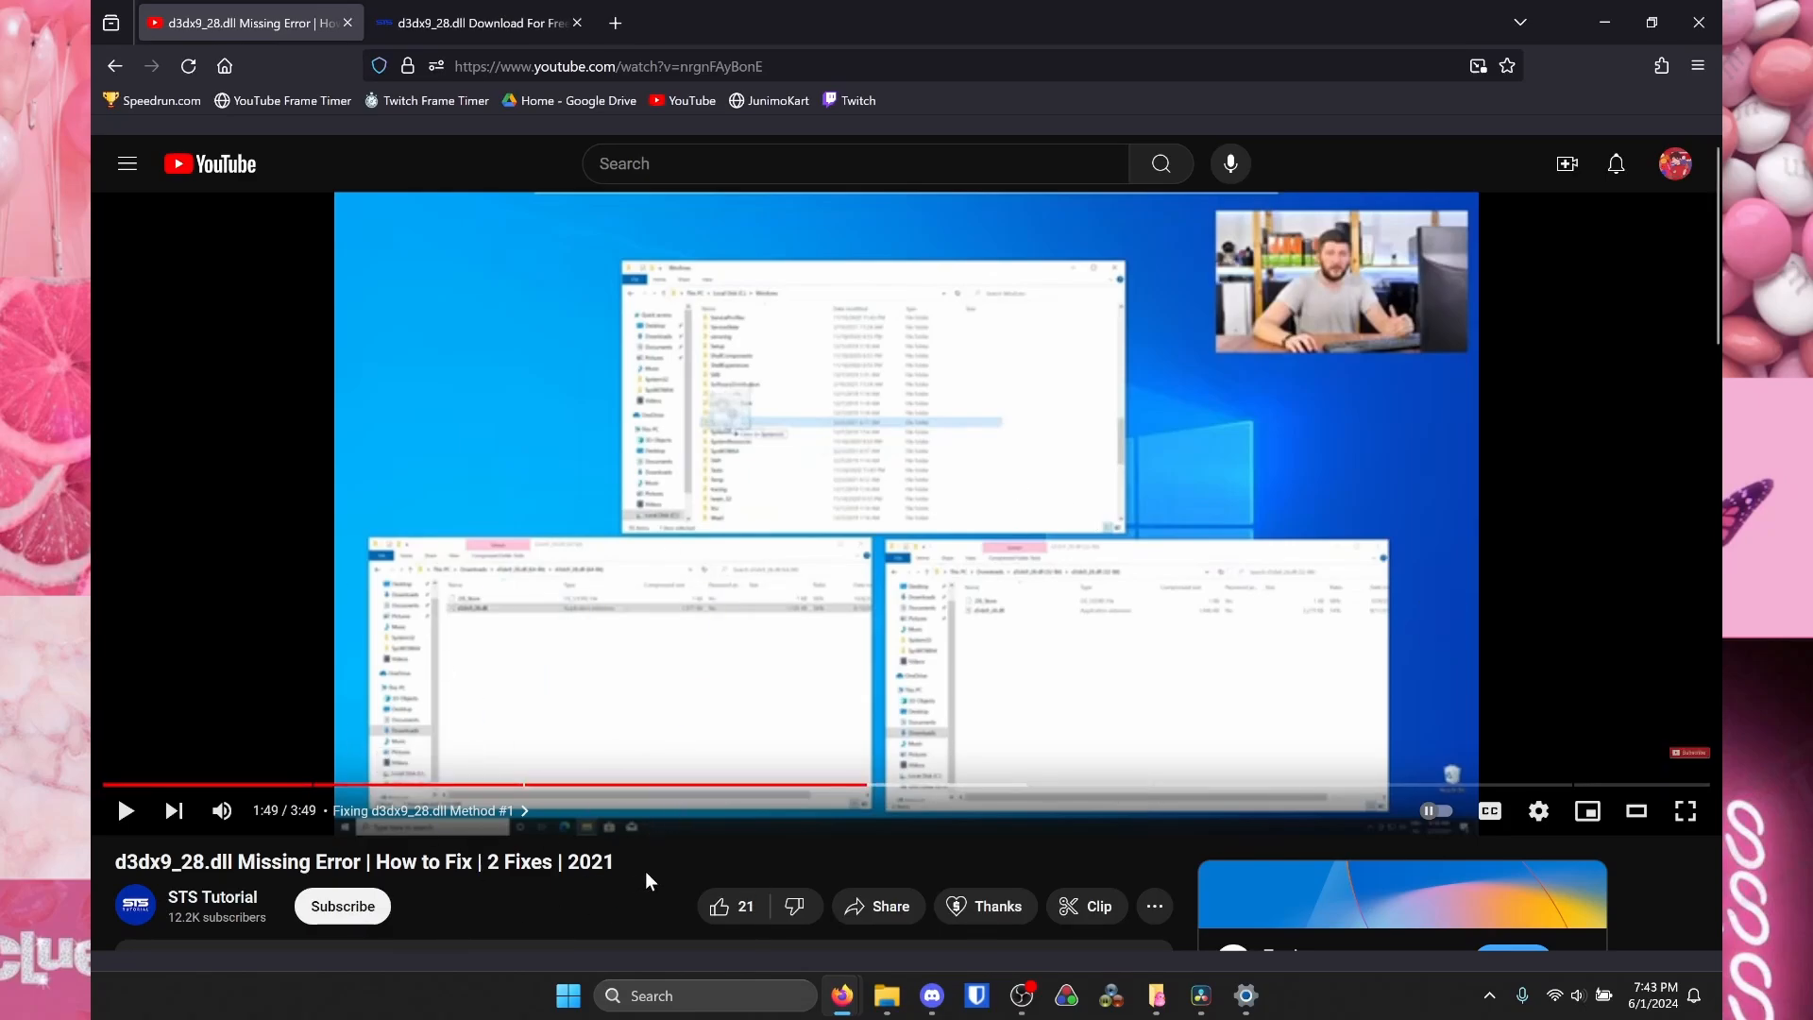
mouse_move(576, 924)
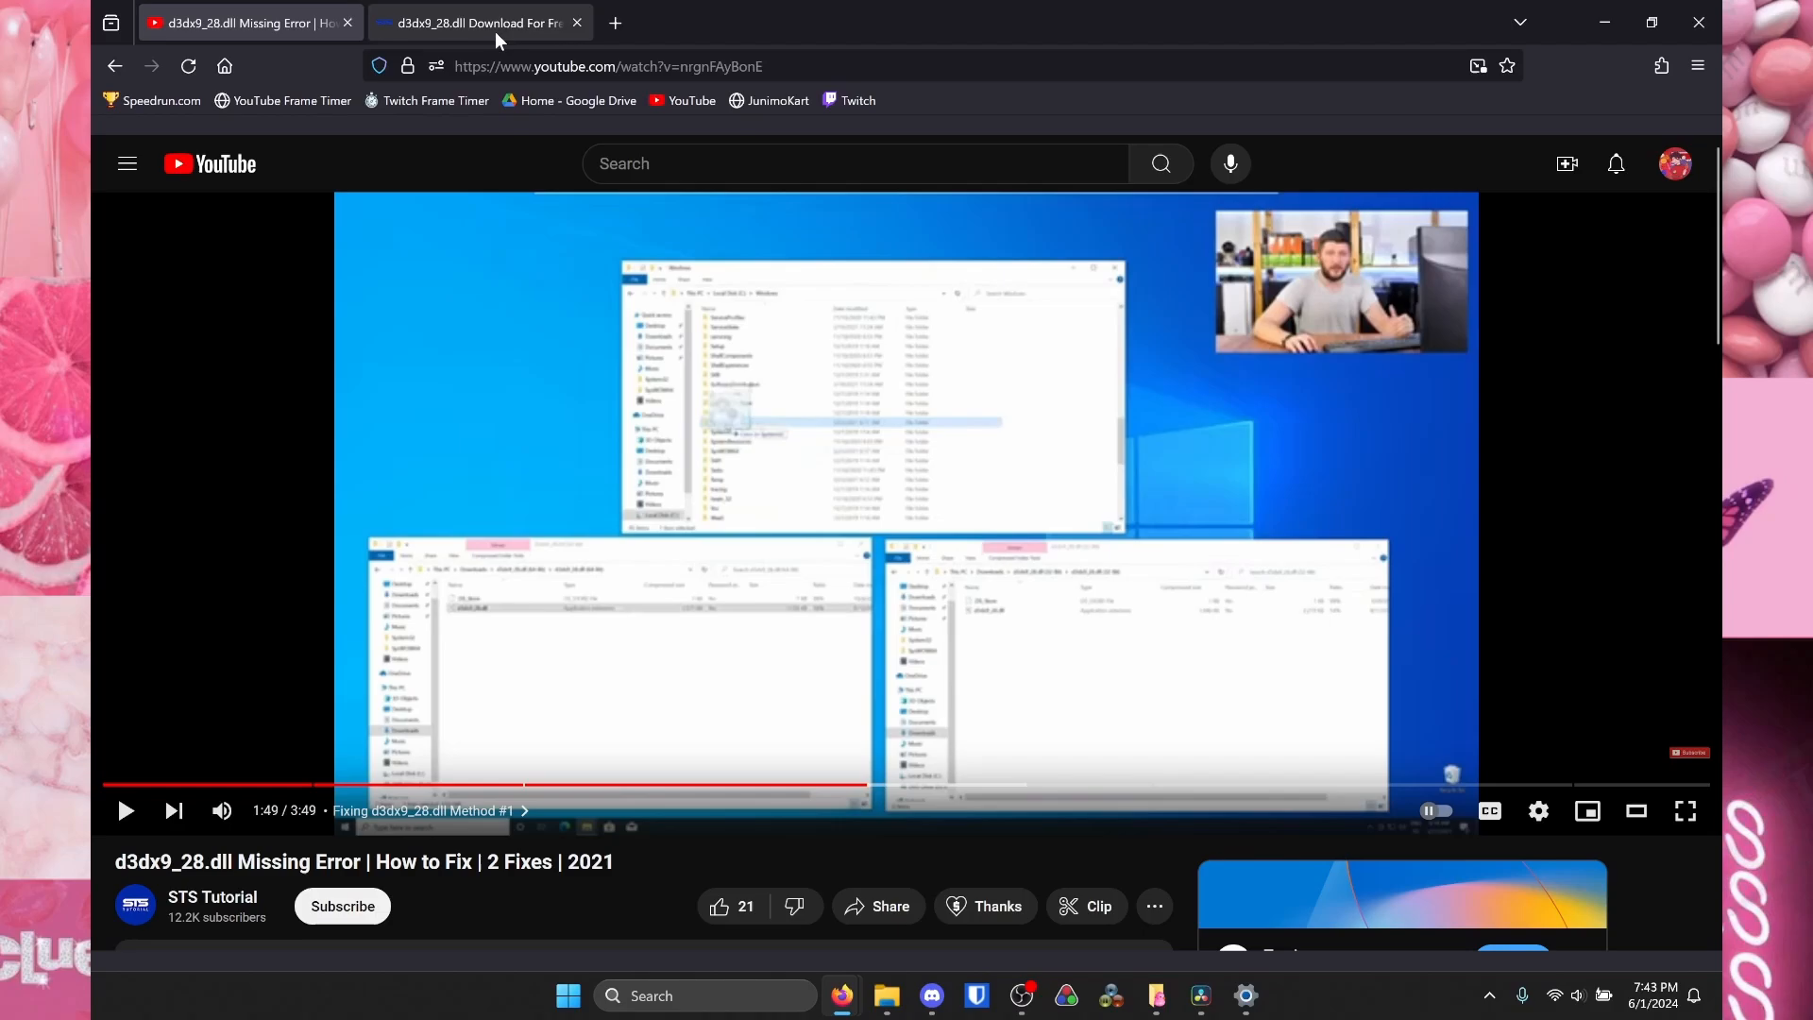
- Download the 32-bit d3dx9_28.dll zip from STS Tutorial into the Downloads folder
left_click(475, 23)
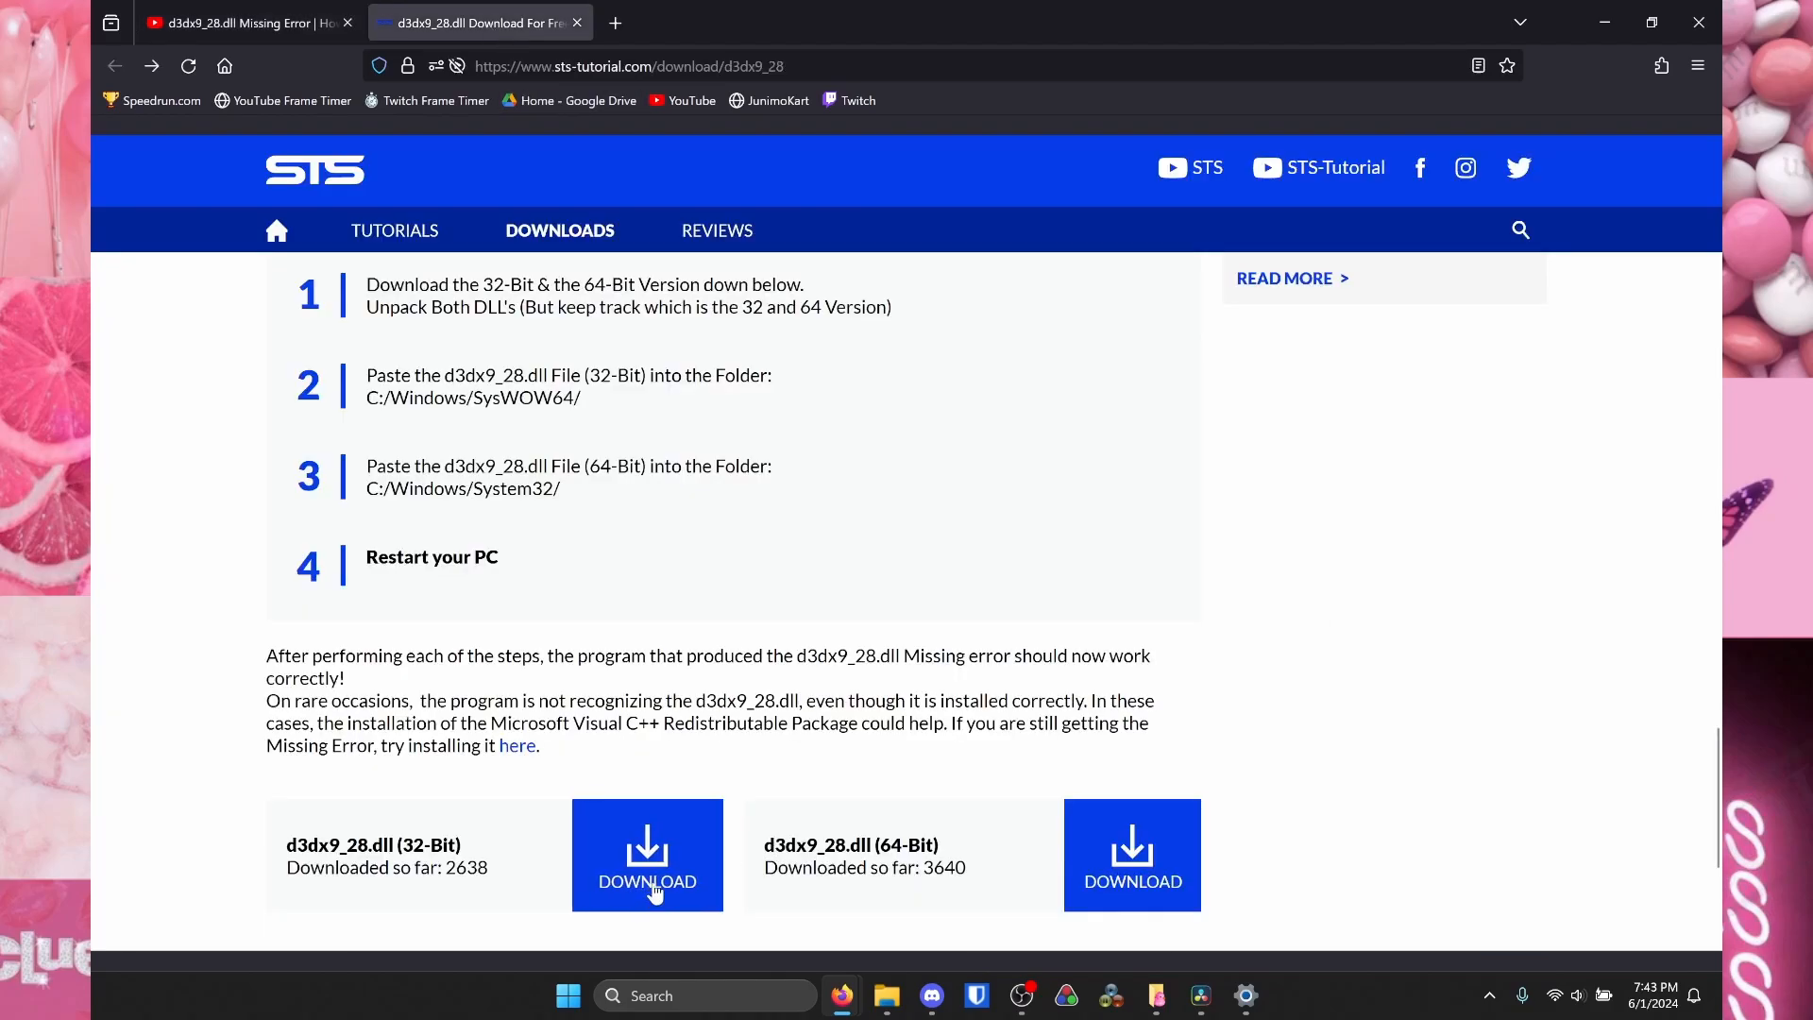
left_click(646, 853)
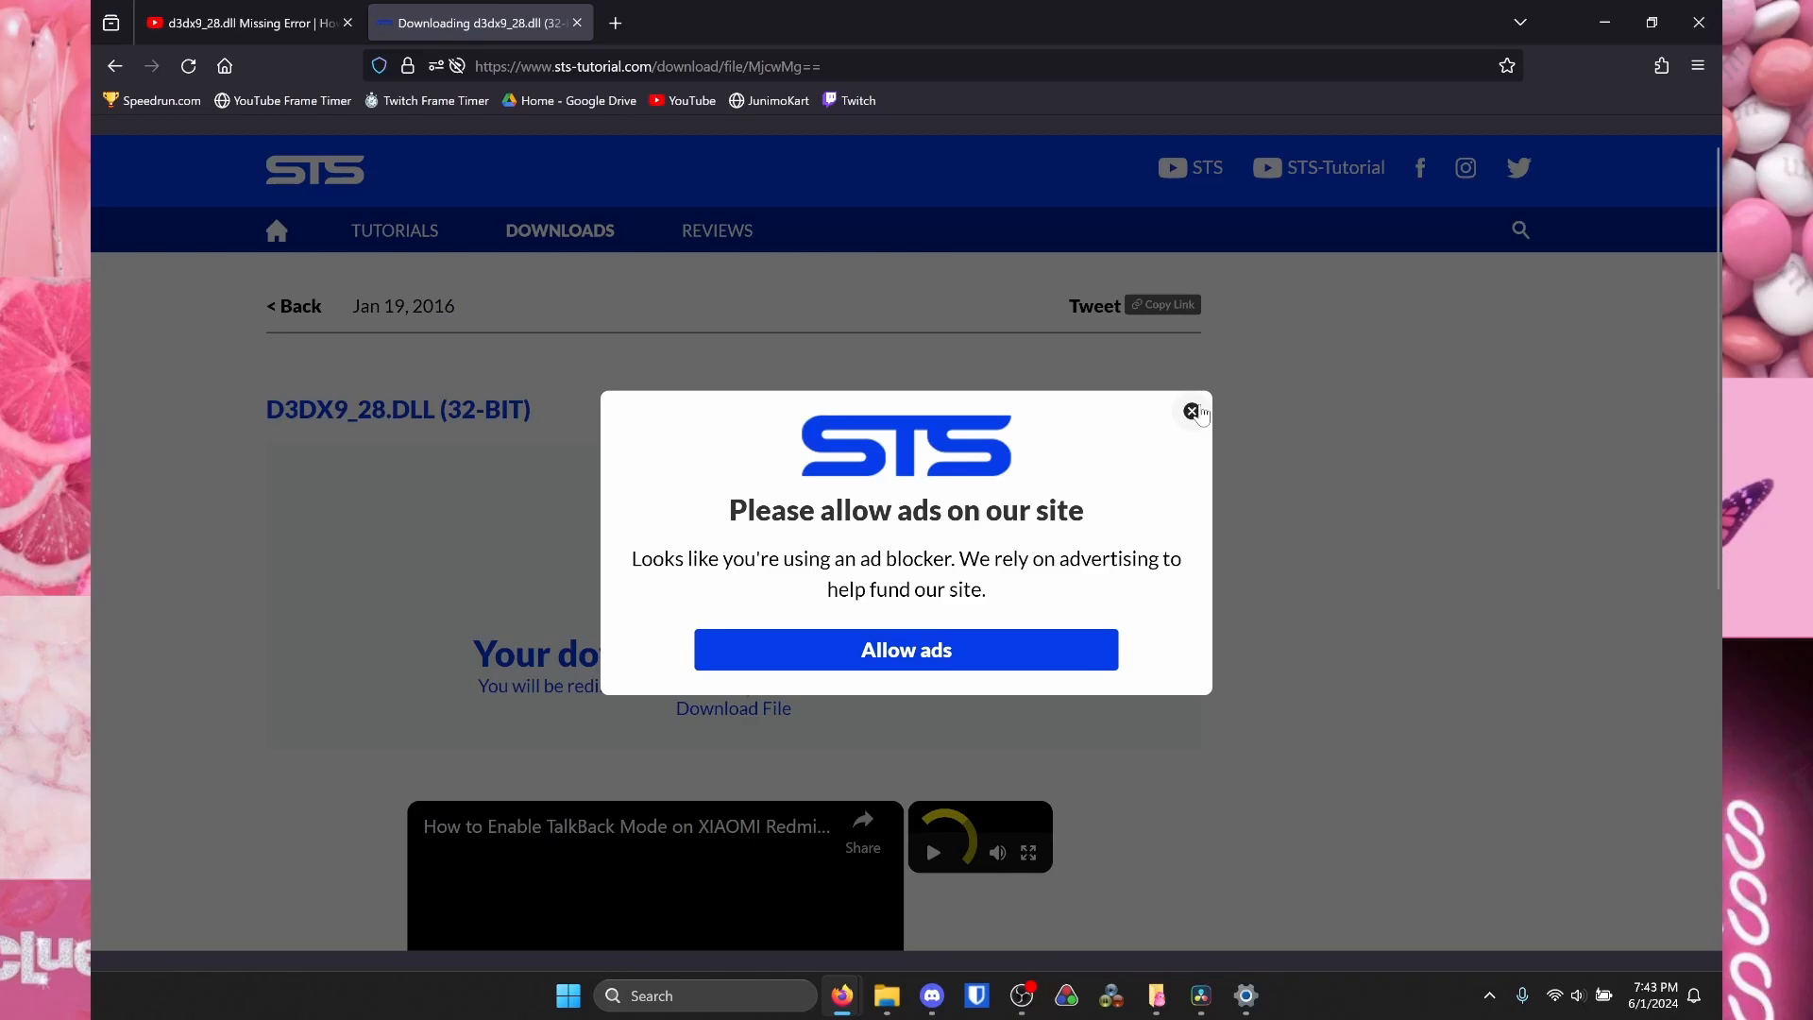
left_click(1192, 412)
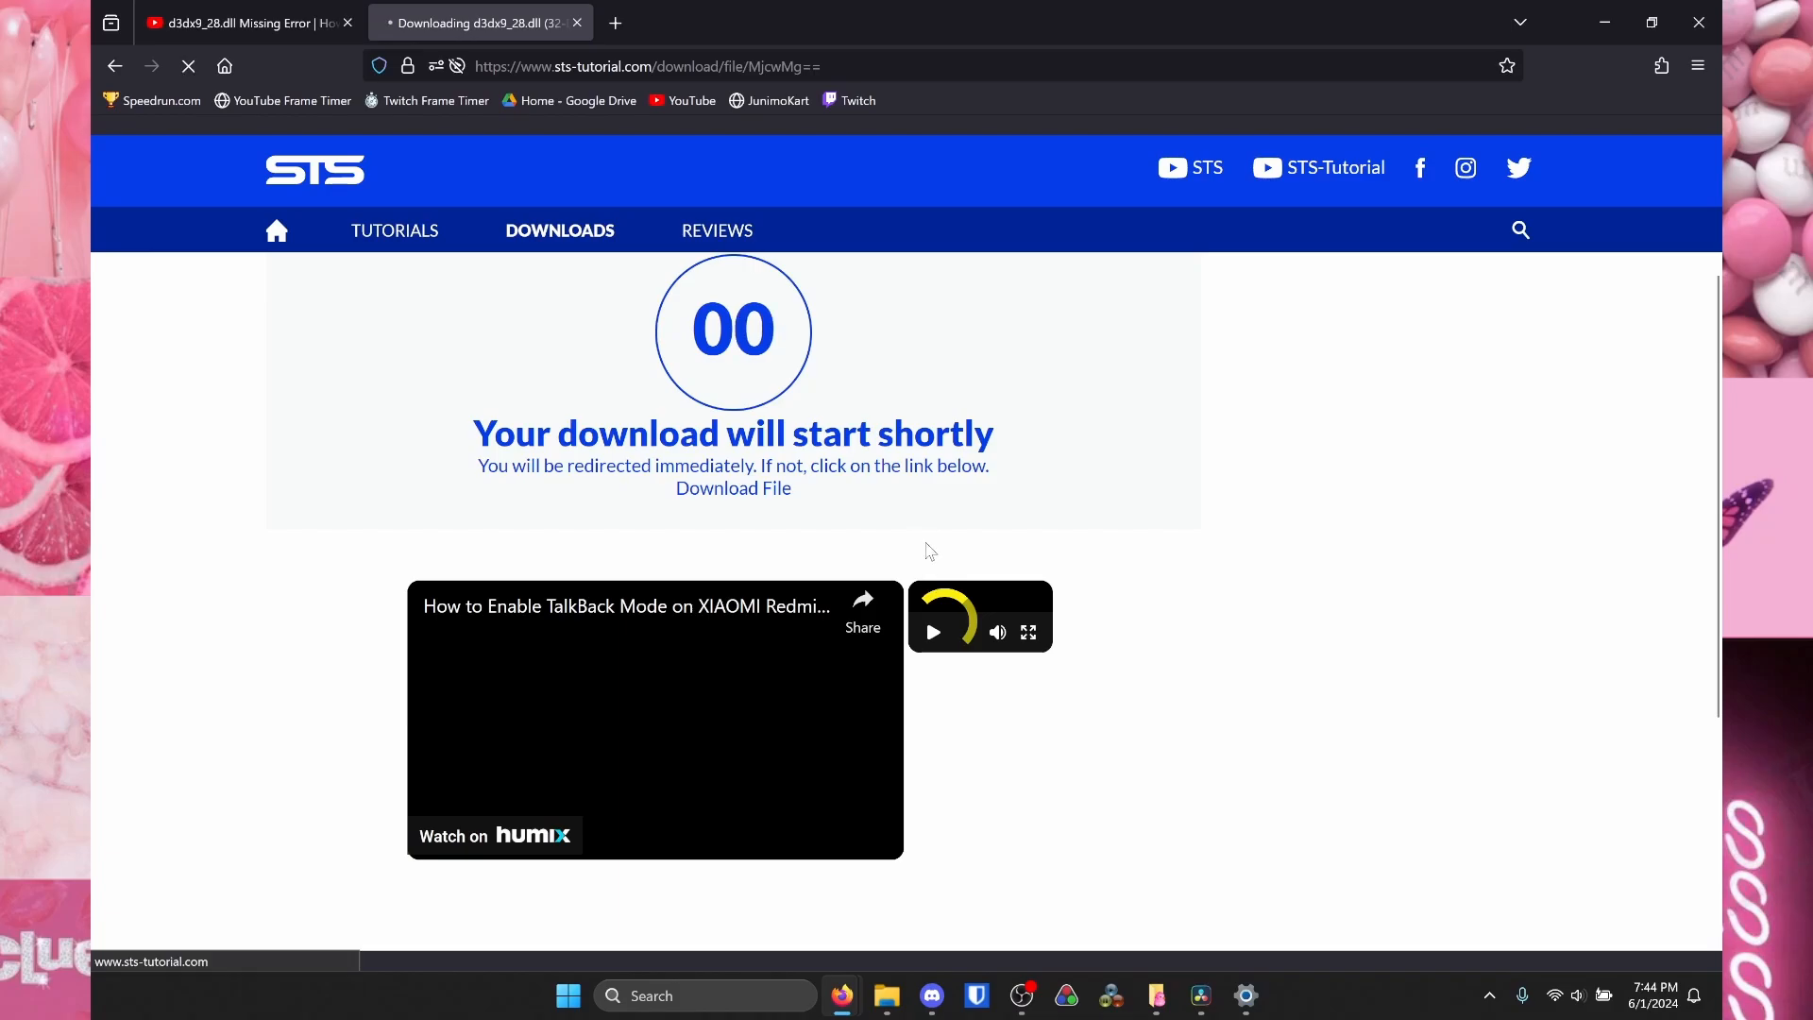
left_click(733, 487)
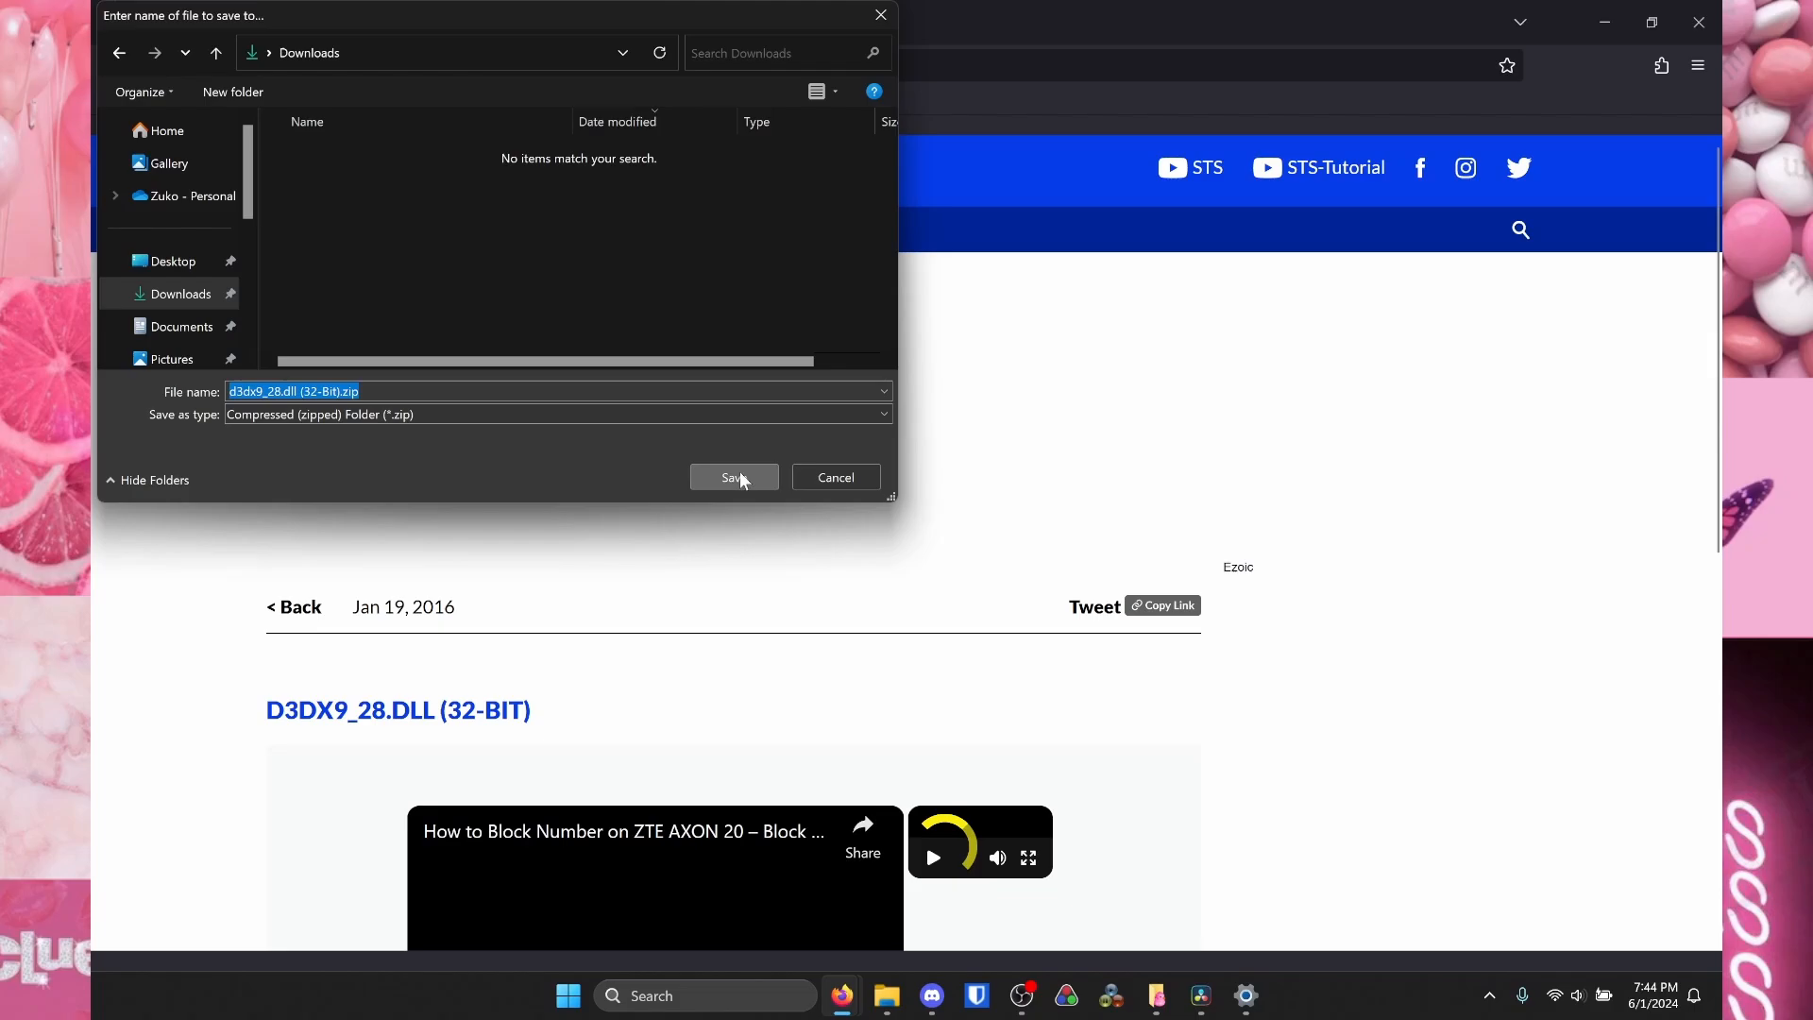
left_click(732, 478)
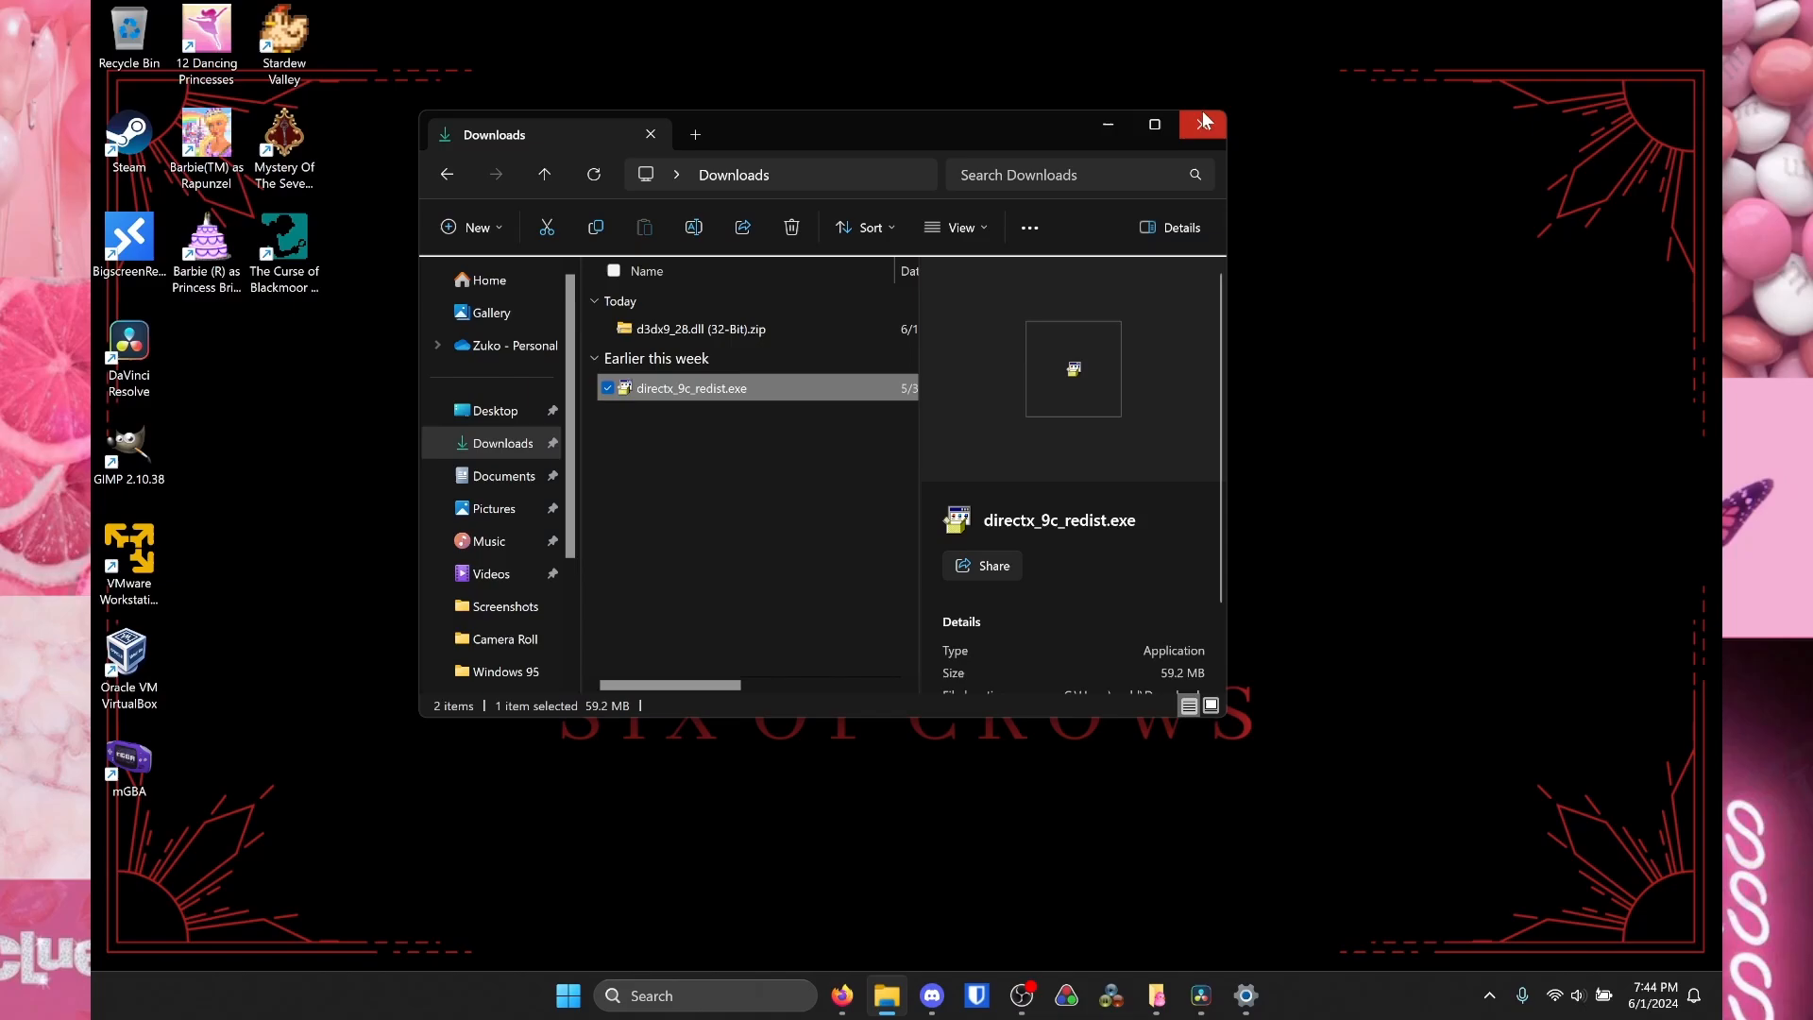
- Extract the d3dx9_28.dll zip into its 32-Bit folder in Downloads, then minimize the Explorer windows
left_click(1152, 125)
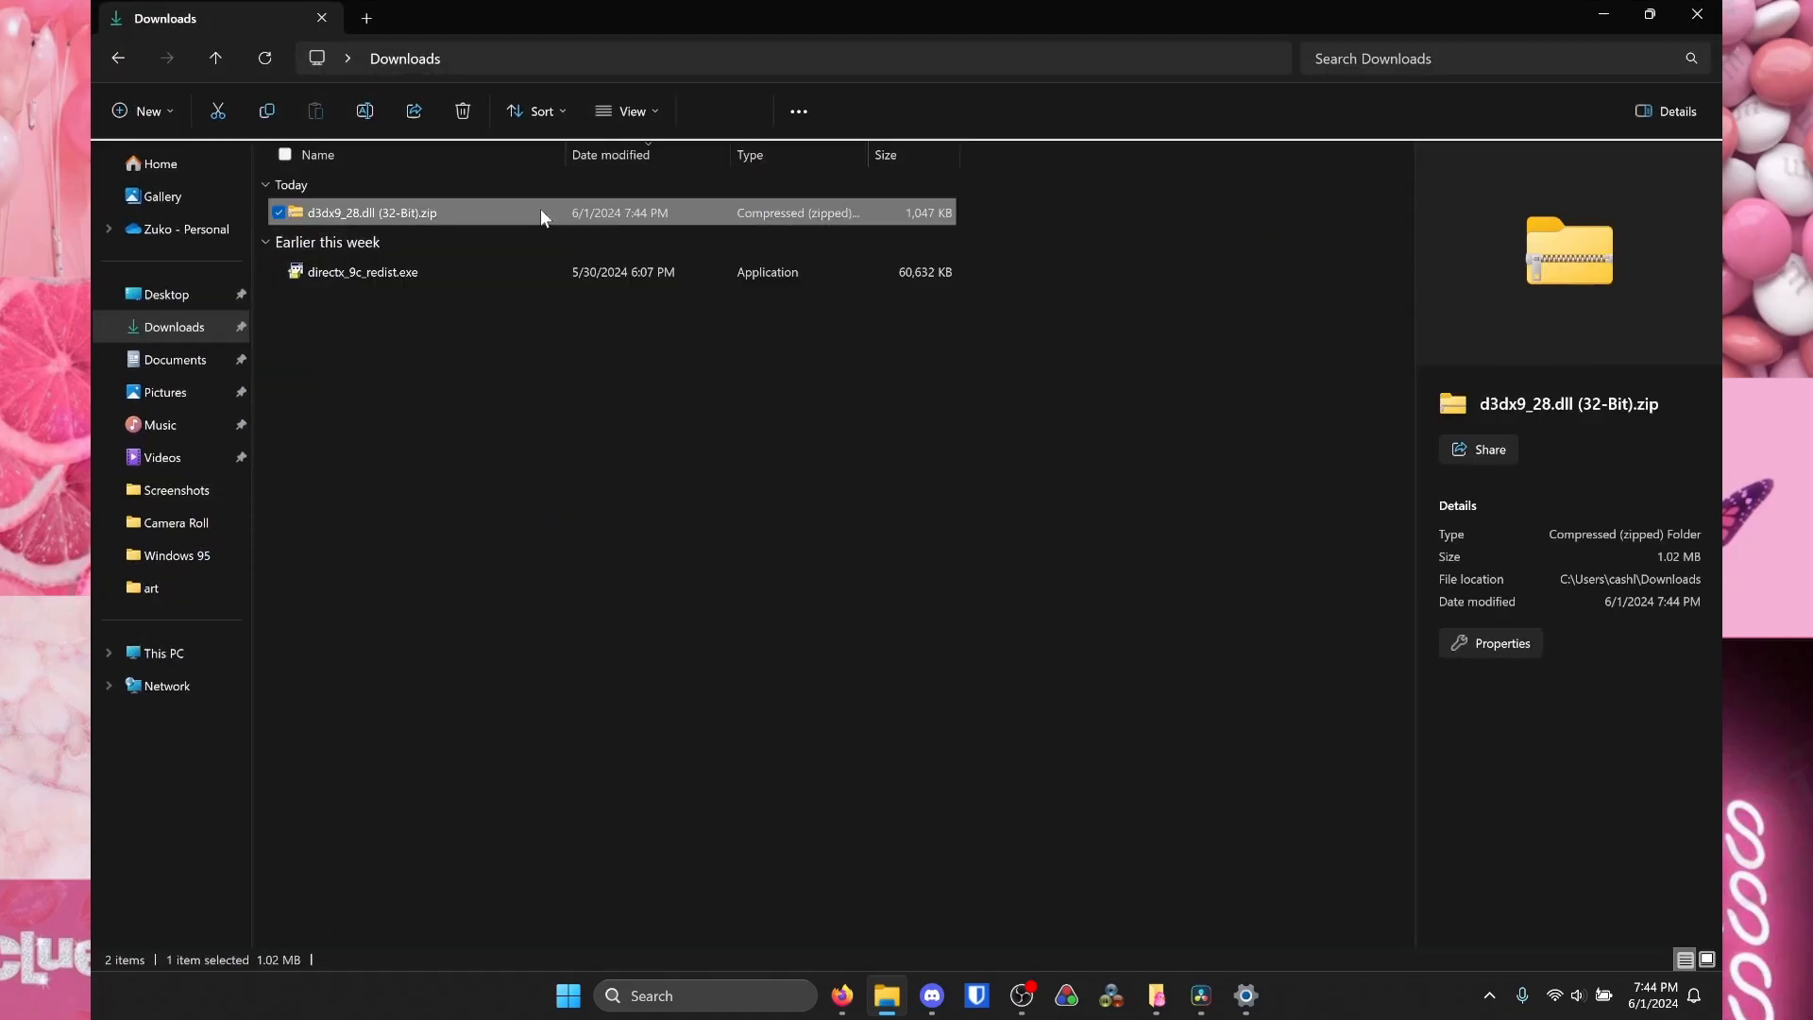
left_click(733, 112)
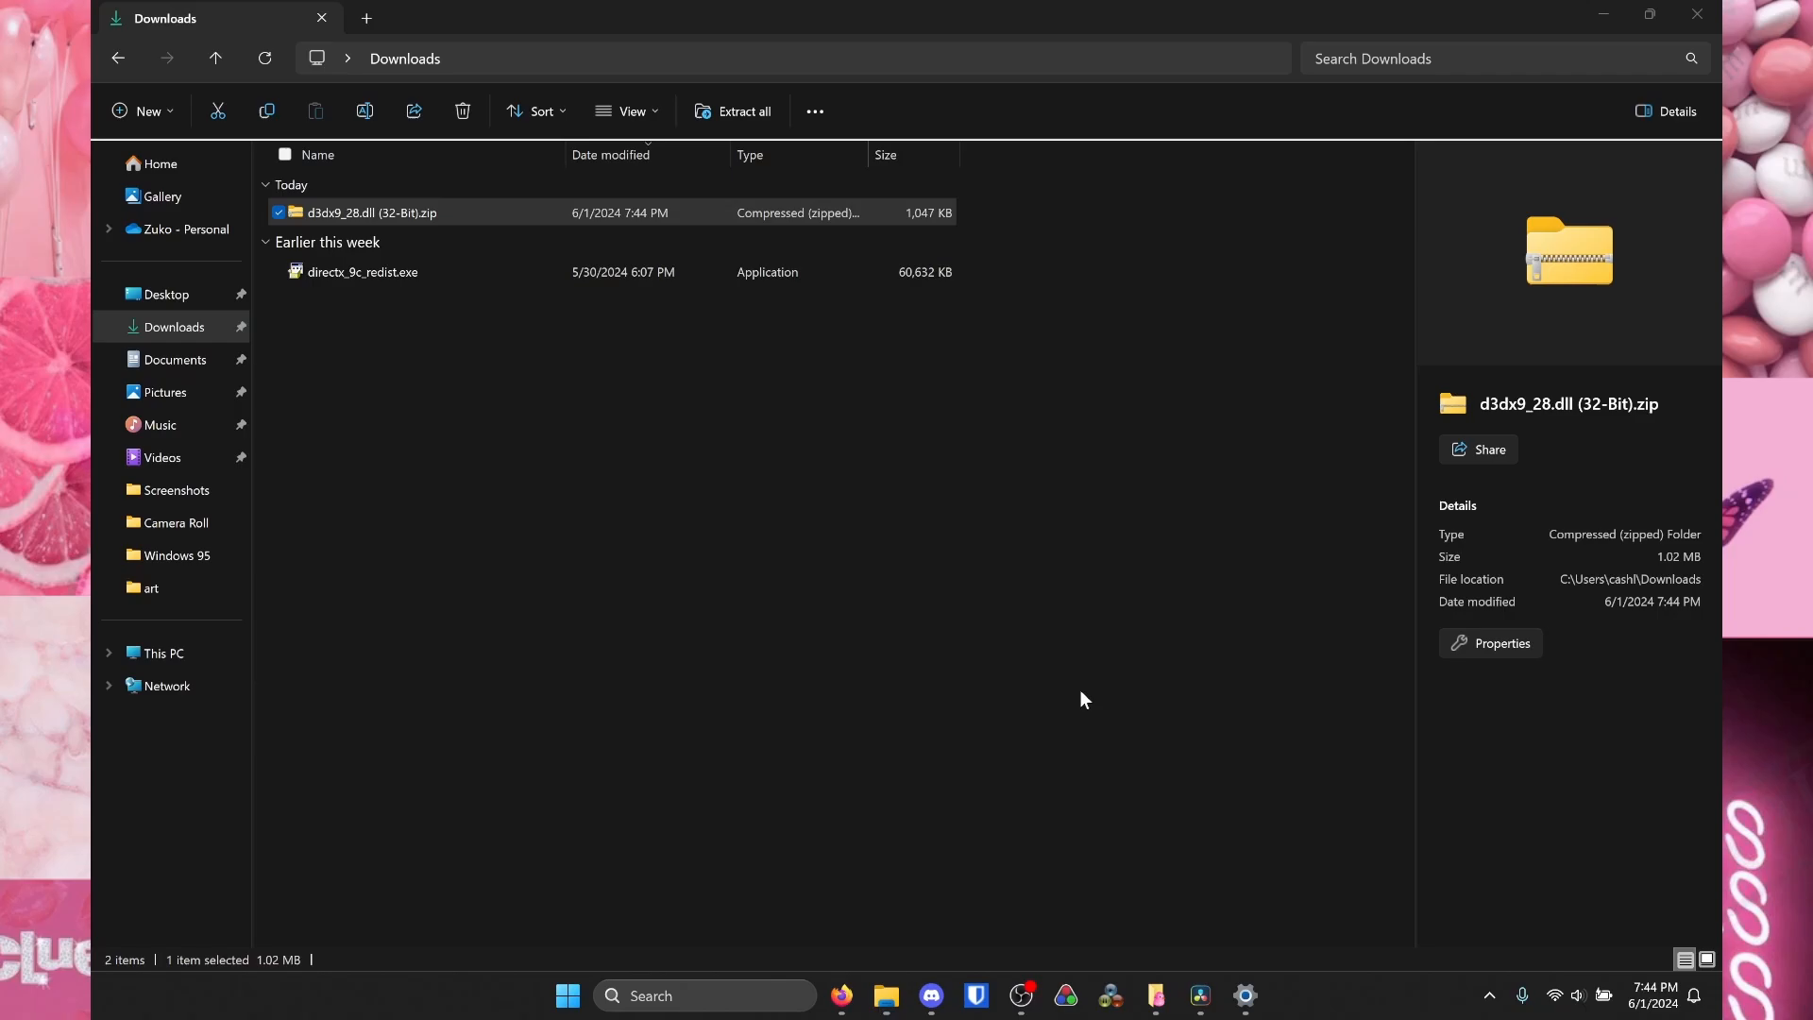
double_click(373, 211)
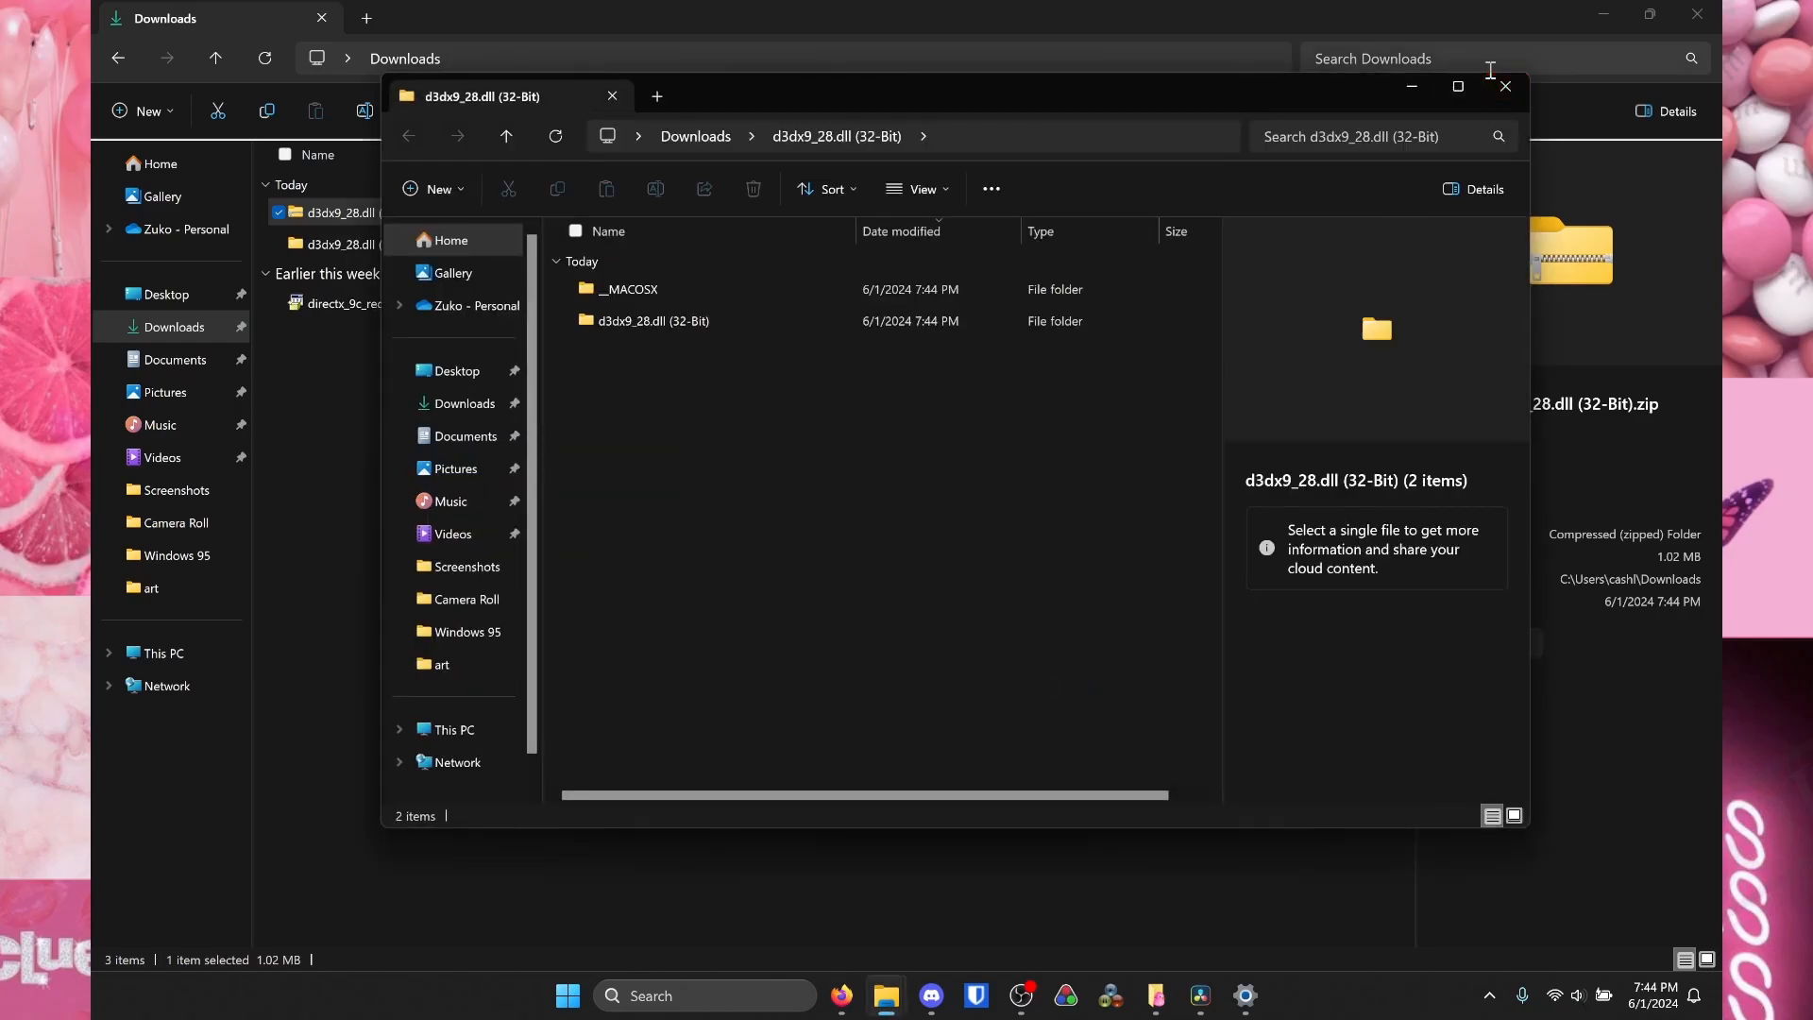
double_click(651, 321)
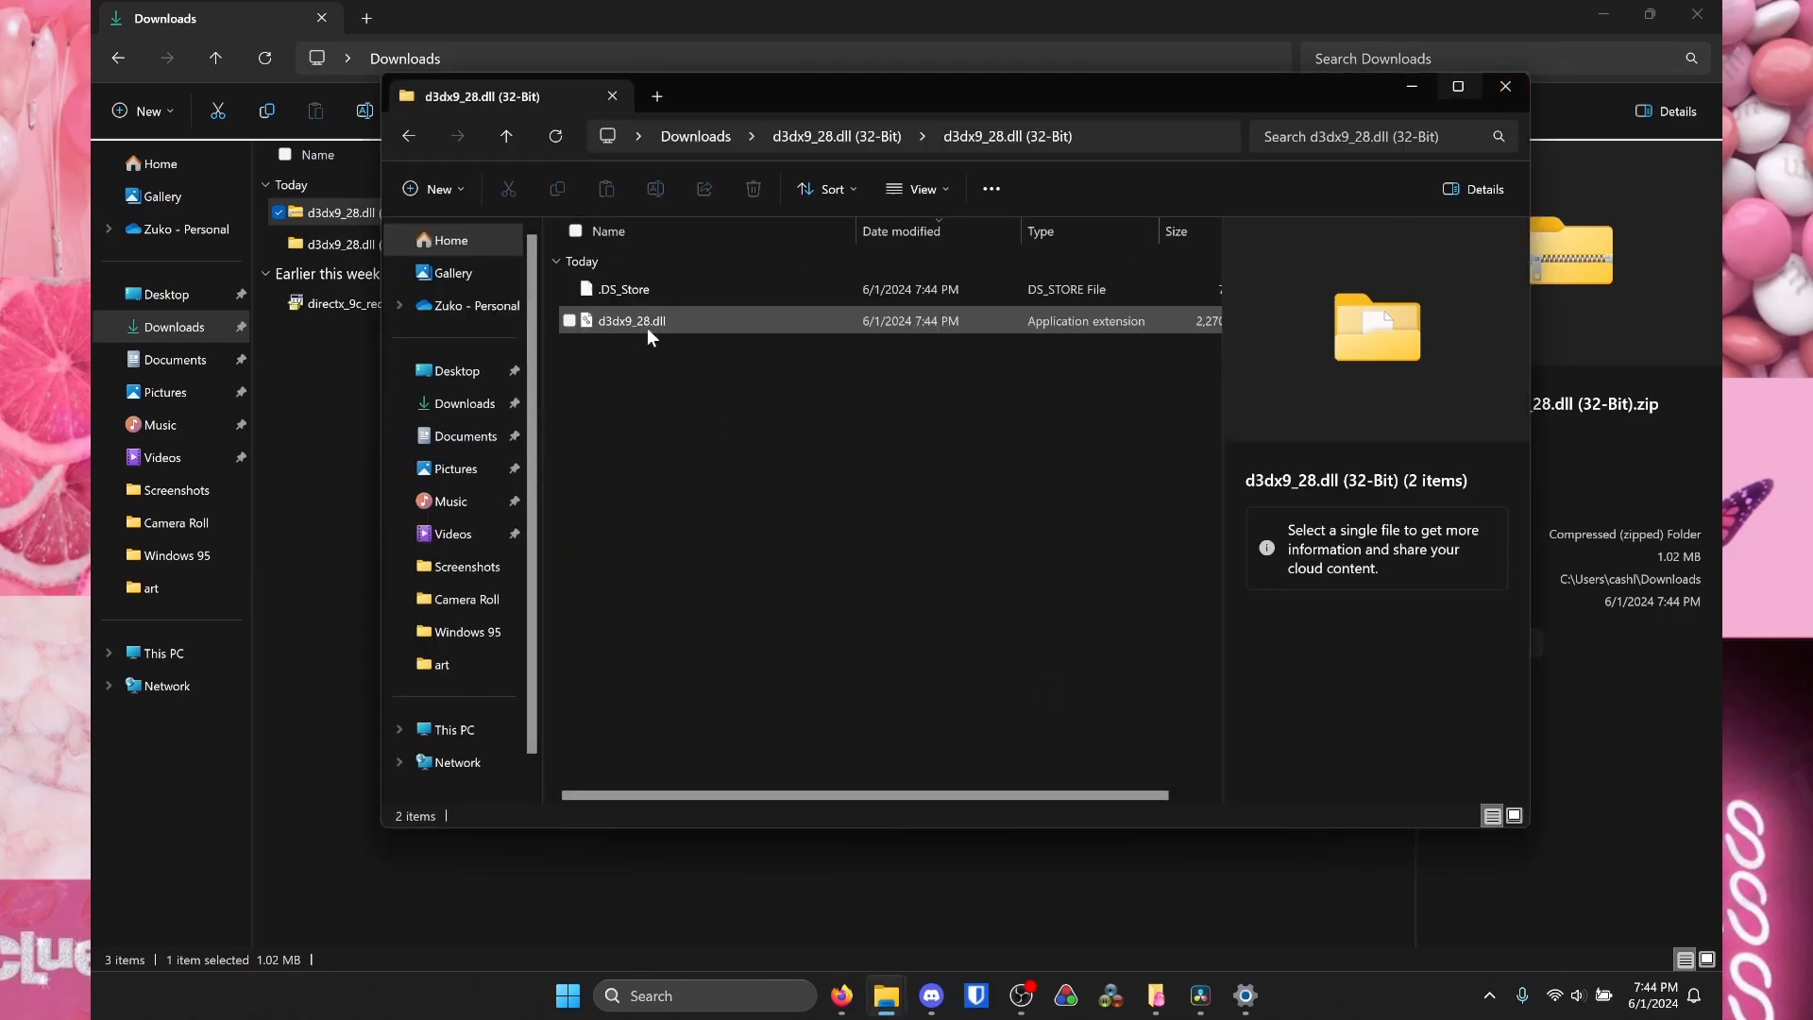
left_click(1506, 85)
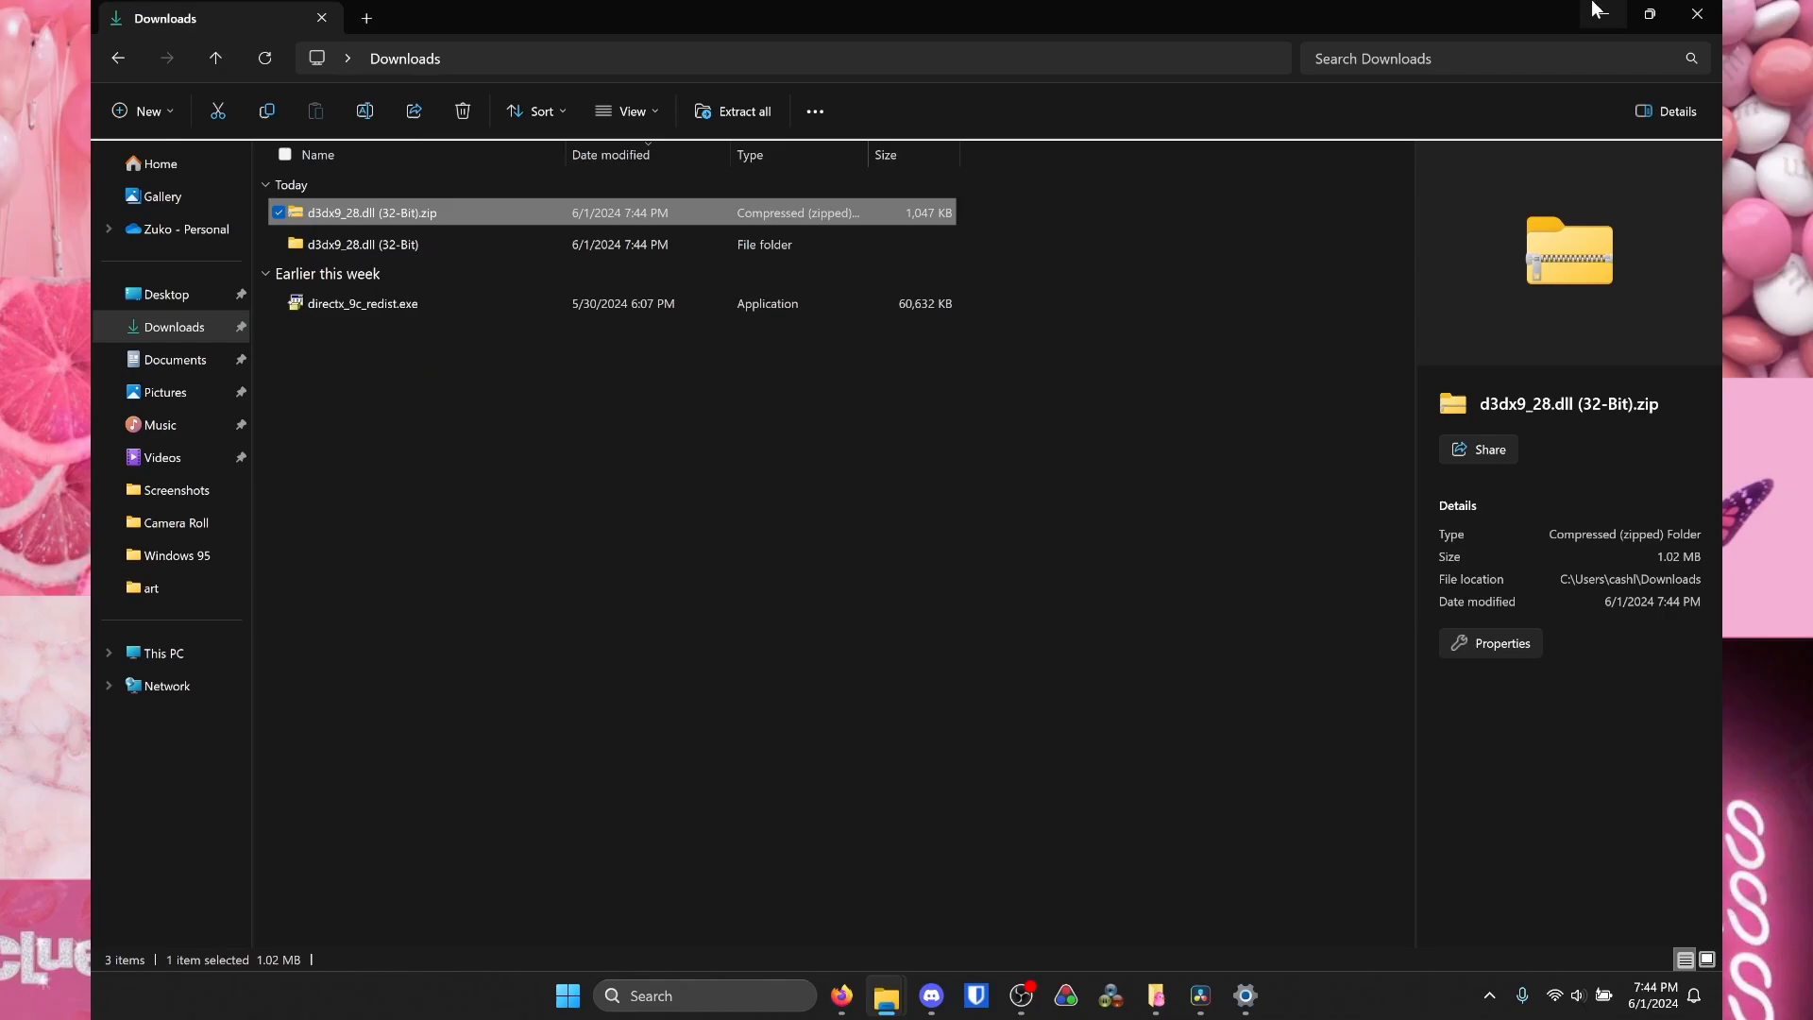
left_click(1645, 13)
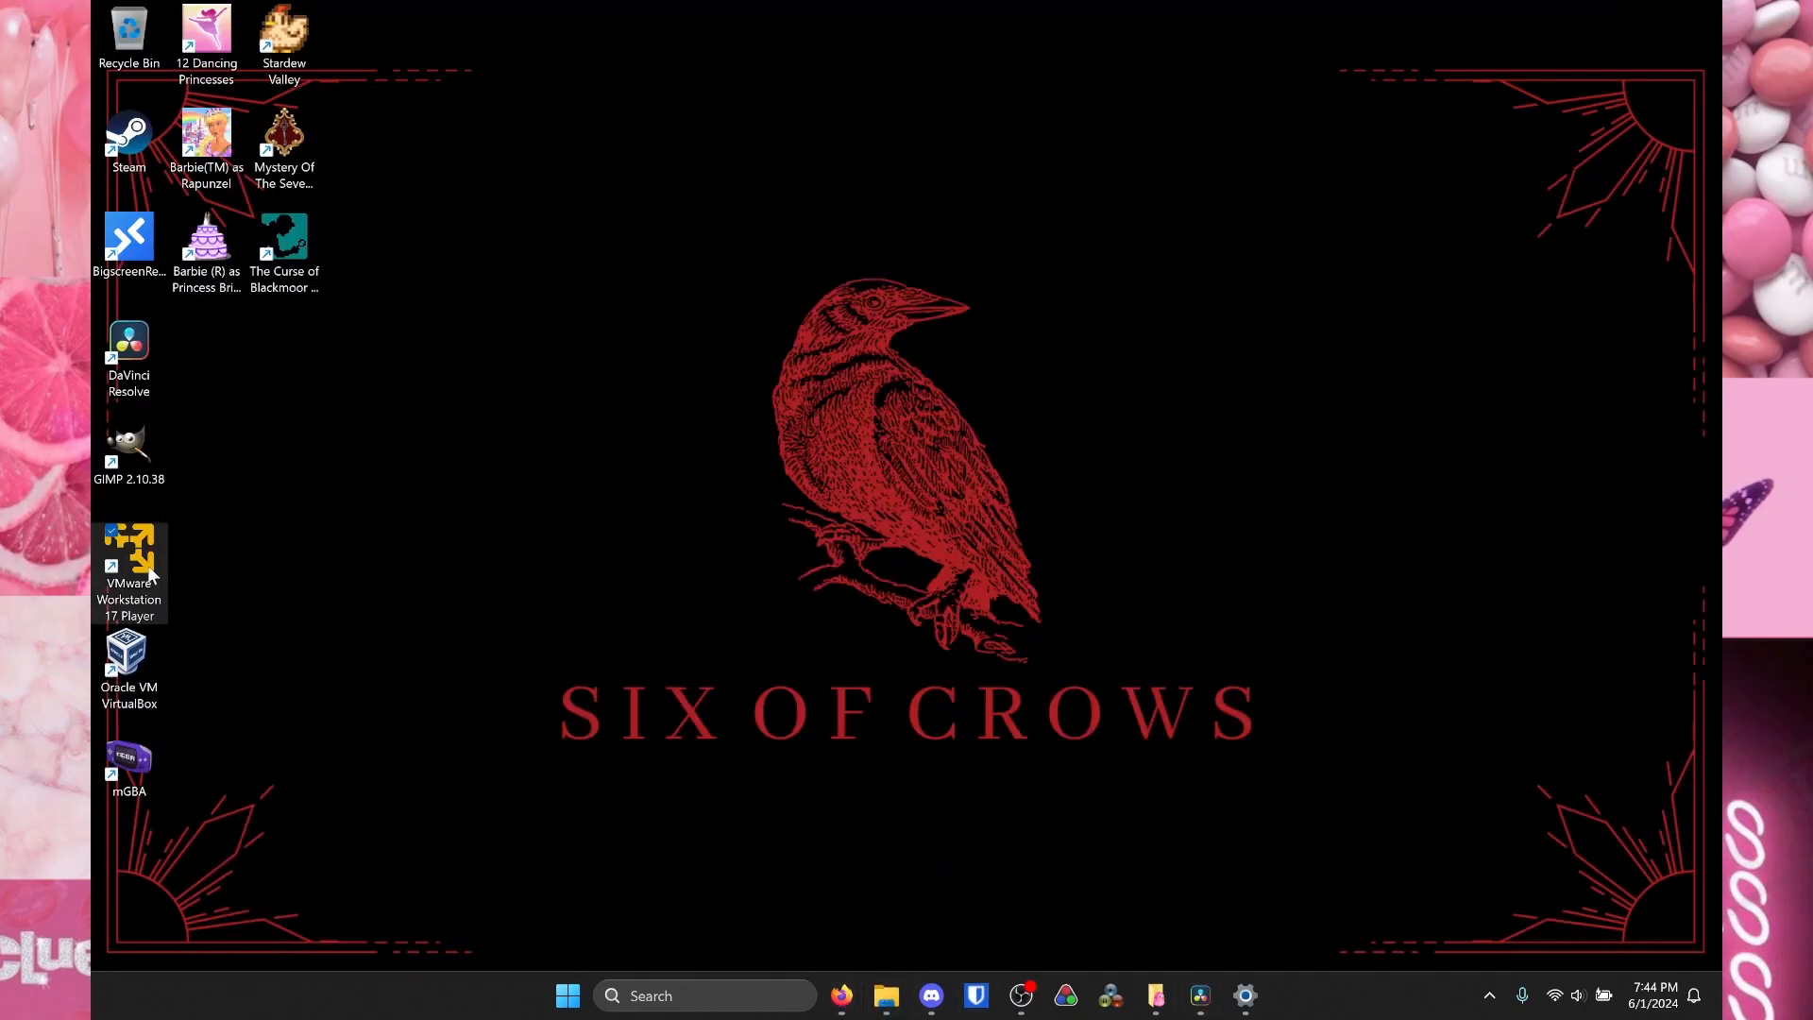
mouse_move(315, 544)
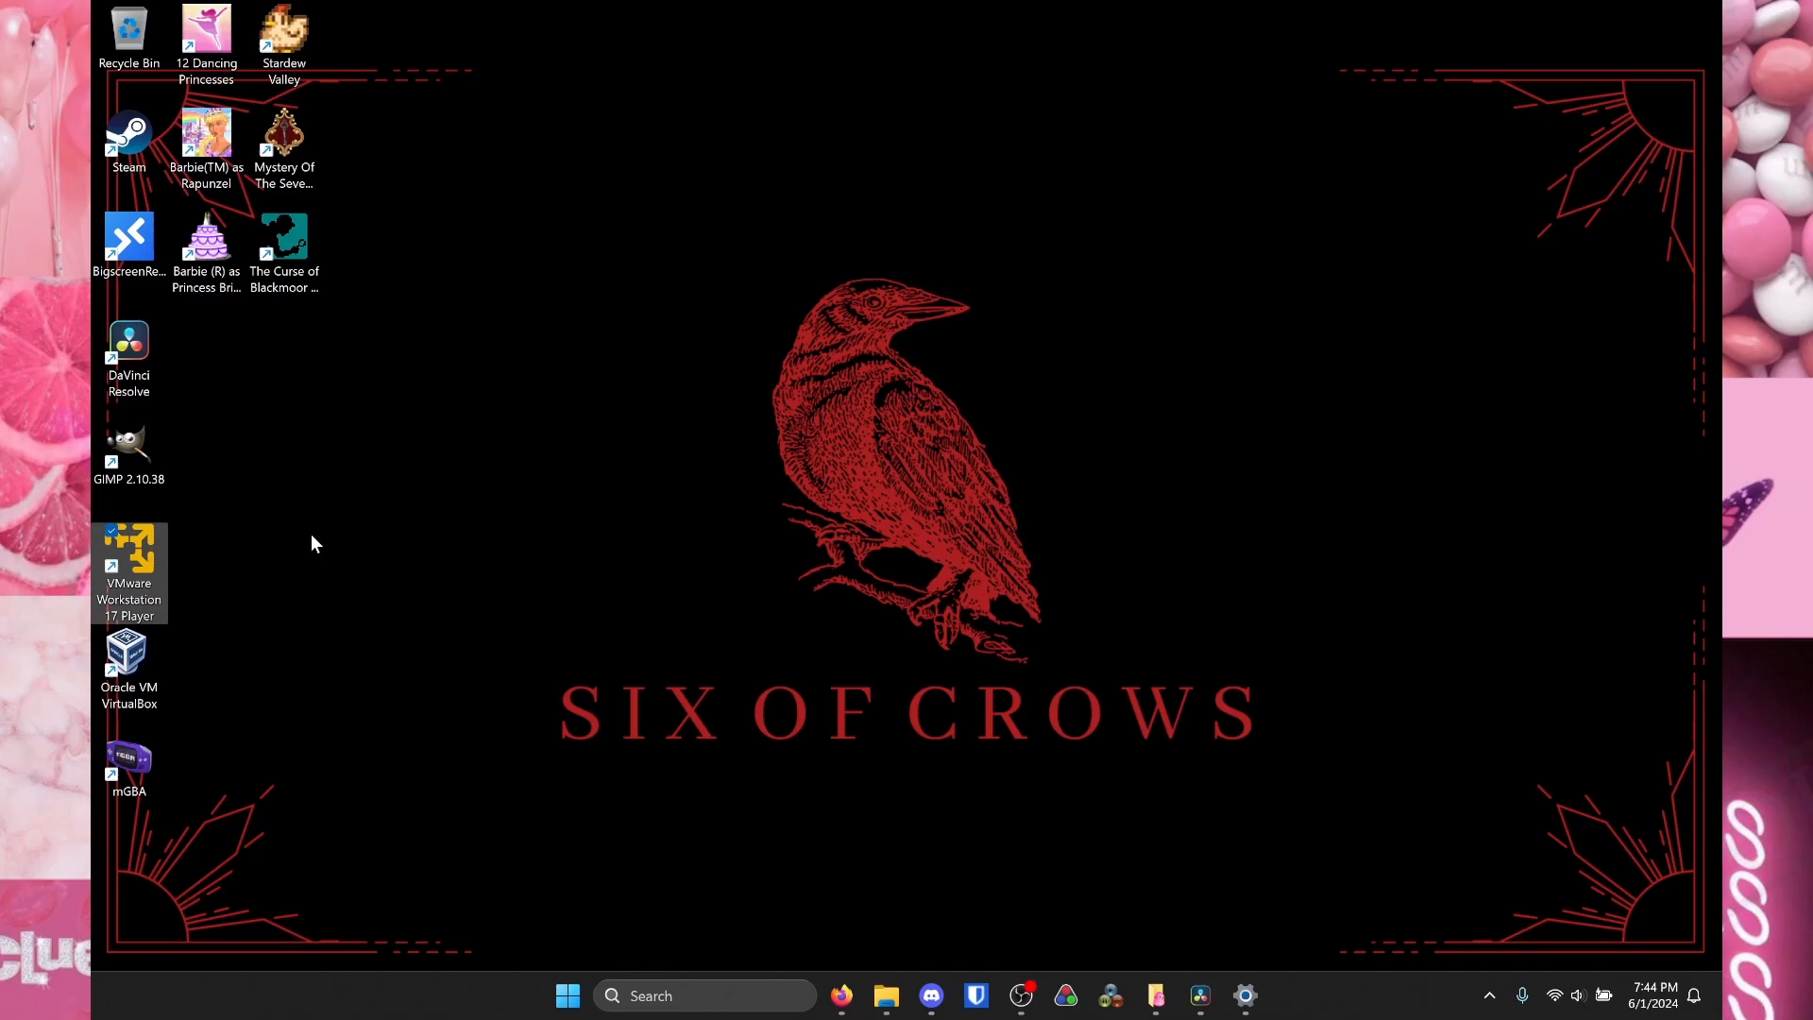
- Launch the XP VM in VMware Player and open Local Disk (C:) with hidden contents shown
double_click(128, 567)
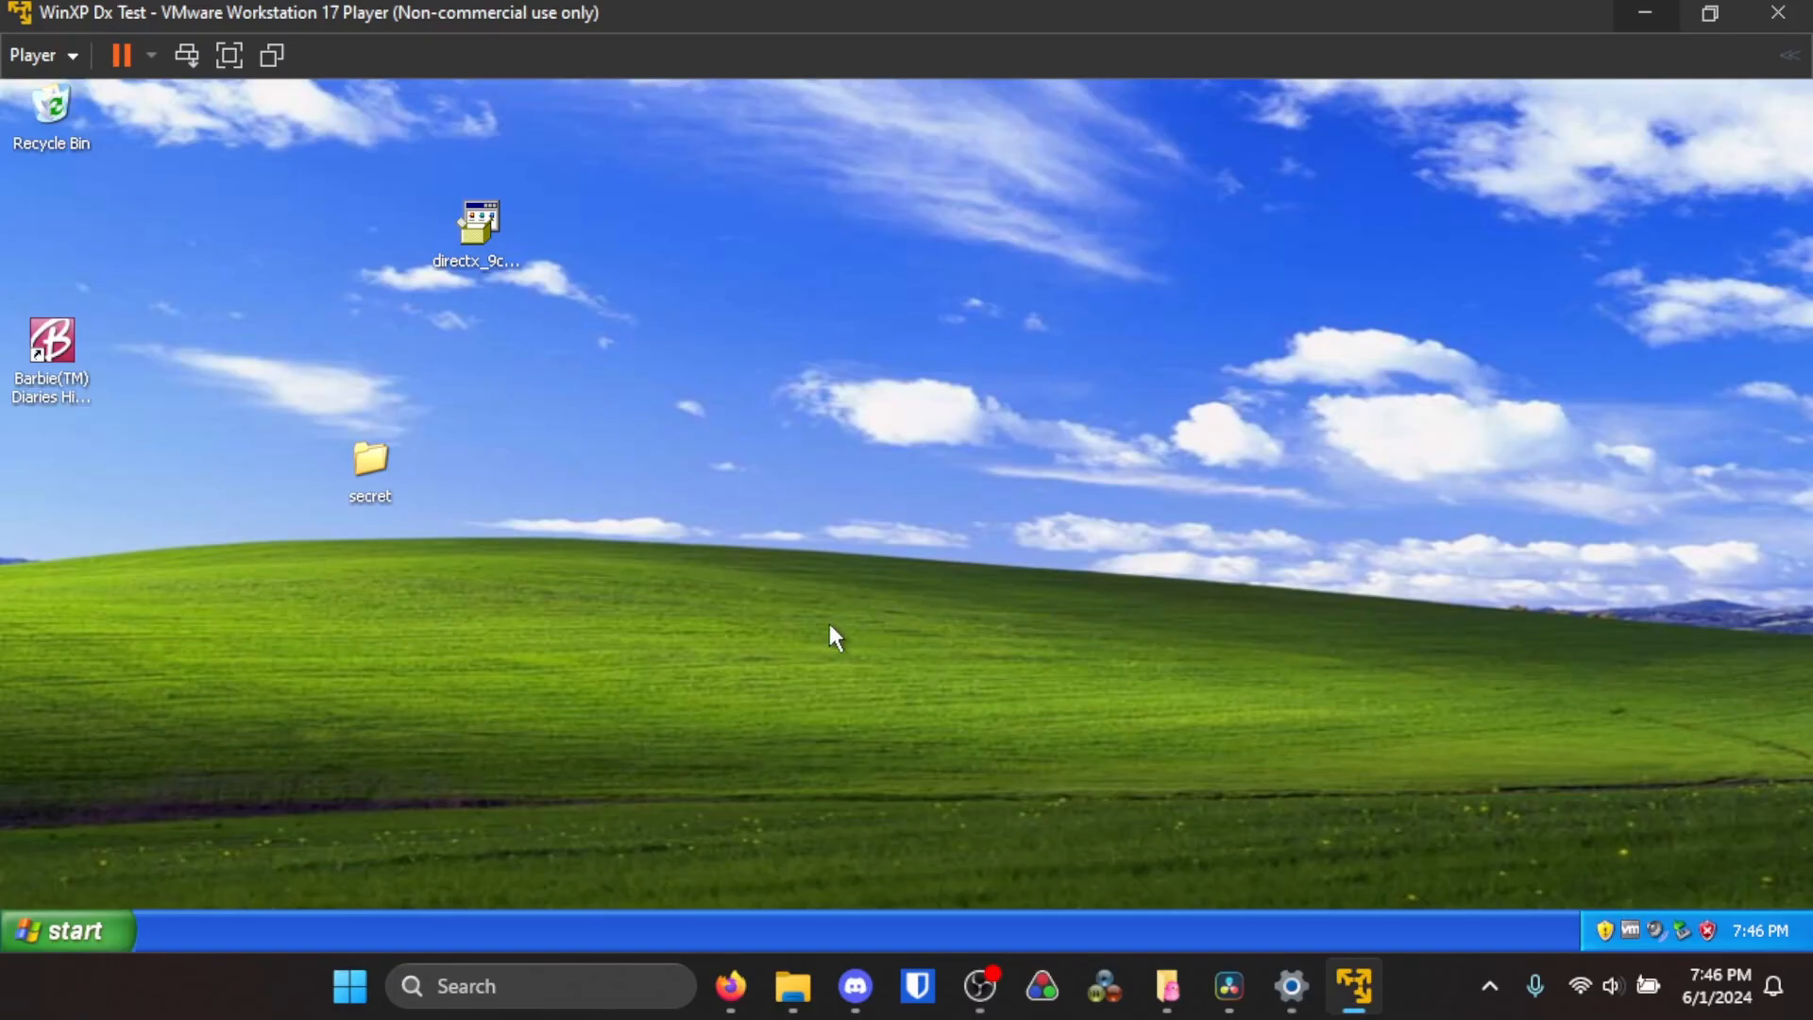
mouse_move(393, 774)
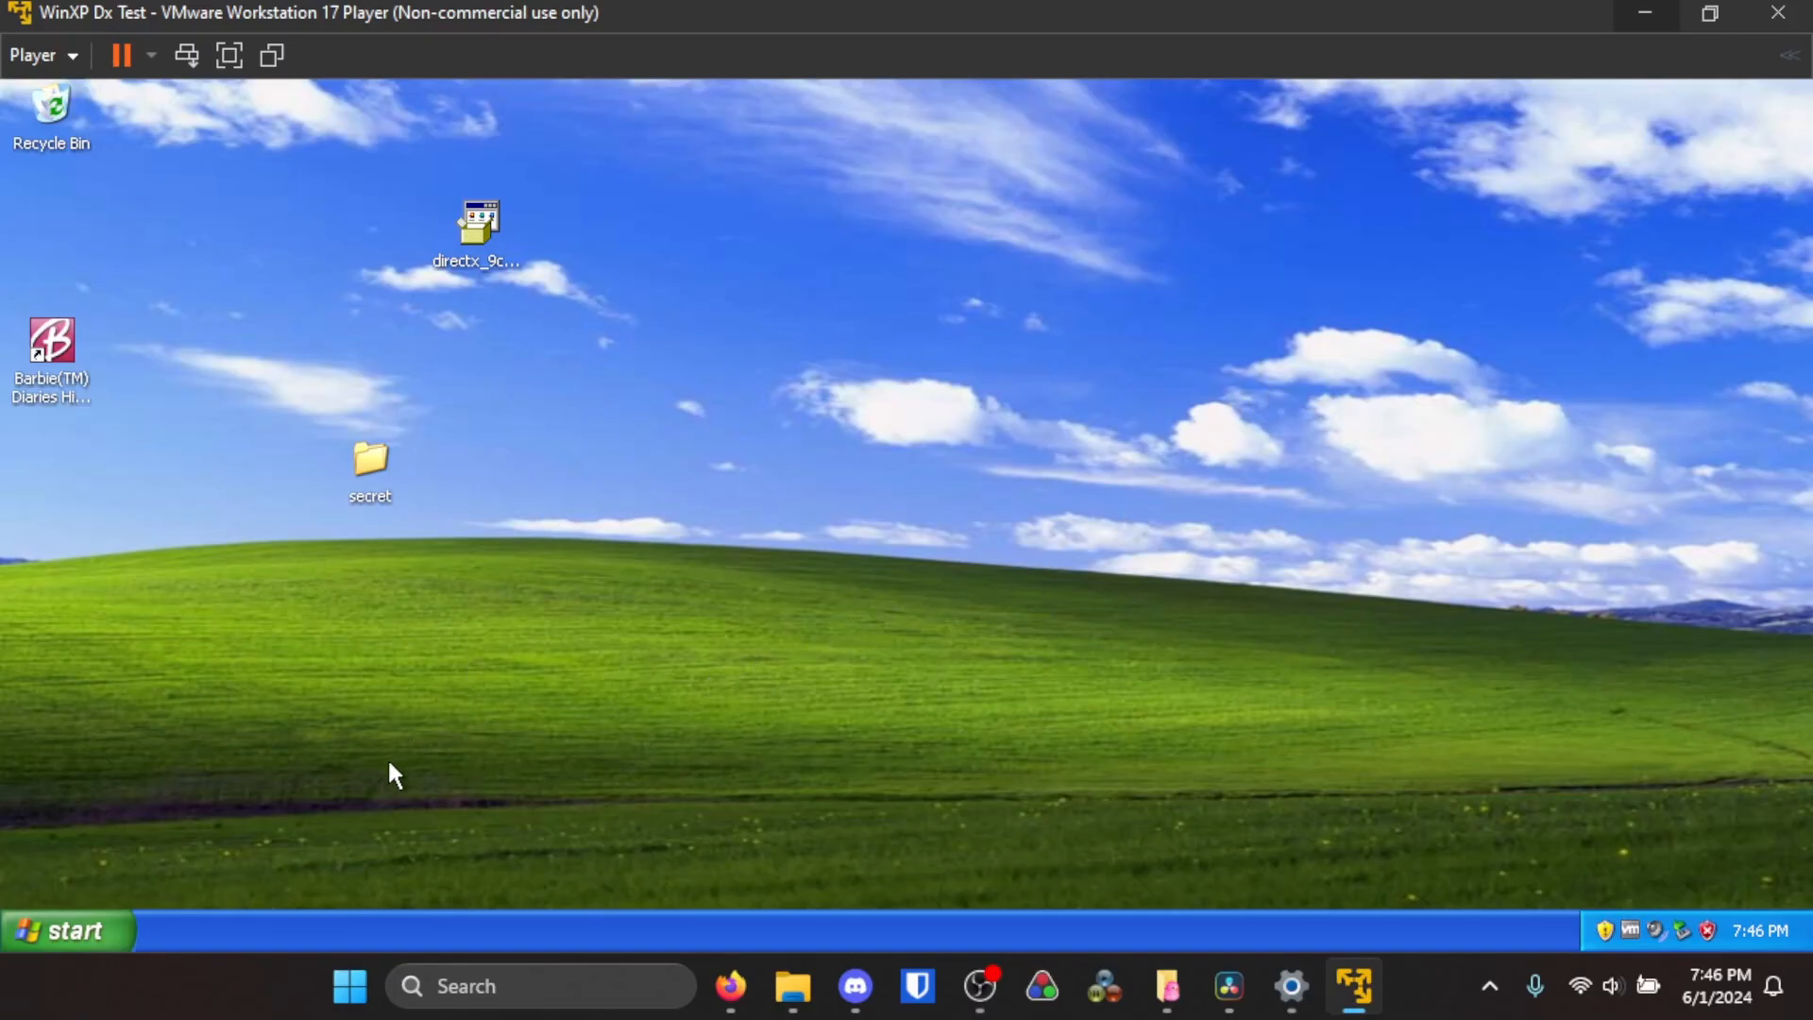
left_click(61, 931)
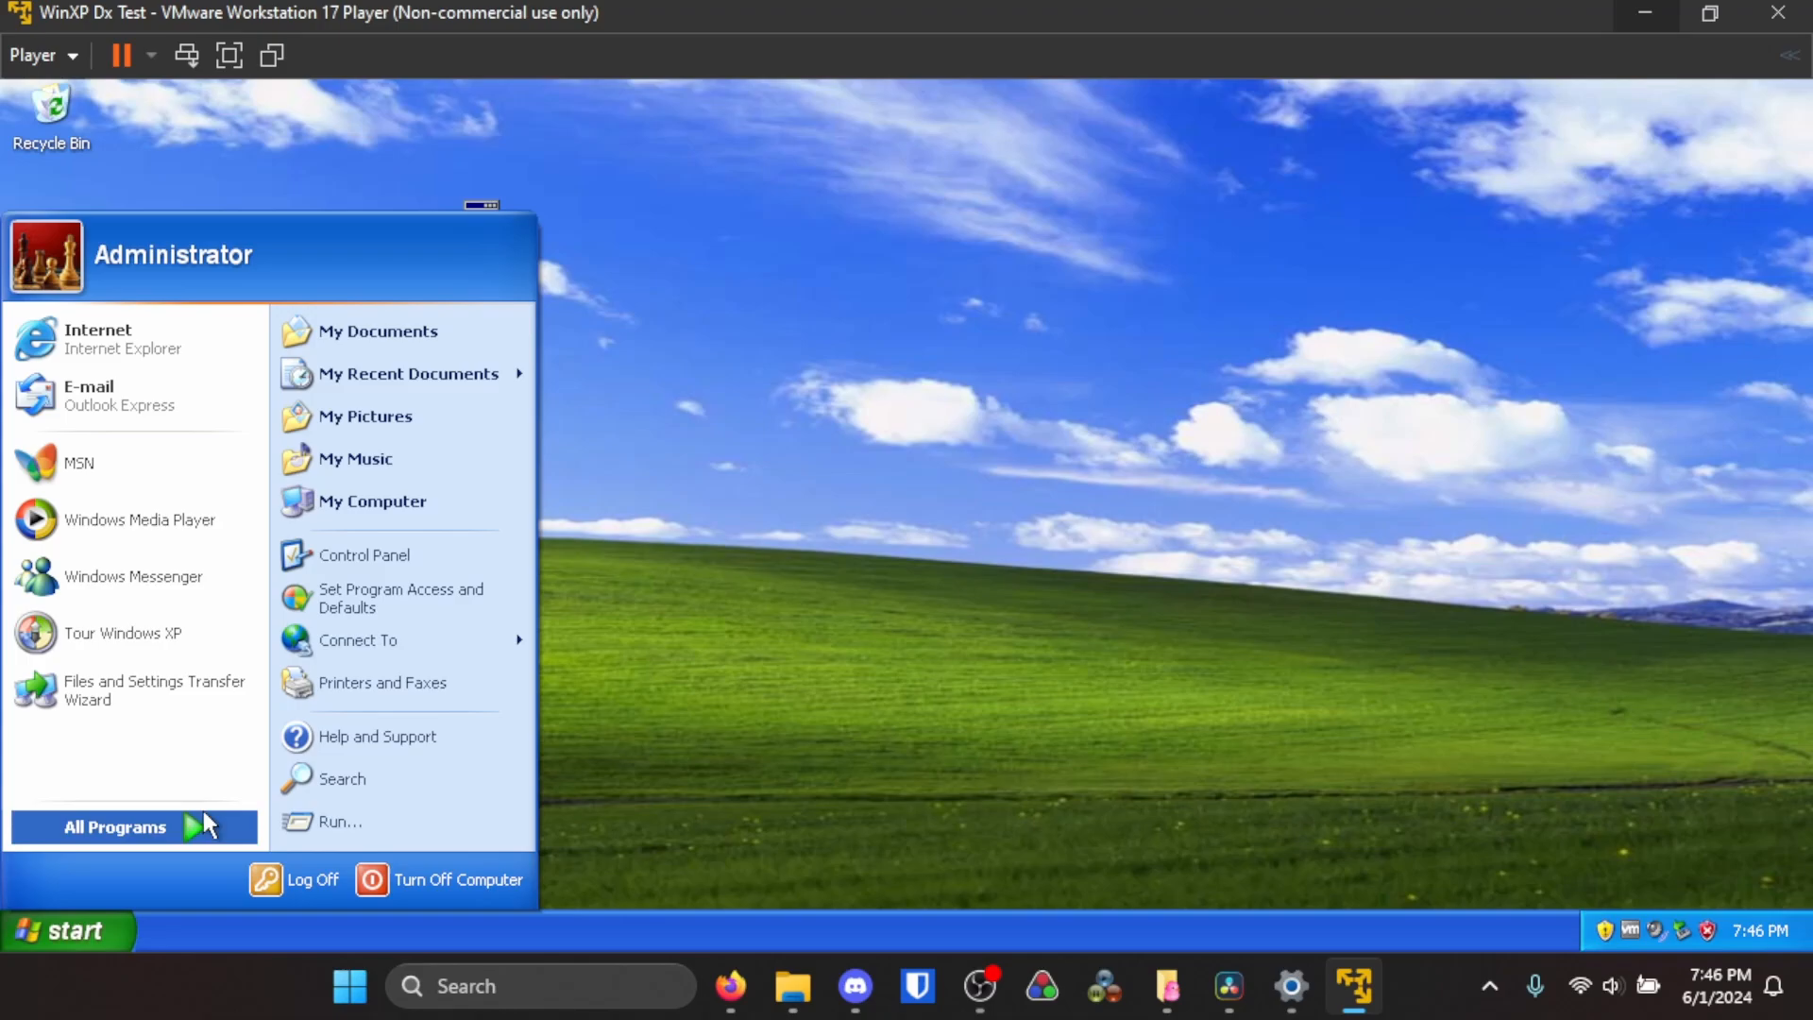
left_click(372, 500)
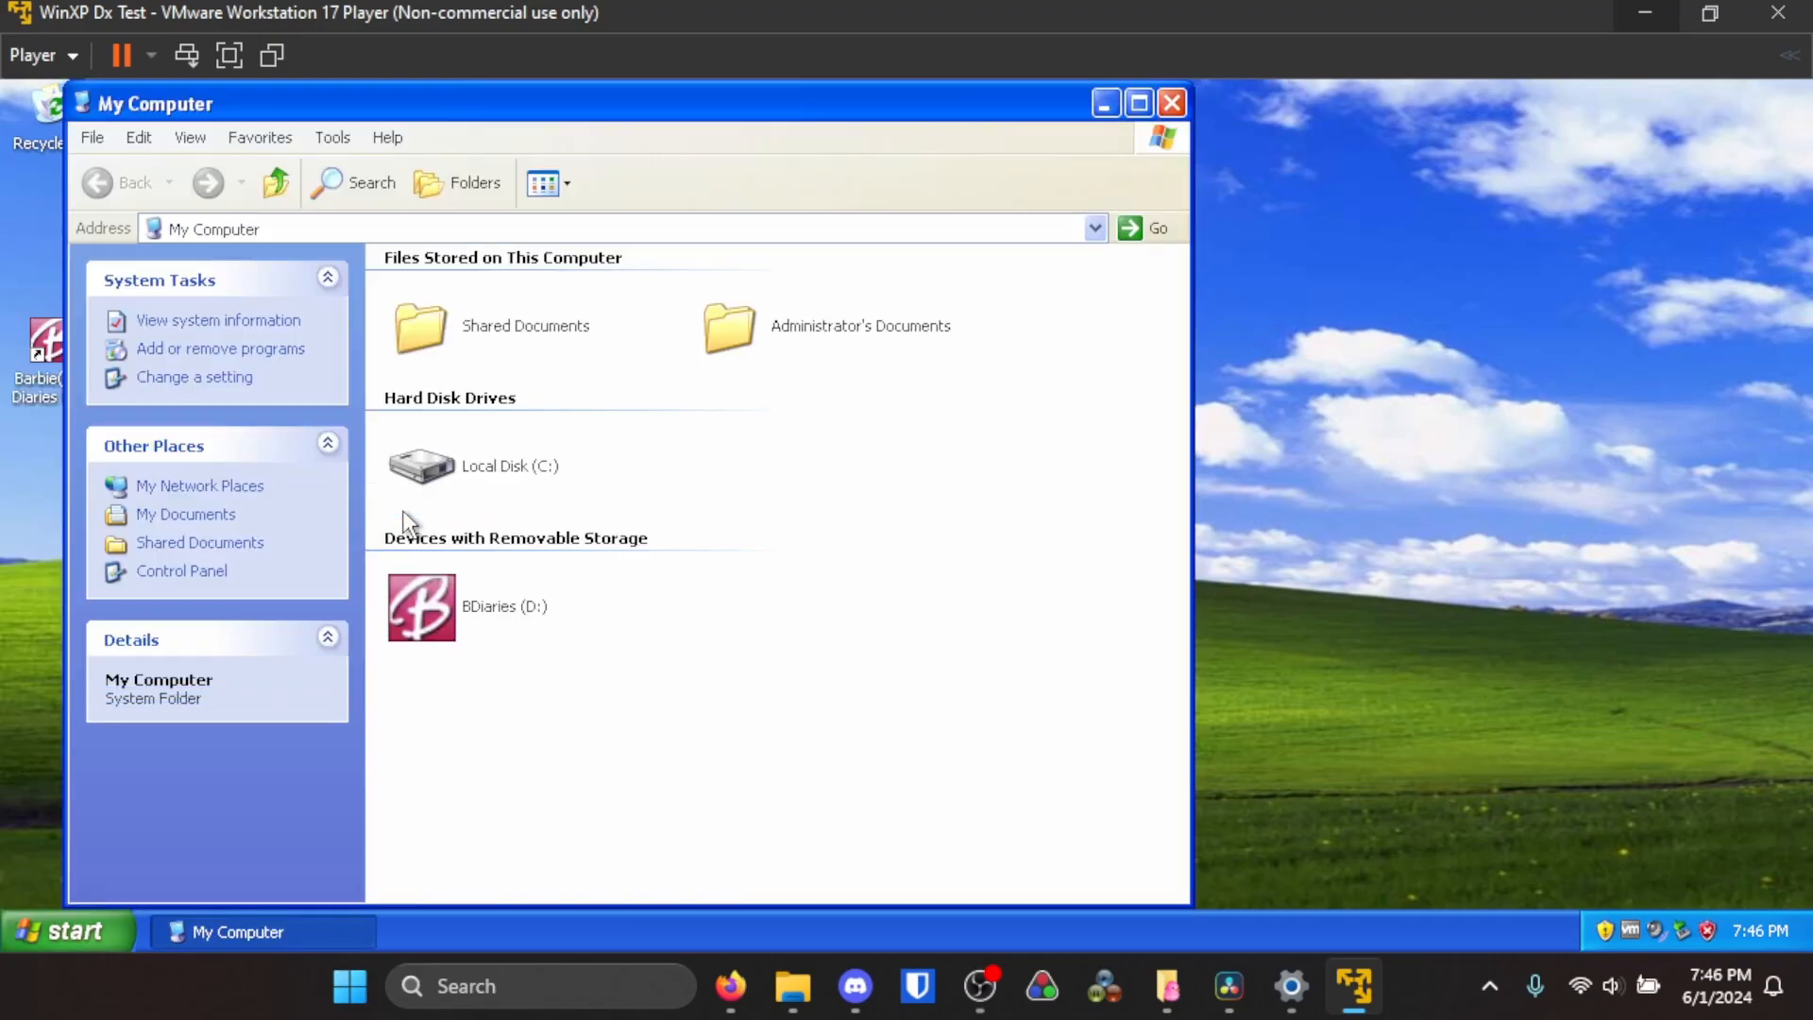
double_click(421, 464)
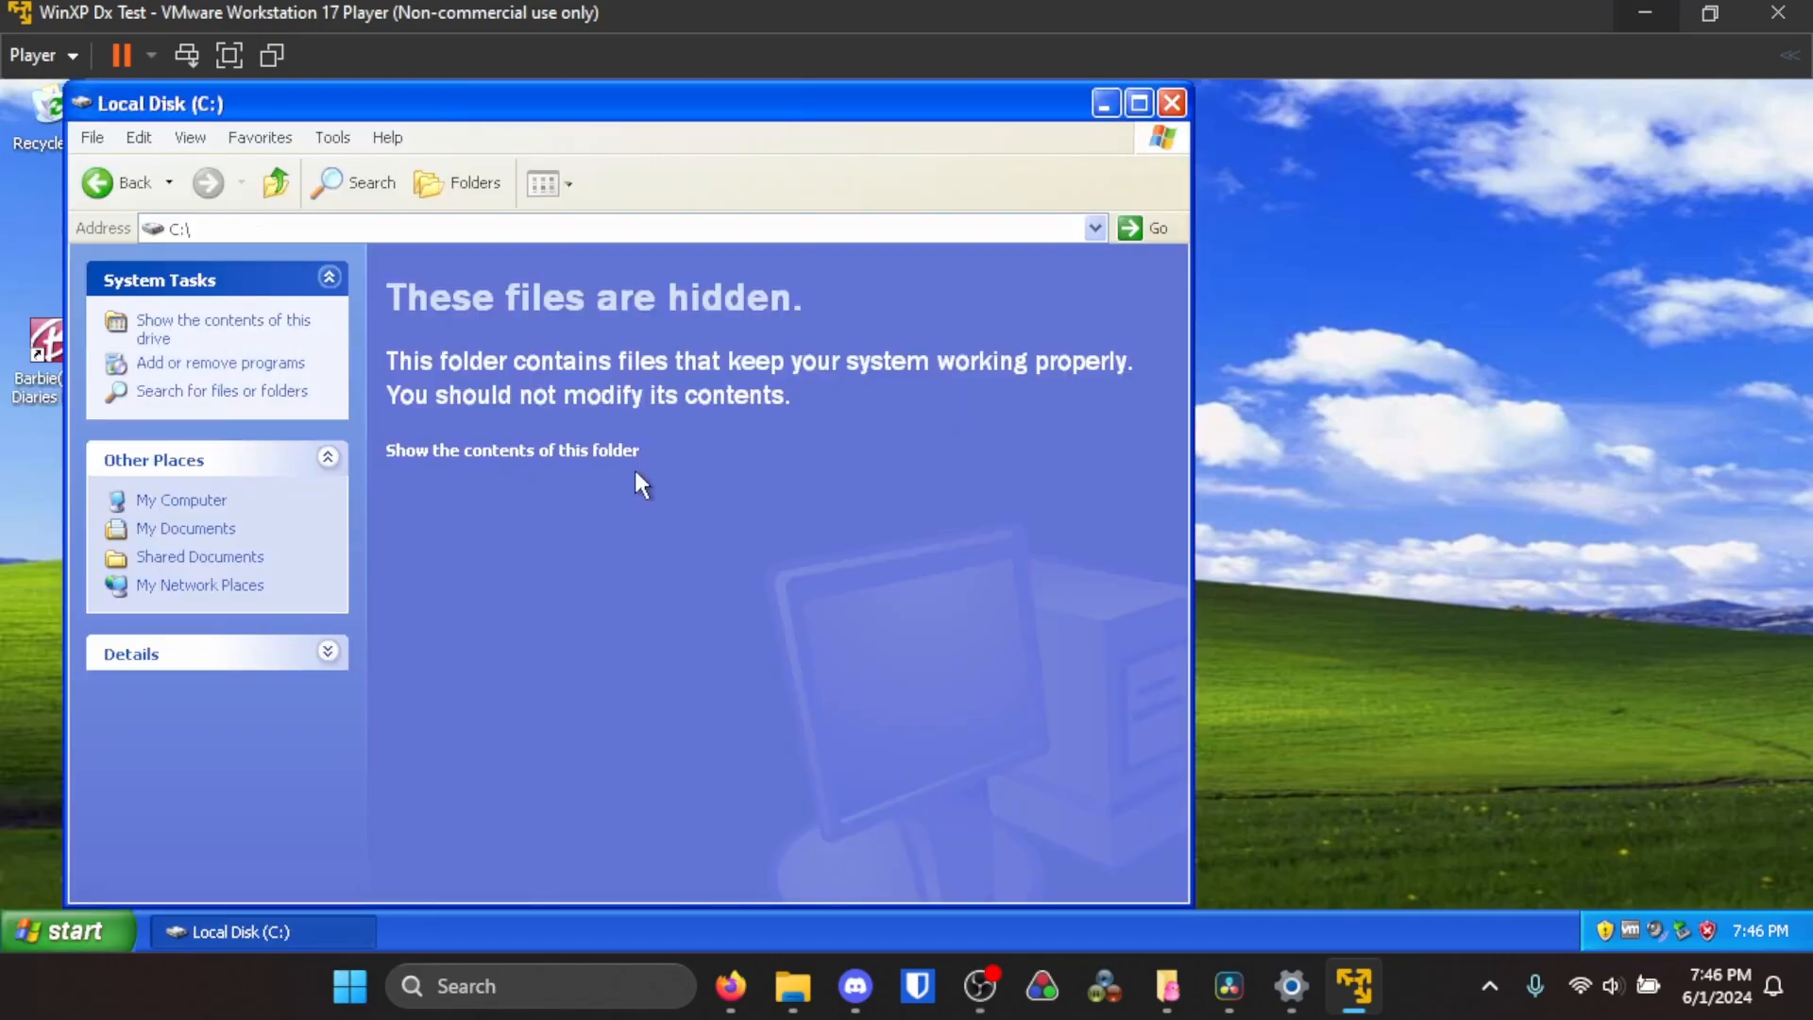
left_click(512, 449)
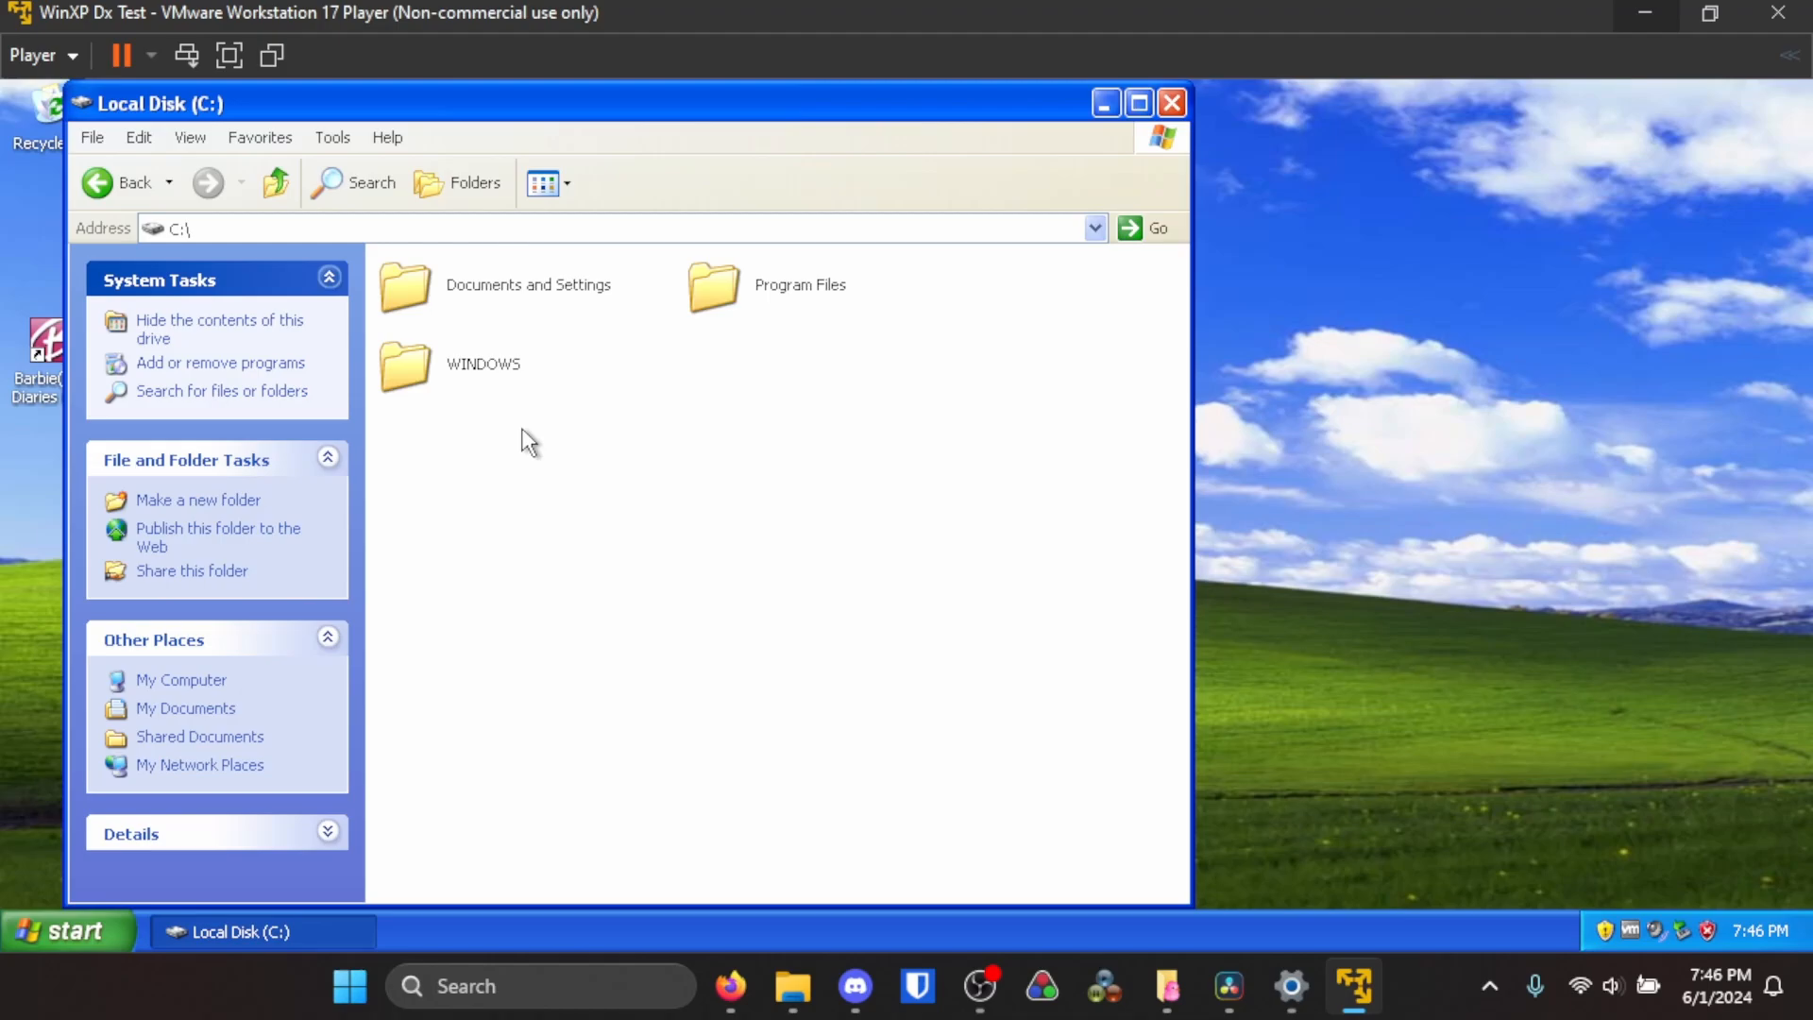
- Open WINDOWS then system32, revealing each folder's hidden contents
double_click(404, 363)
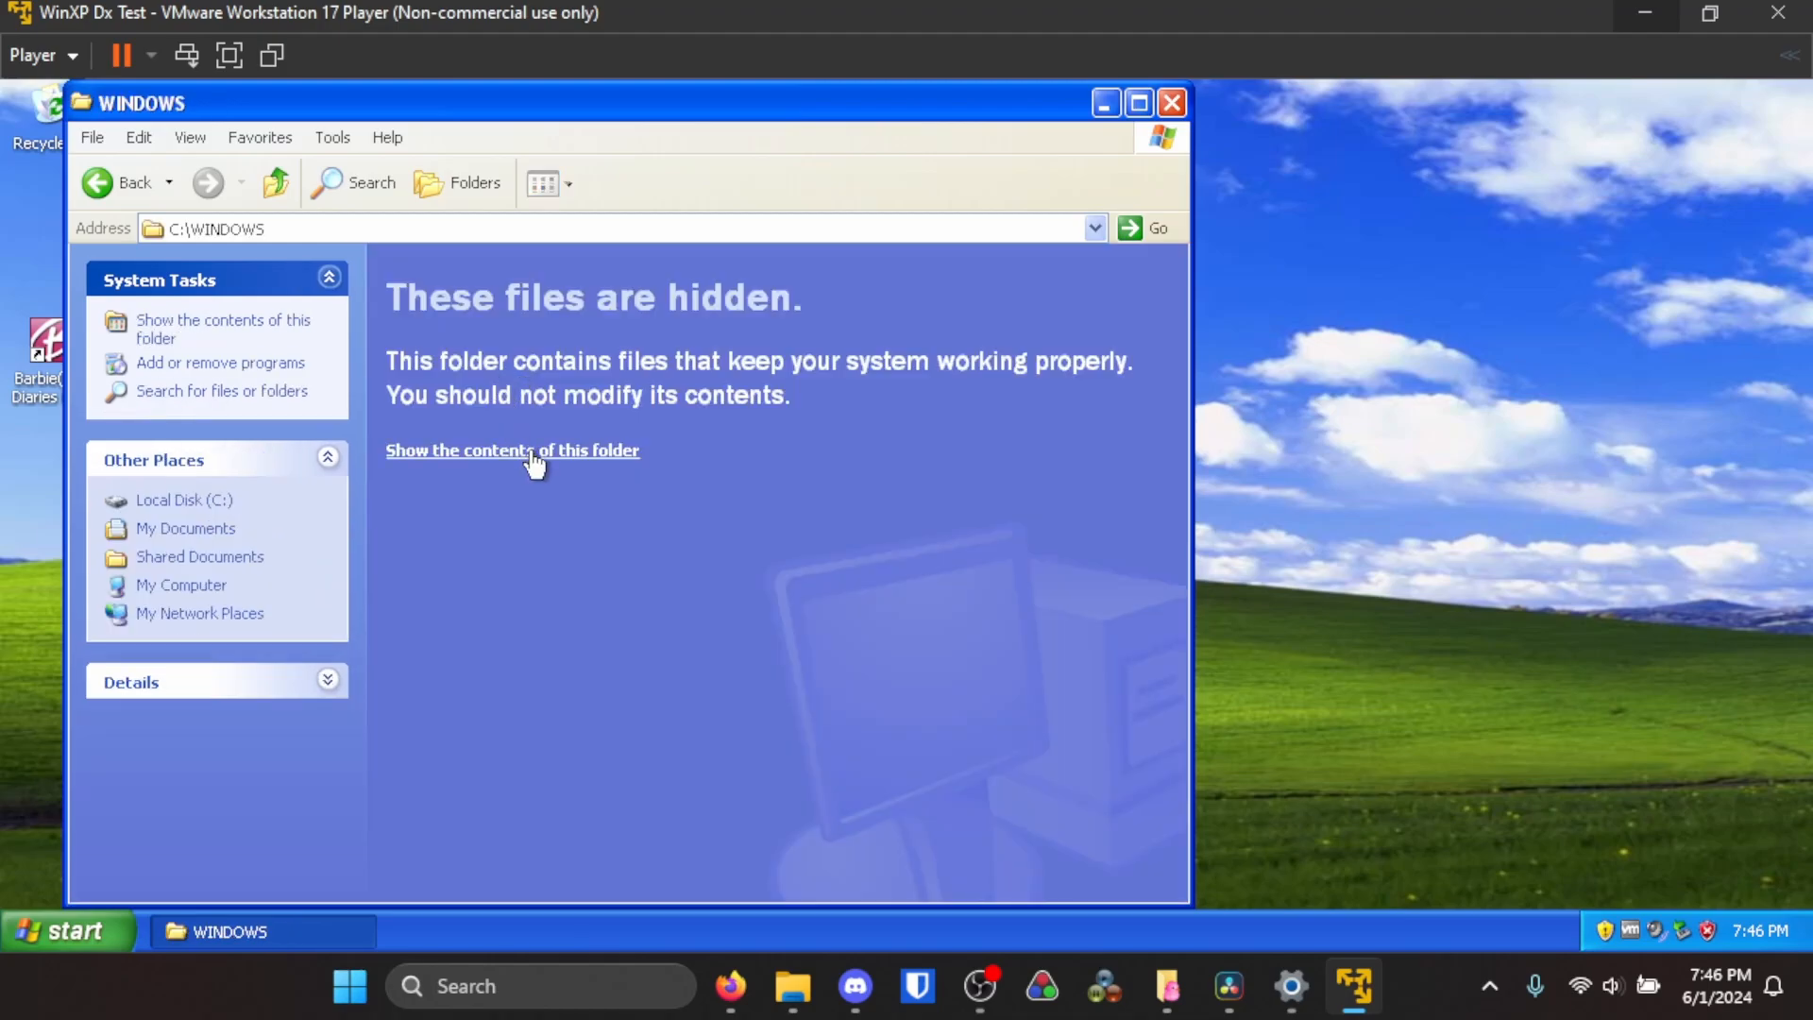
left_click(511, 450)
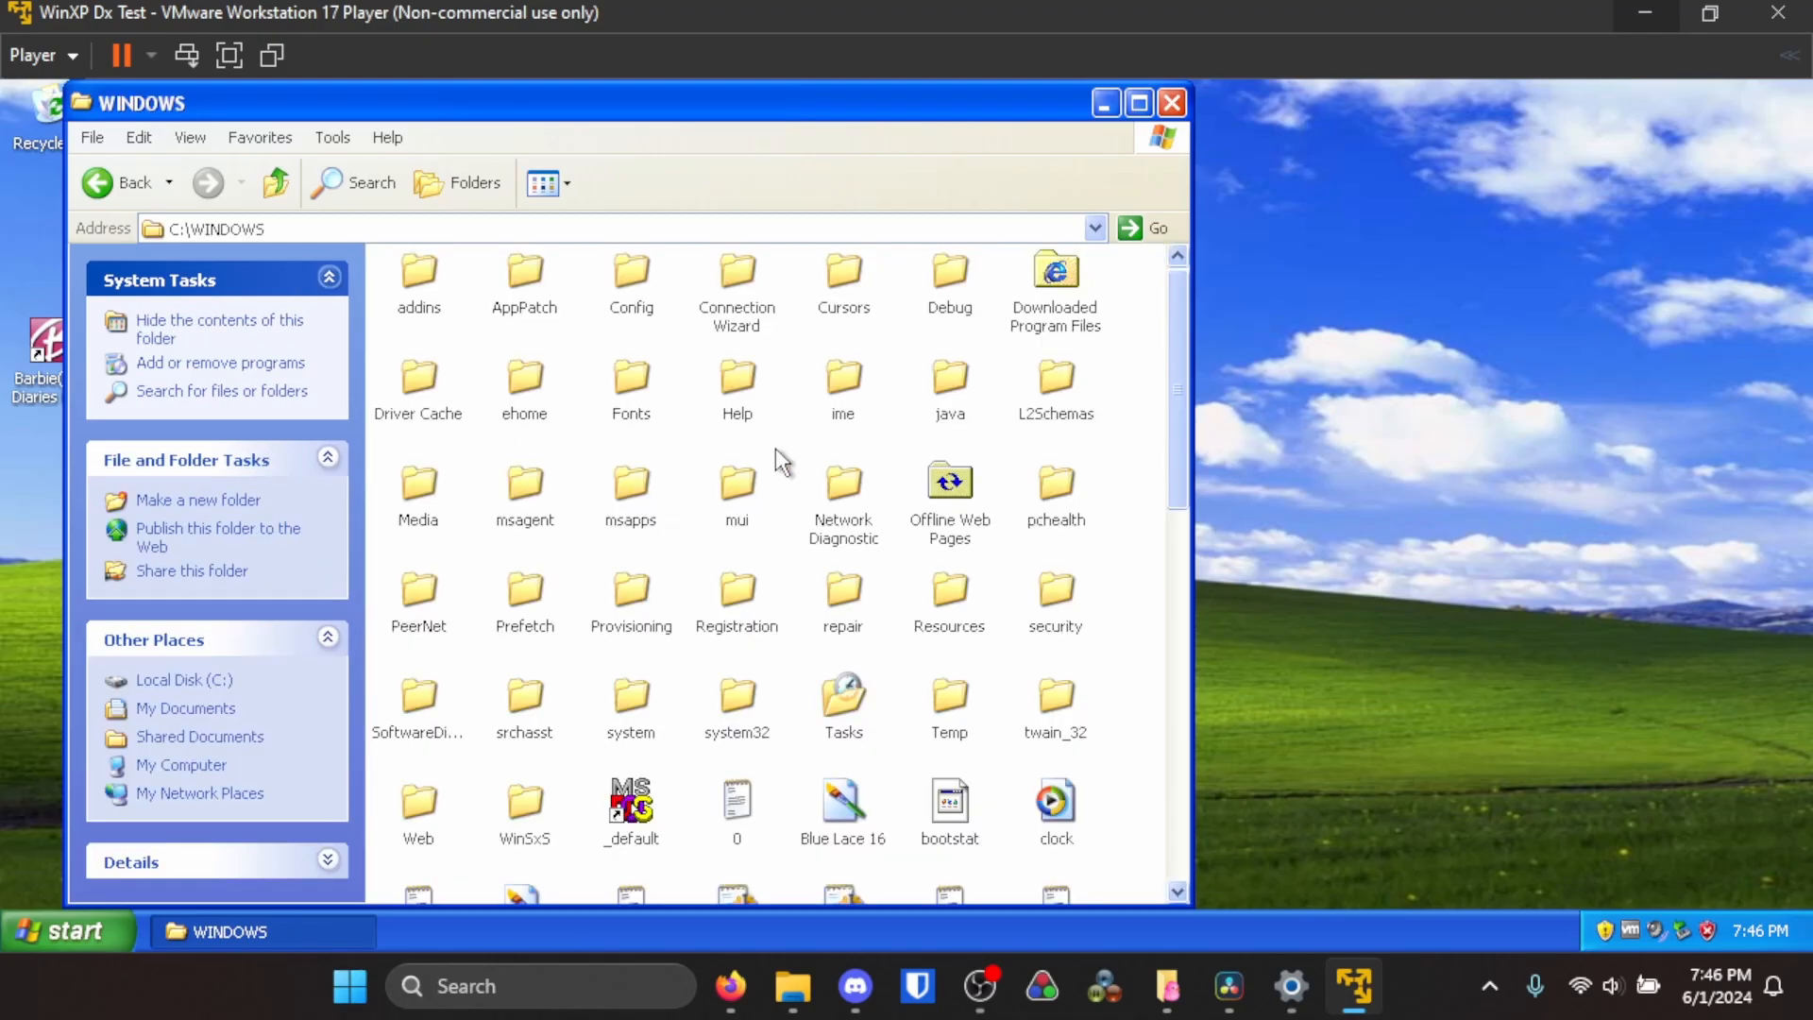
mouse_move(816, 497)
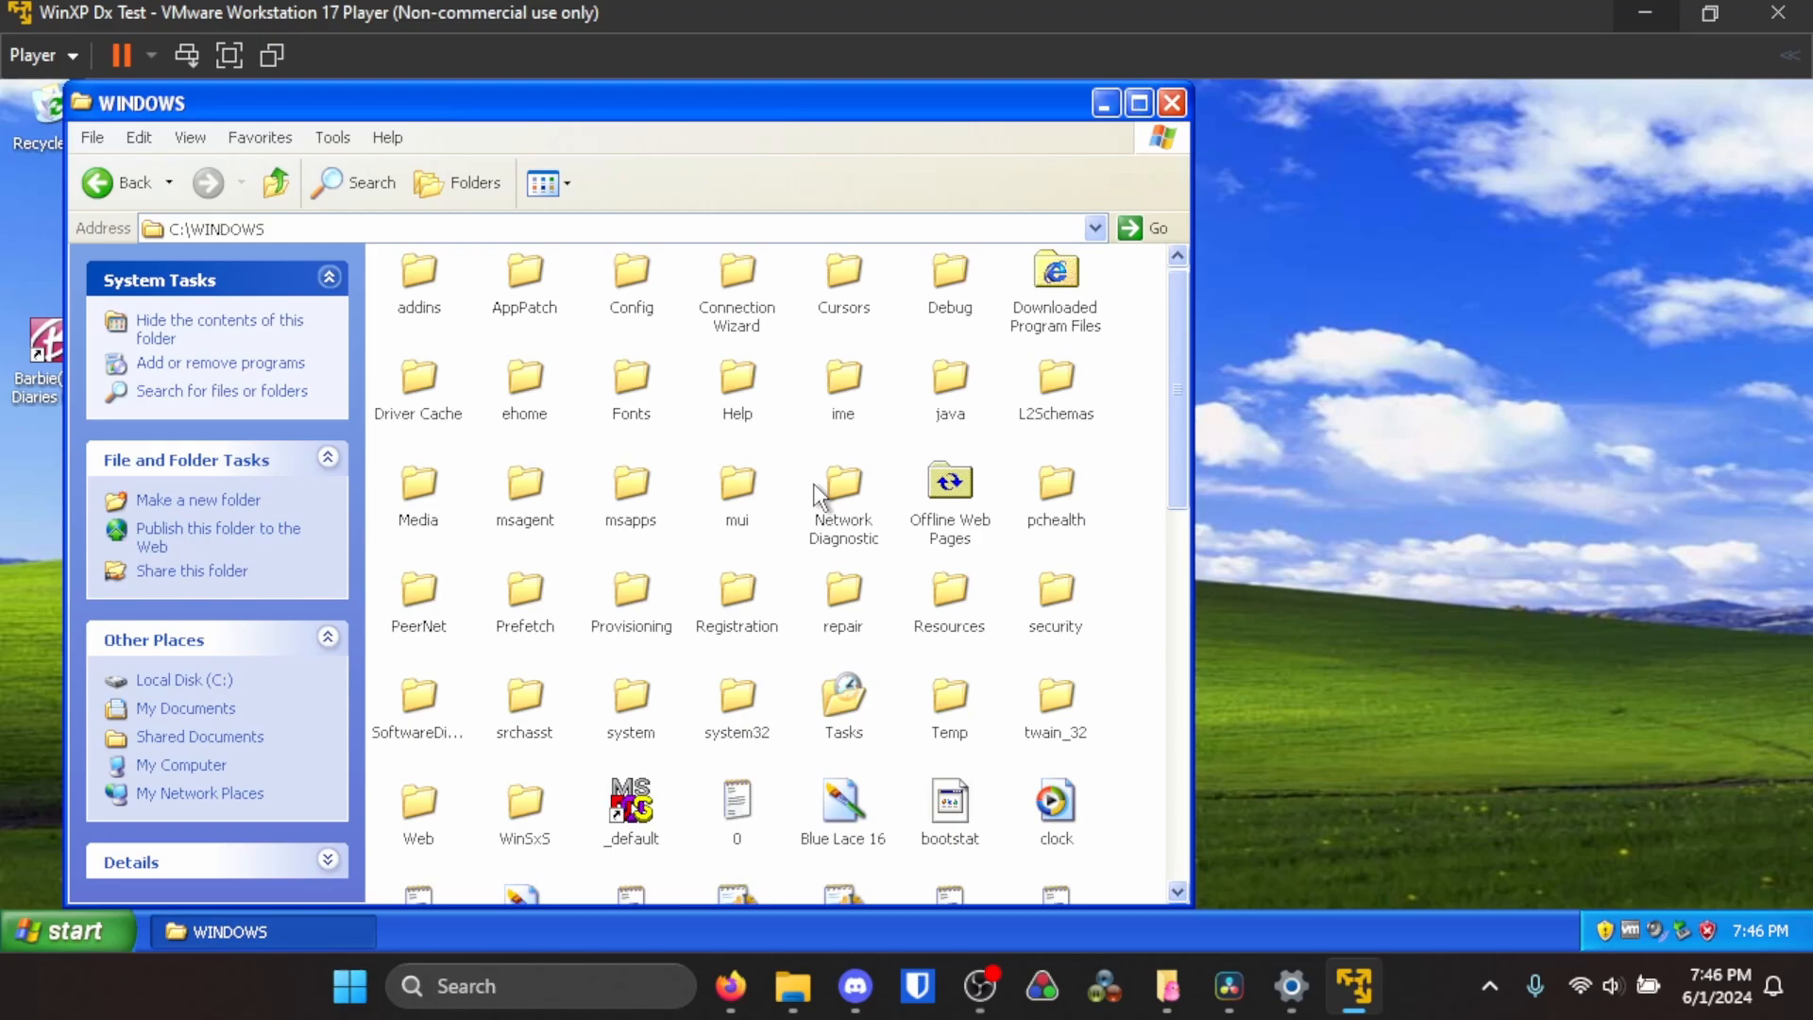
mouse_move(726, 729)
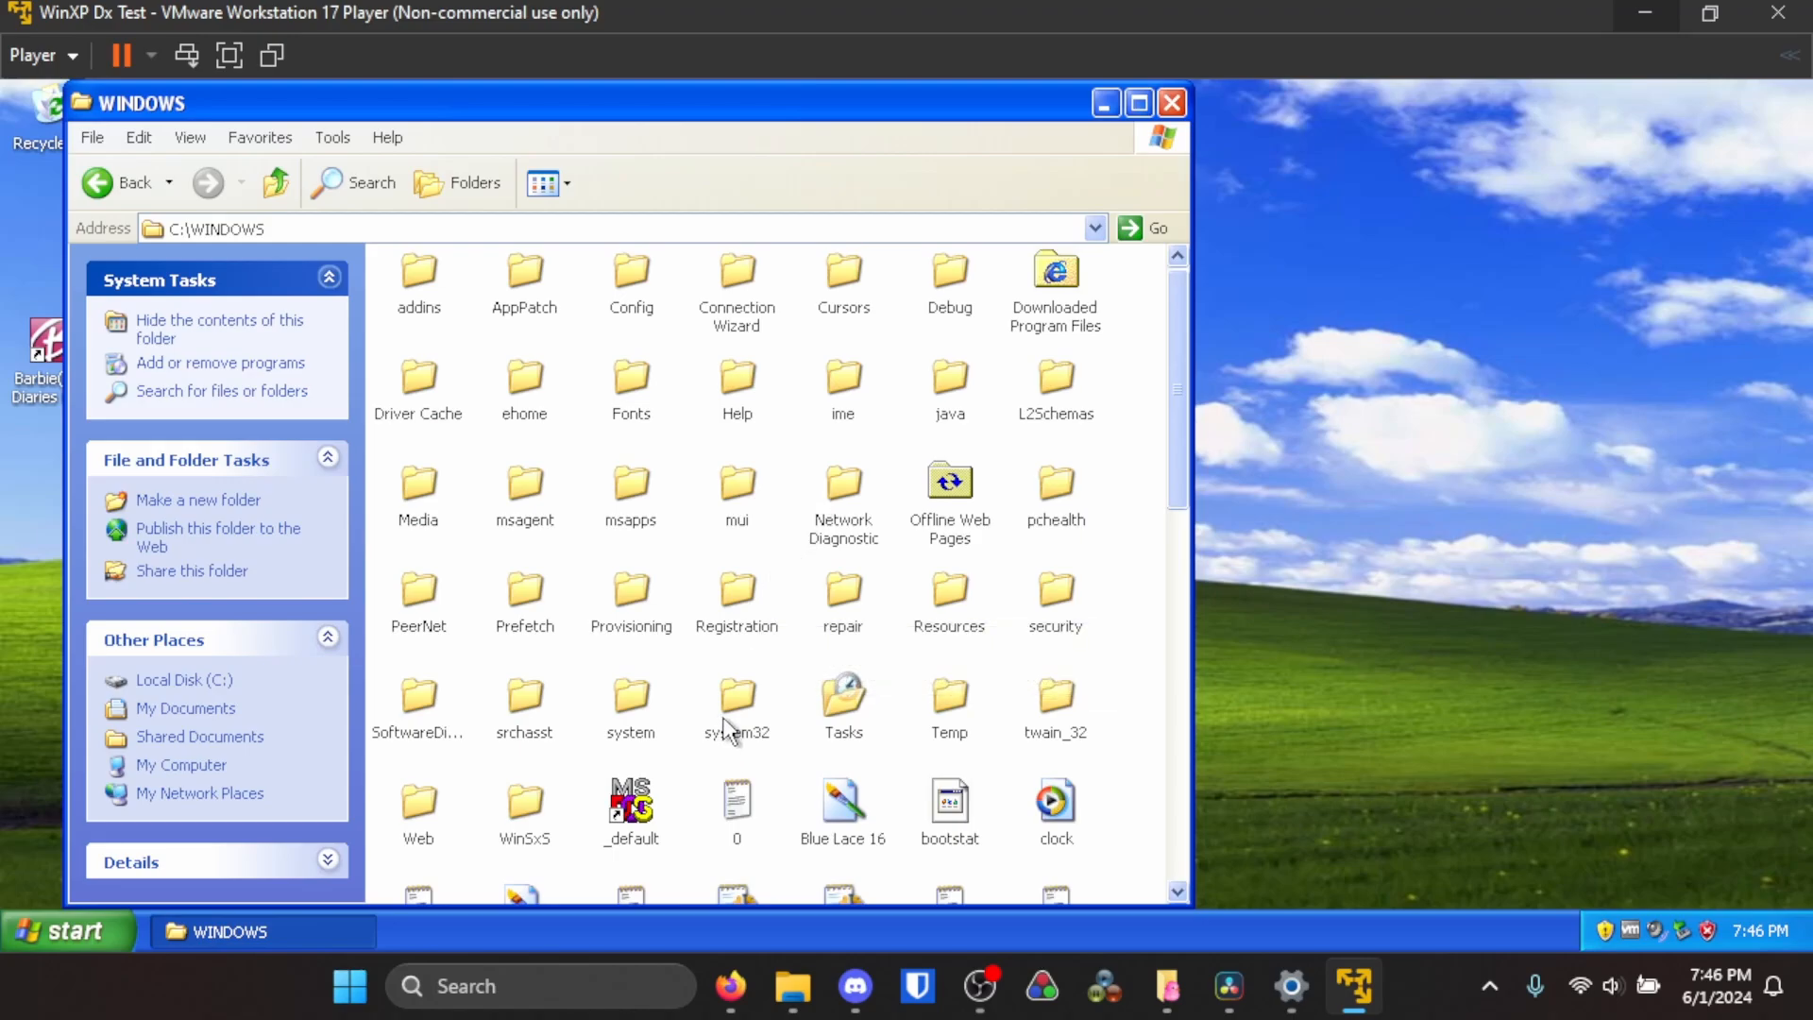
double_click(736, 699)
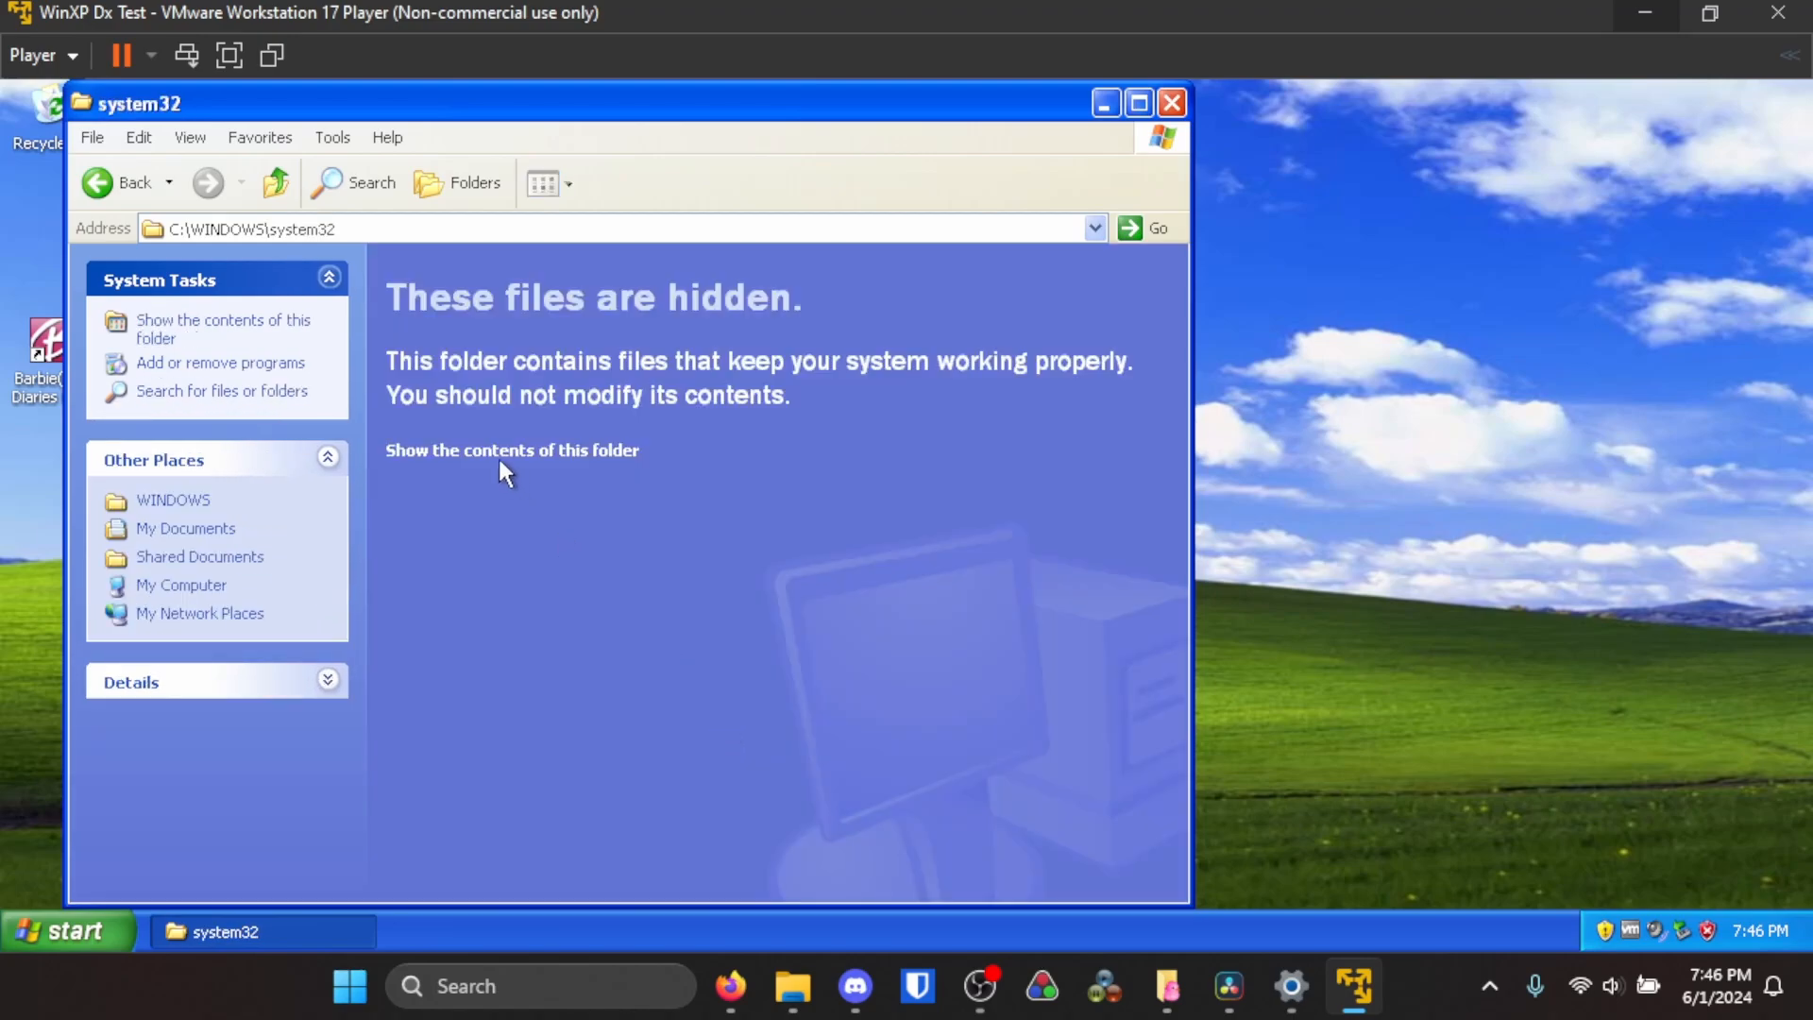
left_click(512, 449)
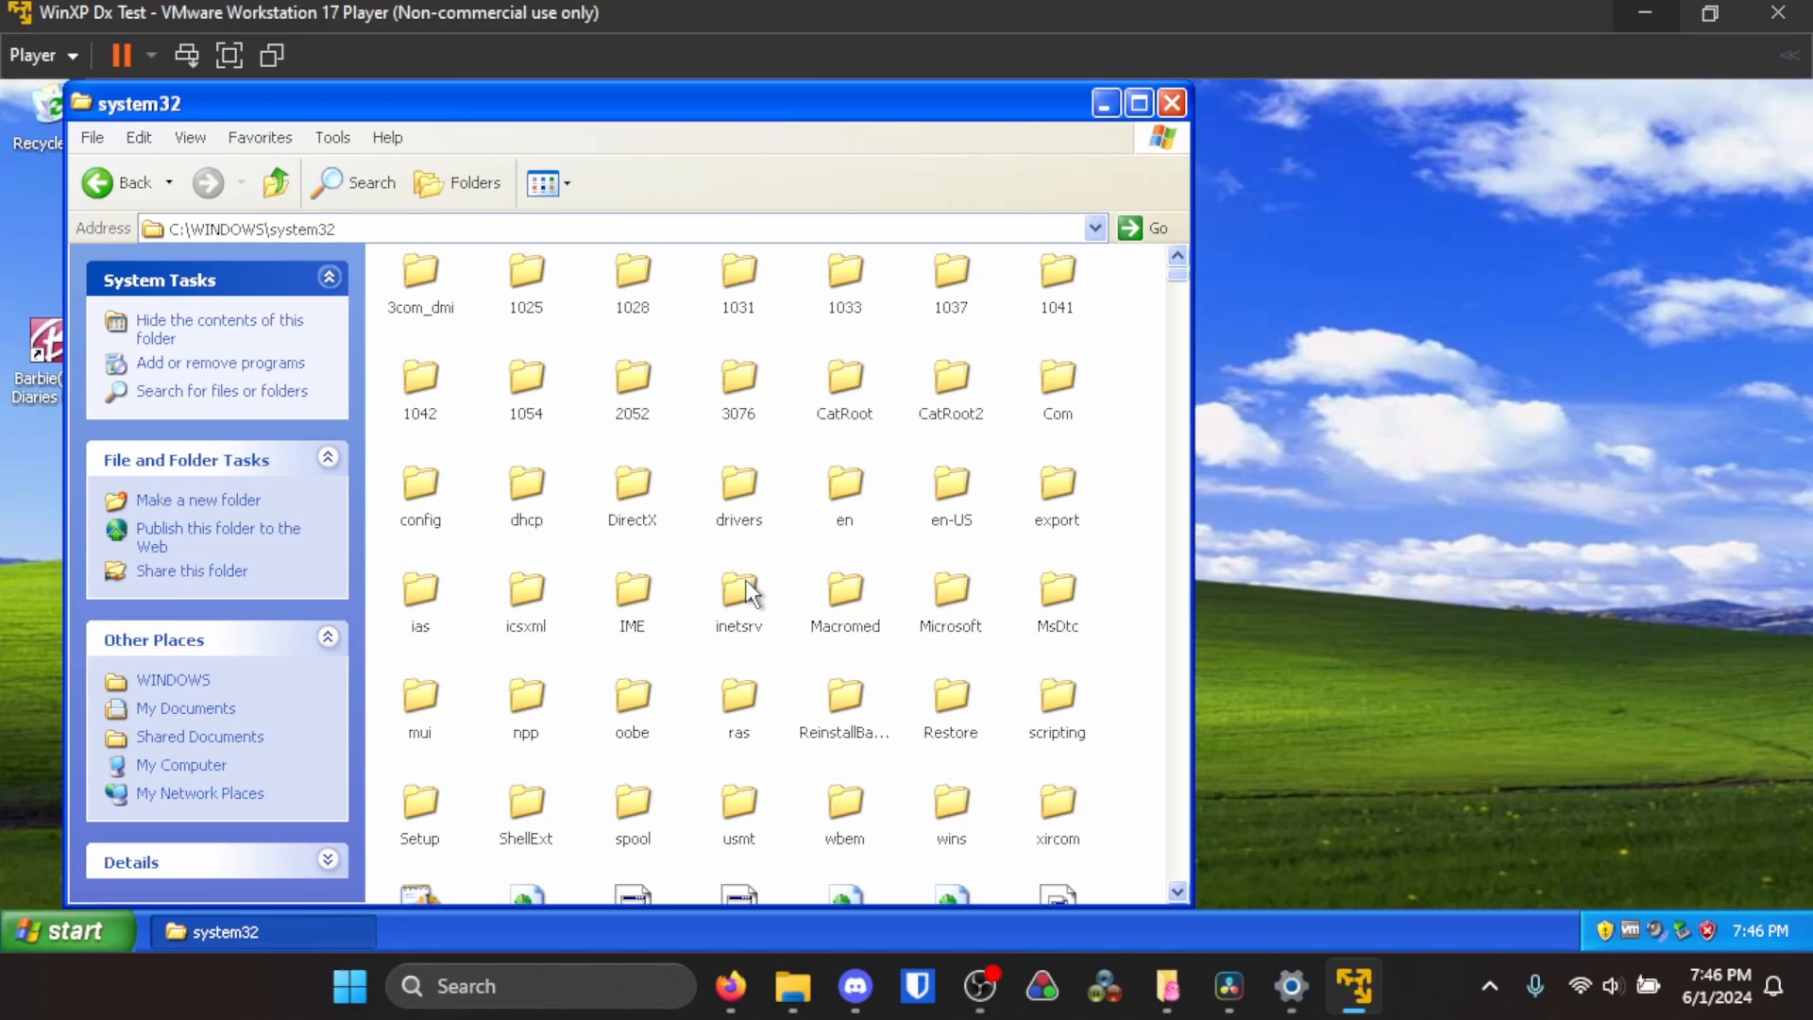
scroll("down", 3)
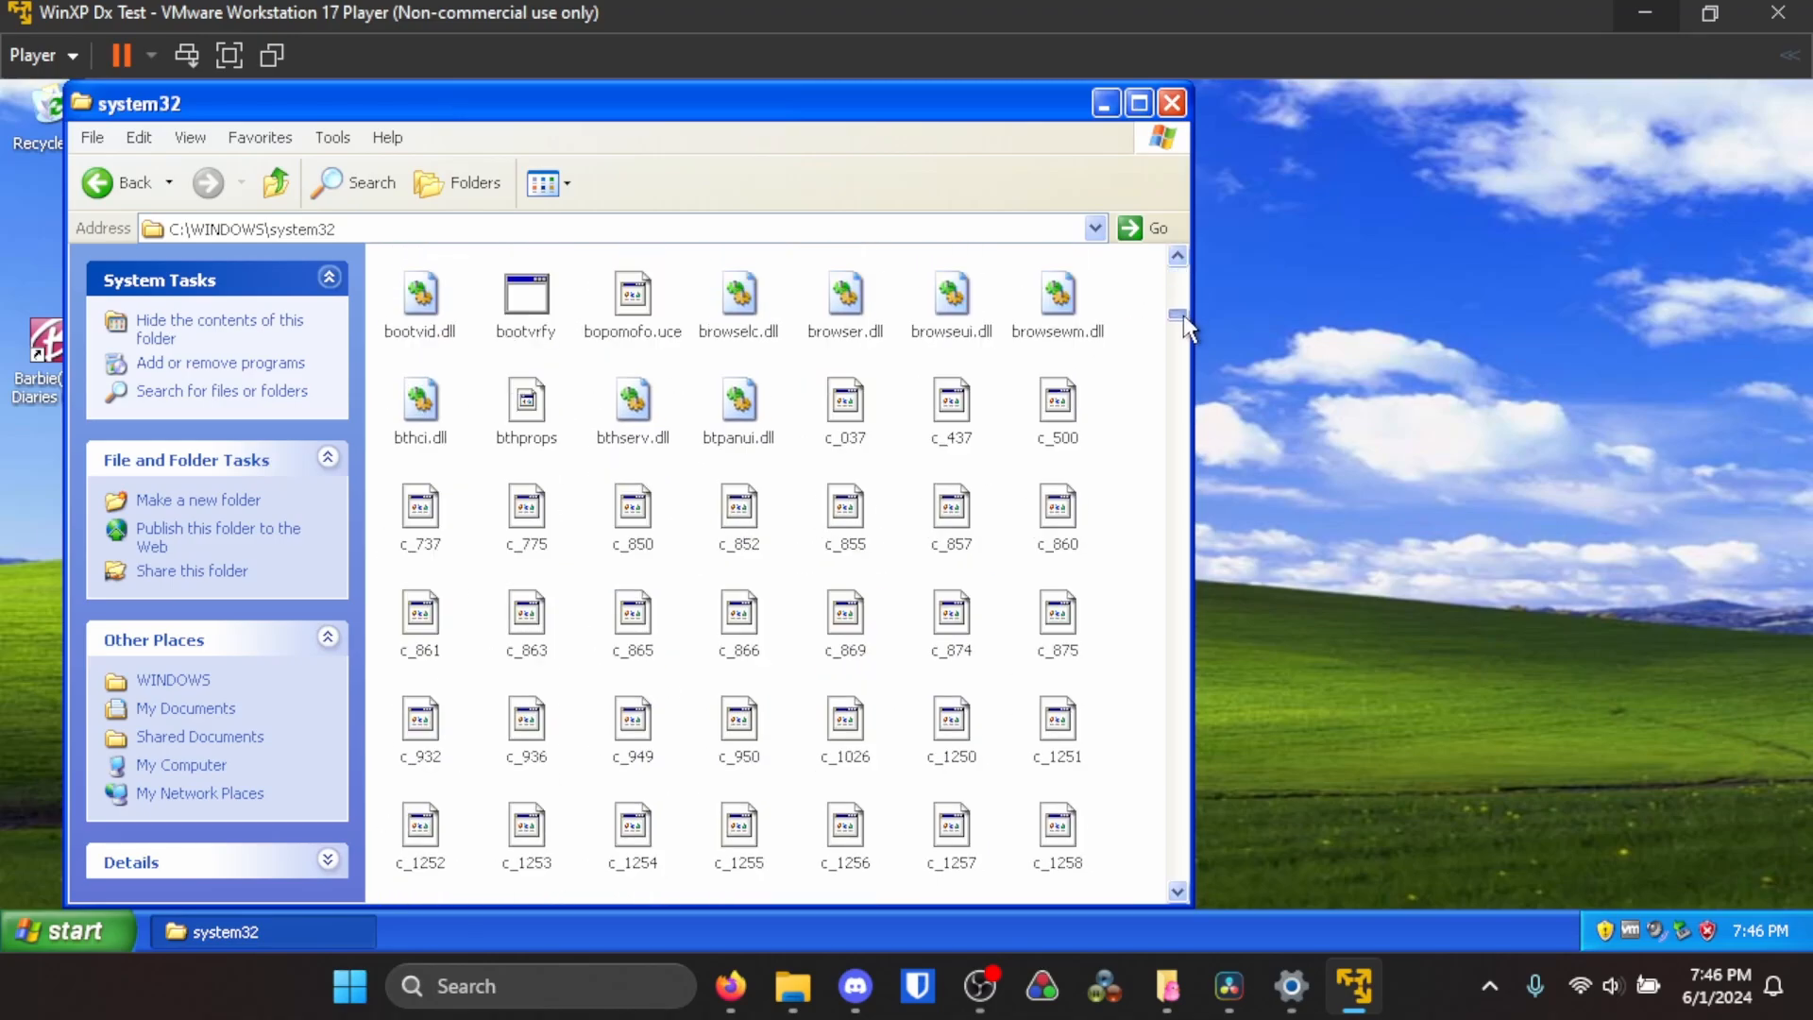
scroll("down", 3)
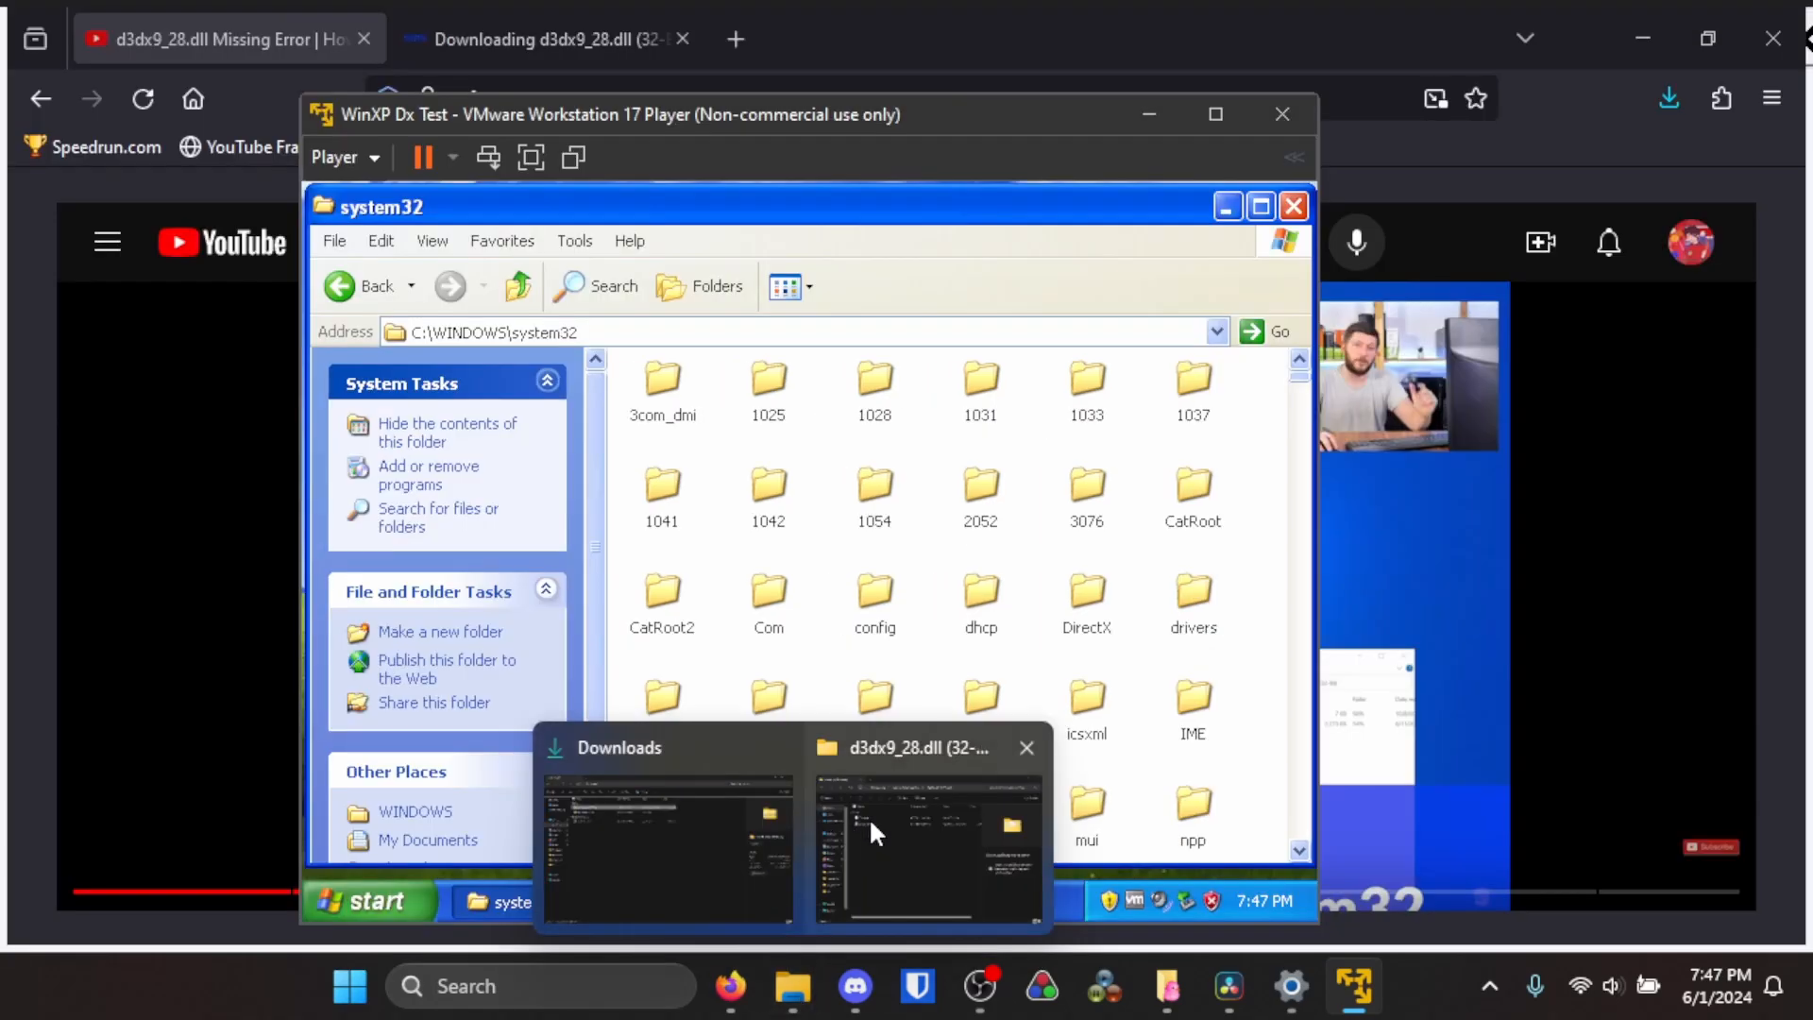
- Decline replacing the existing d3dx9_28.dll in system32, keeping the original file
left_click(925, 821)
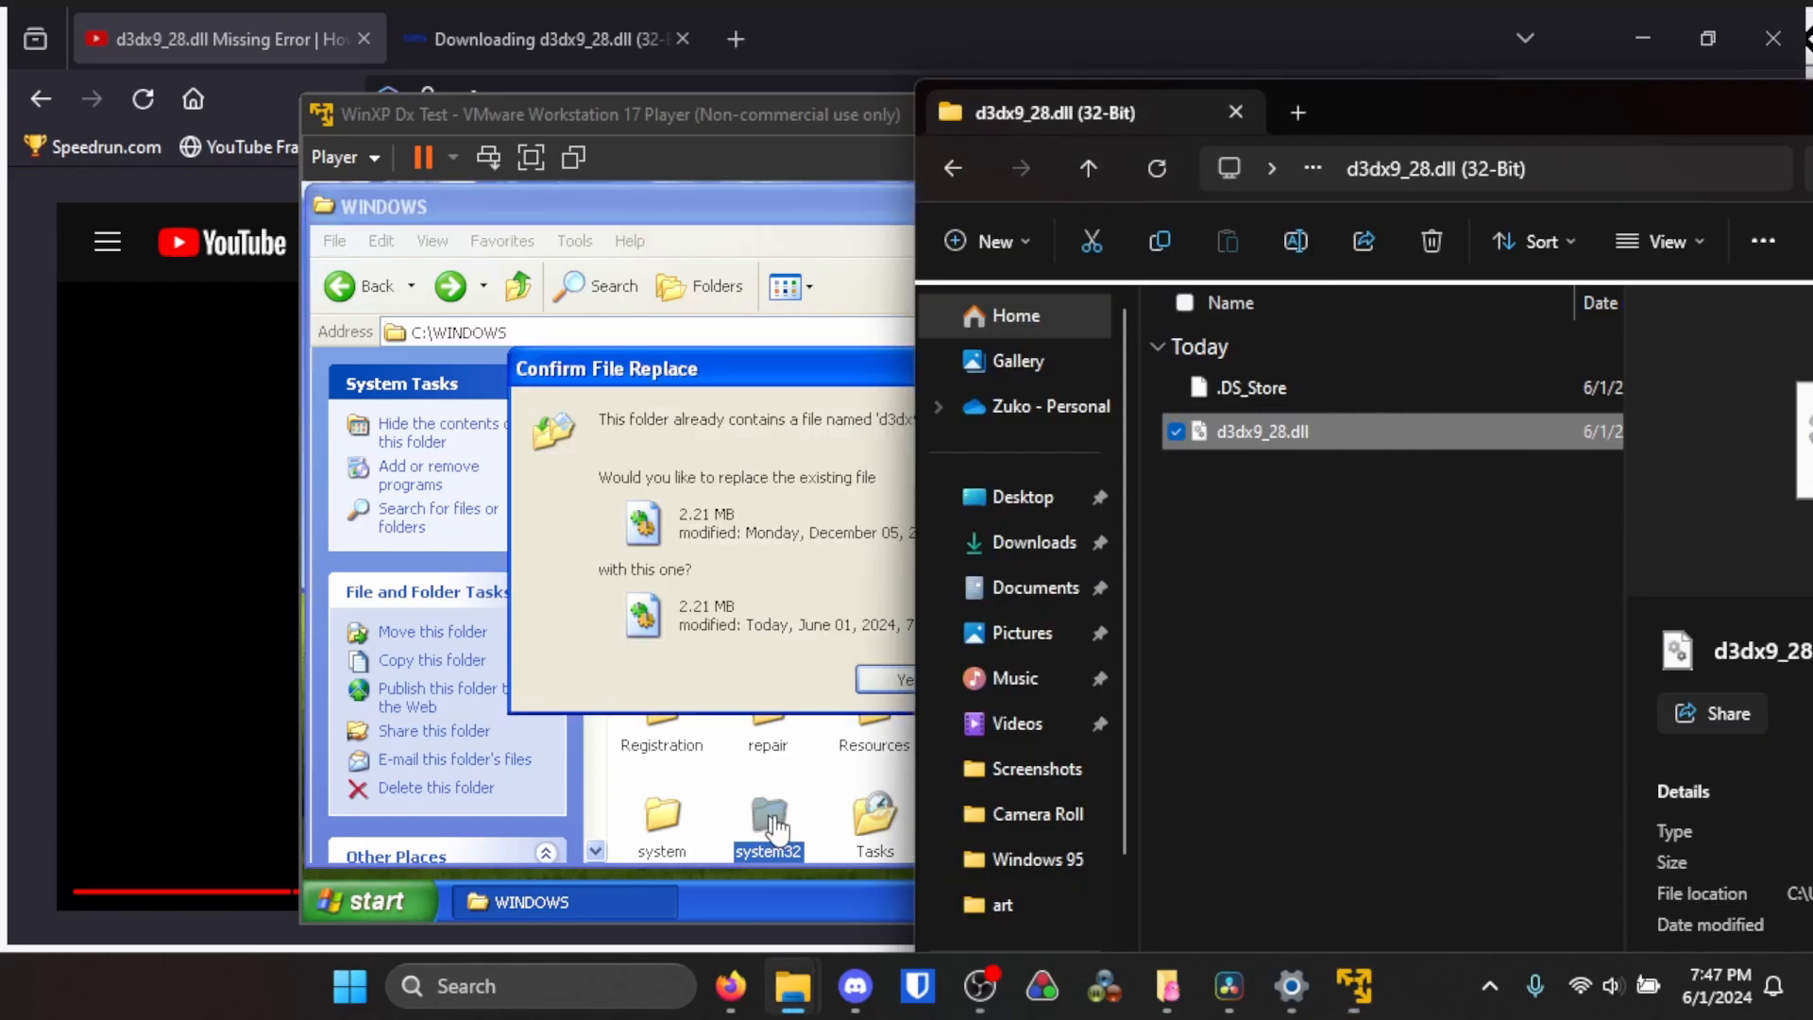
mouse_move(1616, 115)
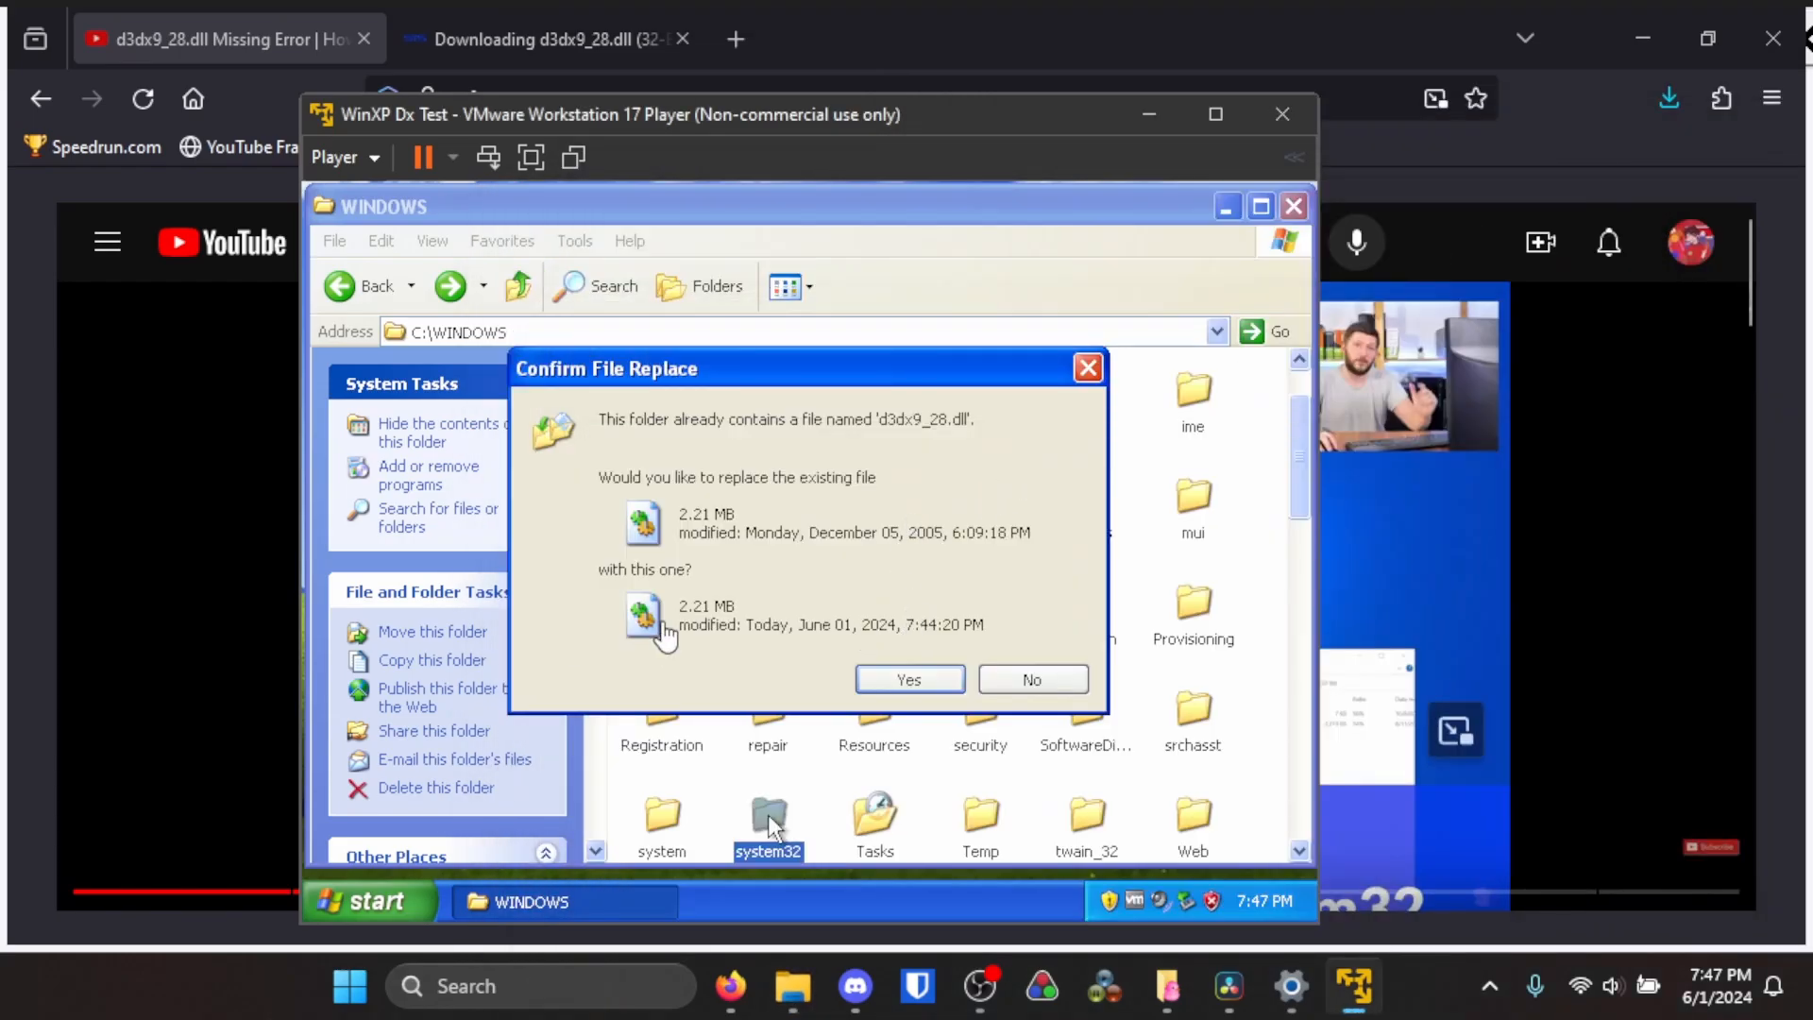
mouse_move(640, 506)
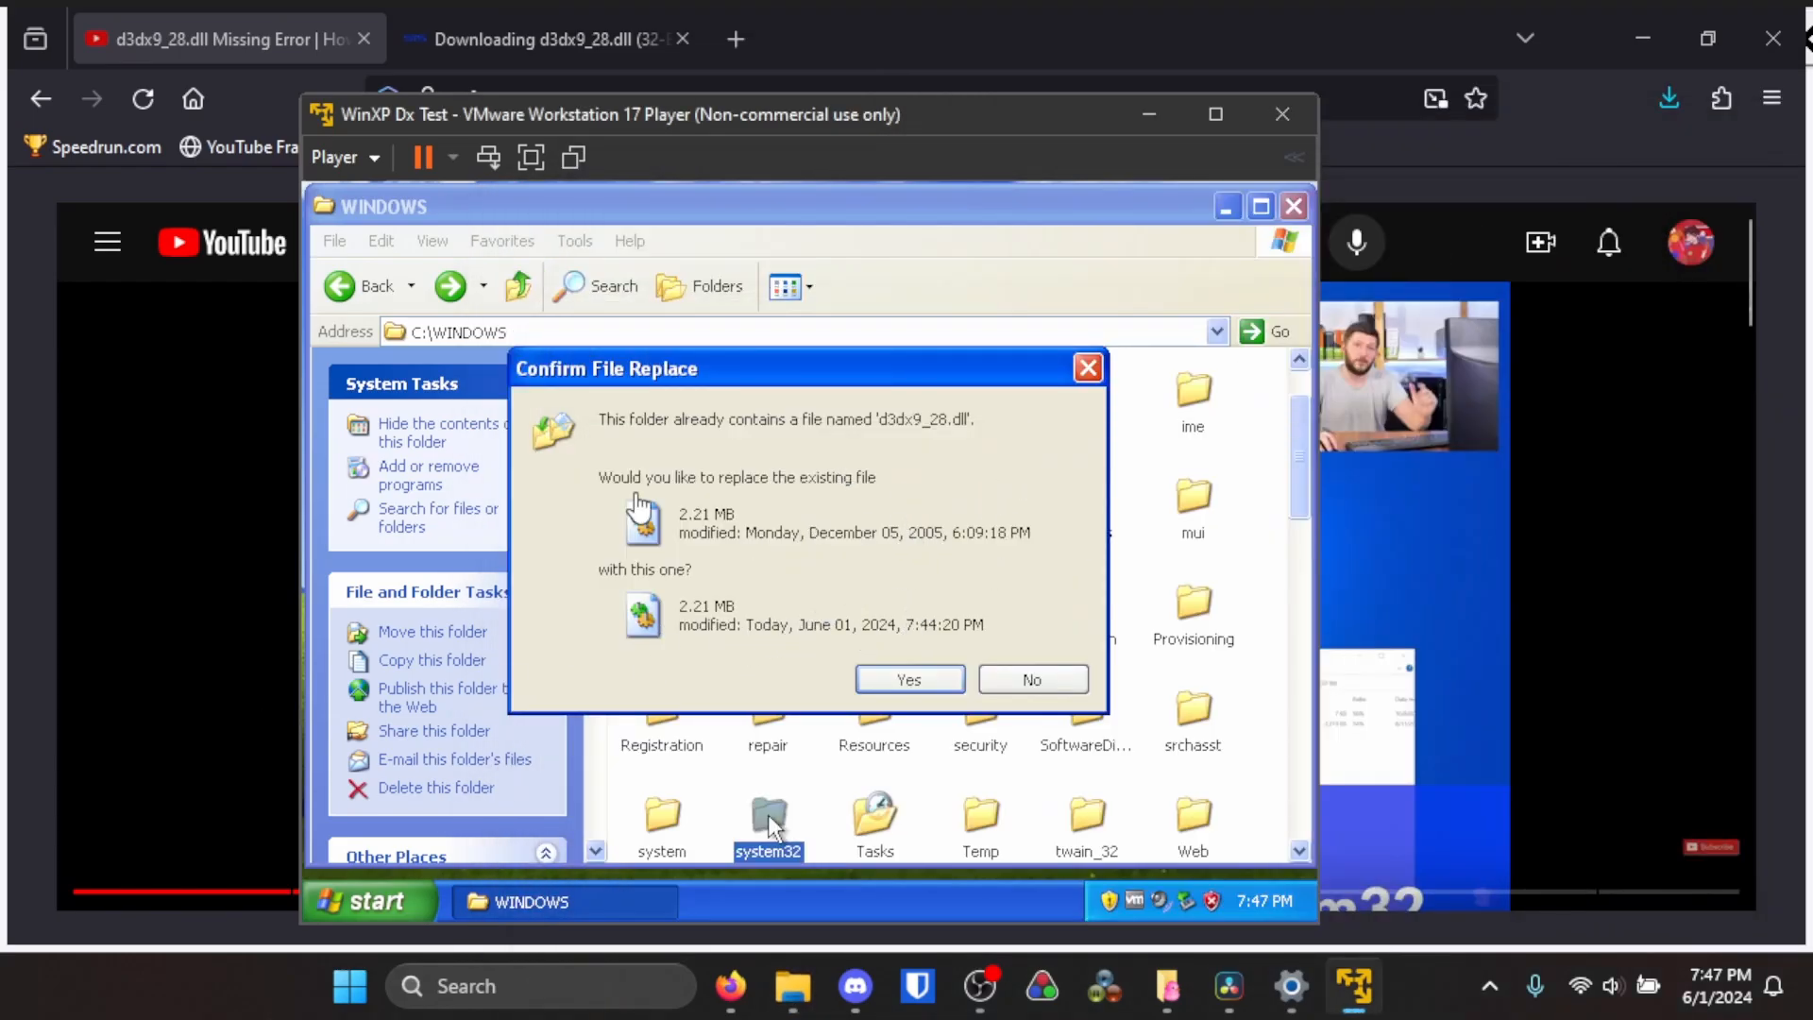
mouse_move(1027, 548)
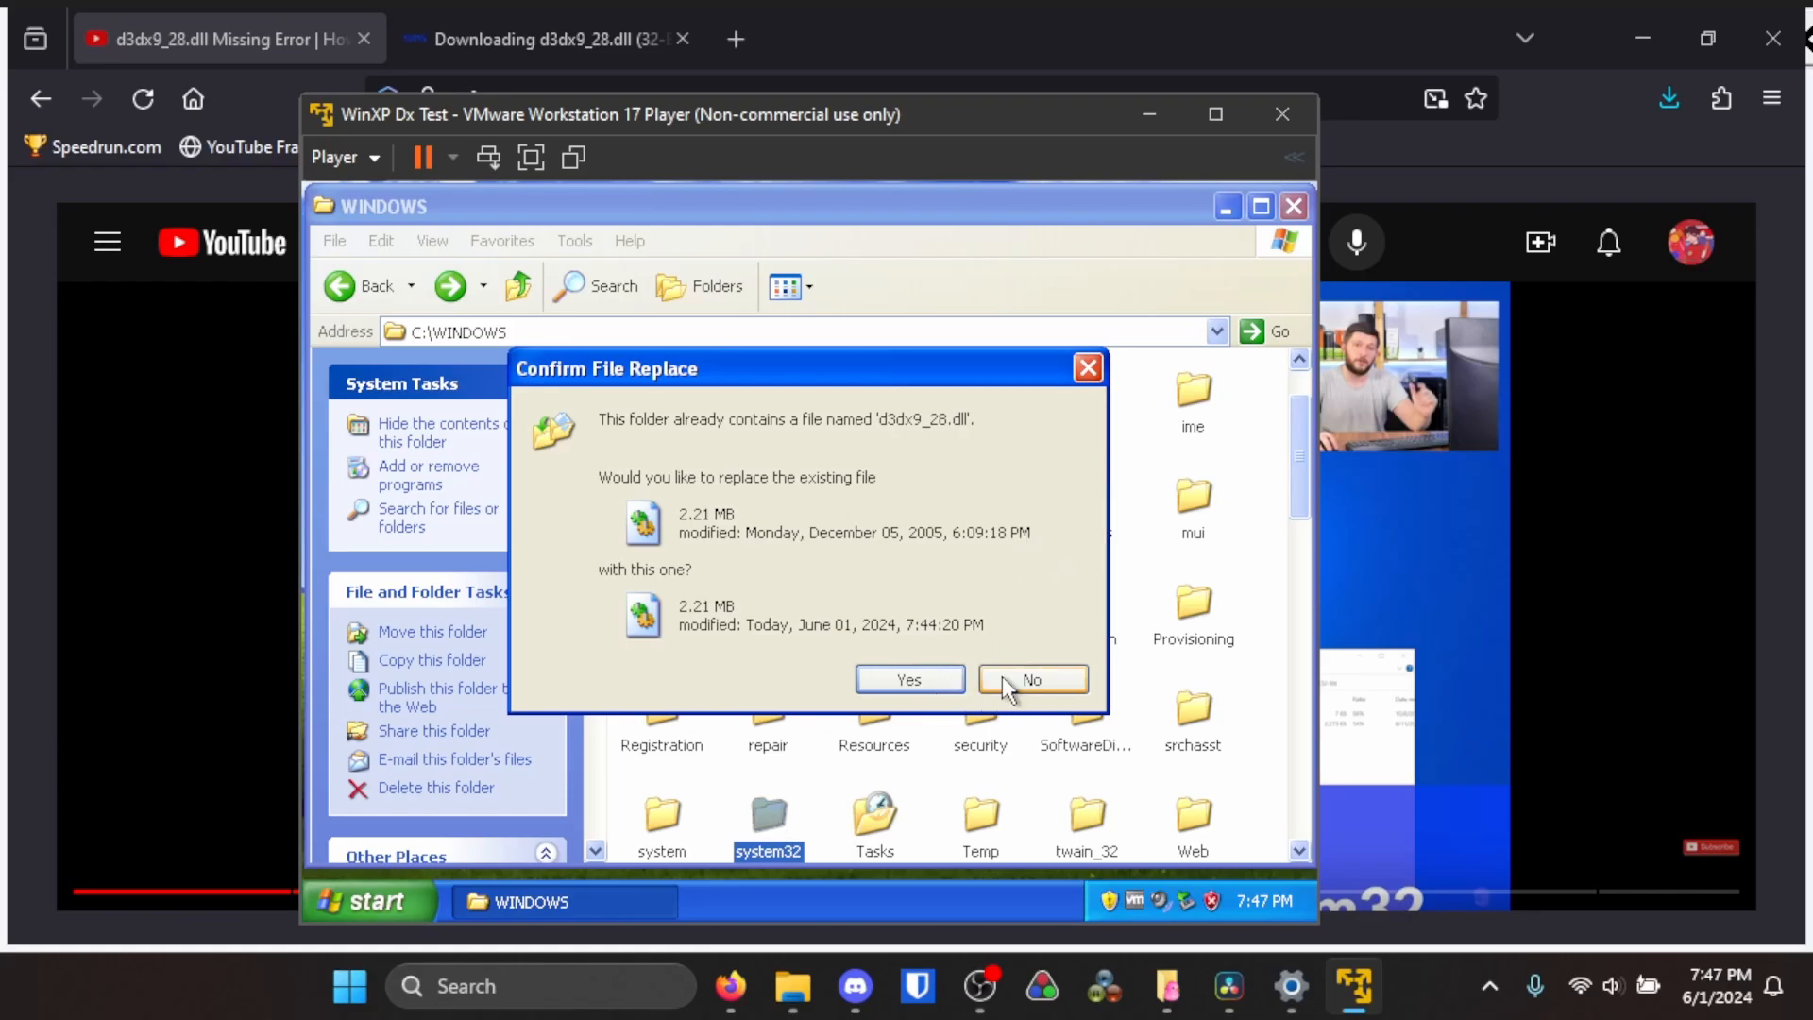
left_click(1031, 678)
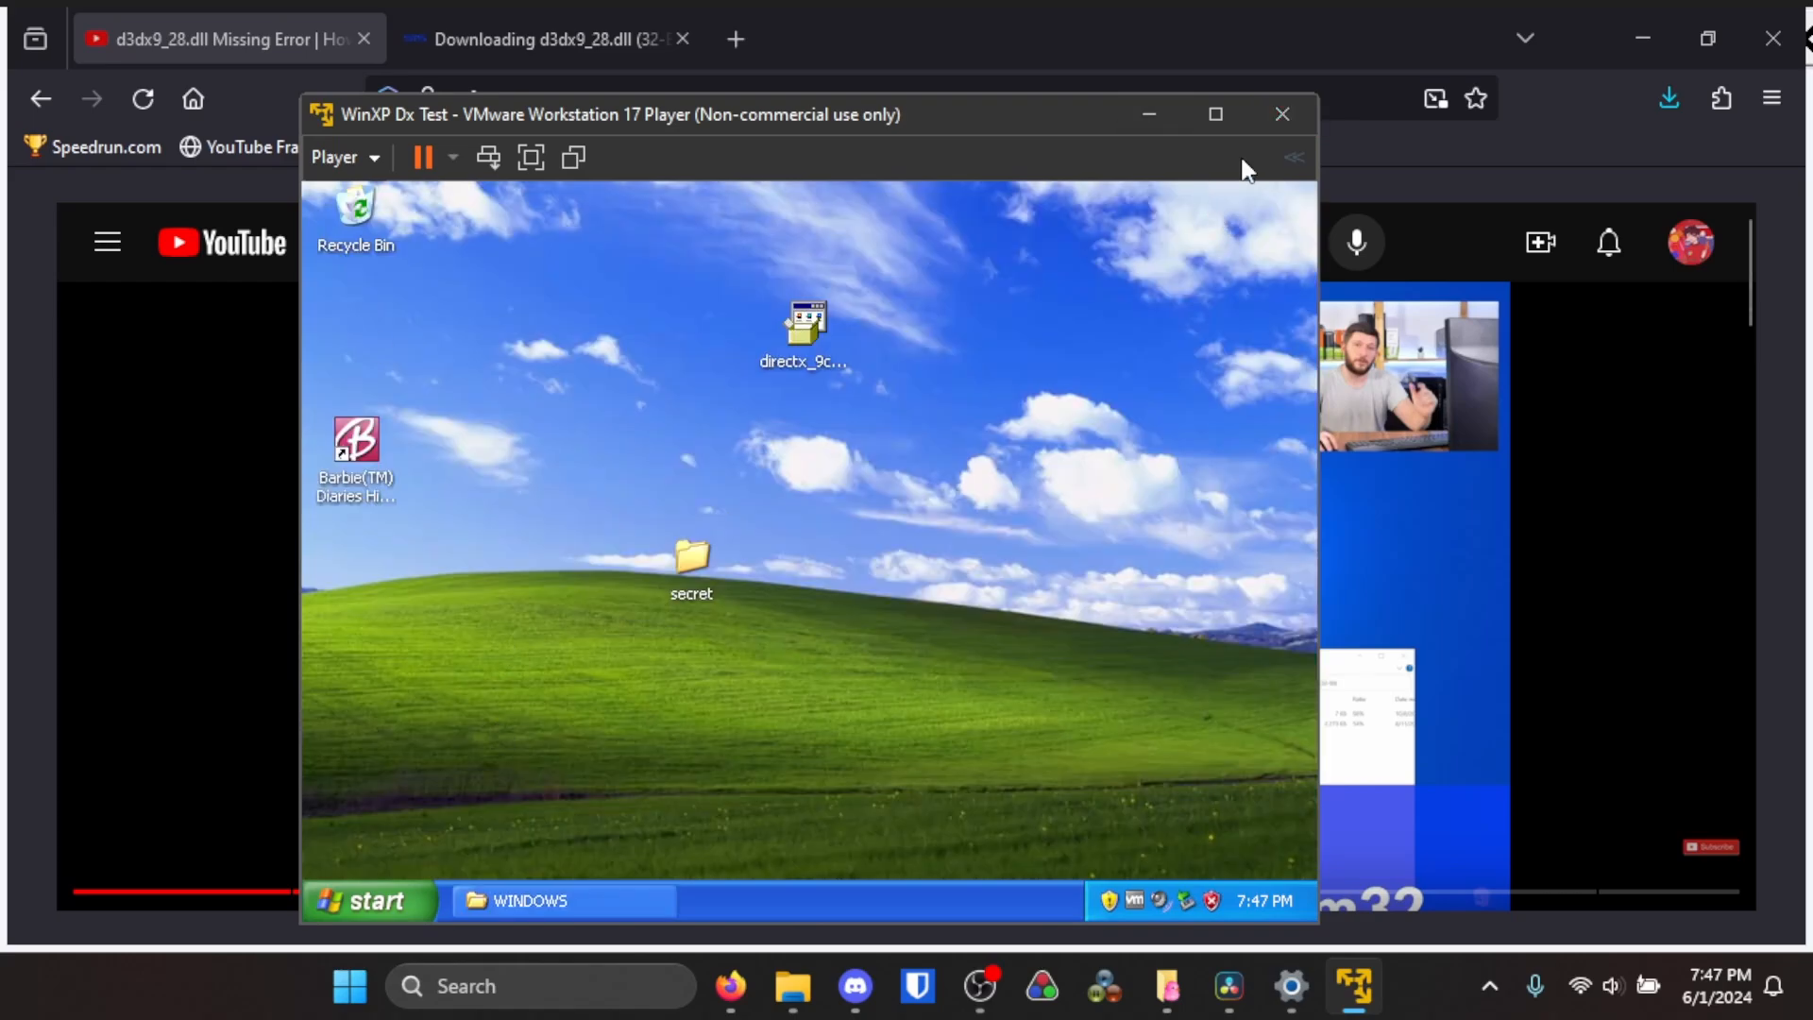
mouse_move(1062, 723)
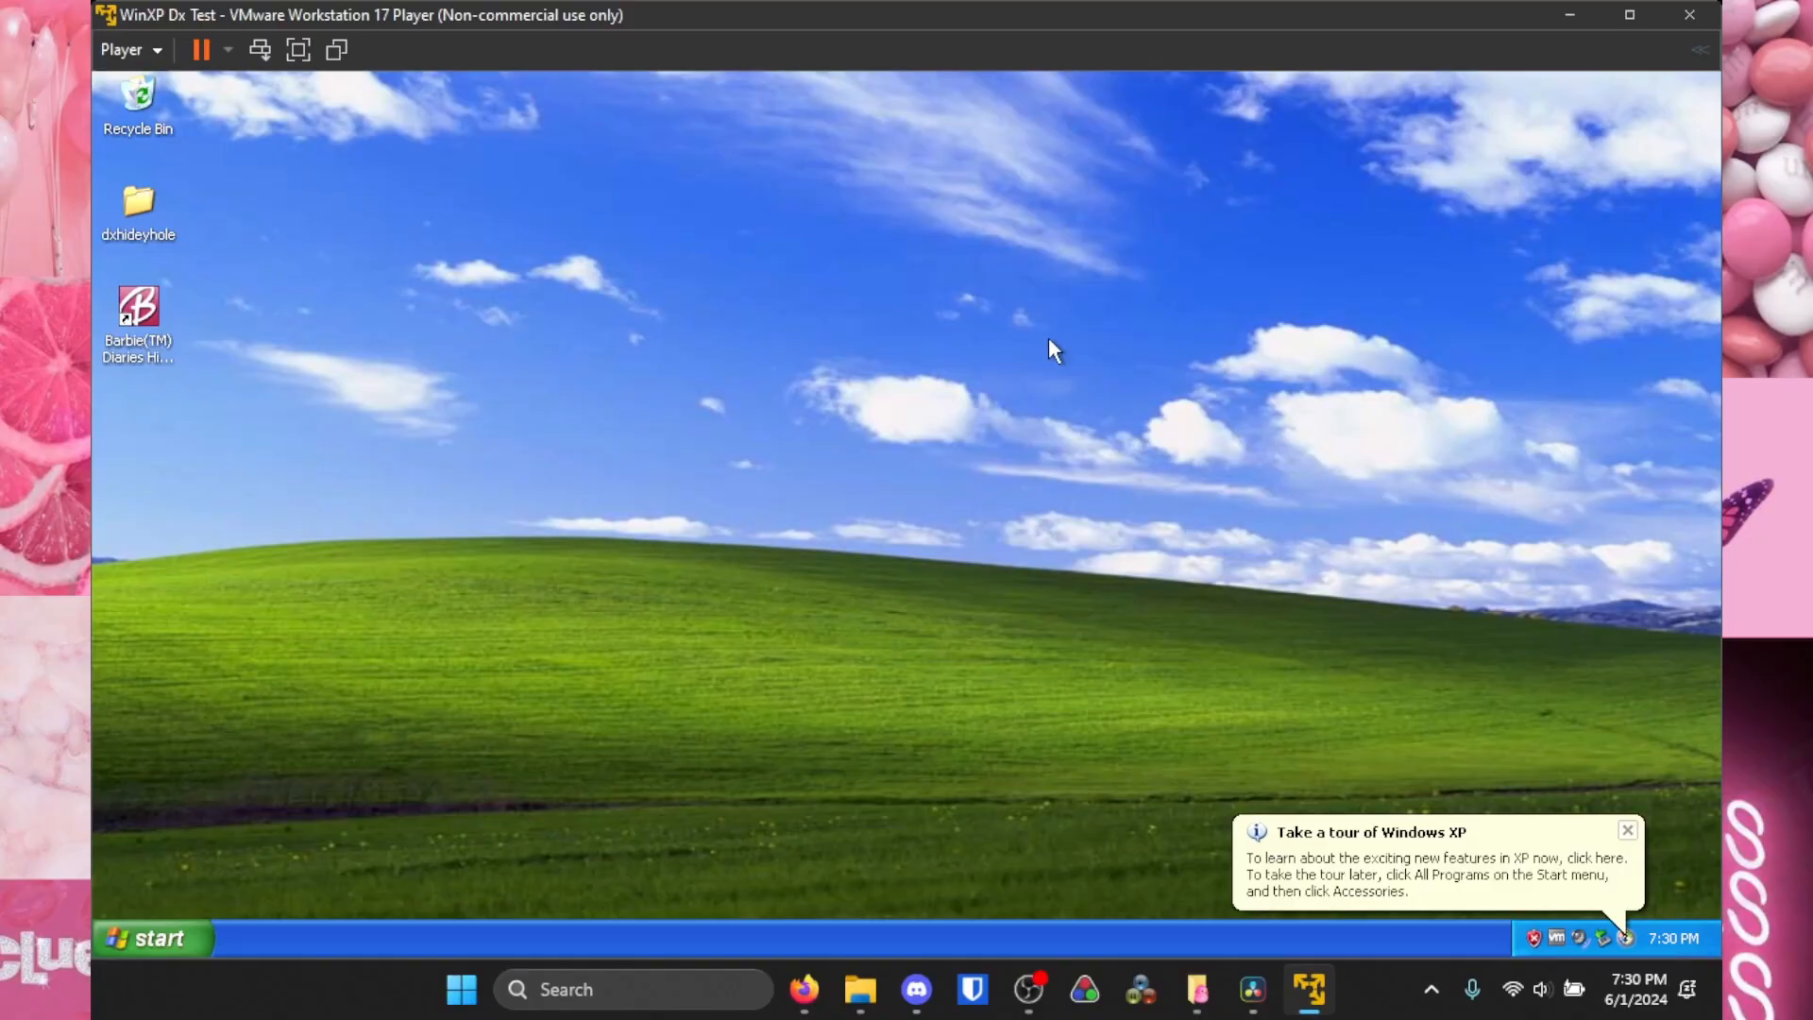
mouse_move(1052, 365)
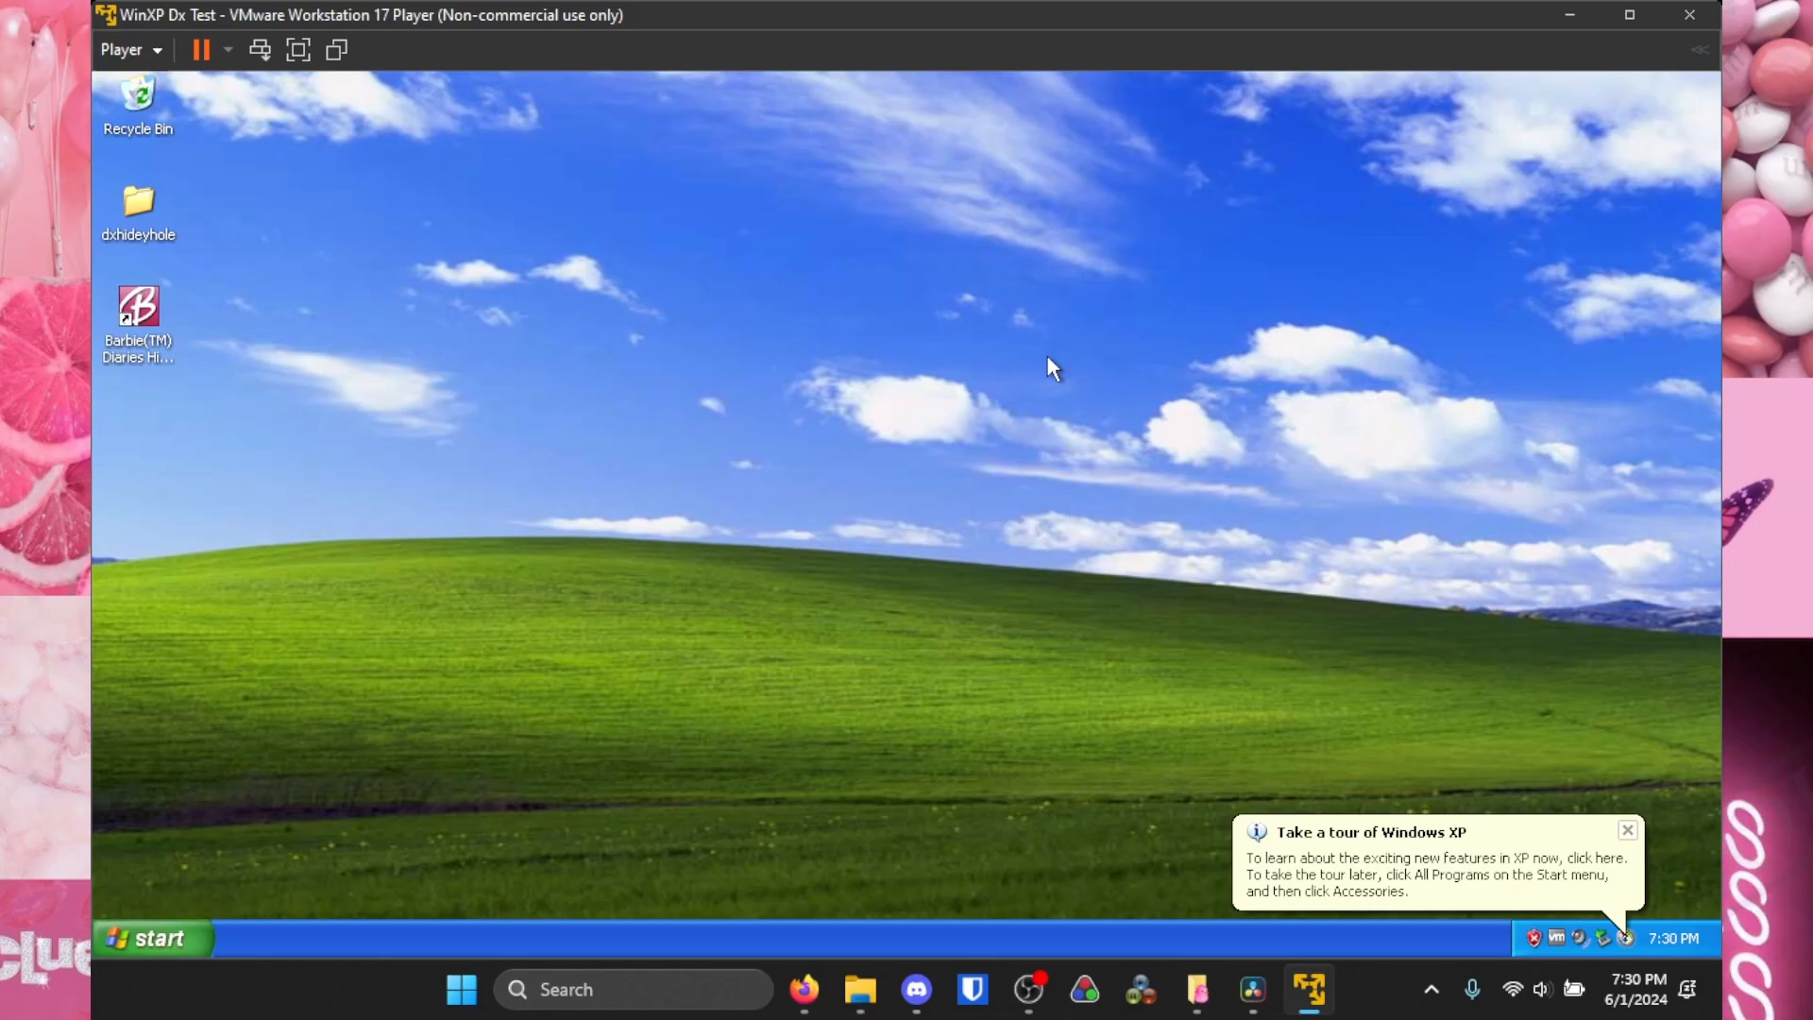
mouse_move(202, 889)
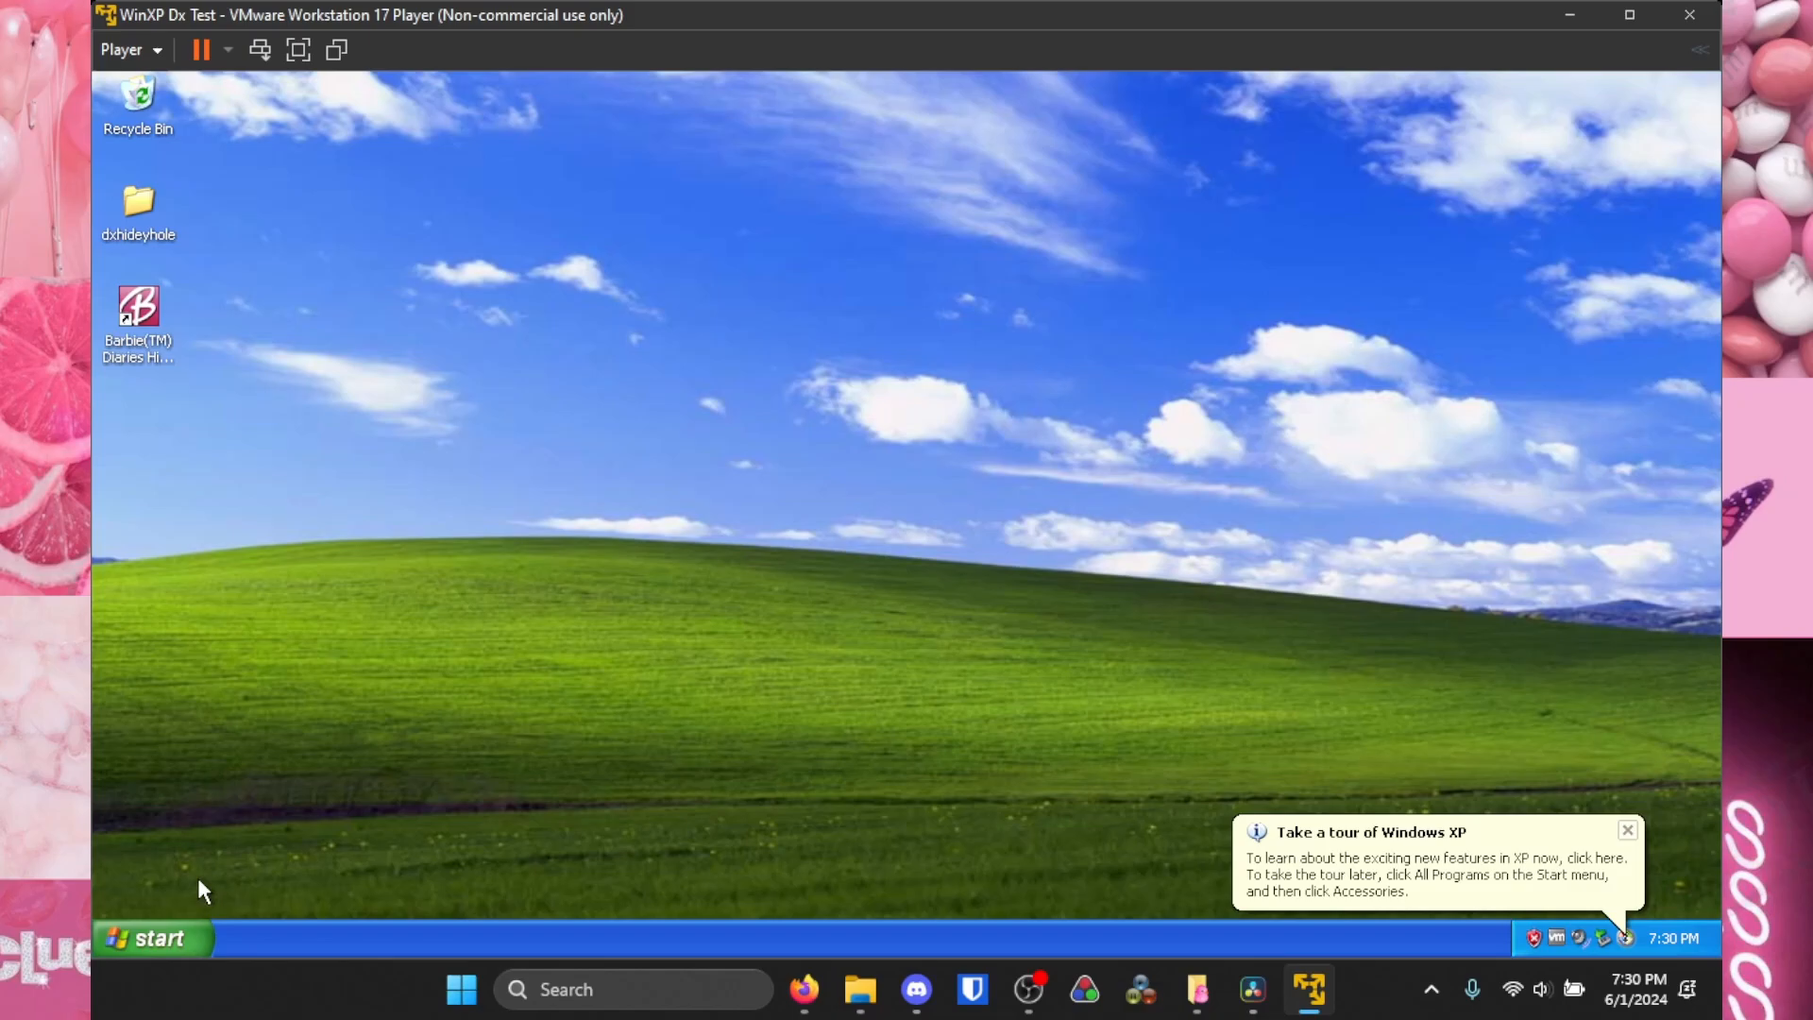
- Launch the DirectX Diagnostic Tool from Start > Run with dxdiag
left_click(149, 939)
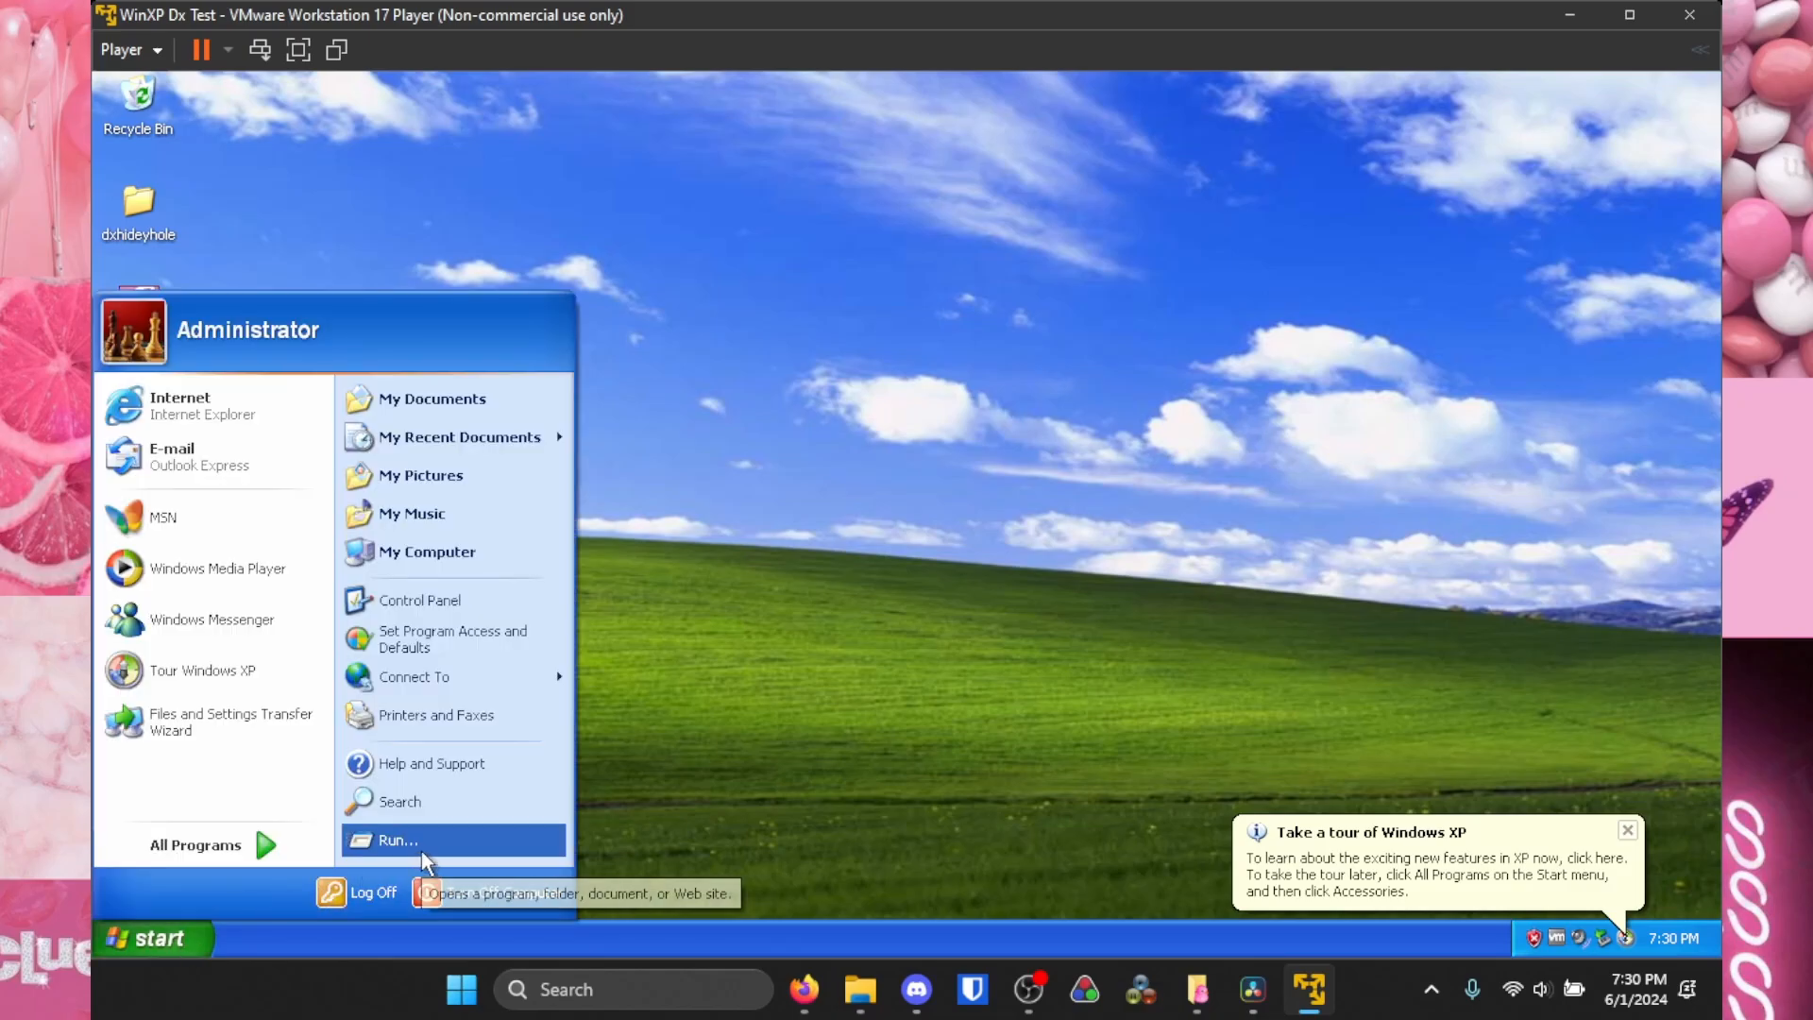
left_click(397, 838)
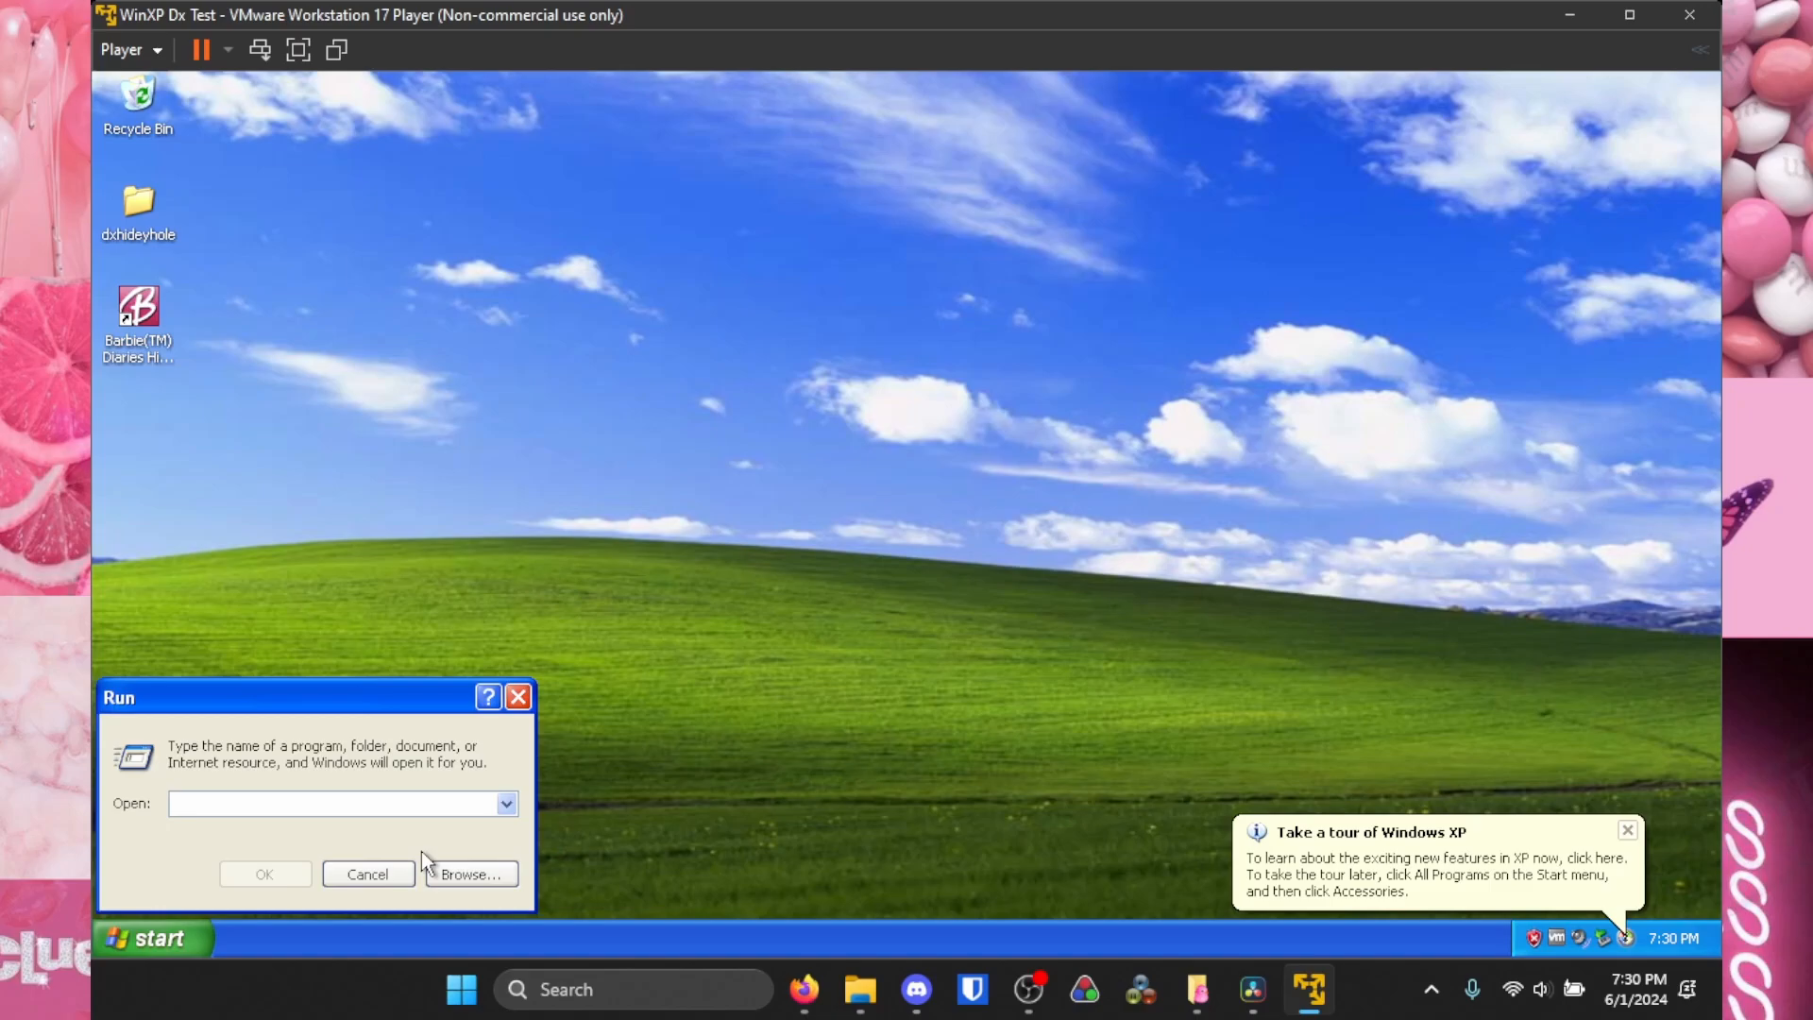
type("dxdiag")
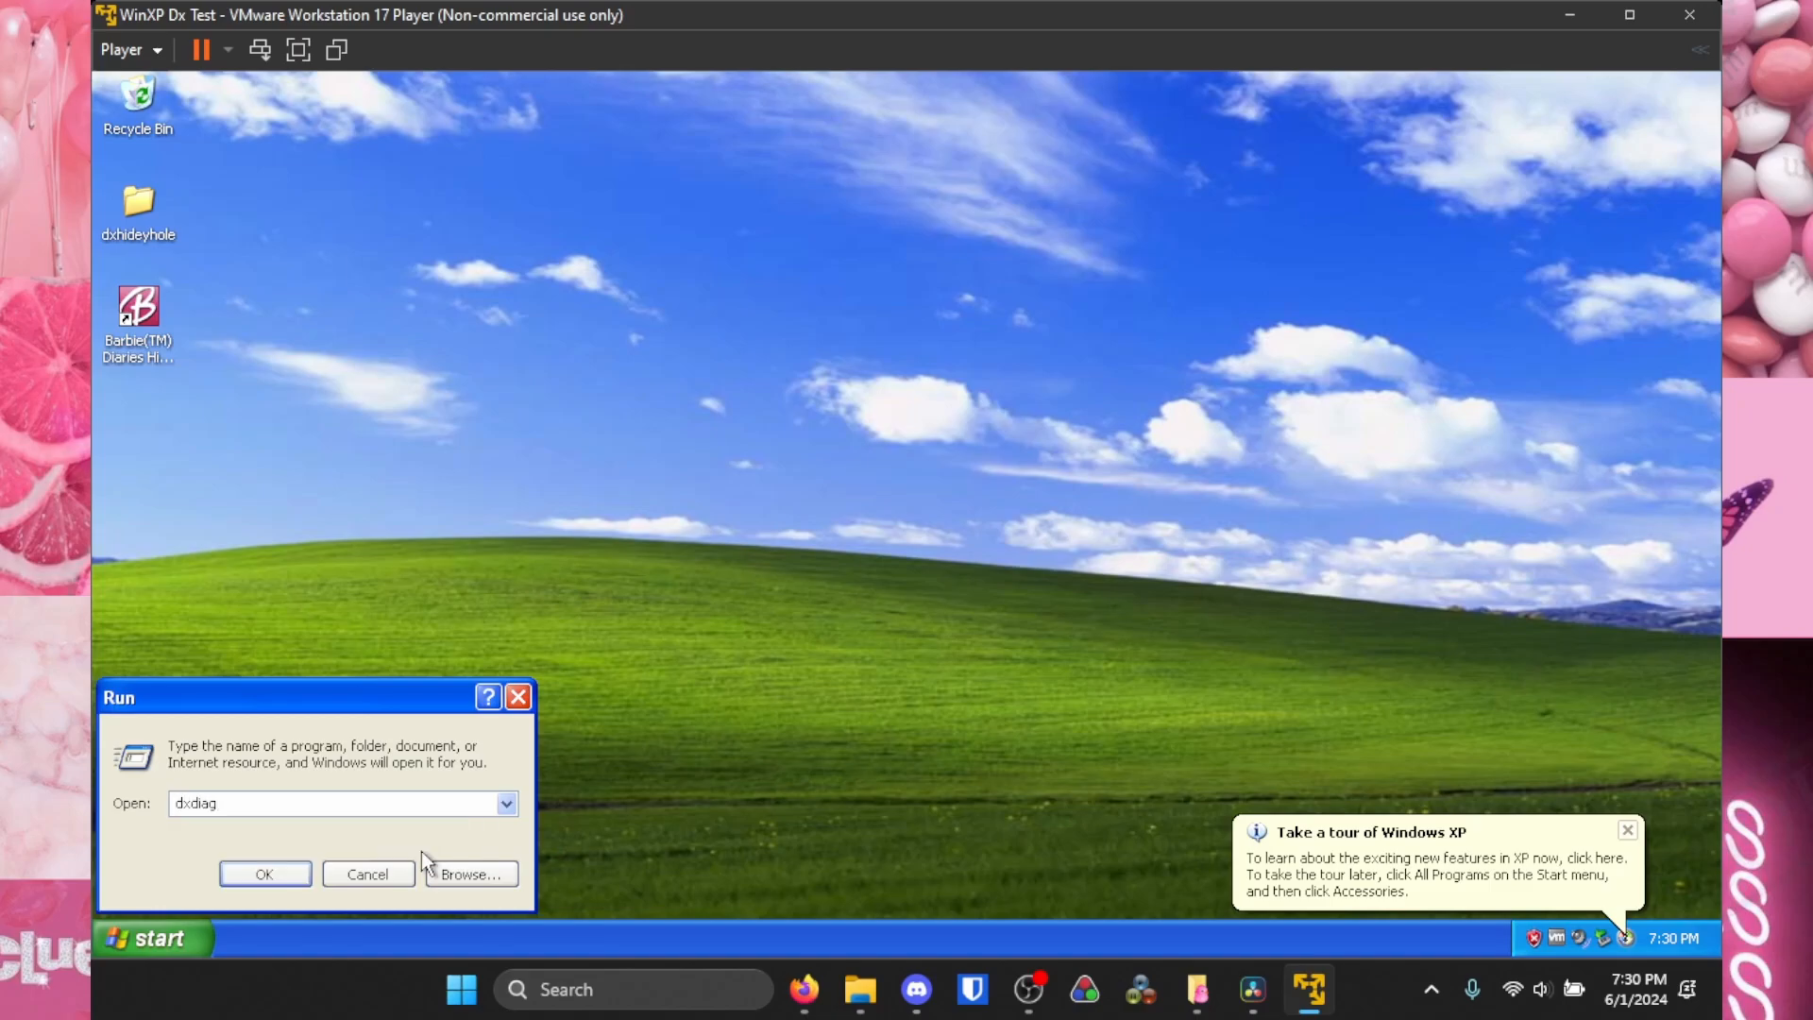
left_click(264, 873)
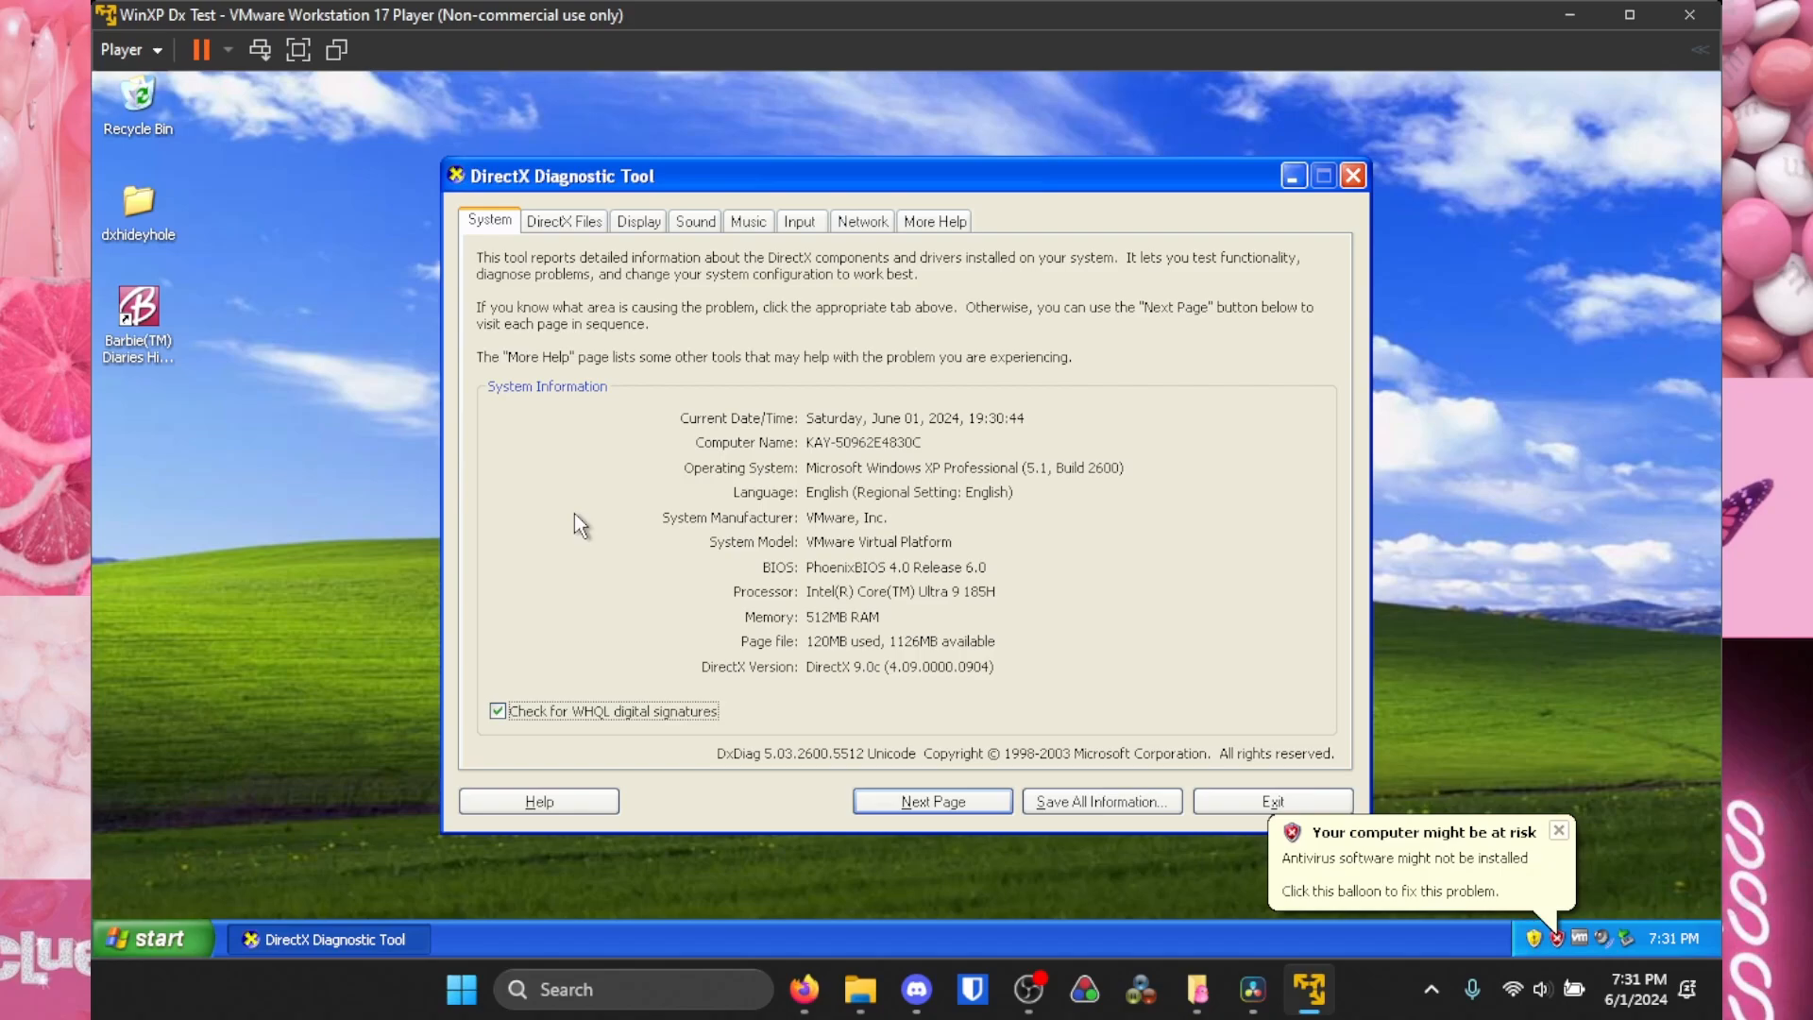
mouse_move(942, 370)
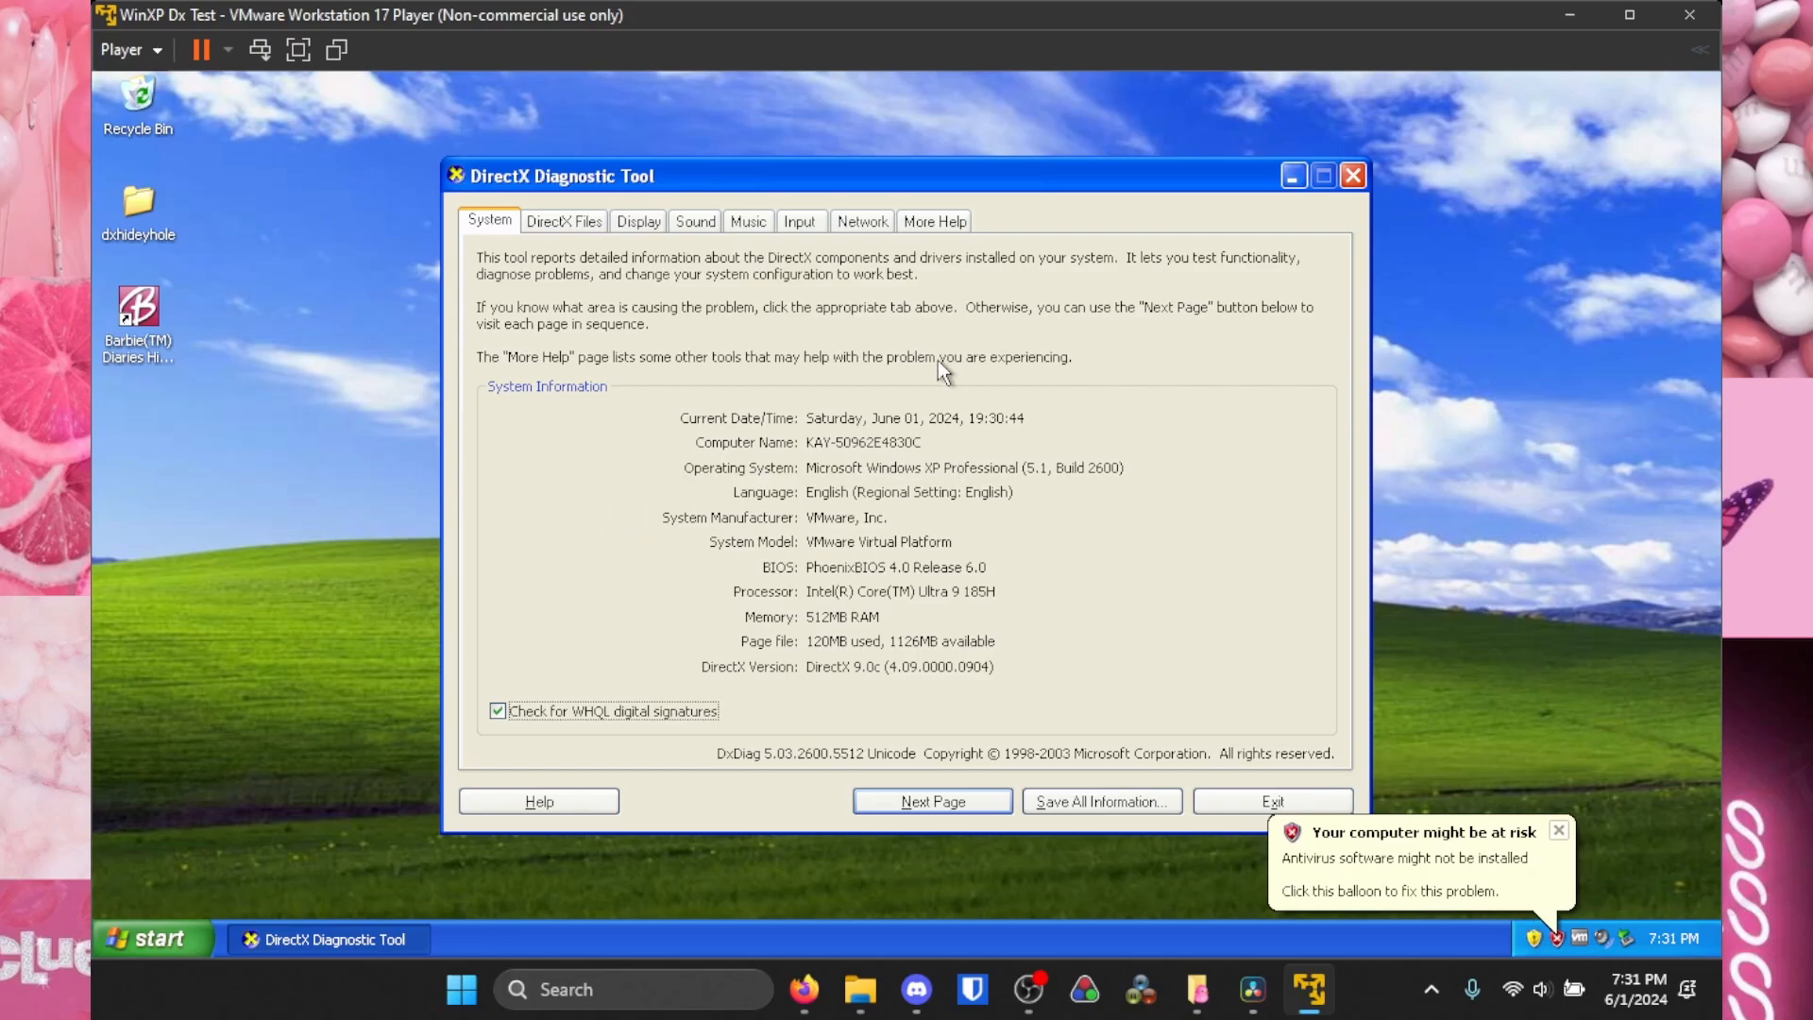
mouse_move(869, 429)
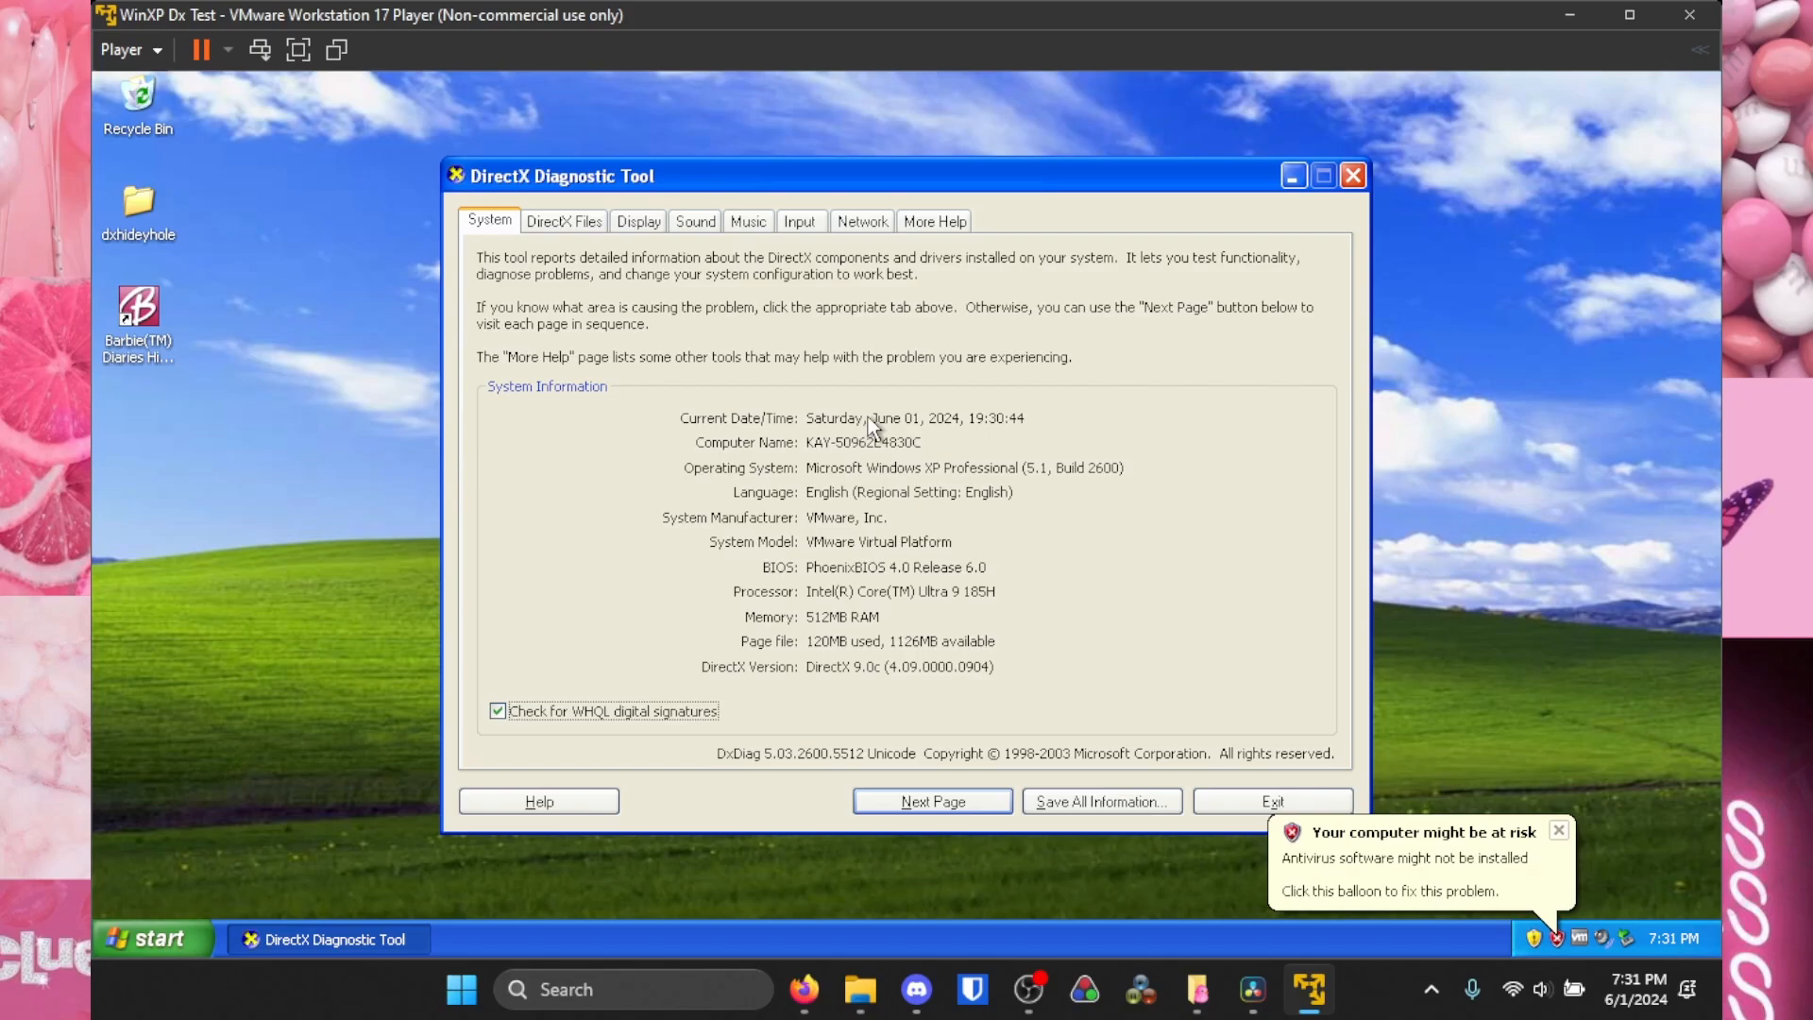
- Check the DirectX Files list shows 'No problems found', then view the Display details
left_click(563, 221)
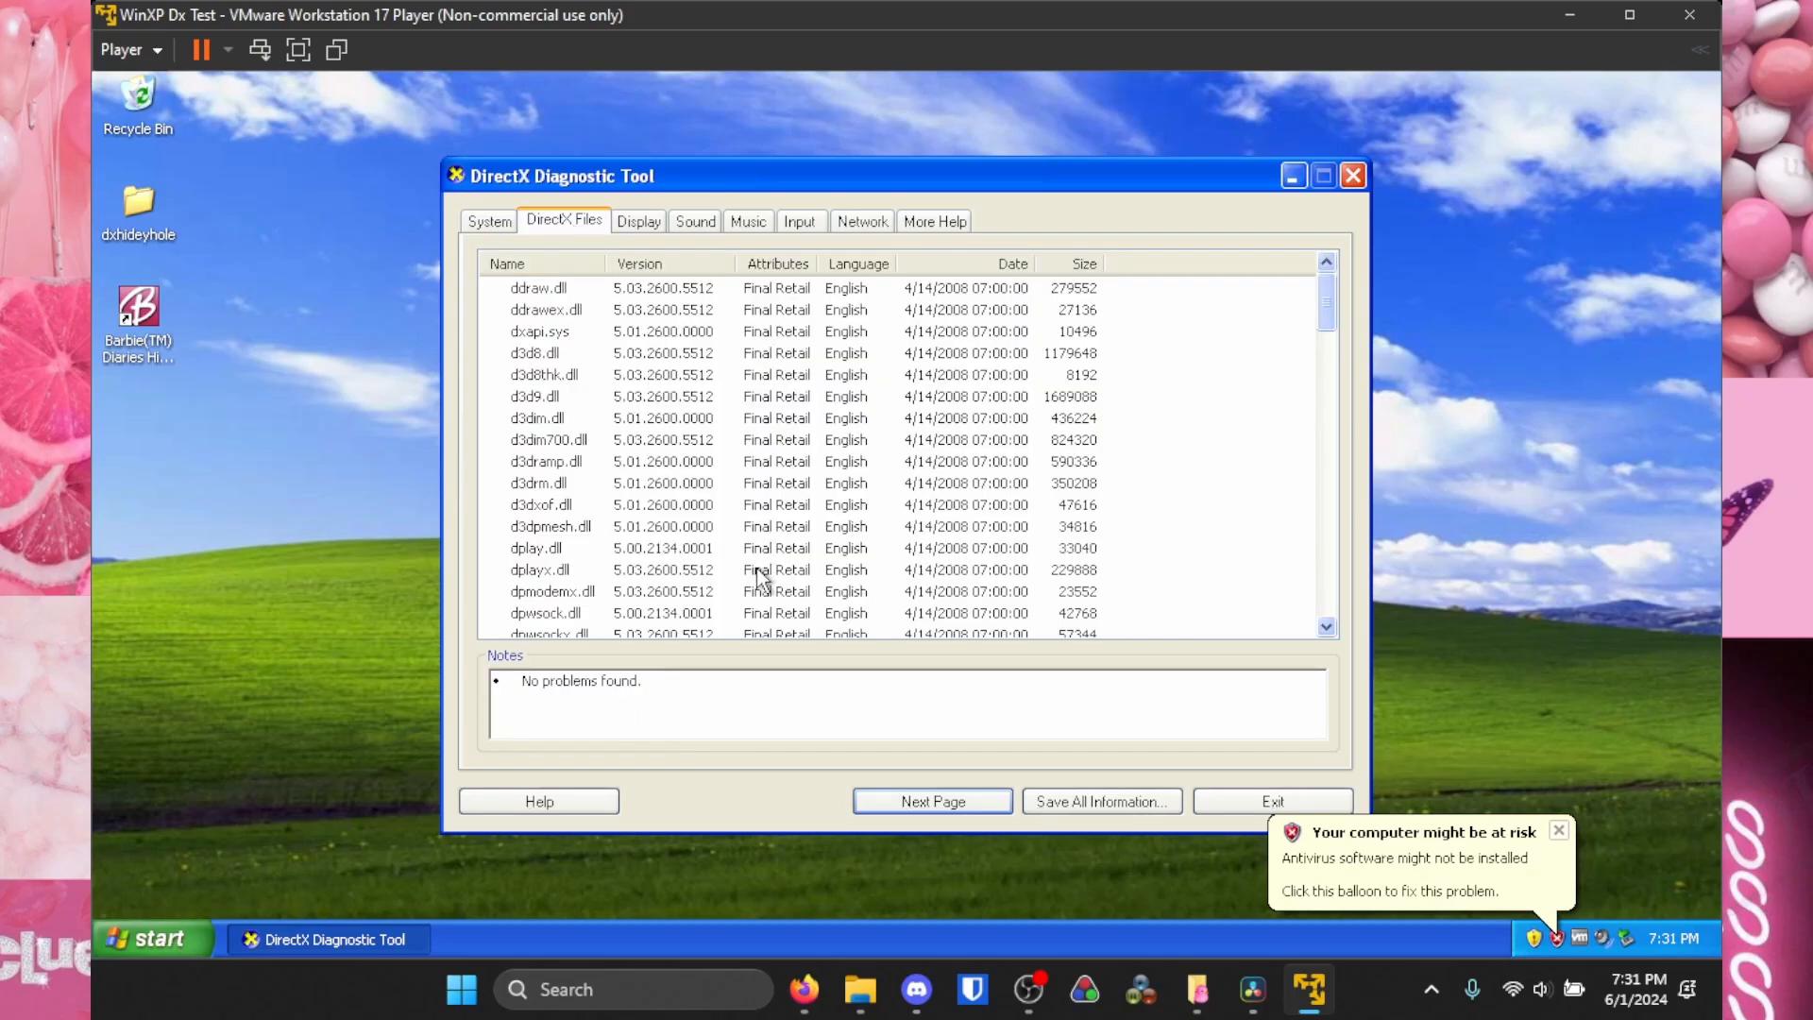
double_click(580, 680)
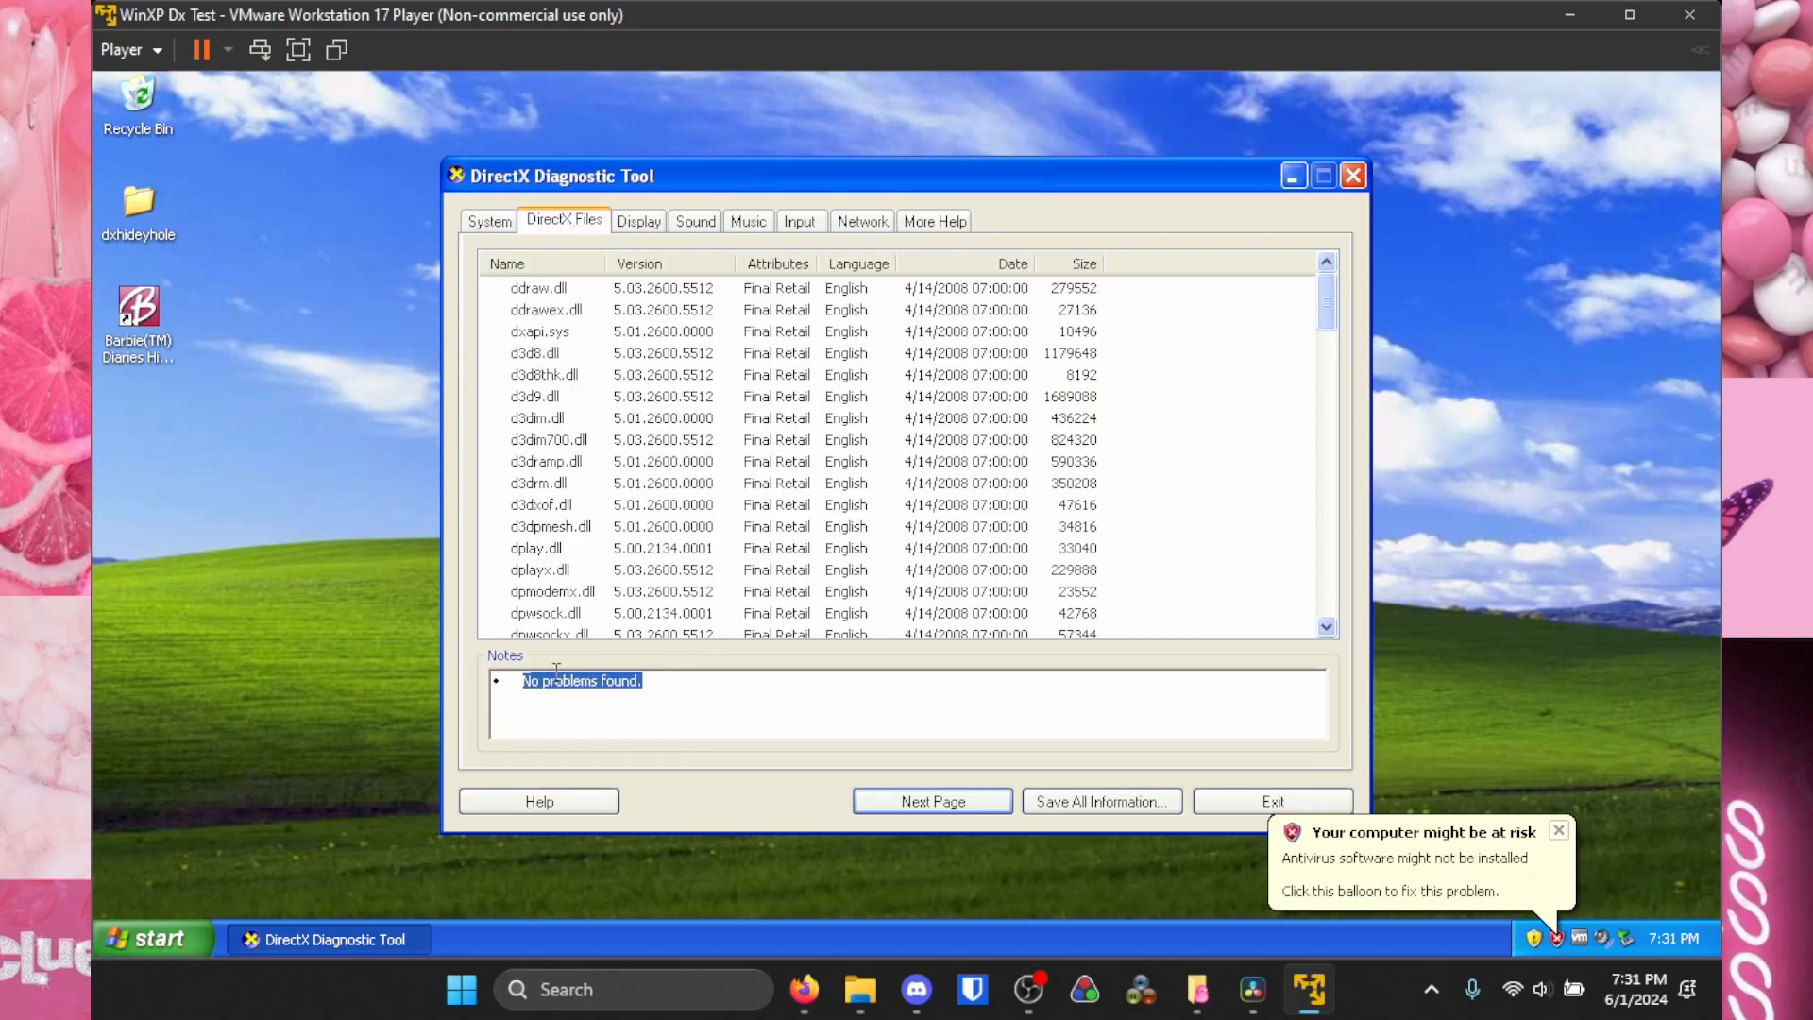
left_click(642, 679)
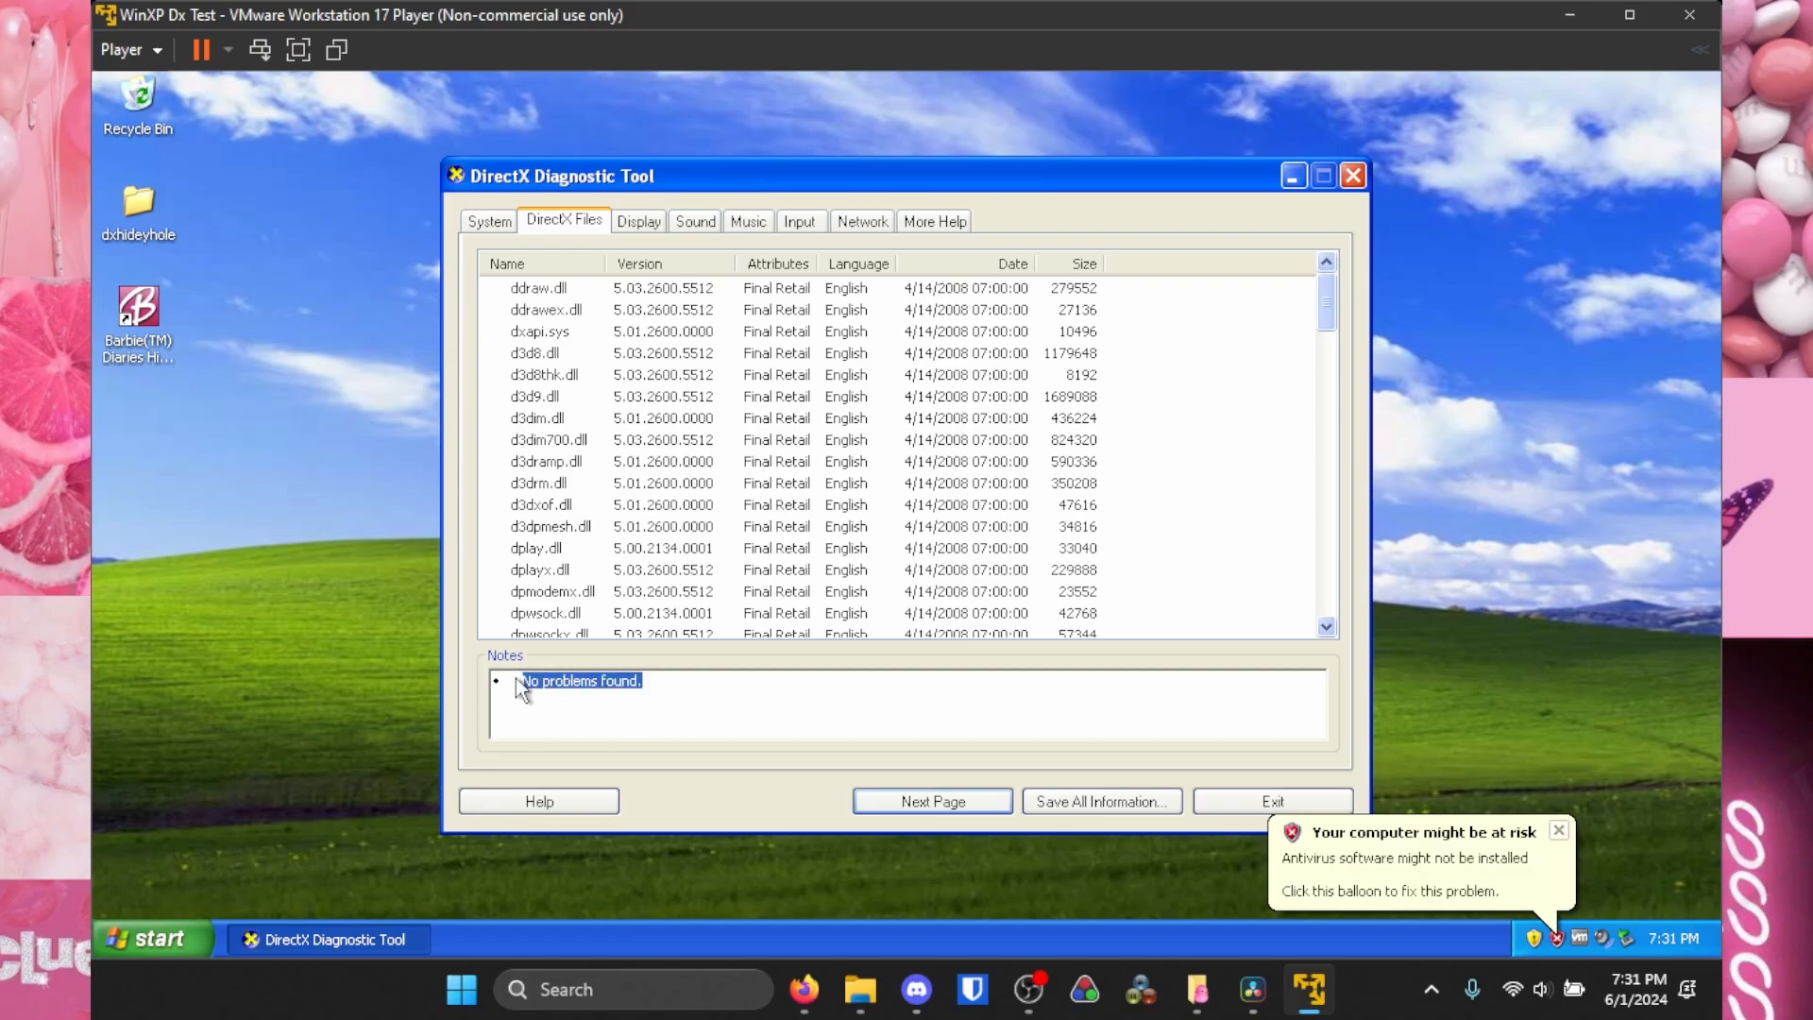
mouse_move(561, 257)
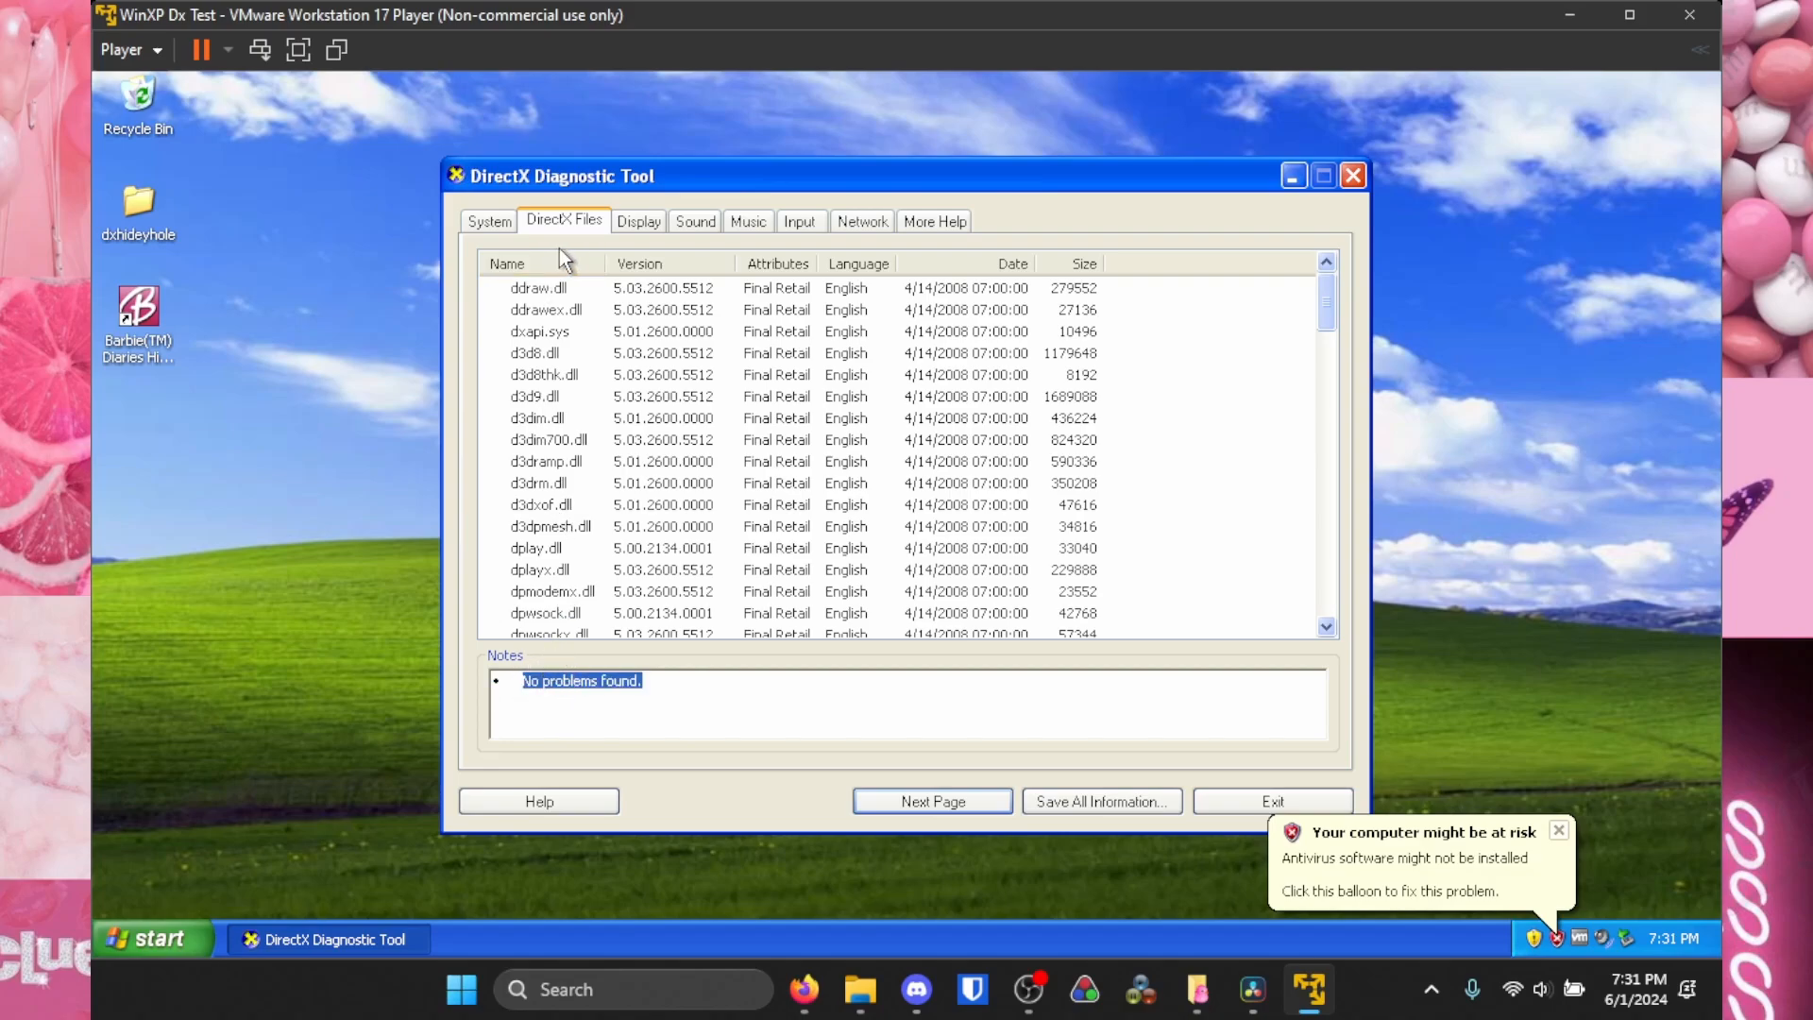
mouse_move(638, 221)
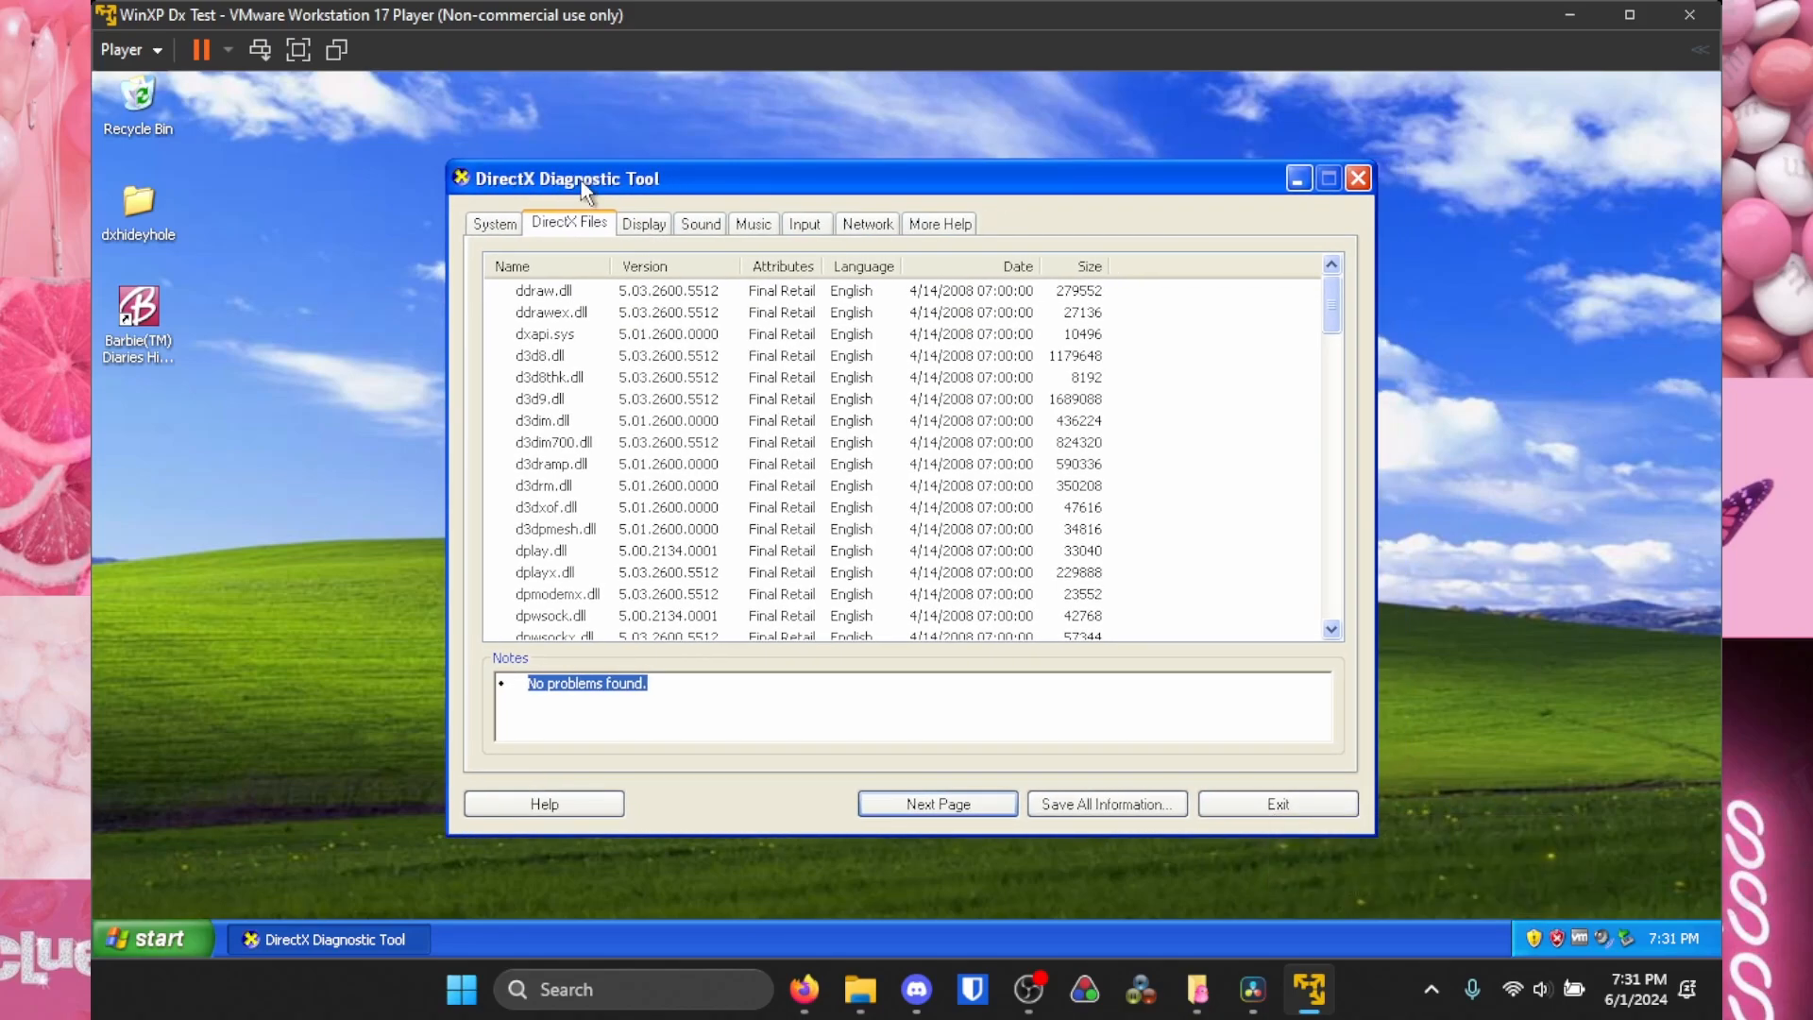
left_click(642, 223)
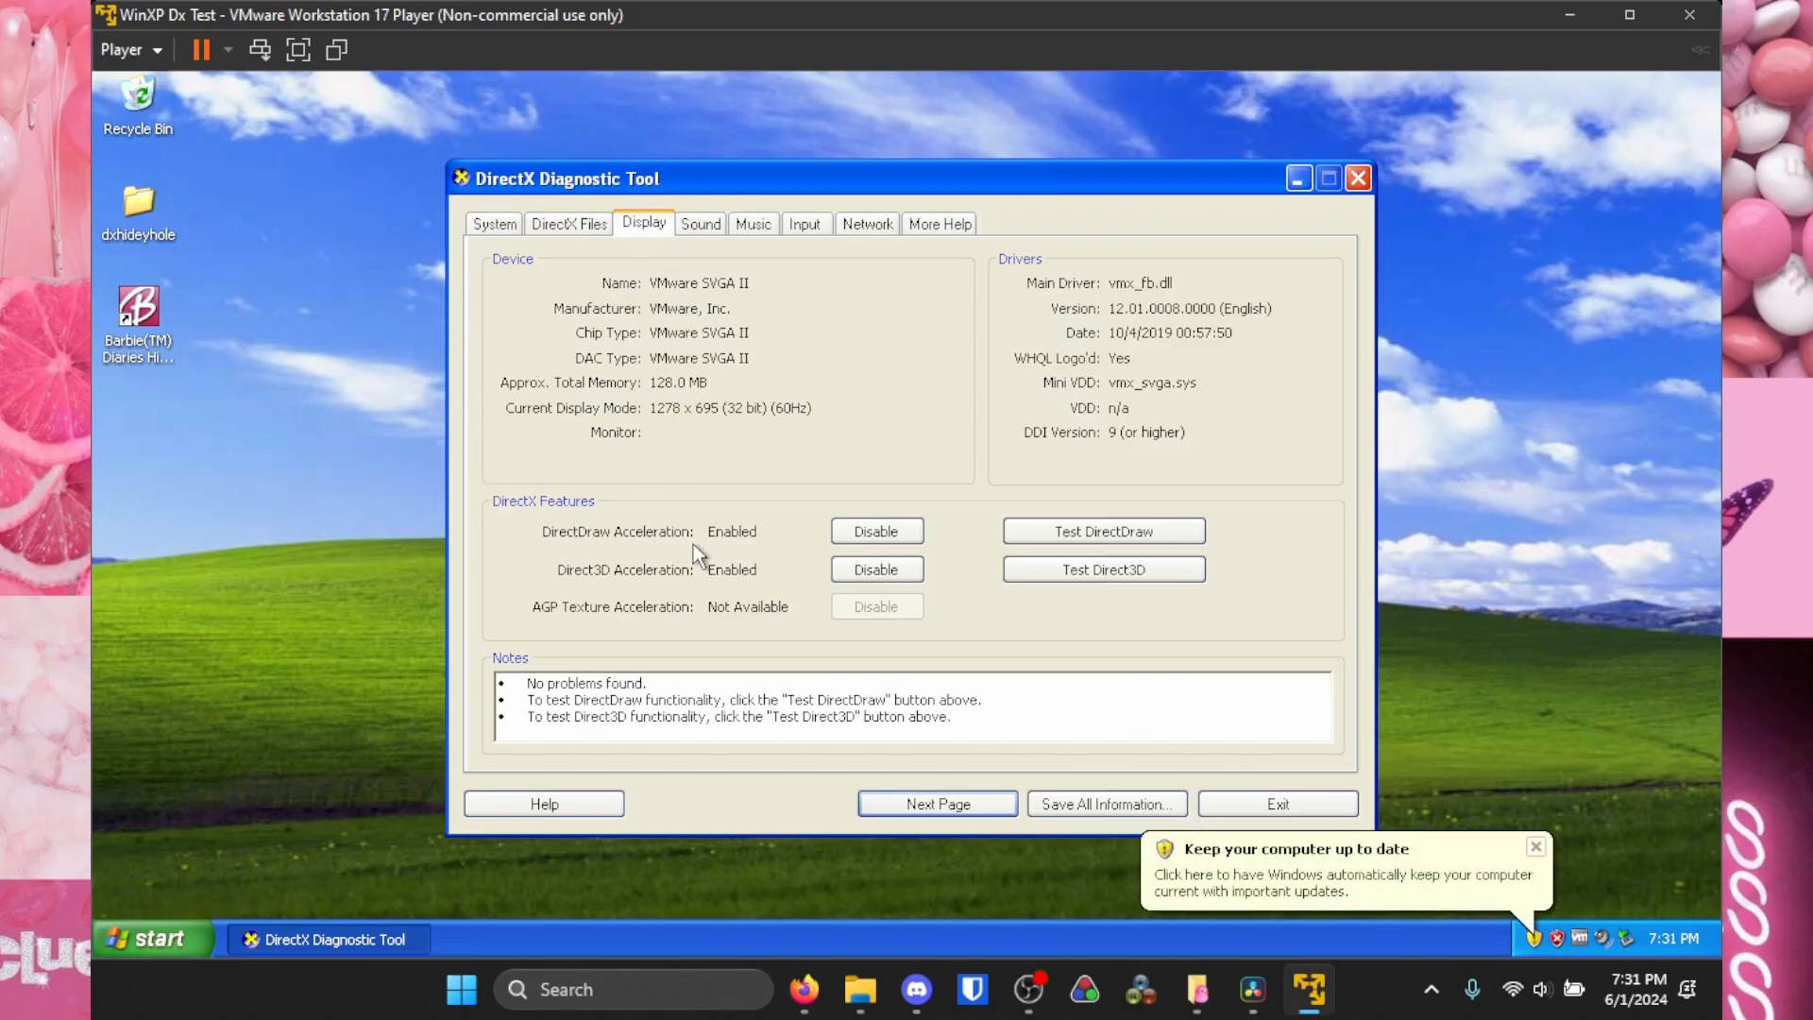
mouse_move(699, 542)
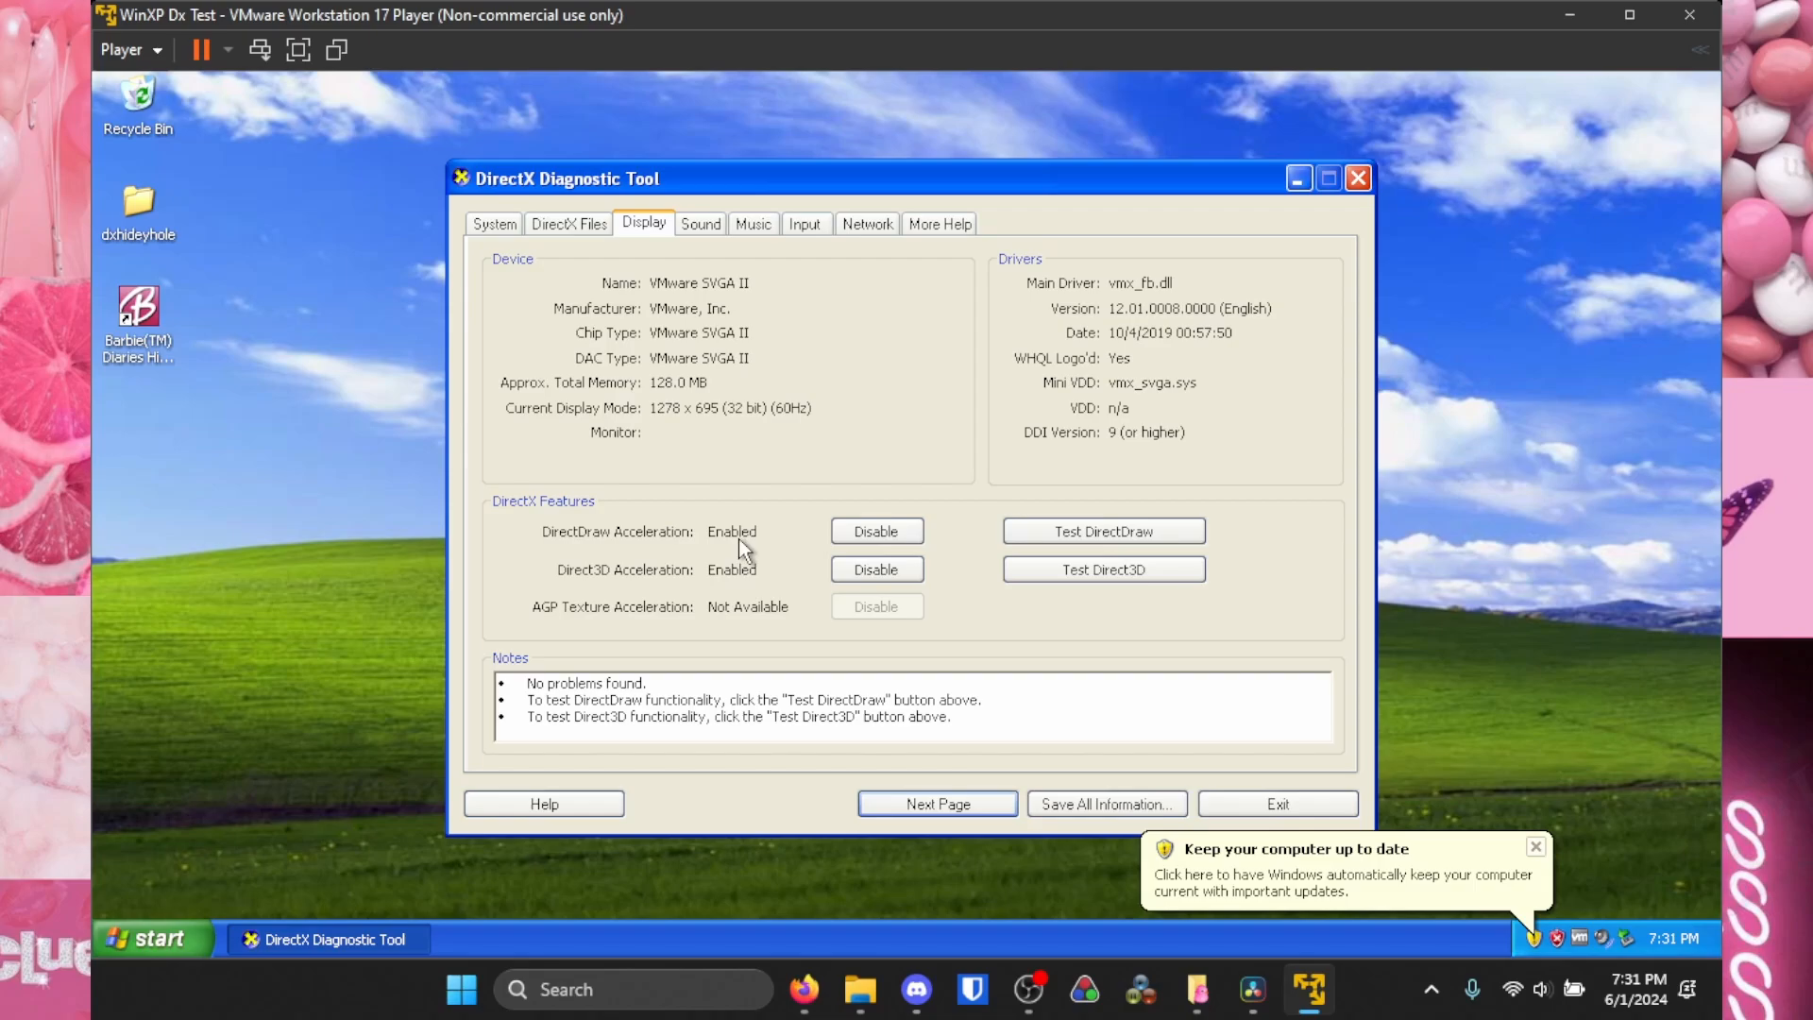
mouse_move(391, 478)
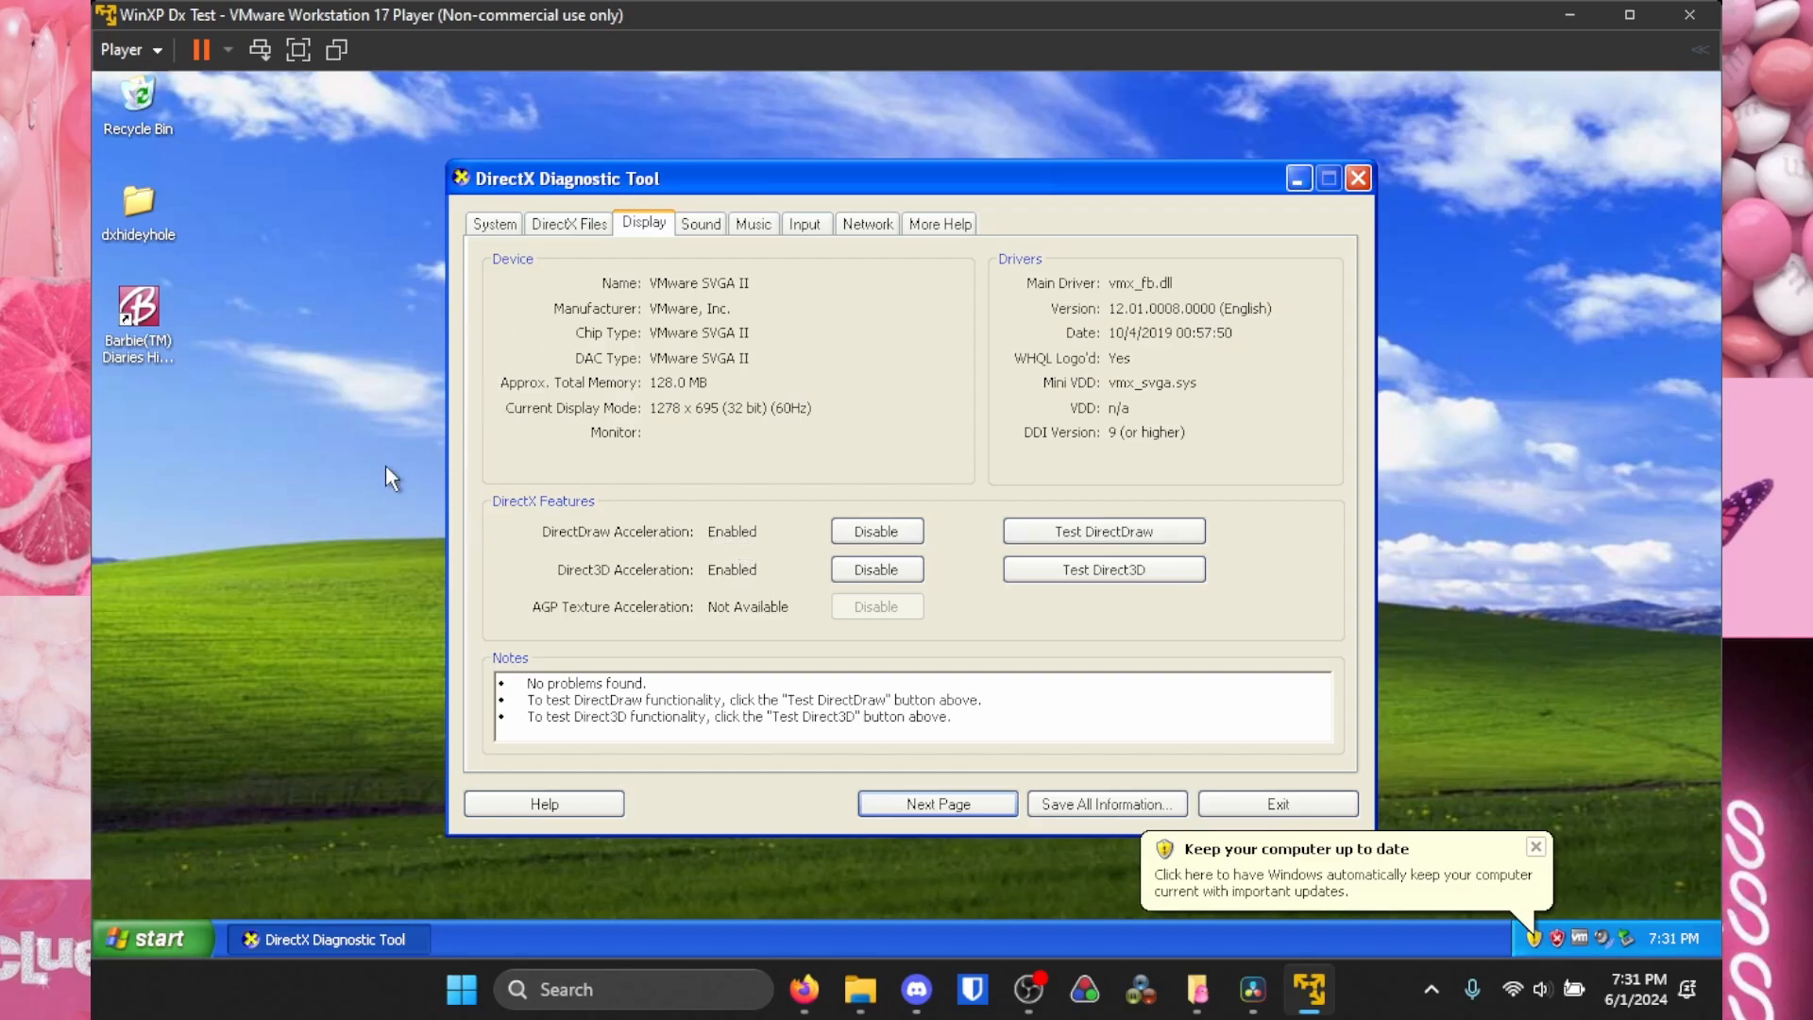
mouse_move(1103, 531)
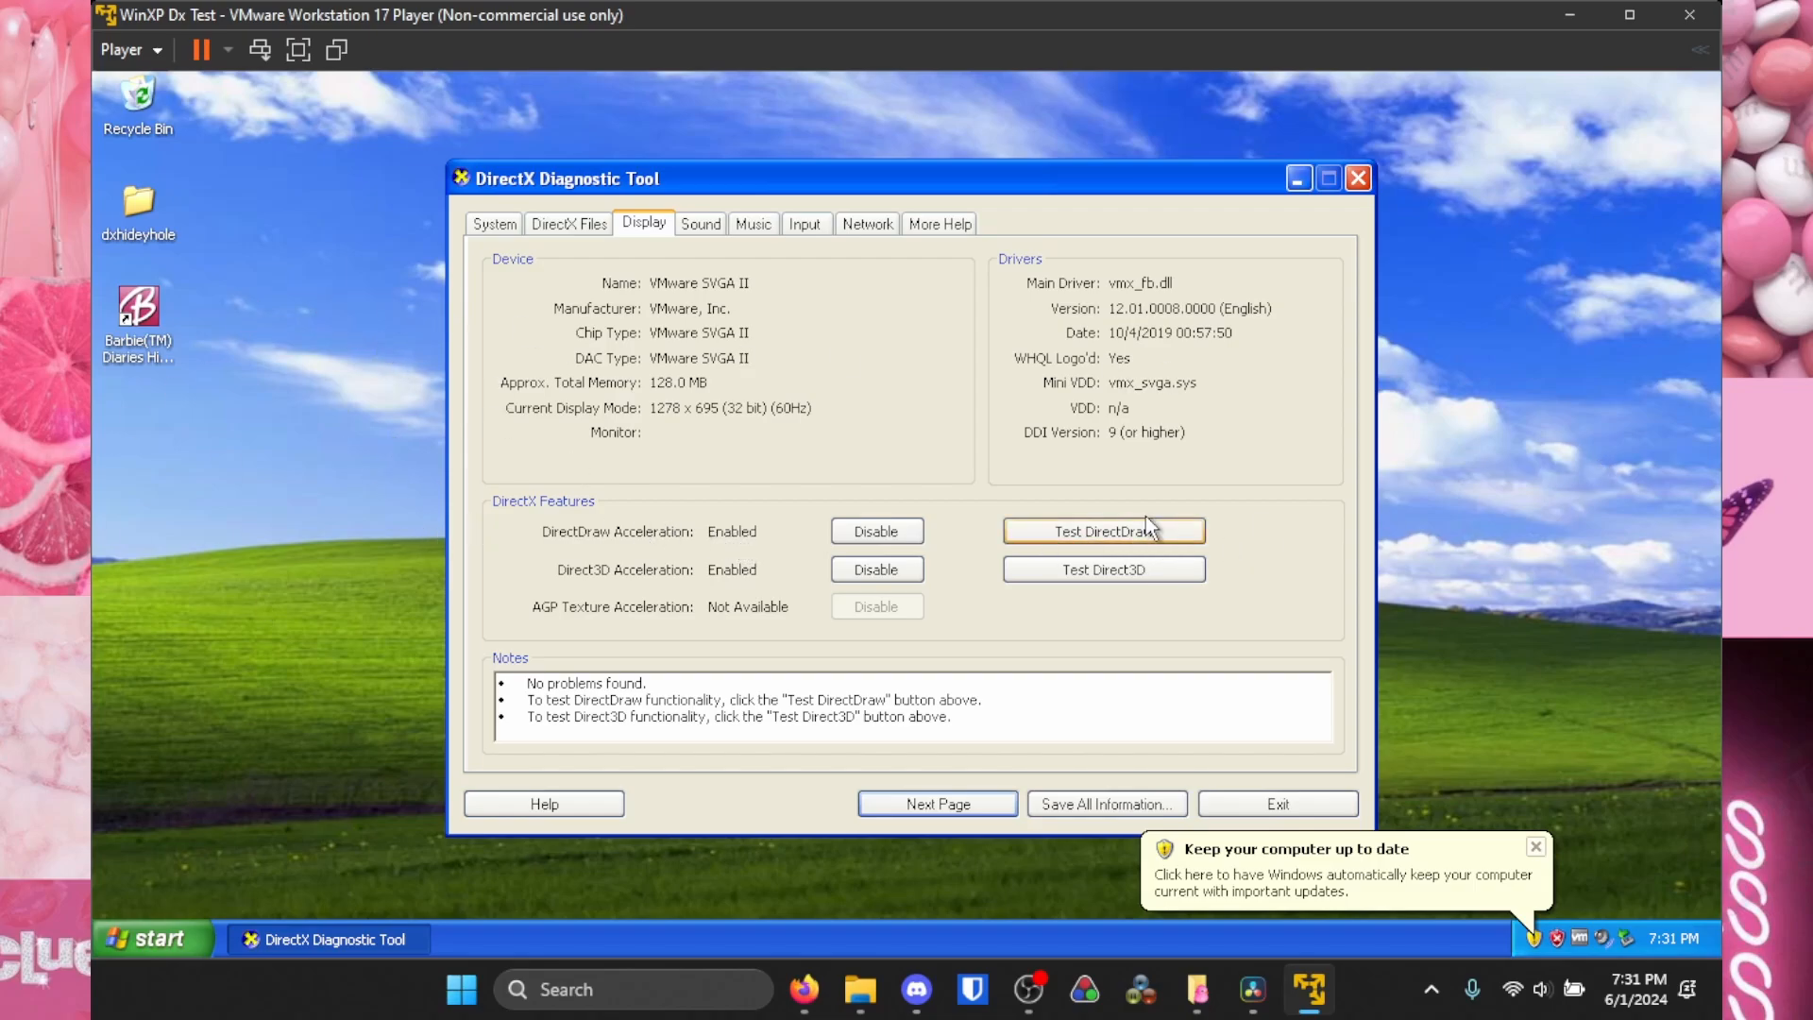
mouse_move(1186, 542)
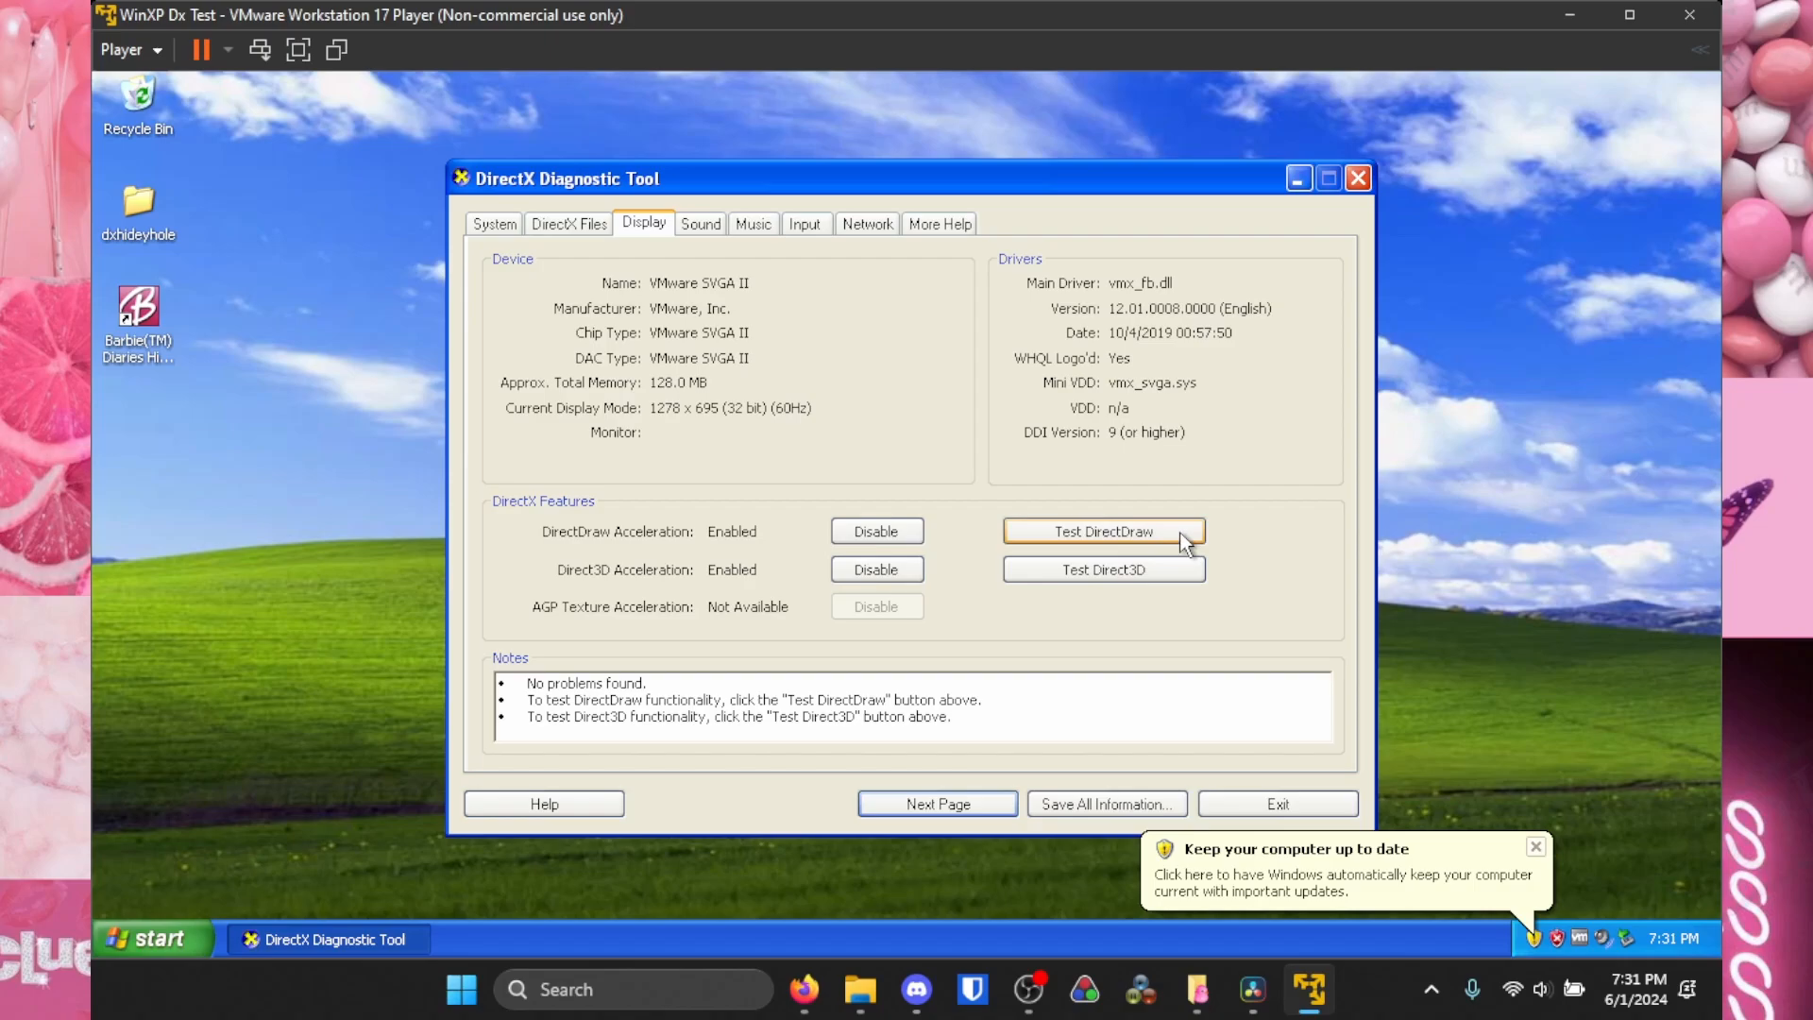
mouse_move(1178, 544)
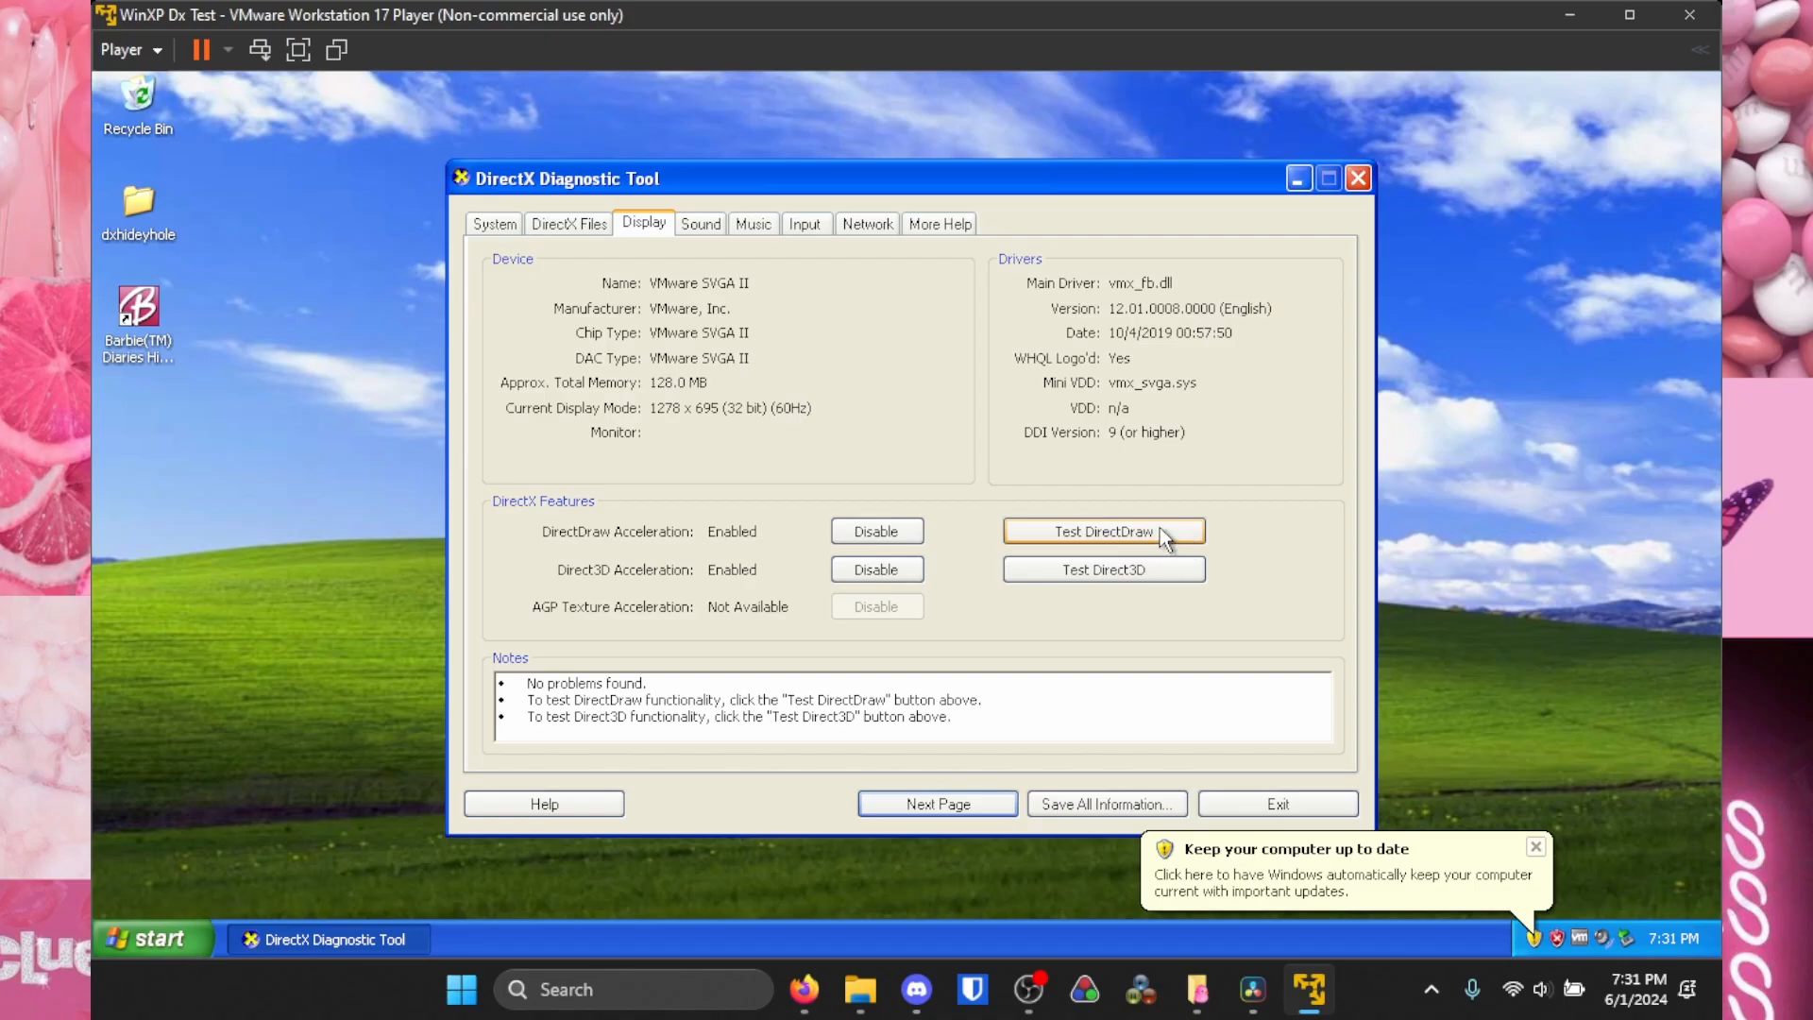
mouse_move(997, 563)
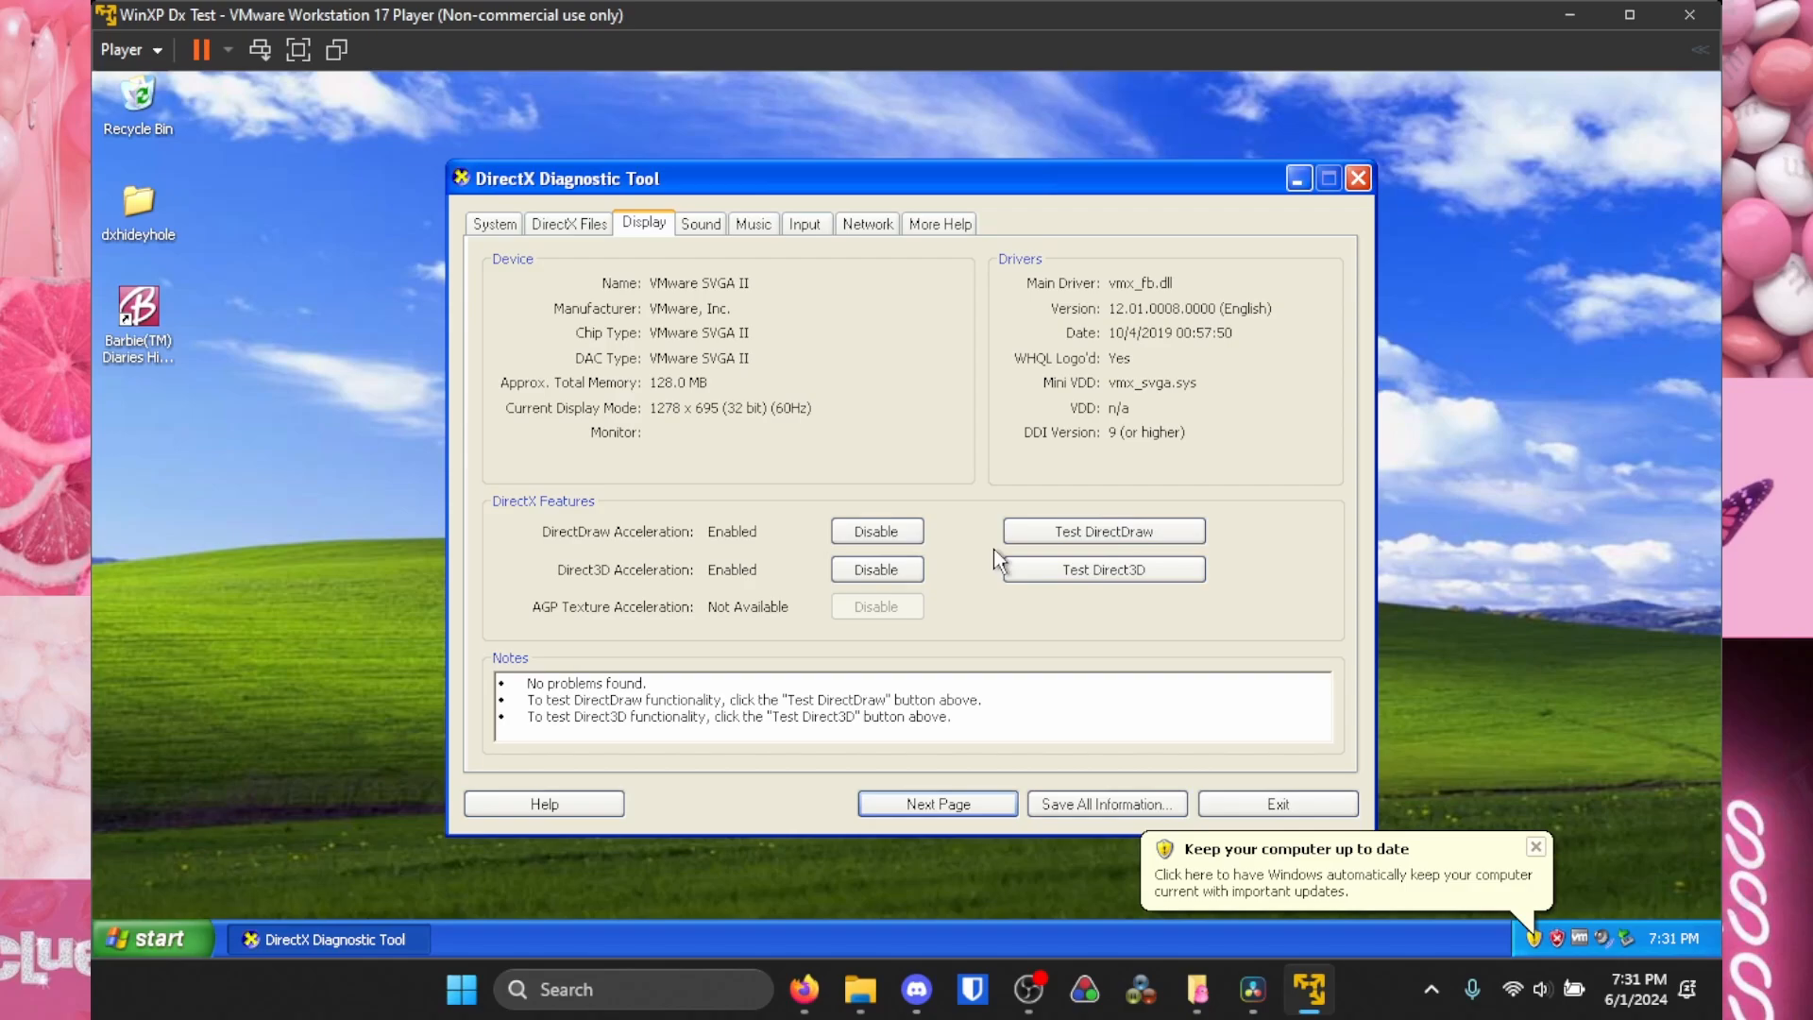
mouse_move(690, 270)
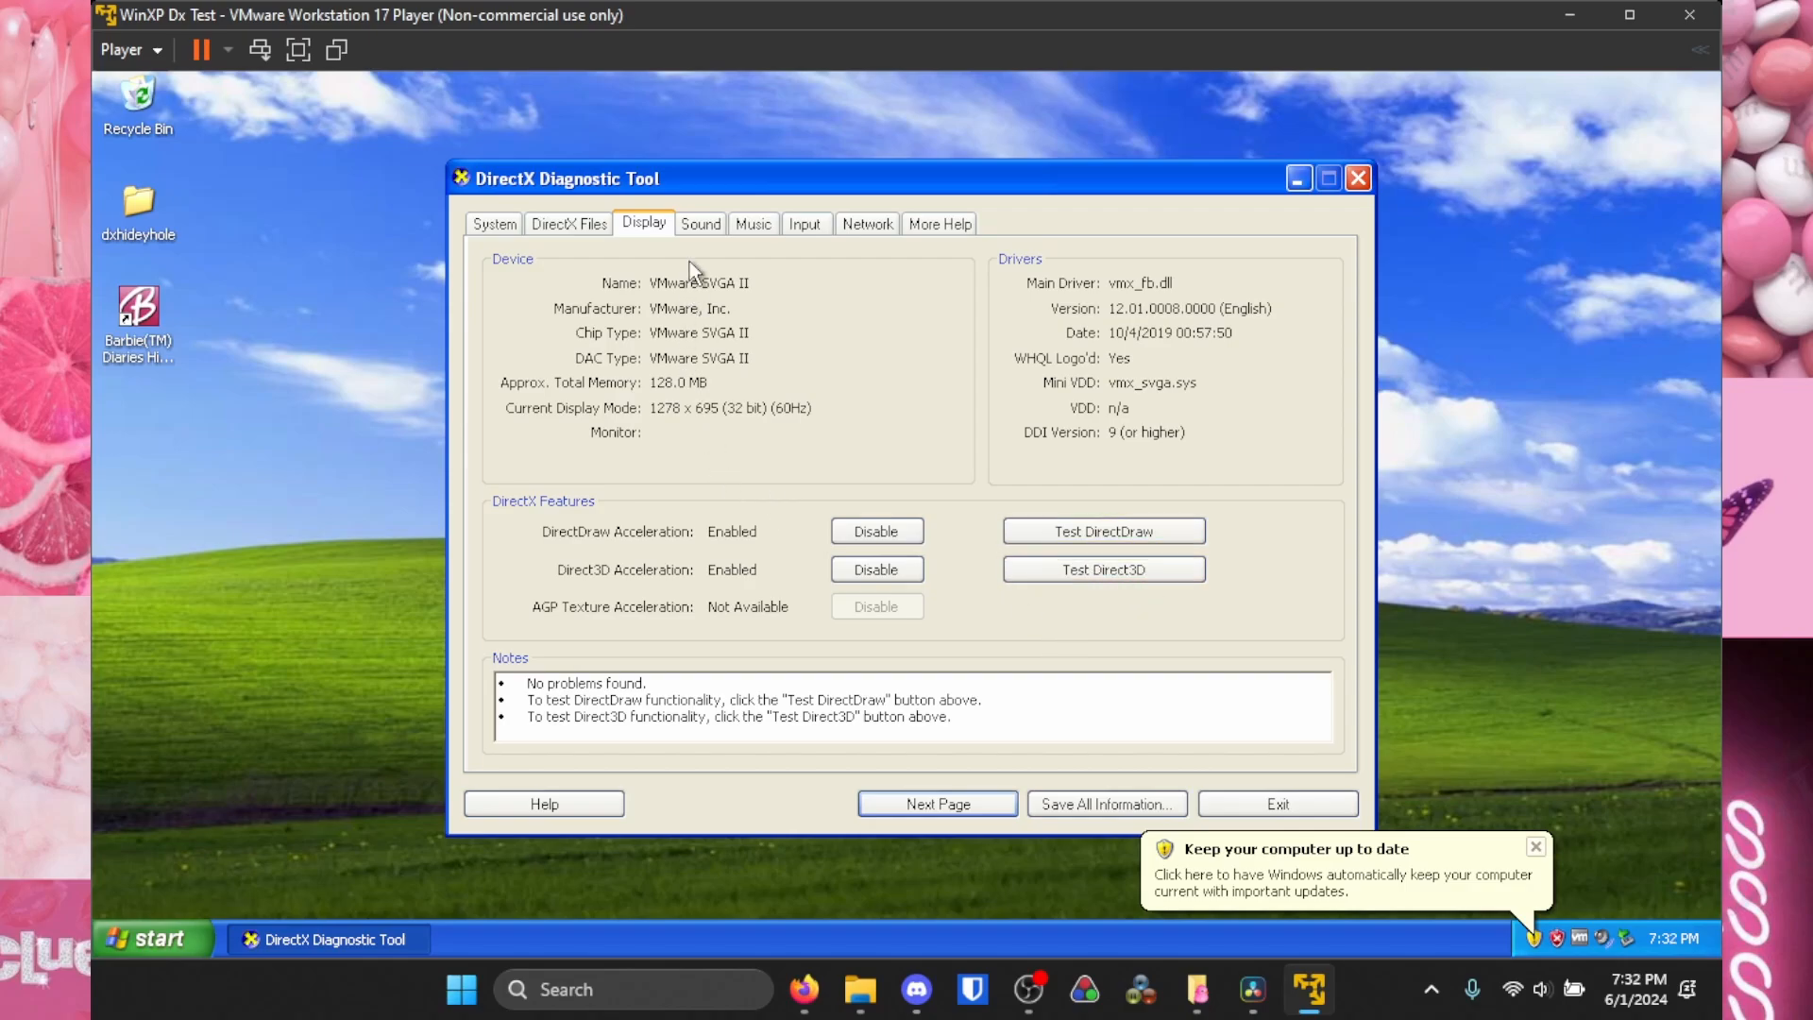
- Return to the DirectX Files list after reviewing the Display acceleration settings
left_click(568, 223)
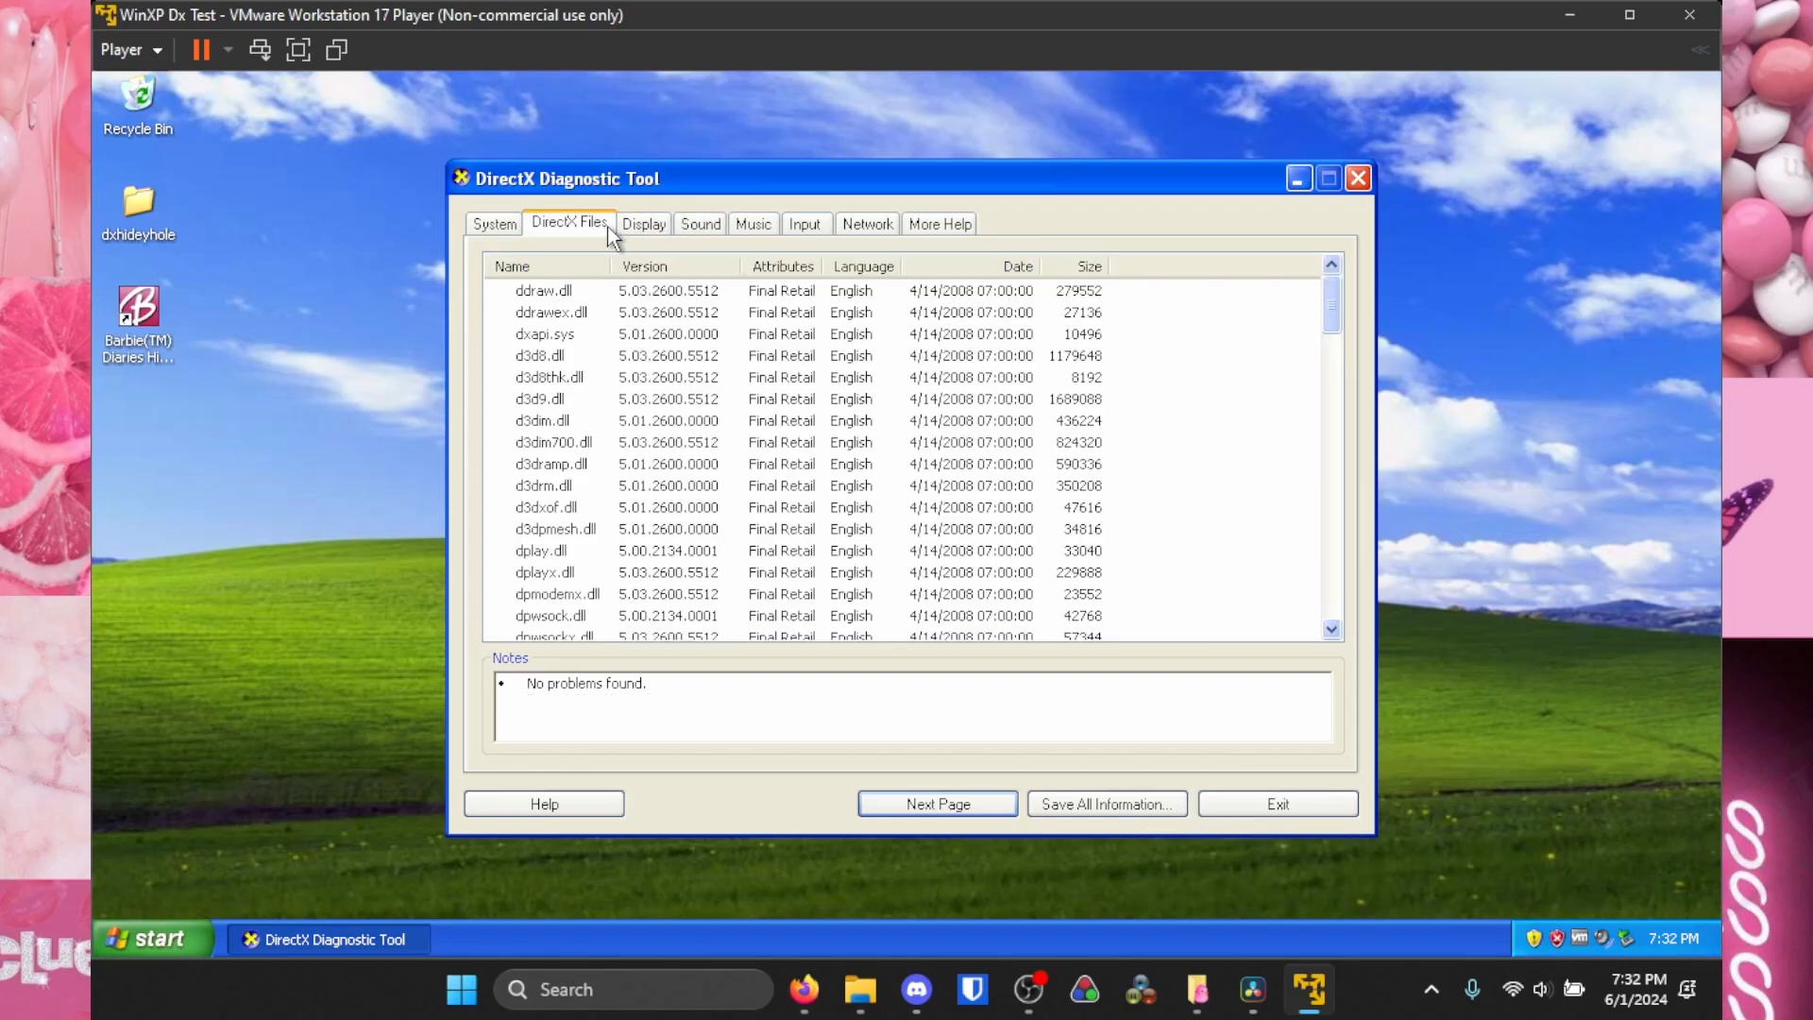
mouse_move(1334, 225)
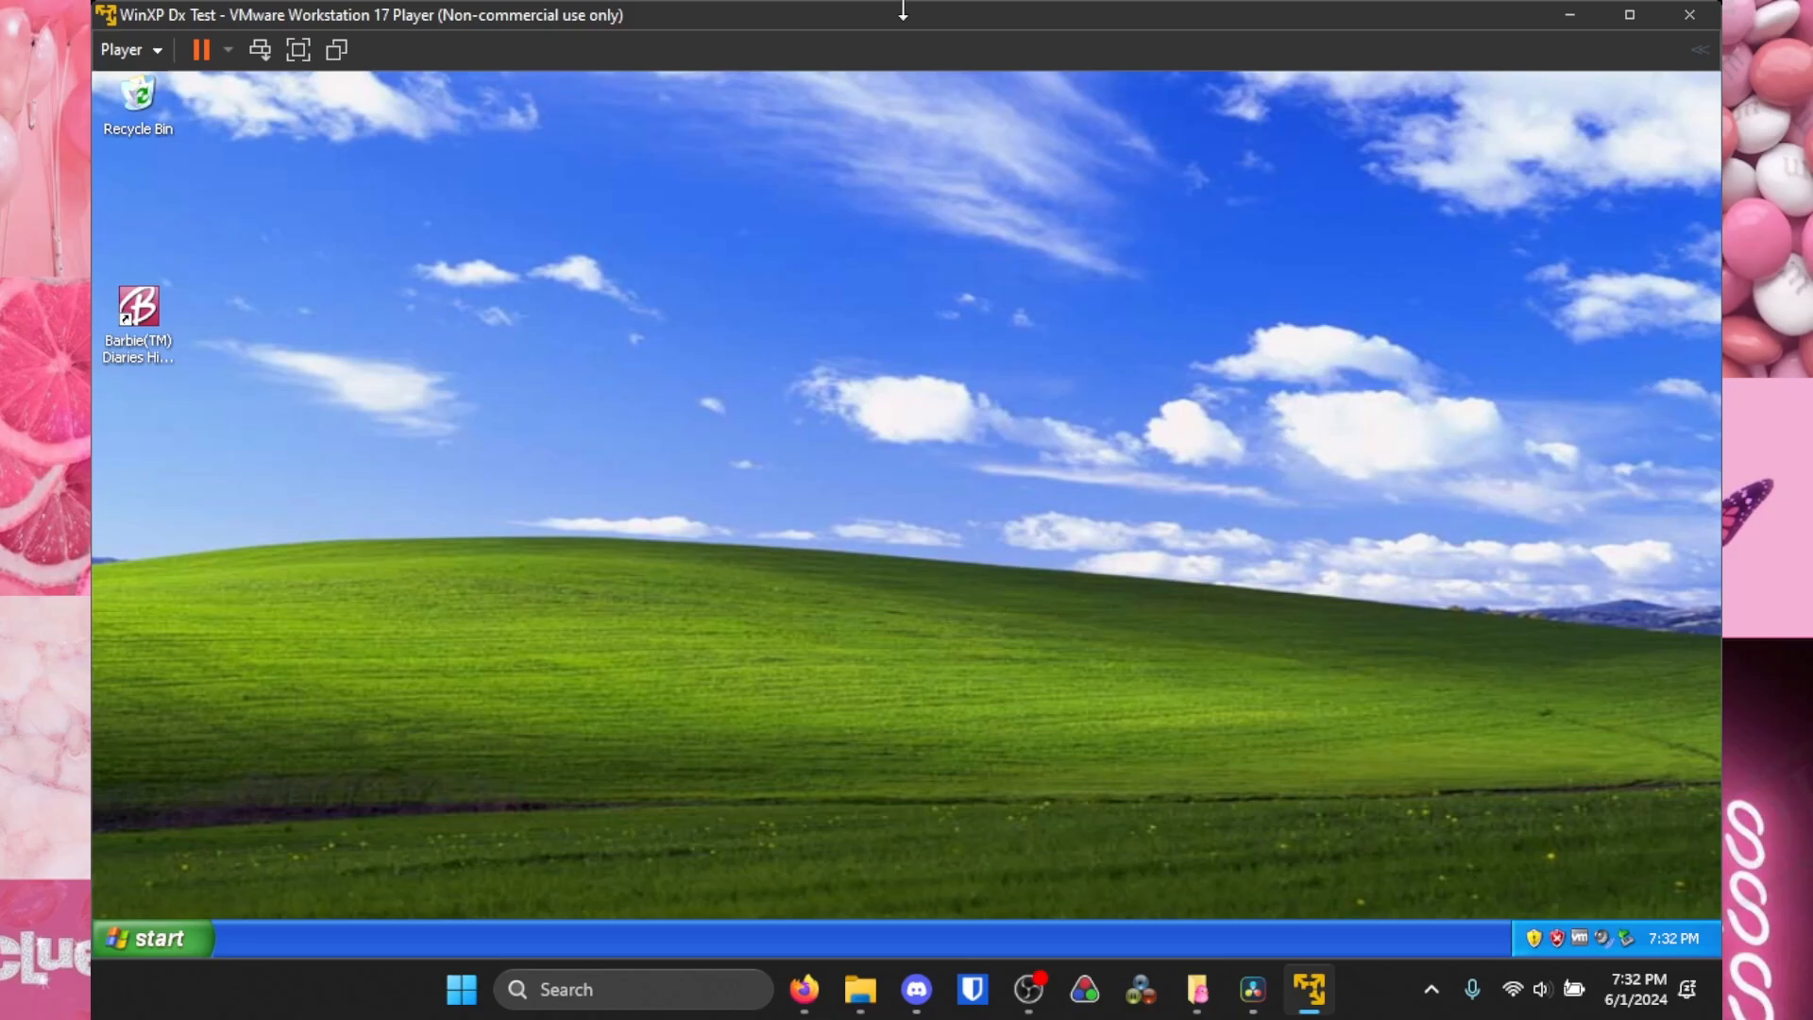
- Restore down the VM window so the host desktop is reachable beside it
left_click(859, 988)
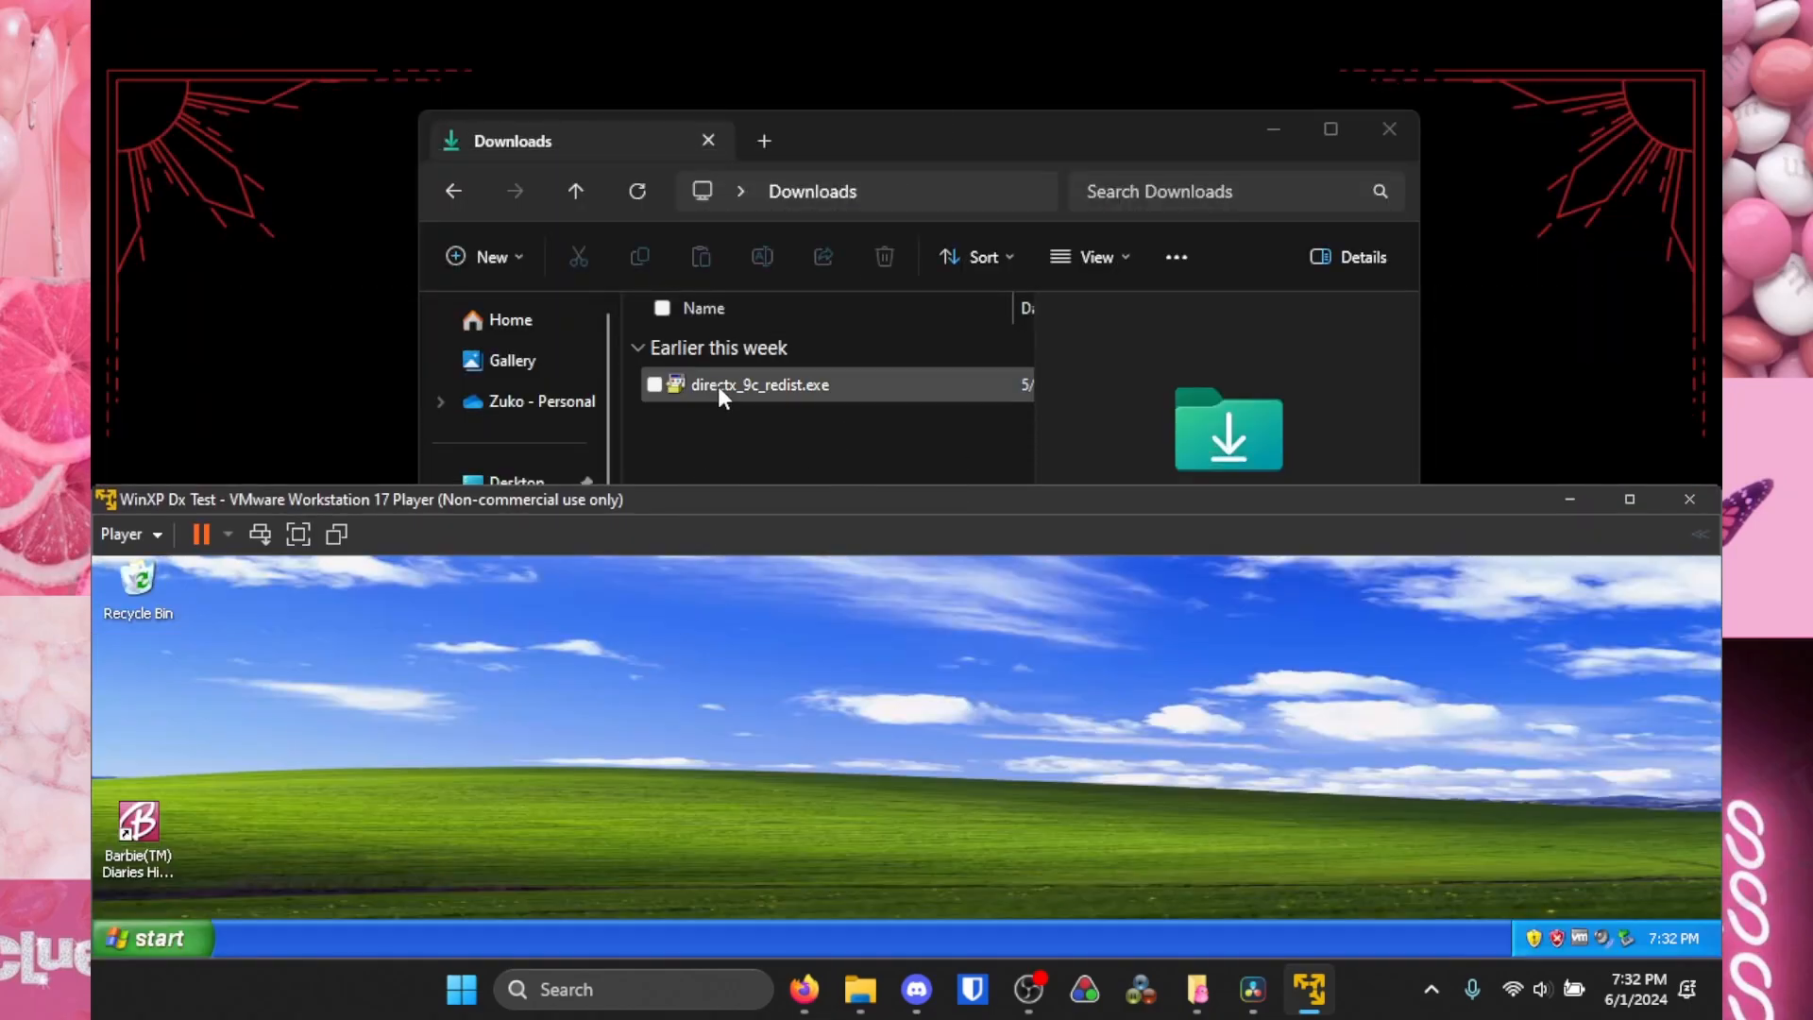
mouse_move(776, 409)
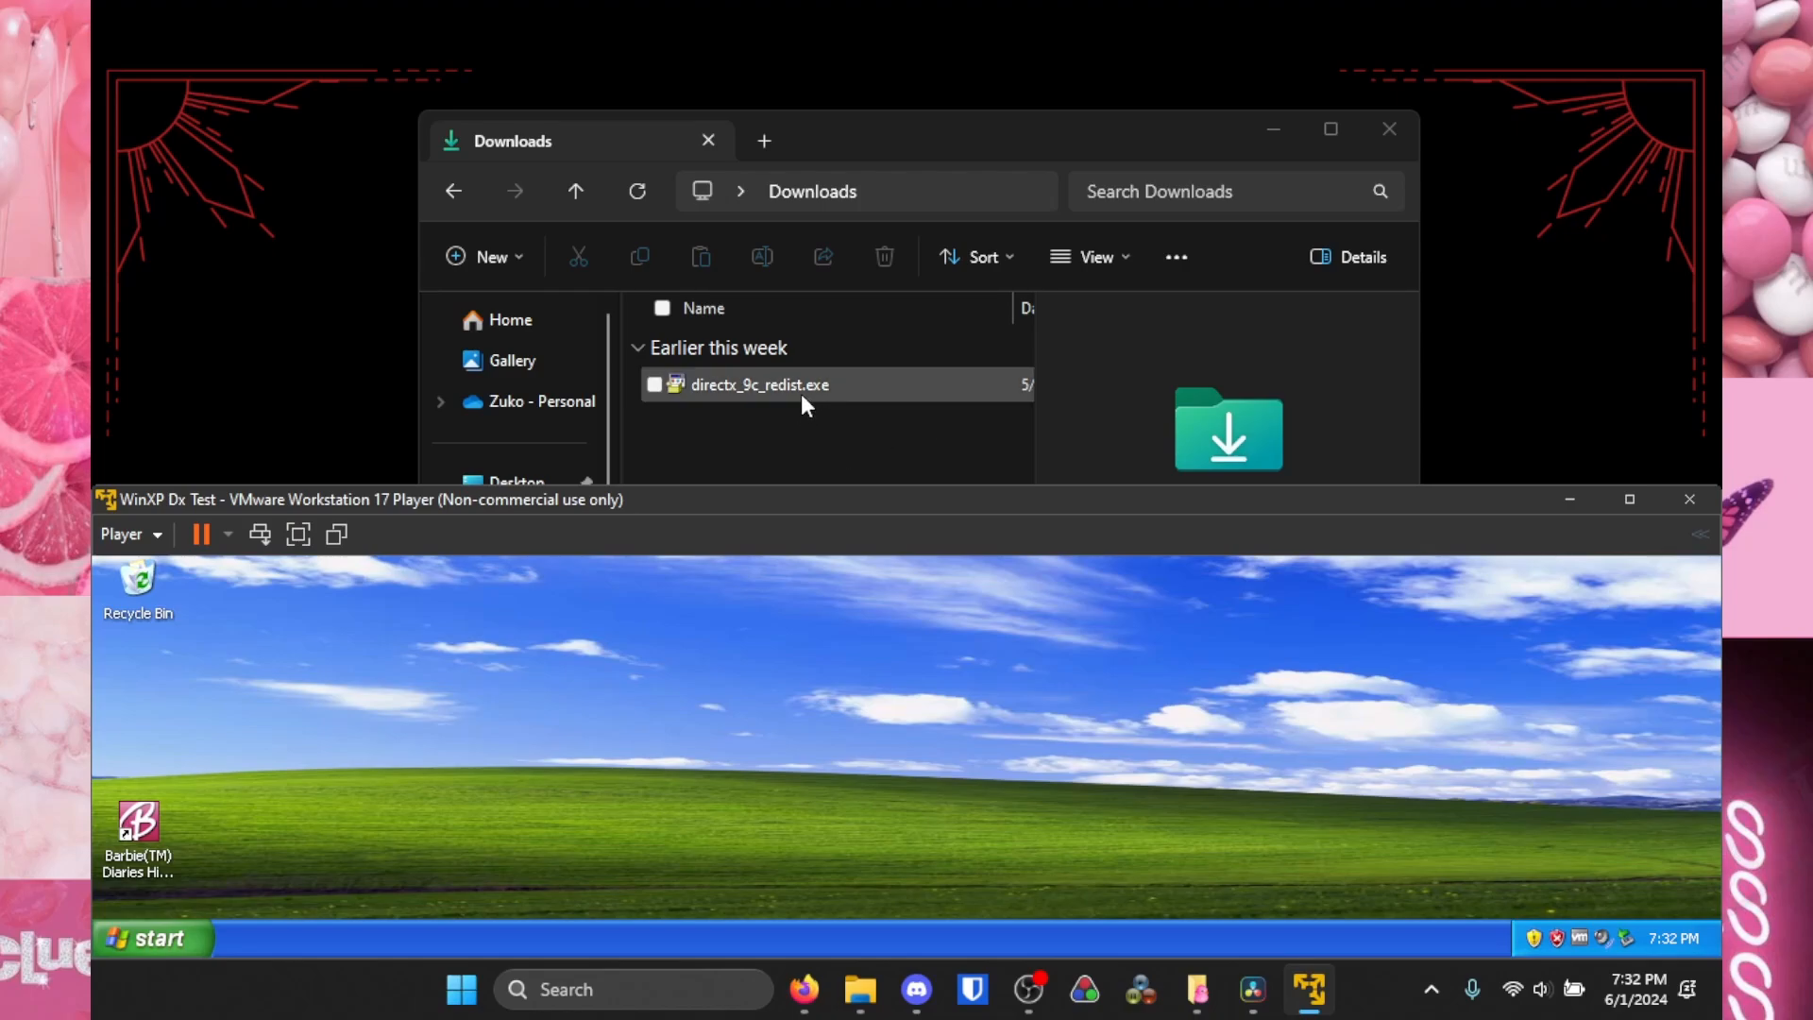
mouse_move(761, 382)
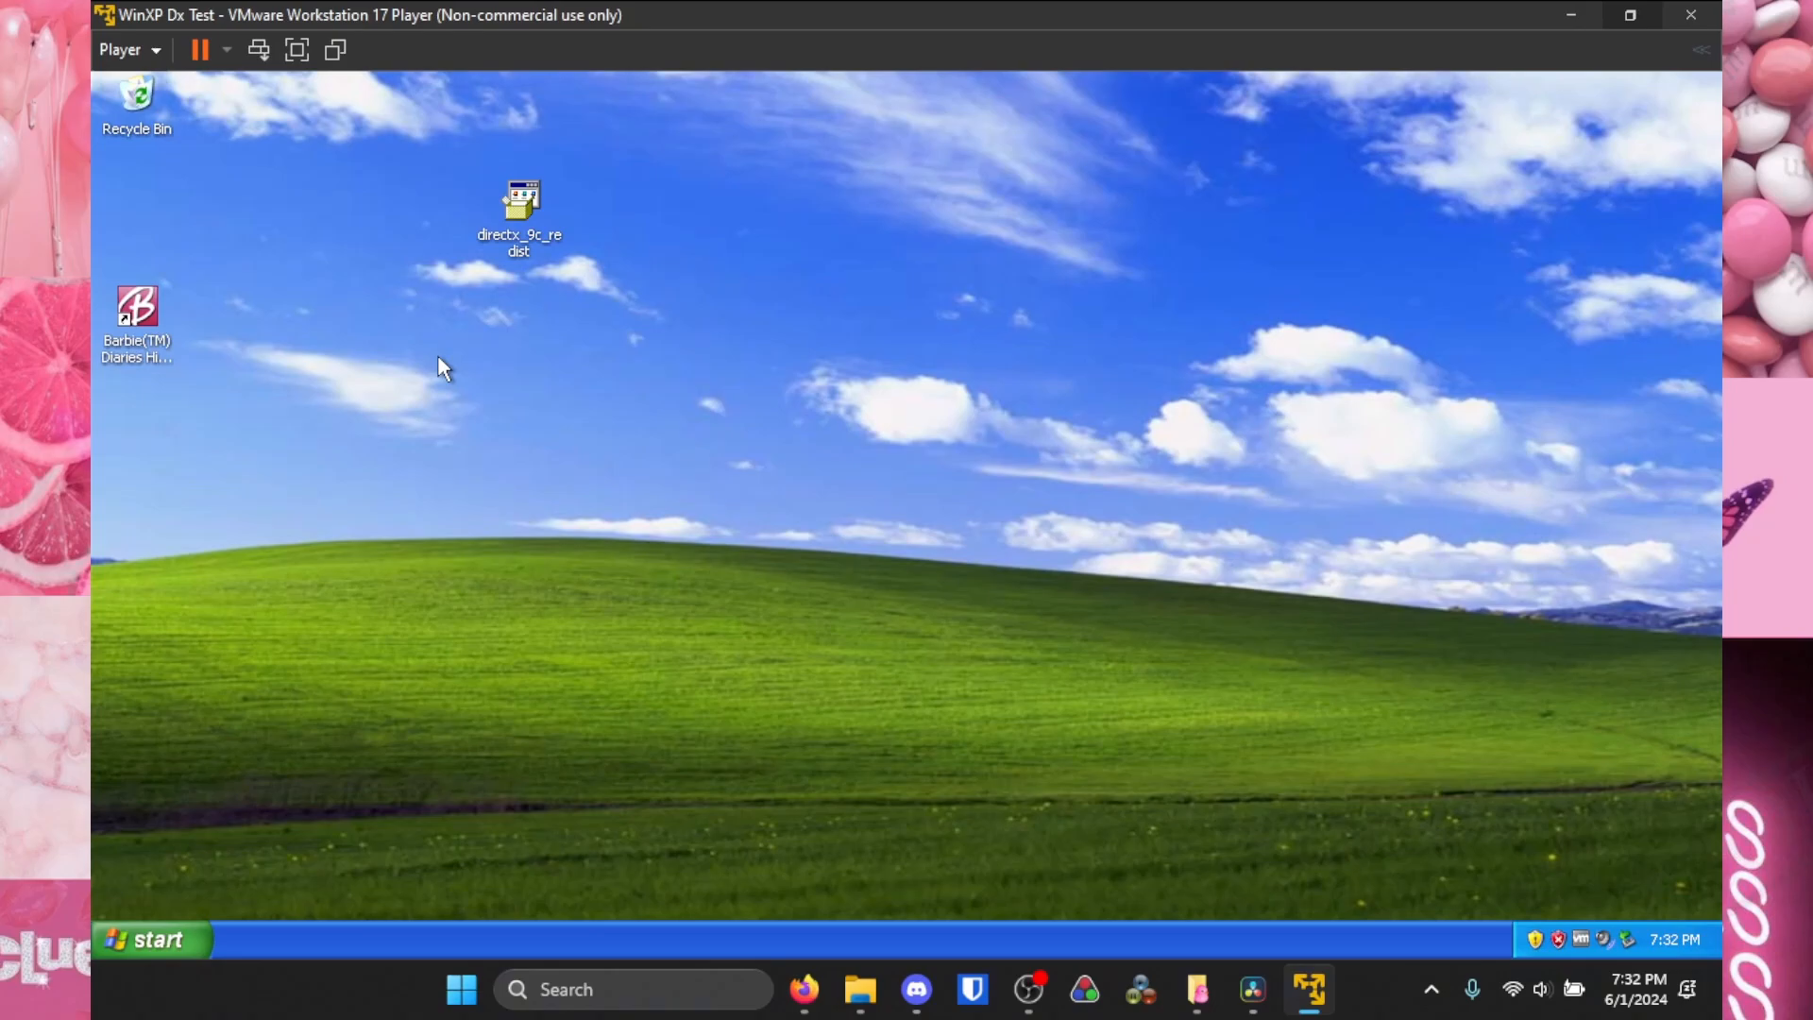
- Create a 'secret' folder on the XP desktop and run directx_9c_redist
right_click(446, 368)
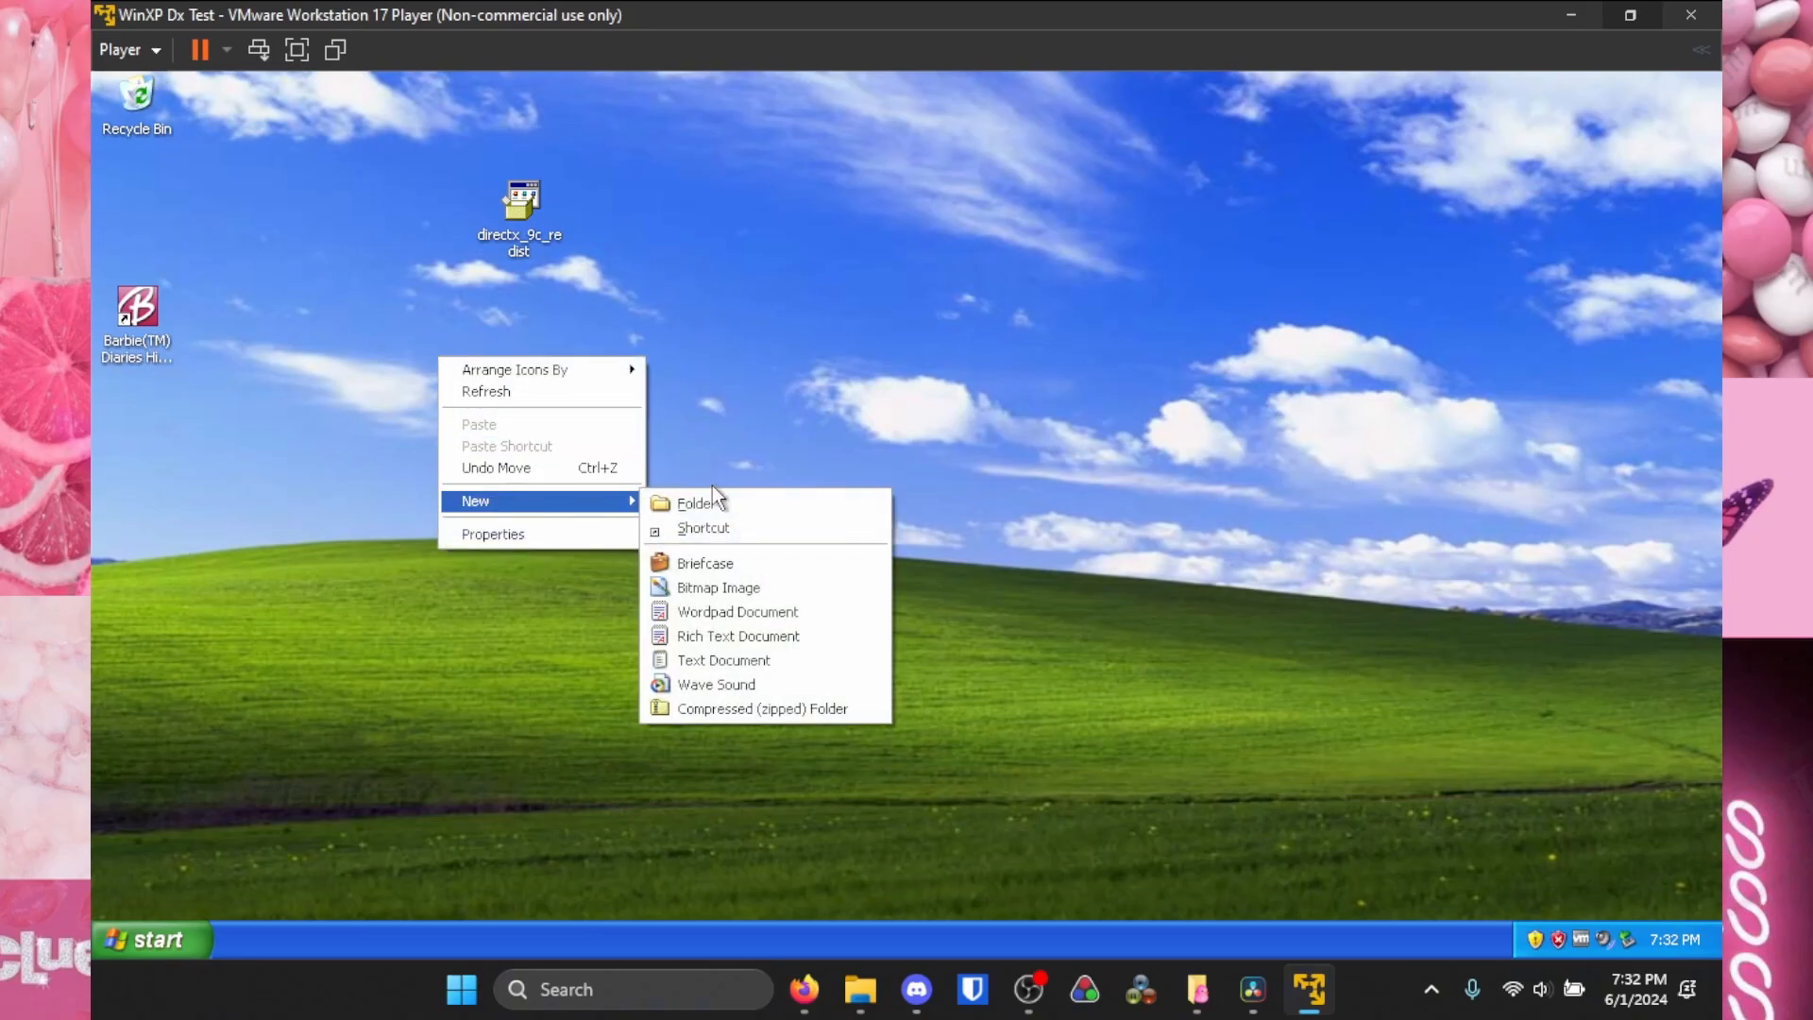
left_click(697, 503)
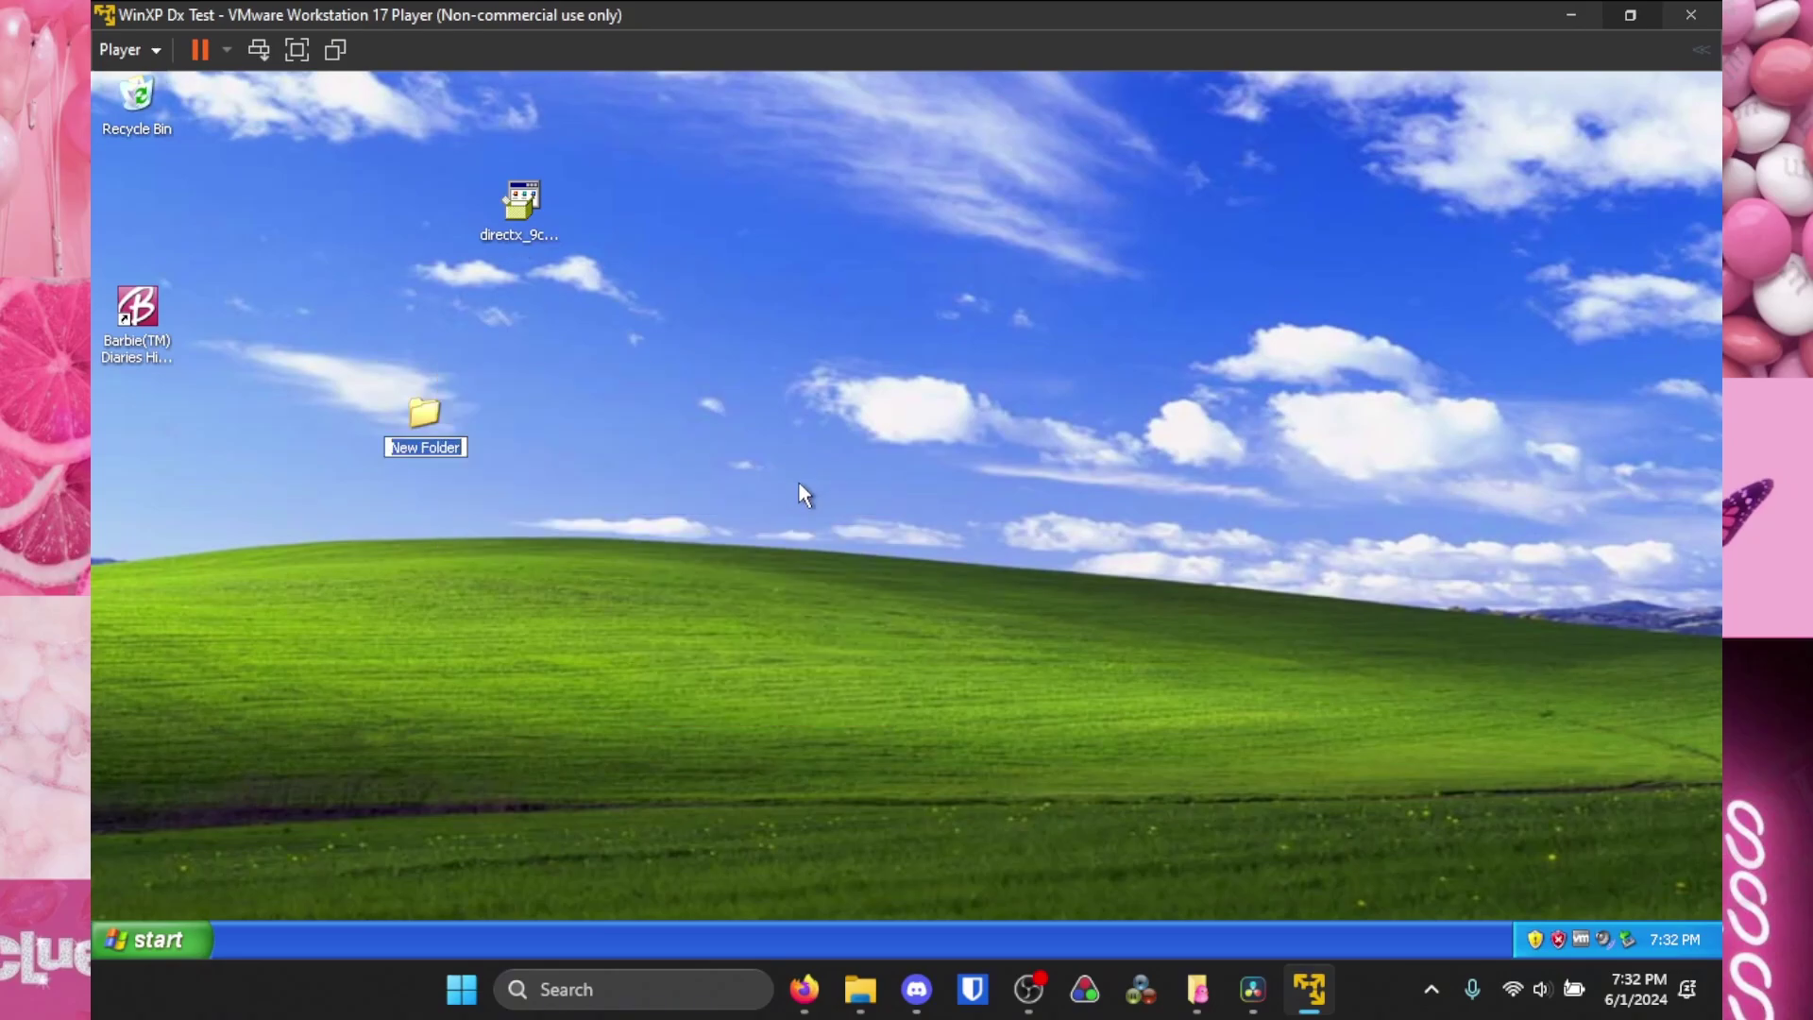
type("secret")
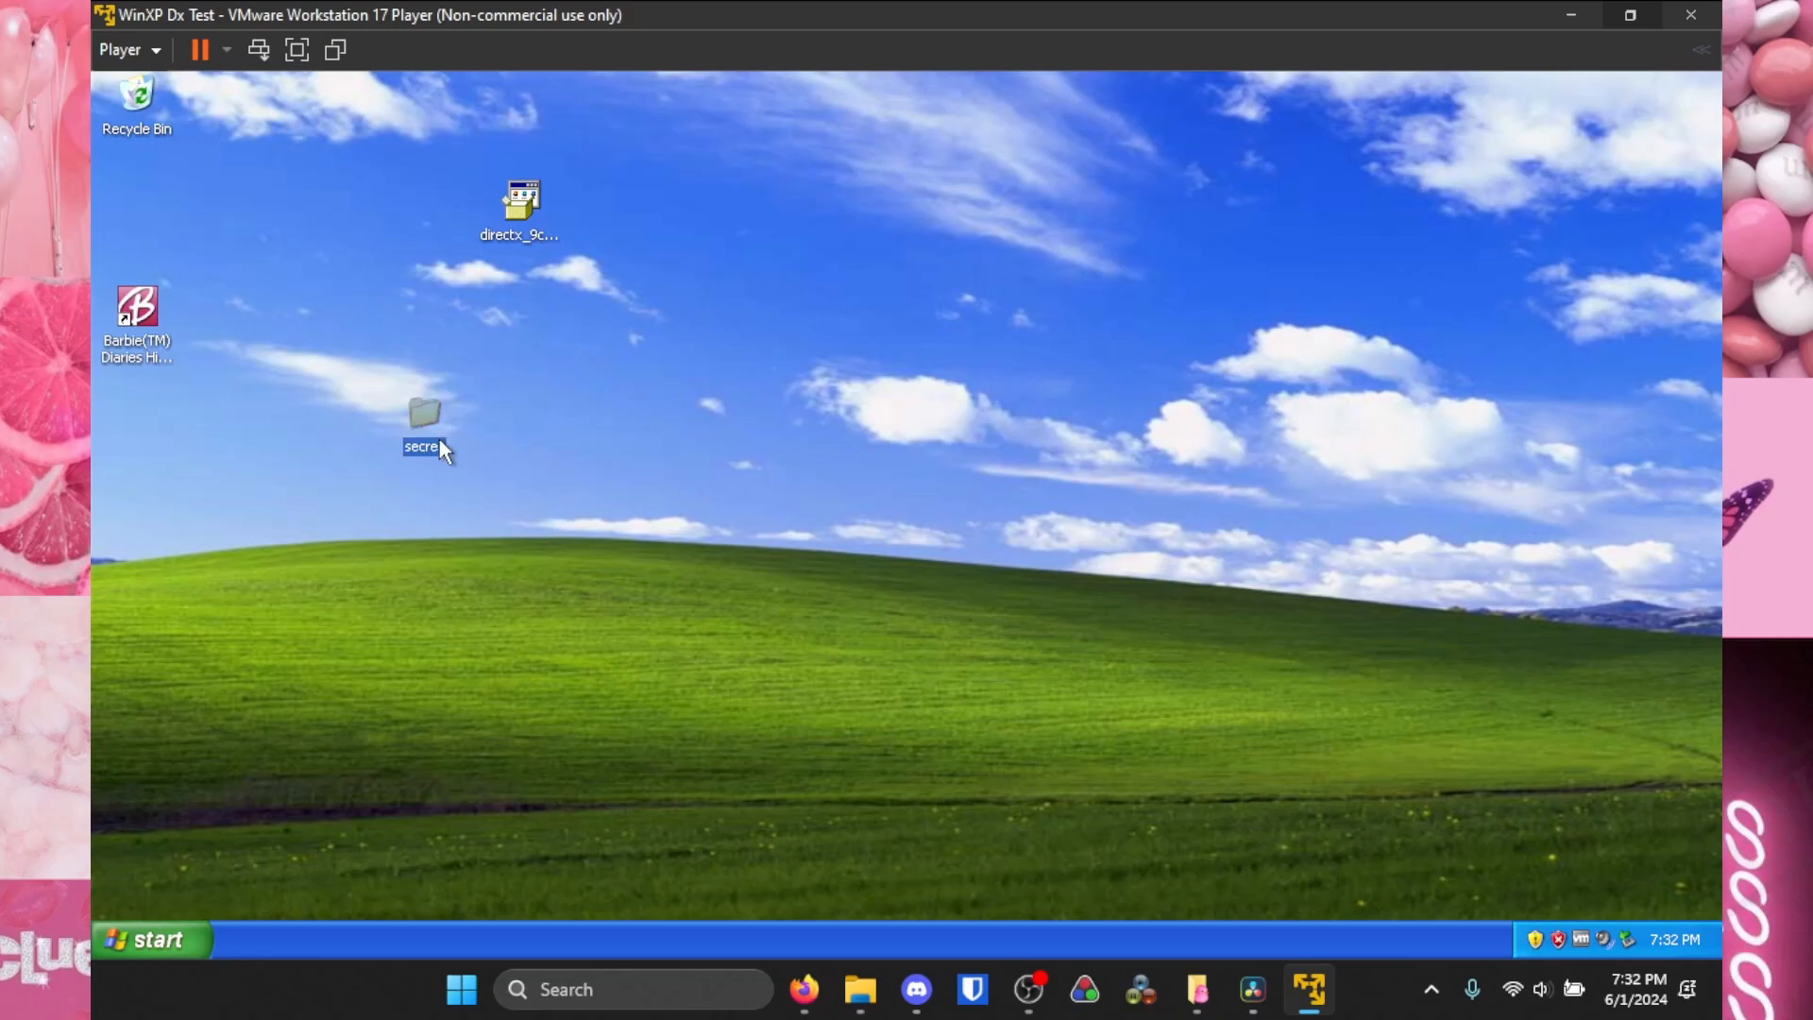
double_click(423, 414)
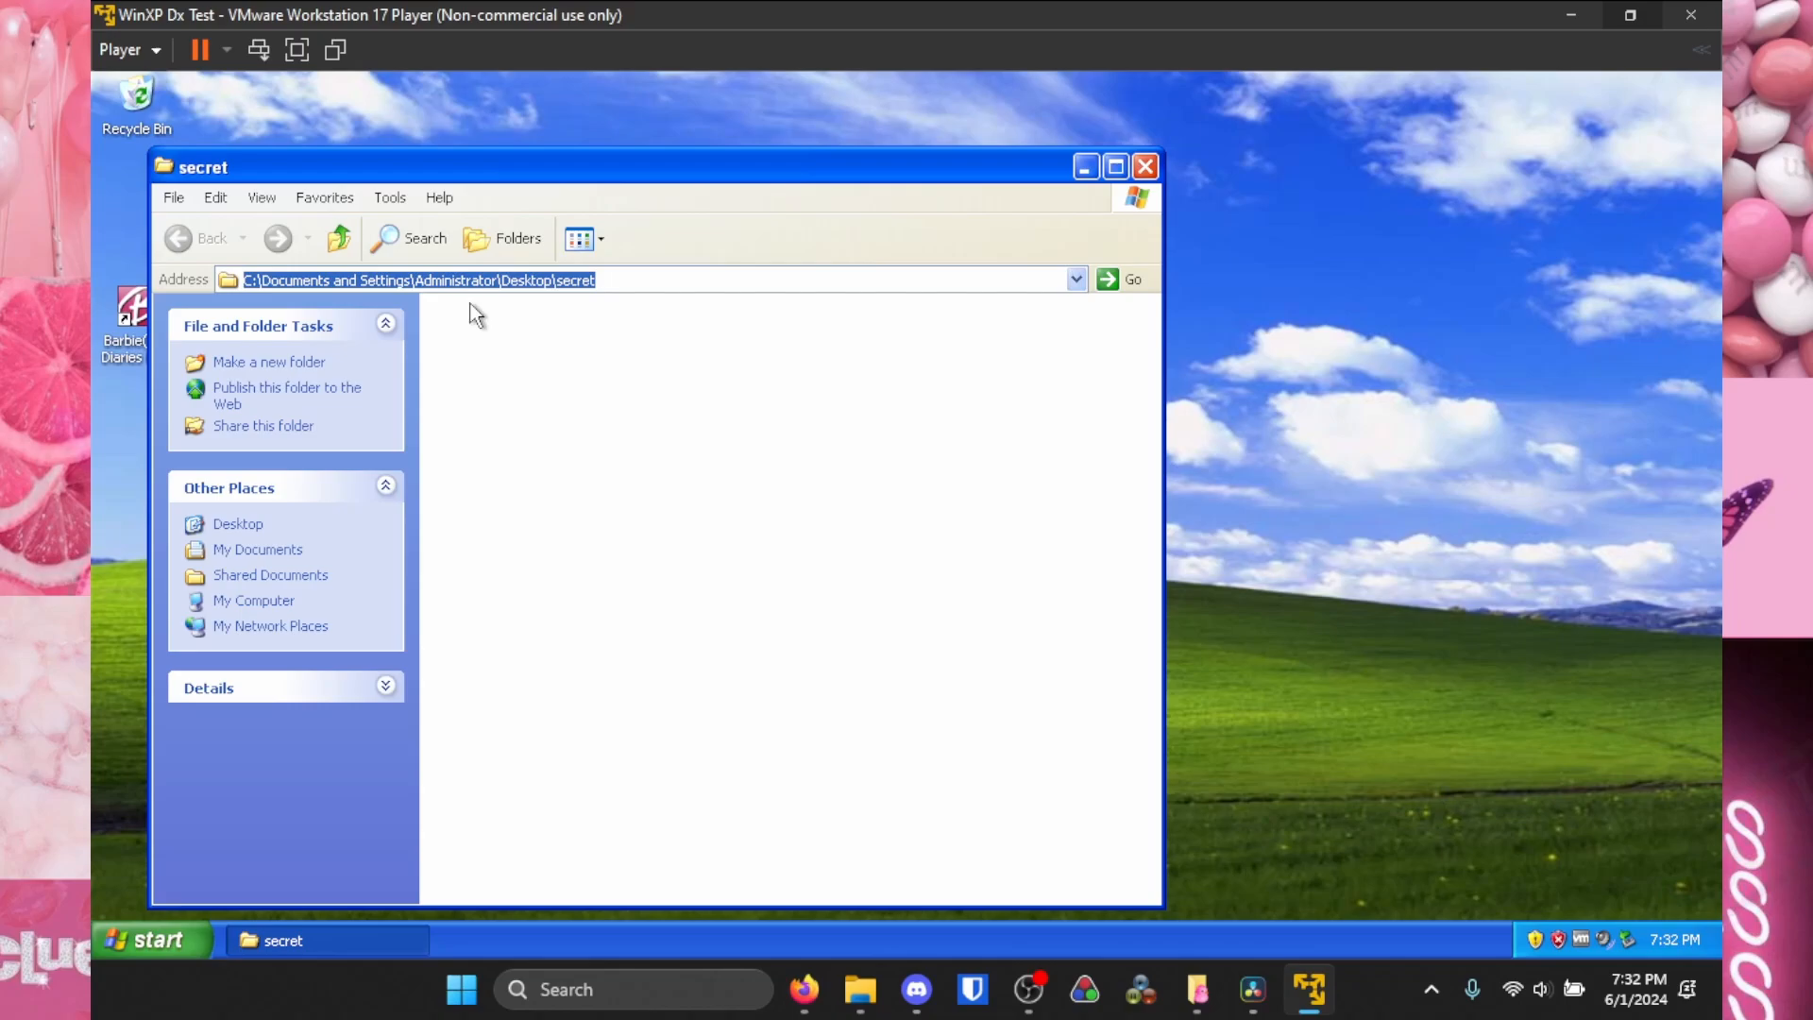
mouse_move(873, 312)
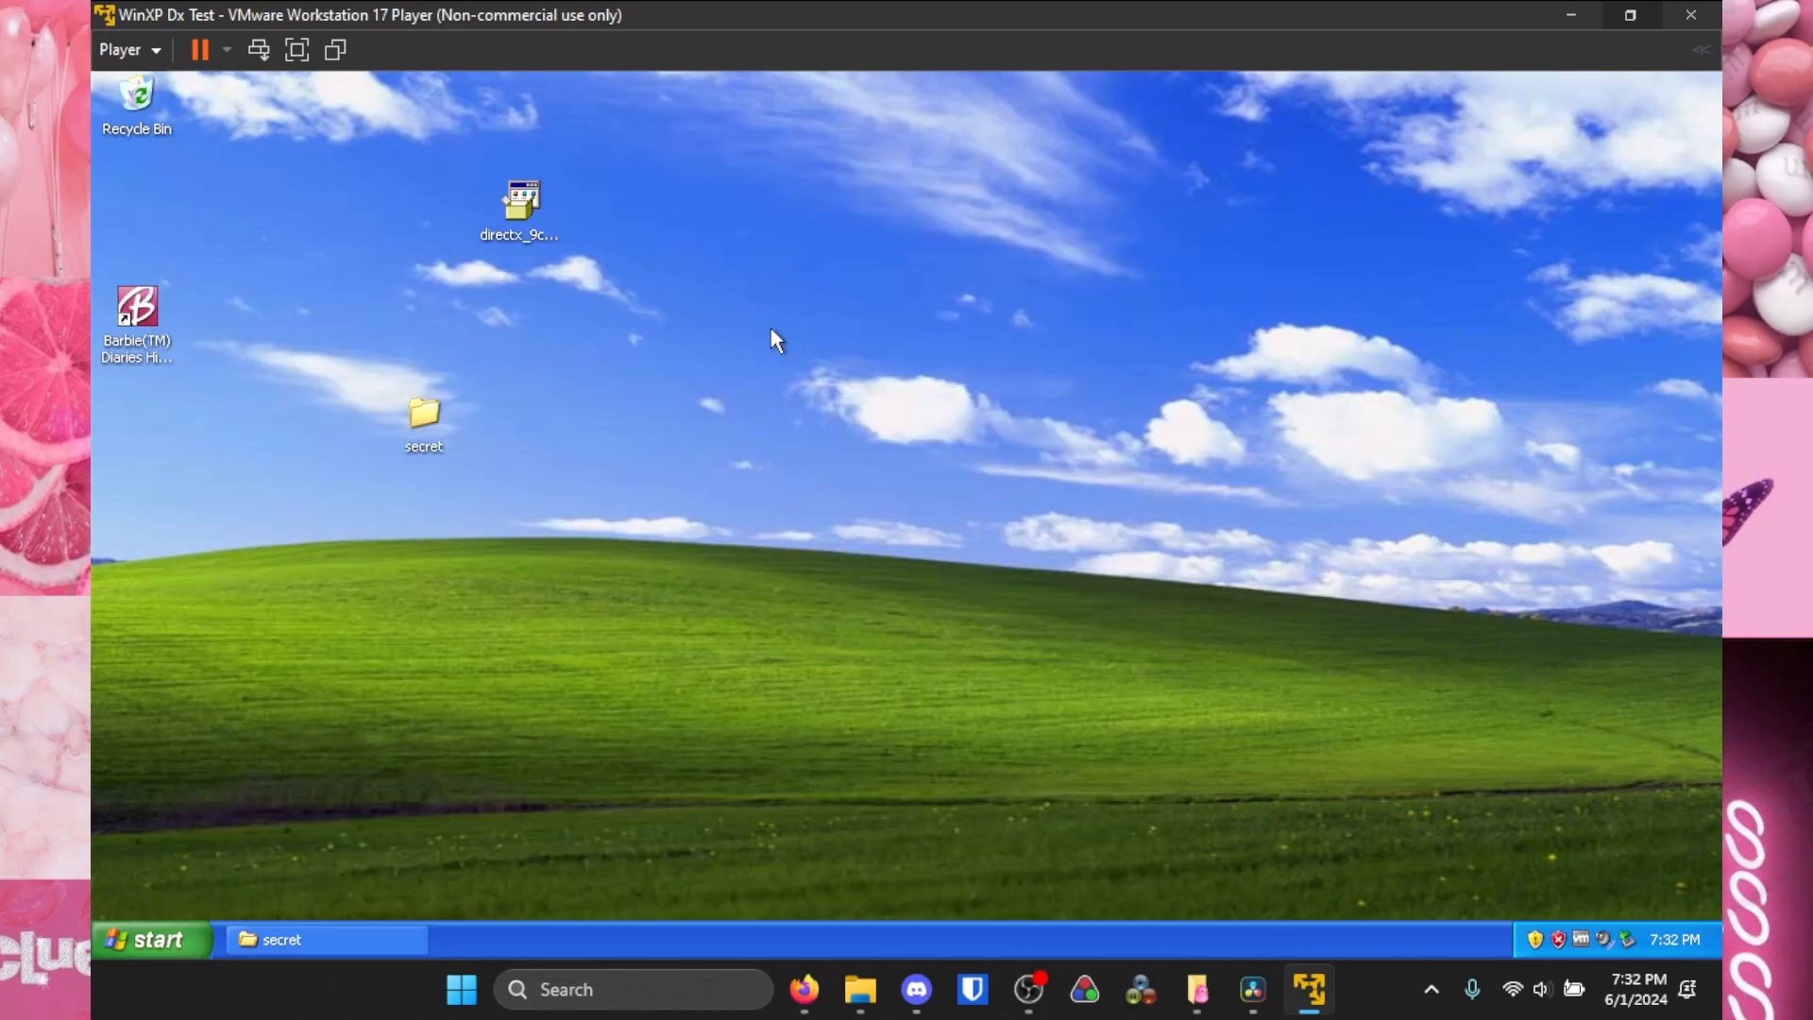
double_click(520, 204)
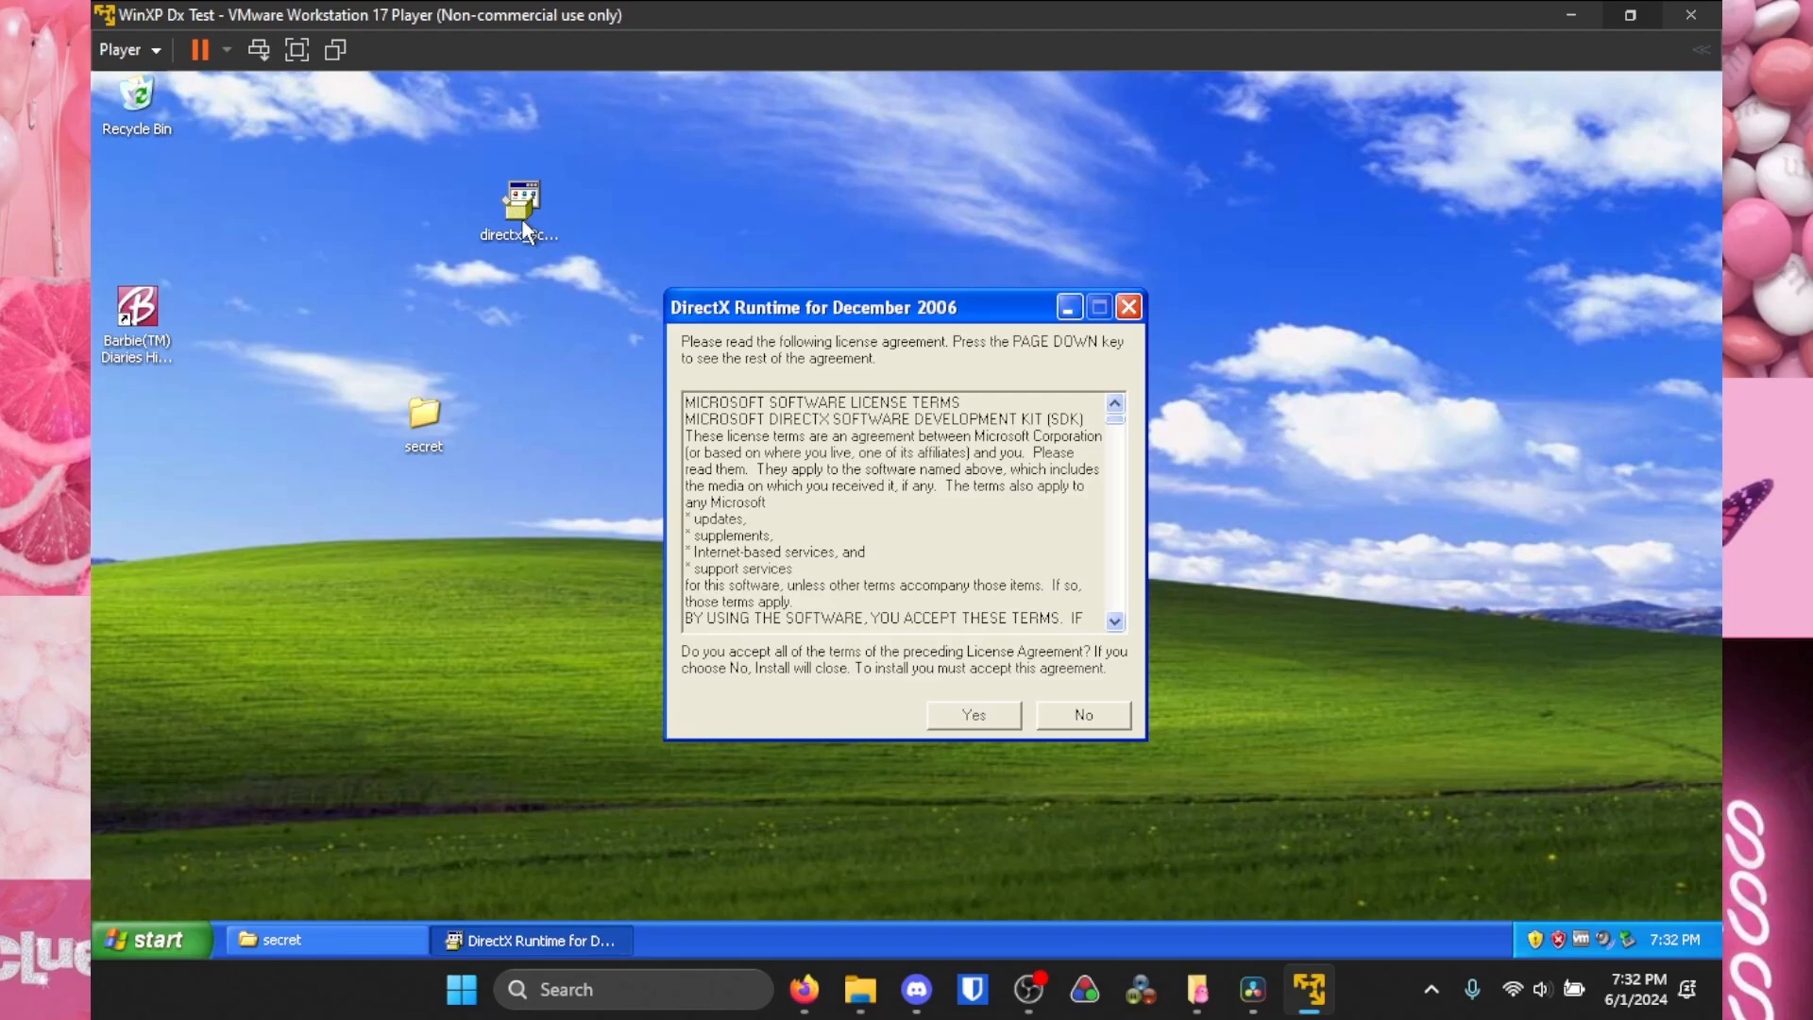
- Extract the DirectX runtime into C:\Documents and Settings\Administrator\Desktop\secret and view its contents
left_click(970, 714)
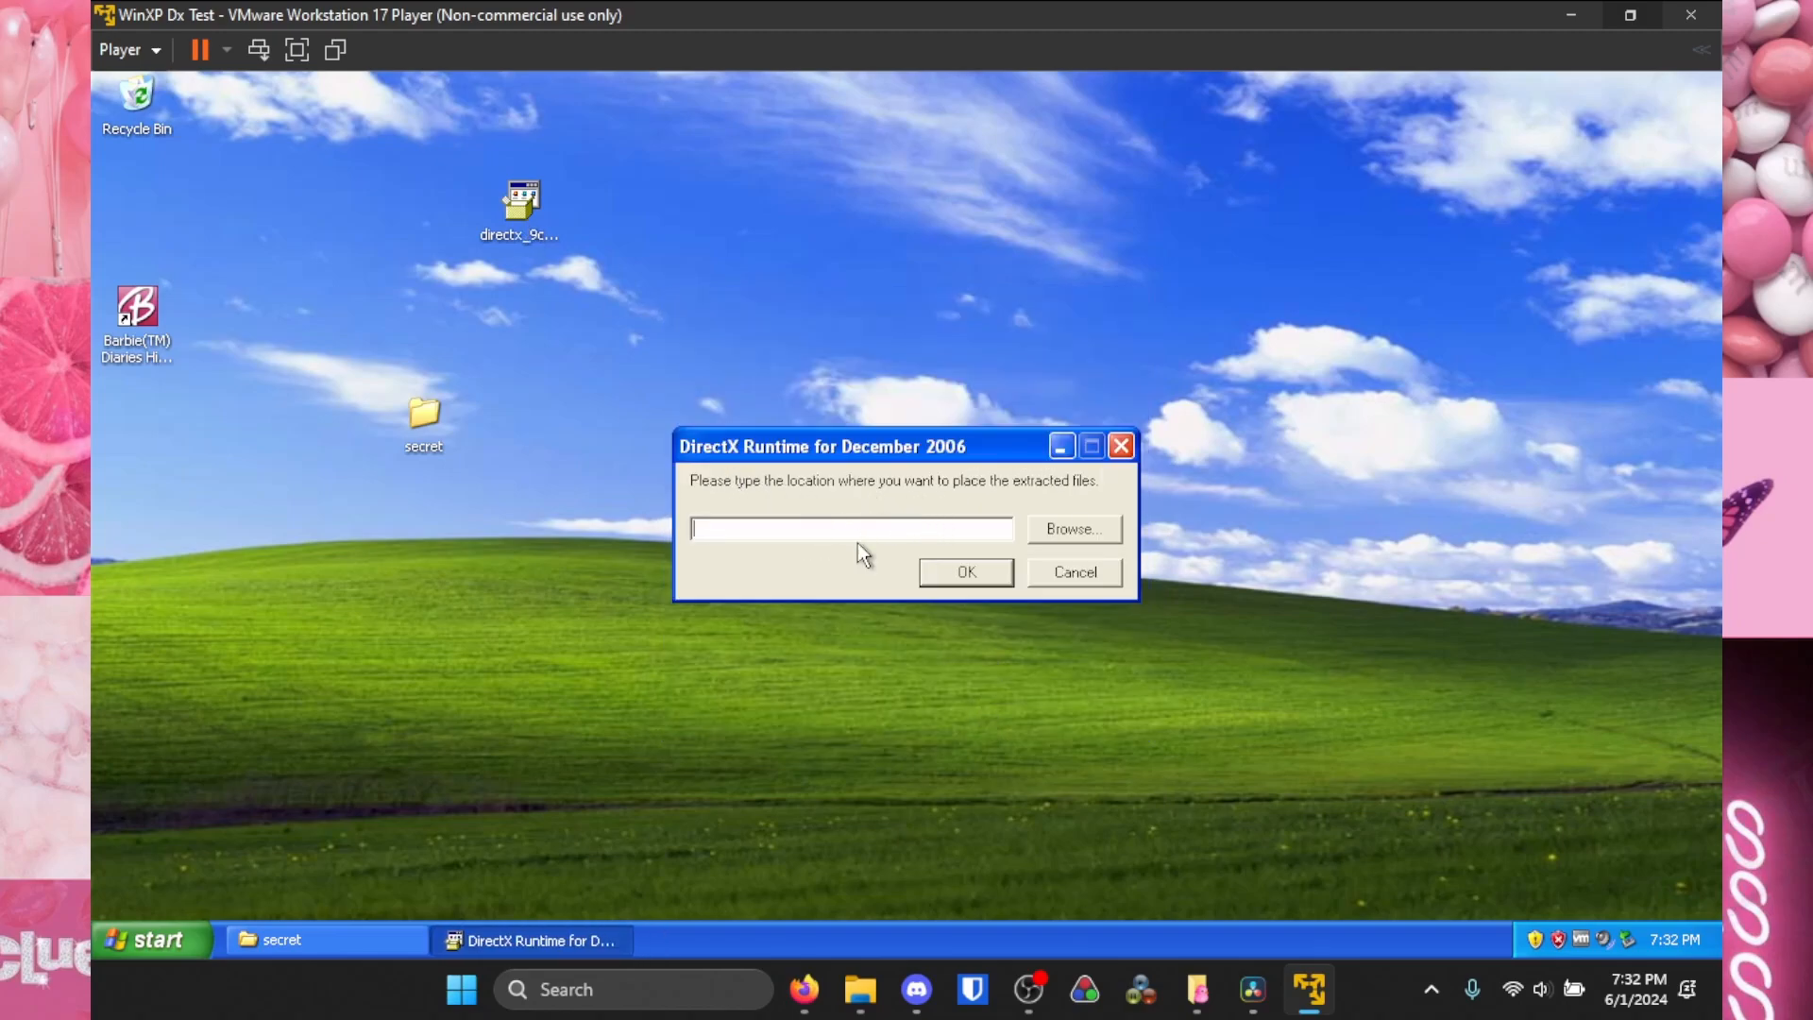
type("C:\\Documents and Settings\\Administrator\\Desktop\\secret")
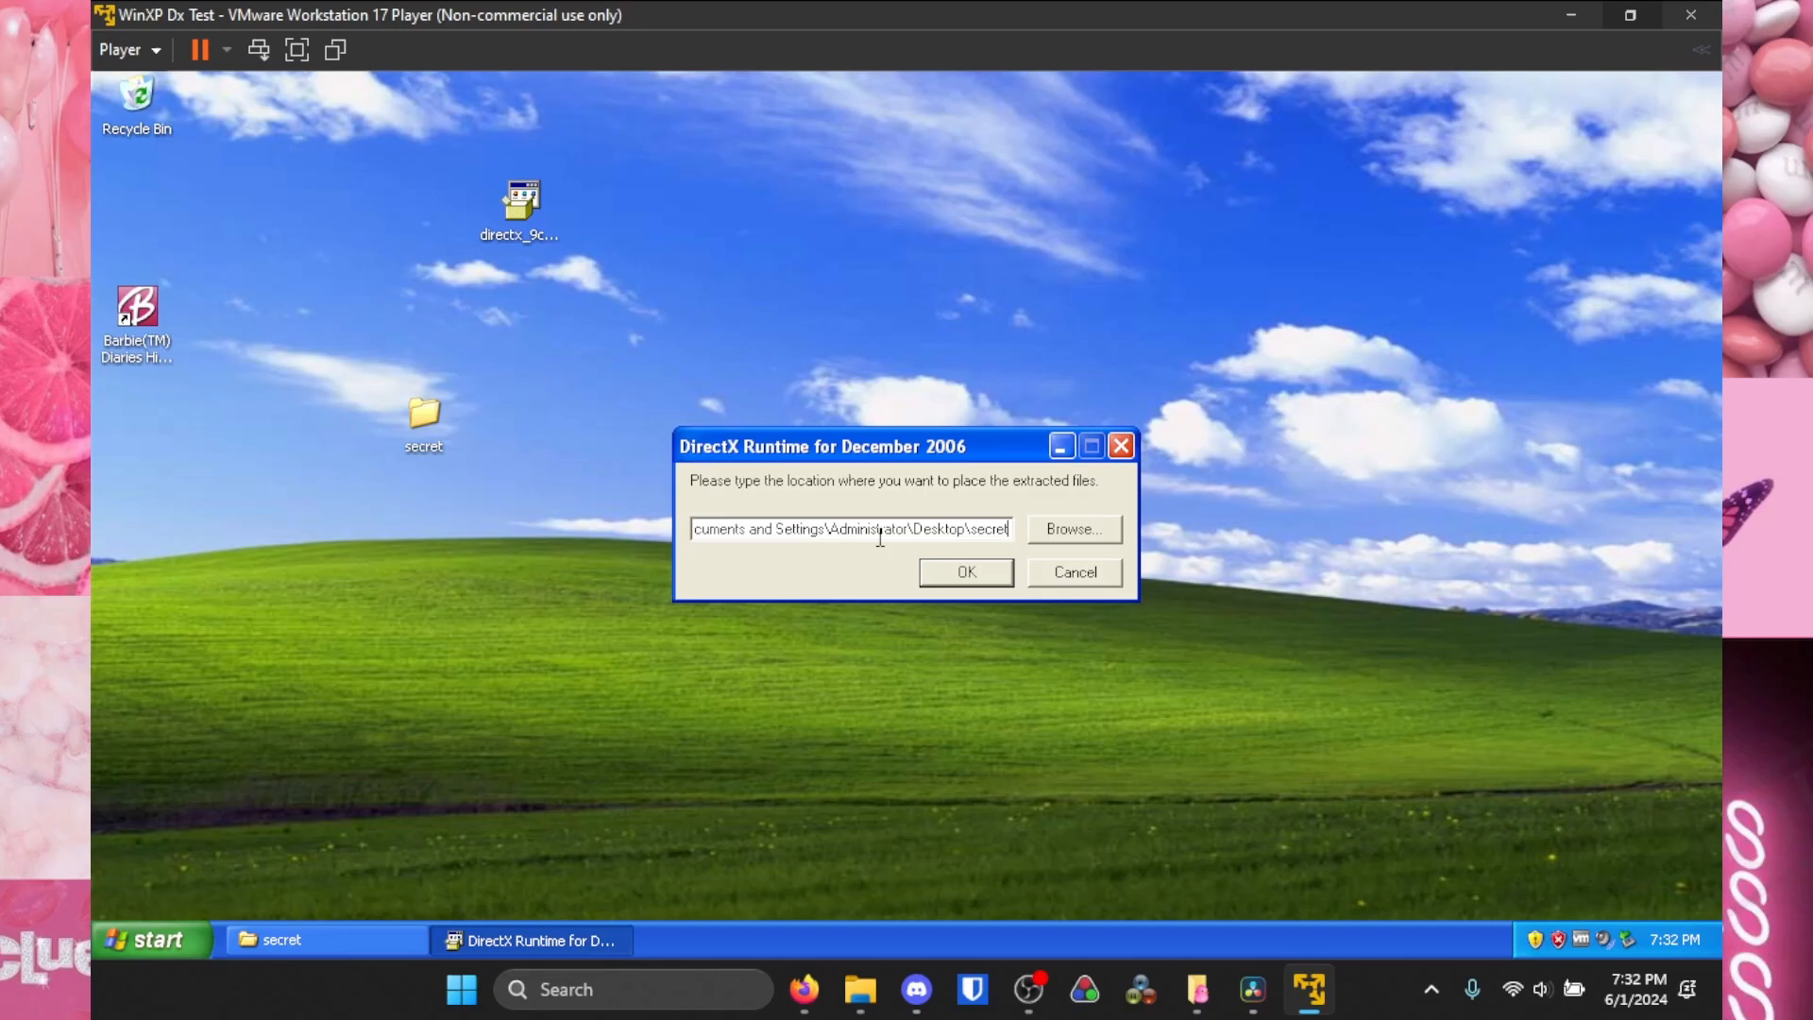
left_click(965, 570)
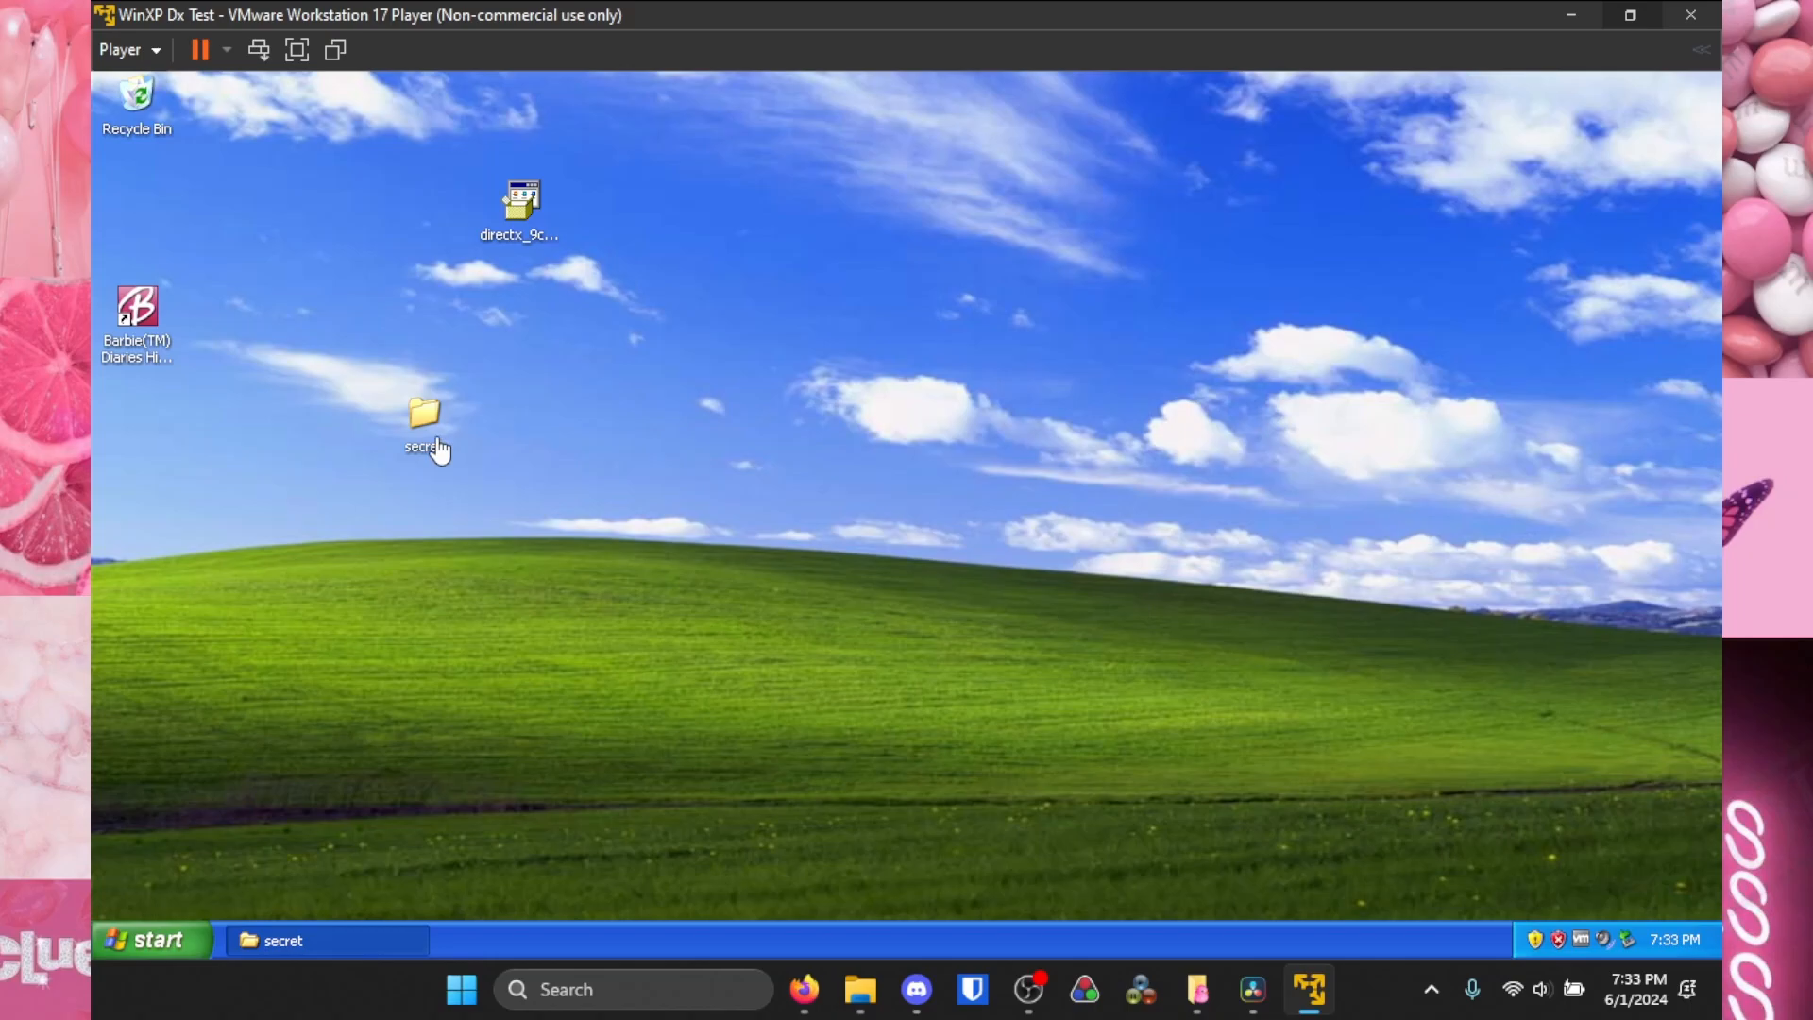
double_click(425, 421)
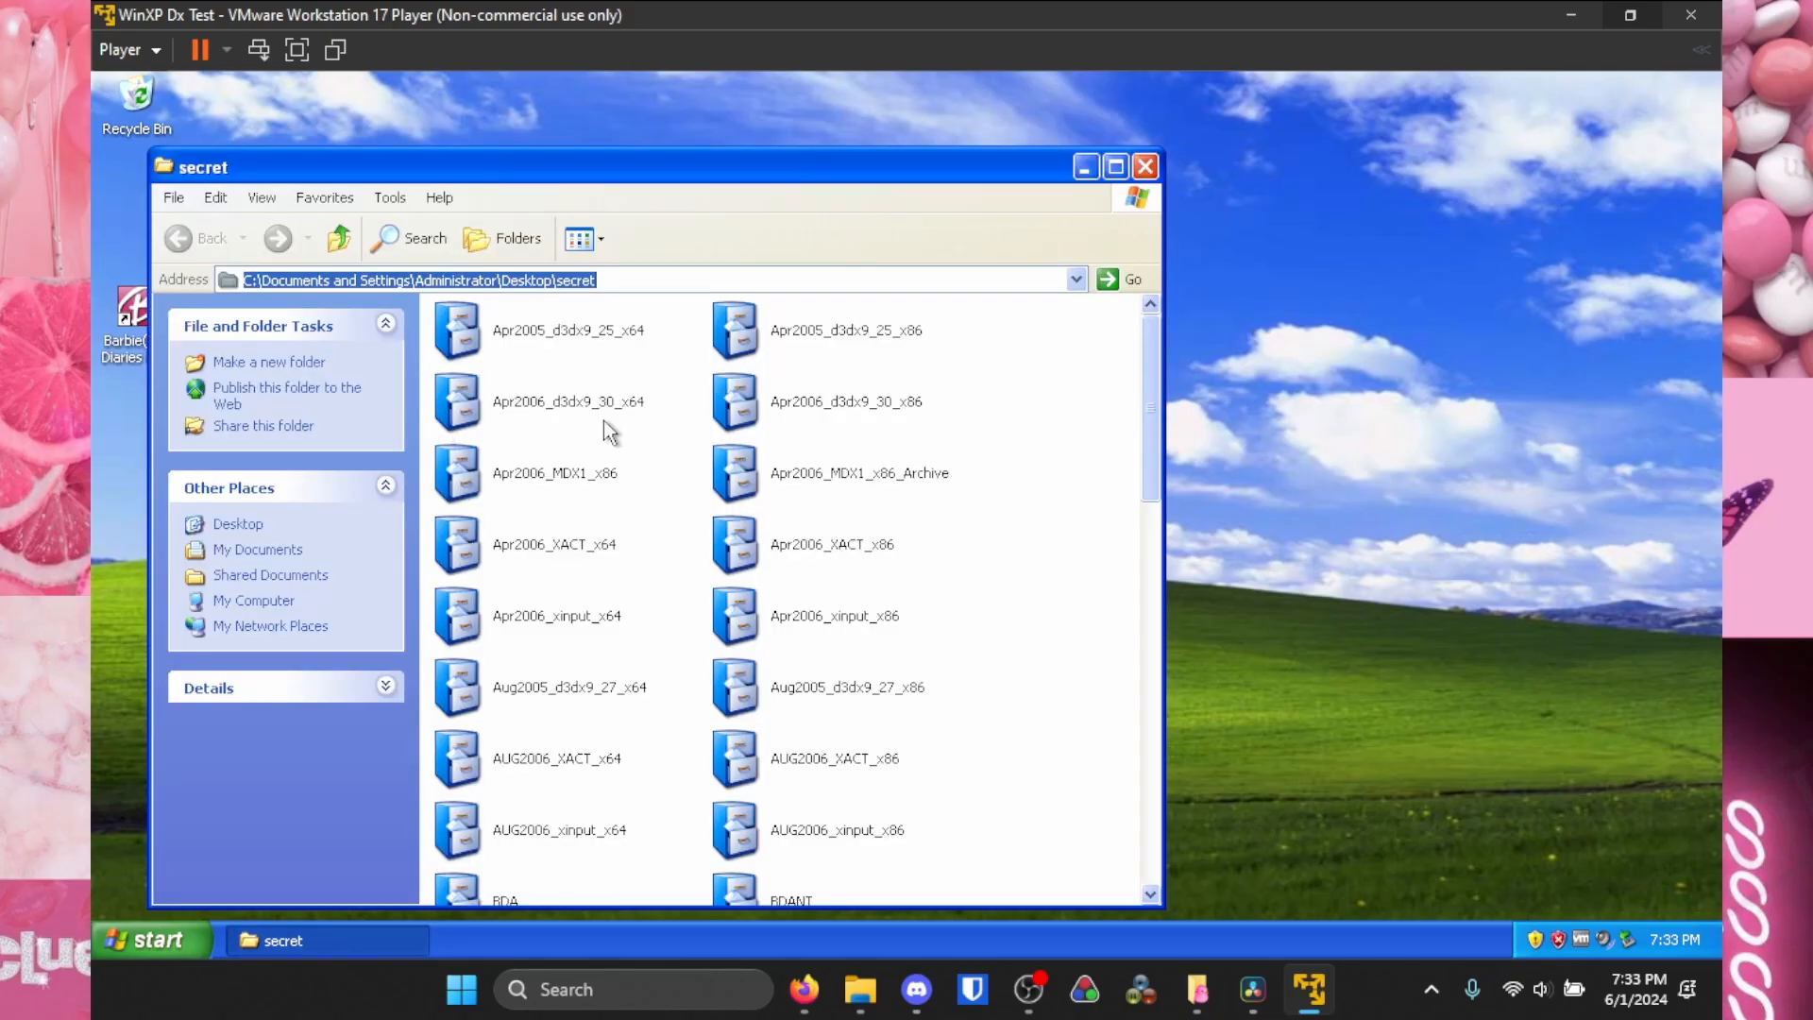
- Run DXSETUP, accept the license, install the DirectX runtime and finish setup
left_click(1114, 166)
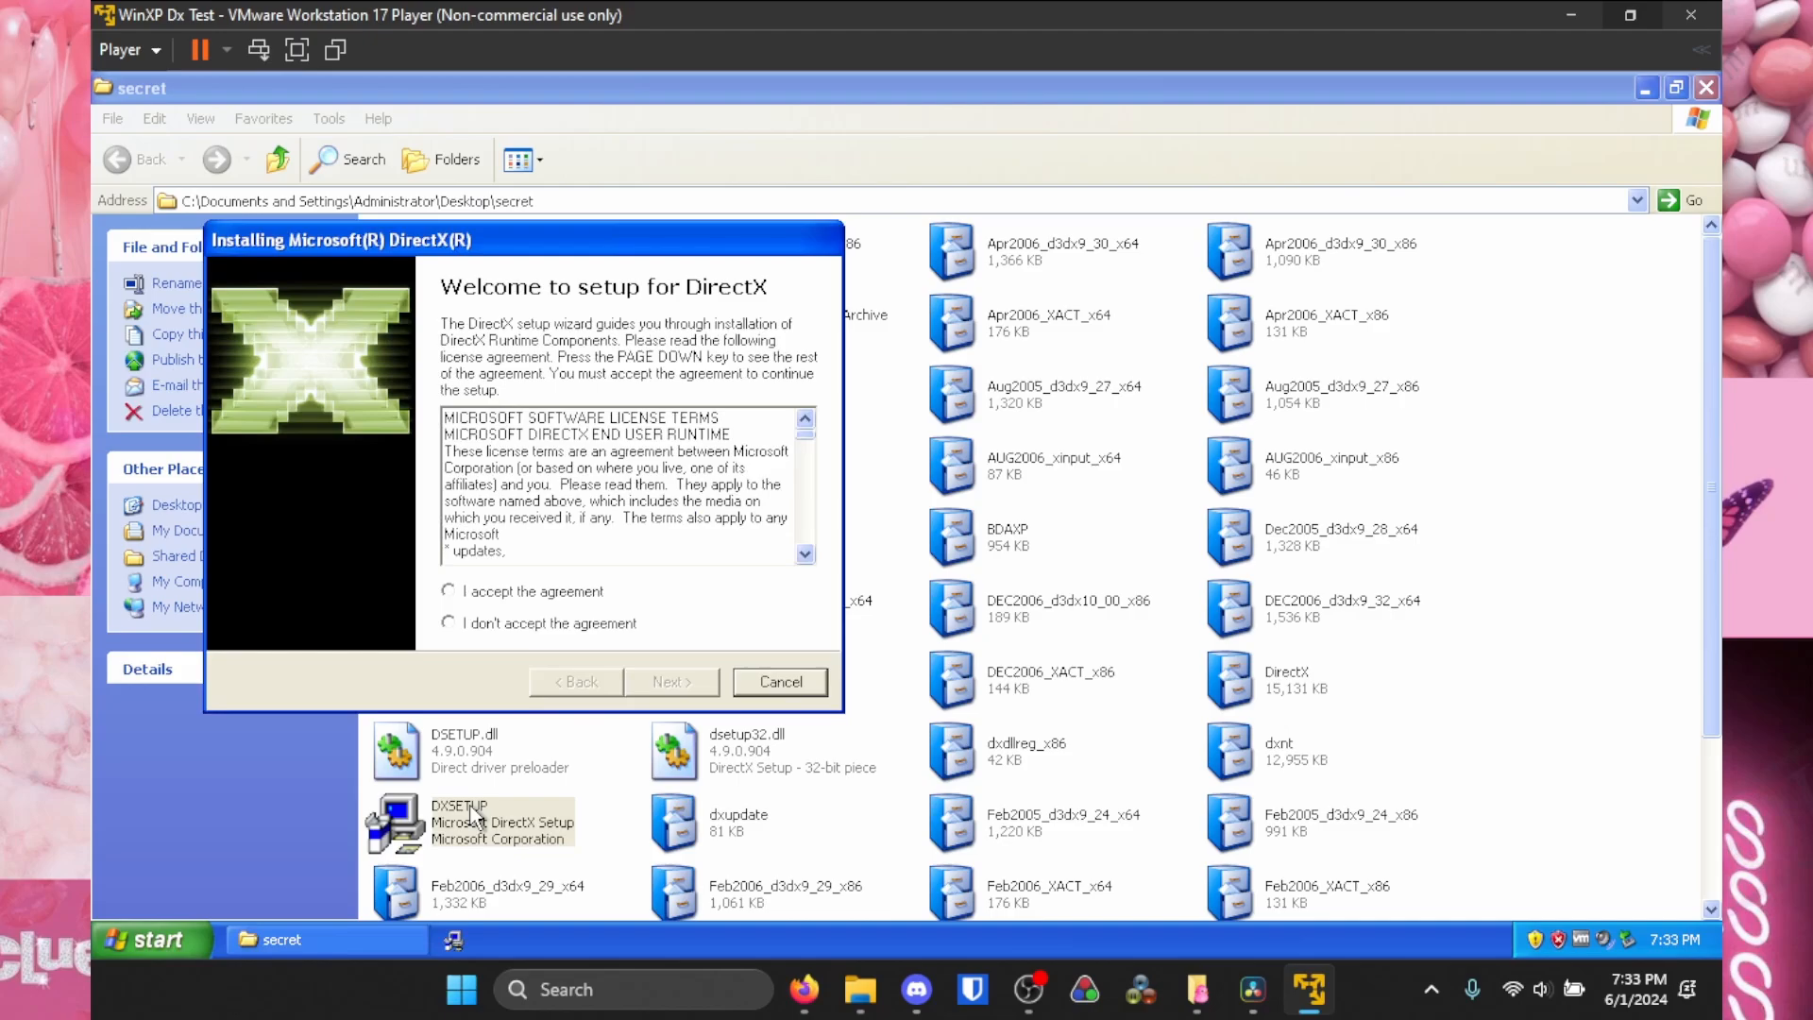
left_click(448, 591)
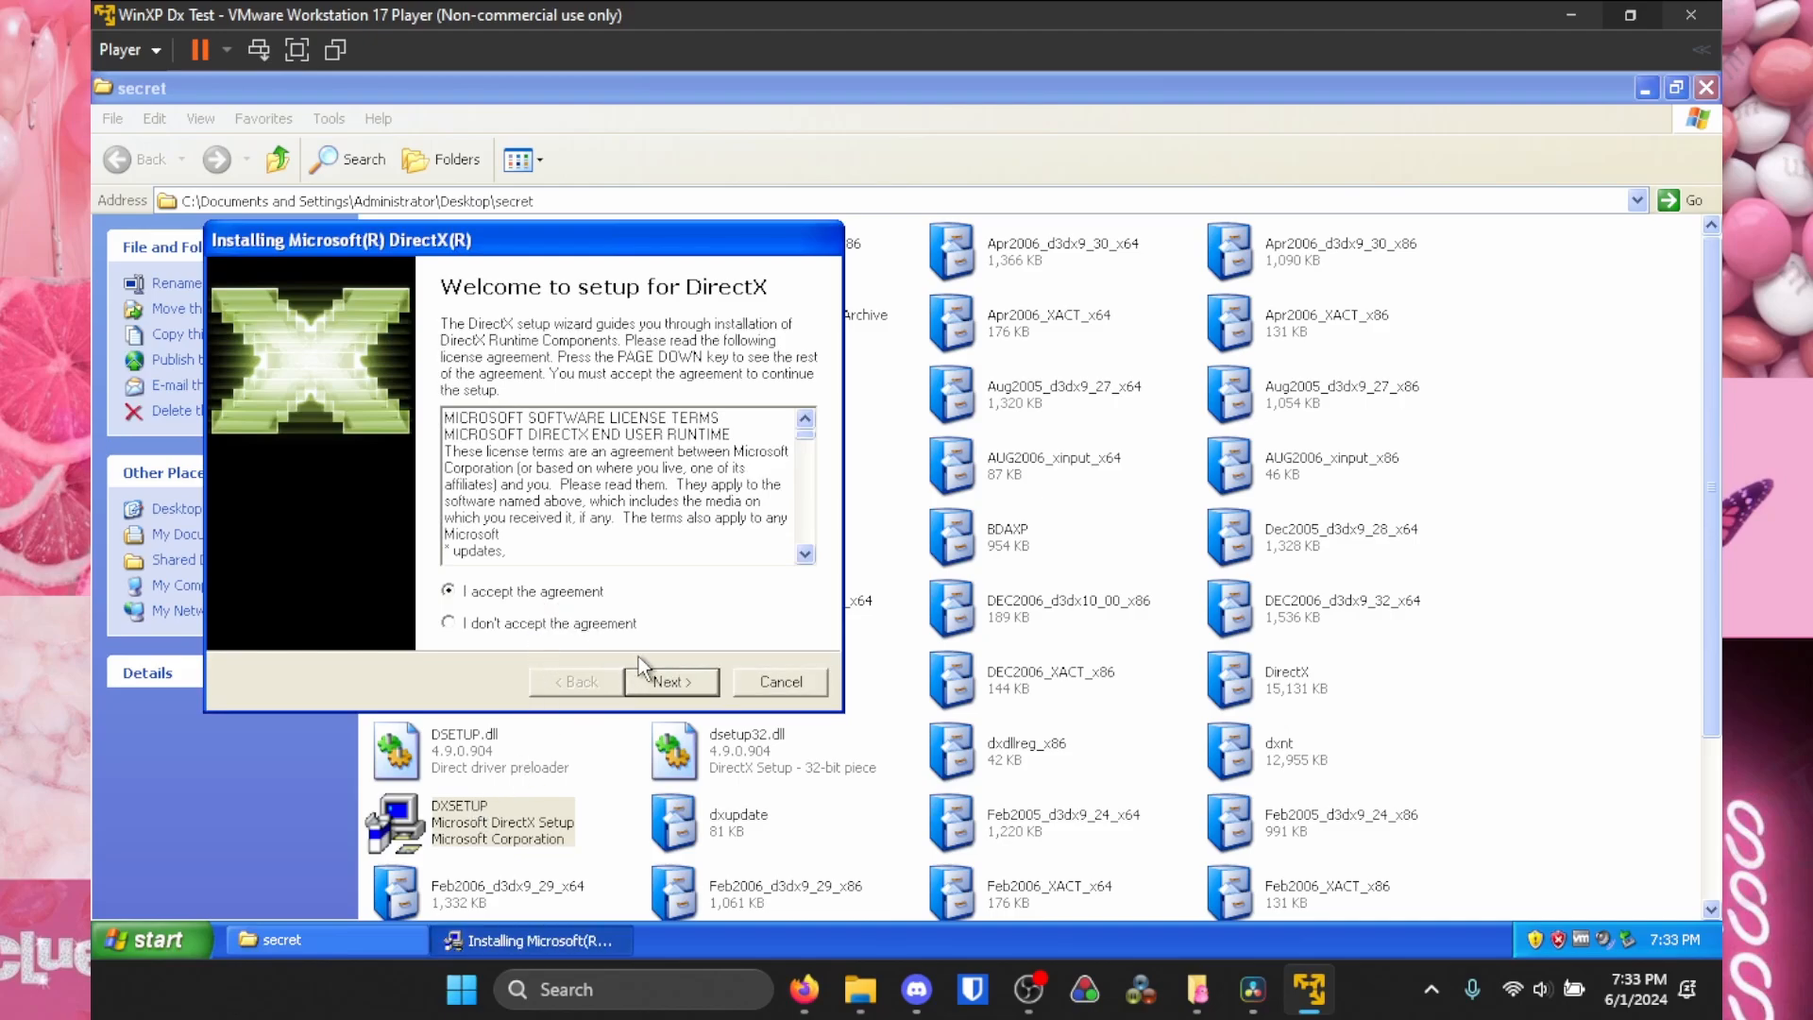
left_click(669, 682)
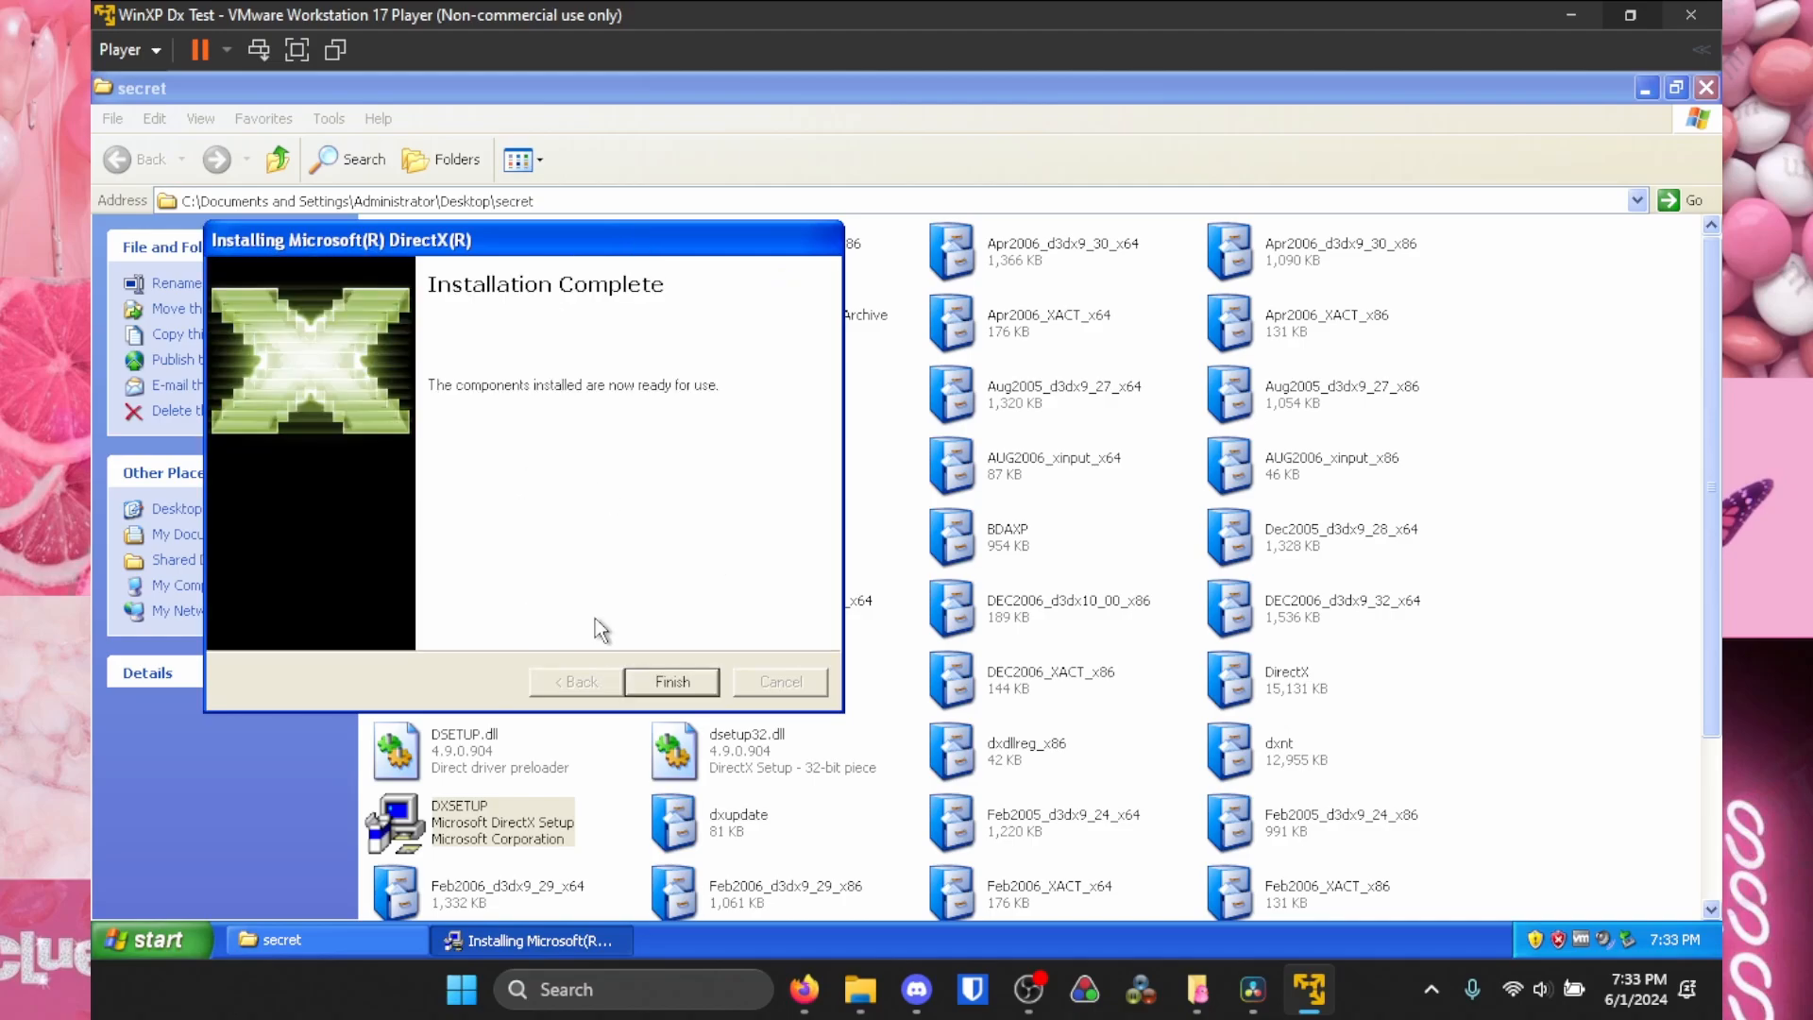
left_click(670, 681)
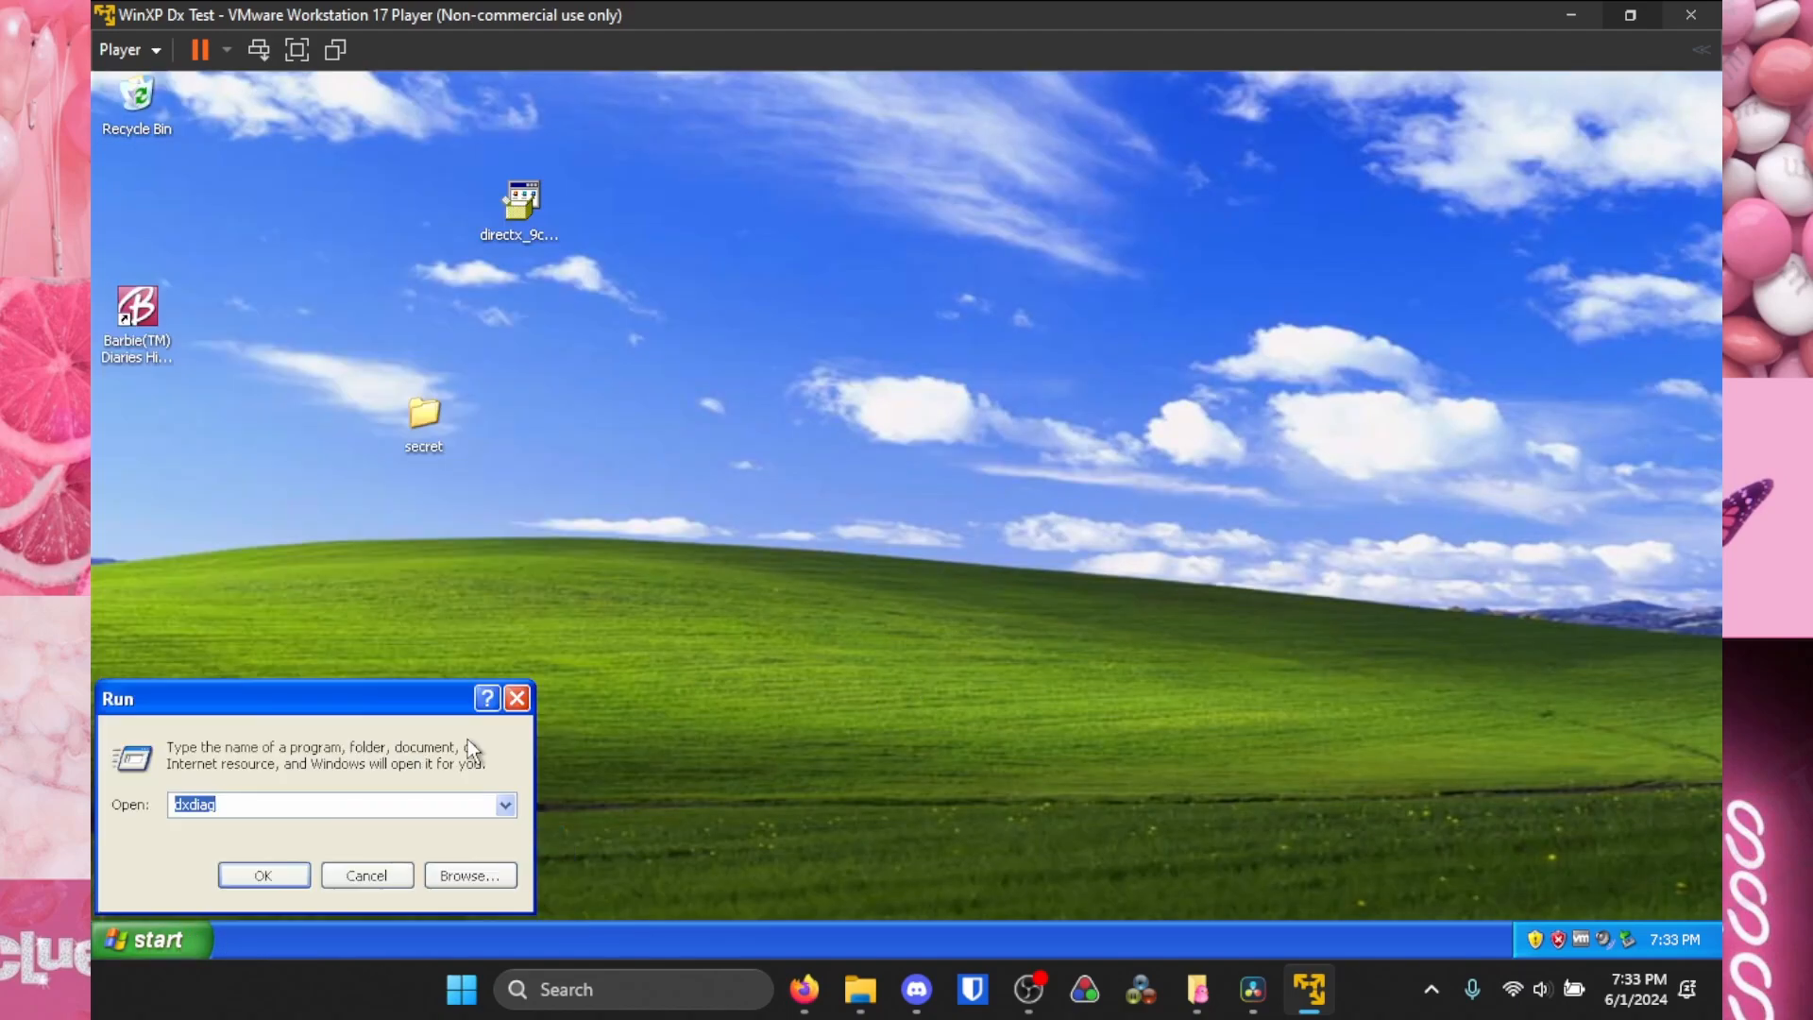
- Launch dxdiag and review the System summary, DirectX Files and Display reports showing DirectX 9.0c
left_click(262, 874)
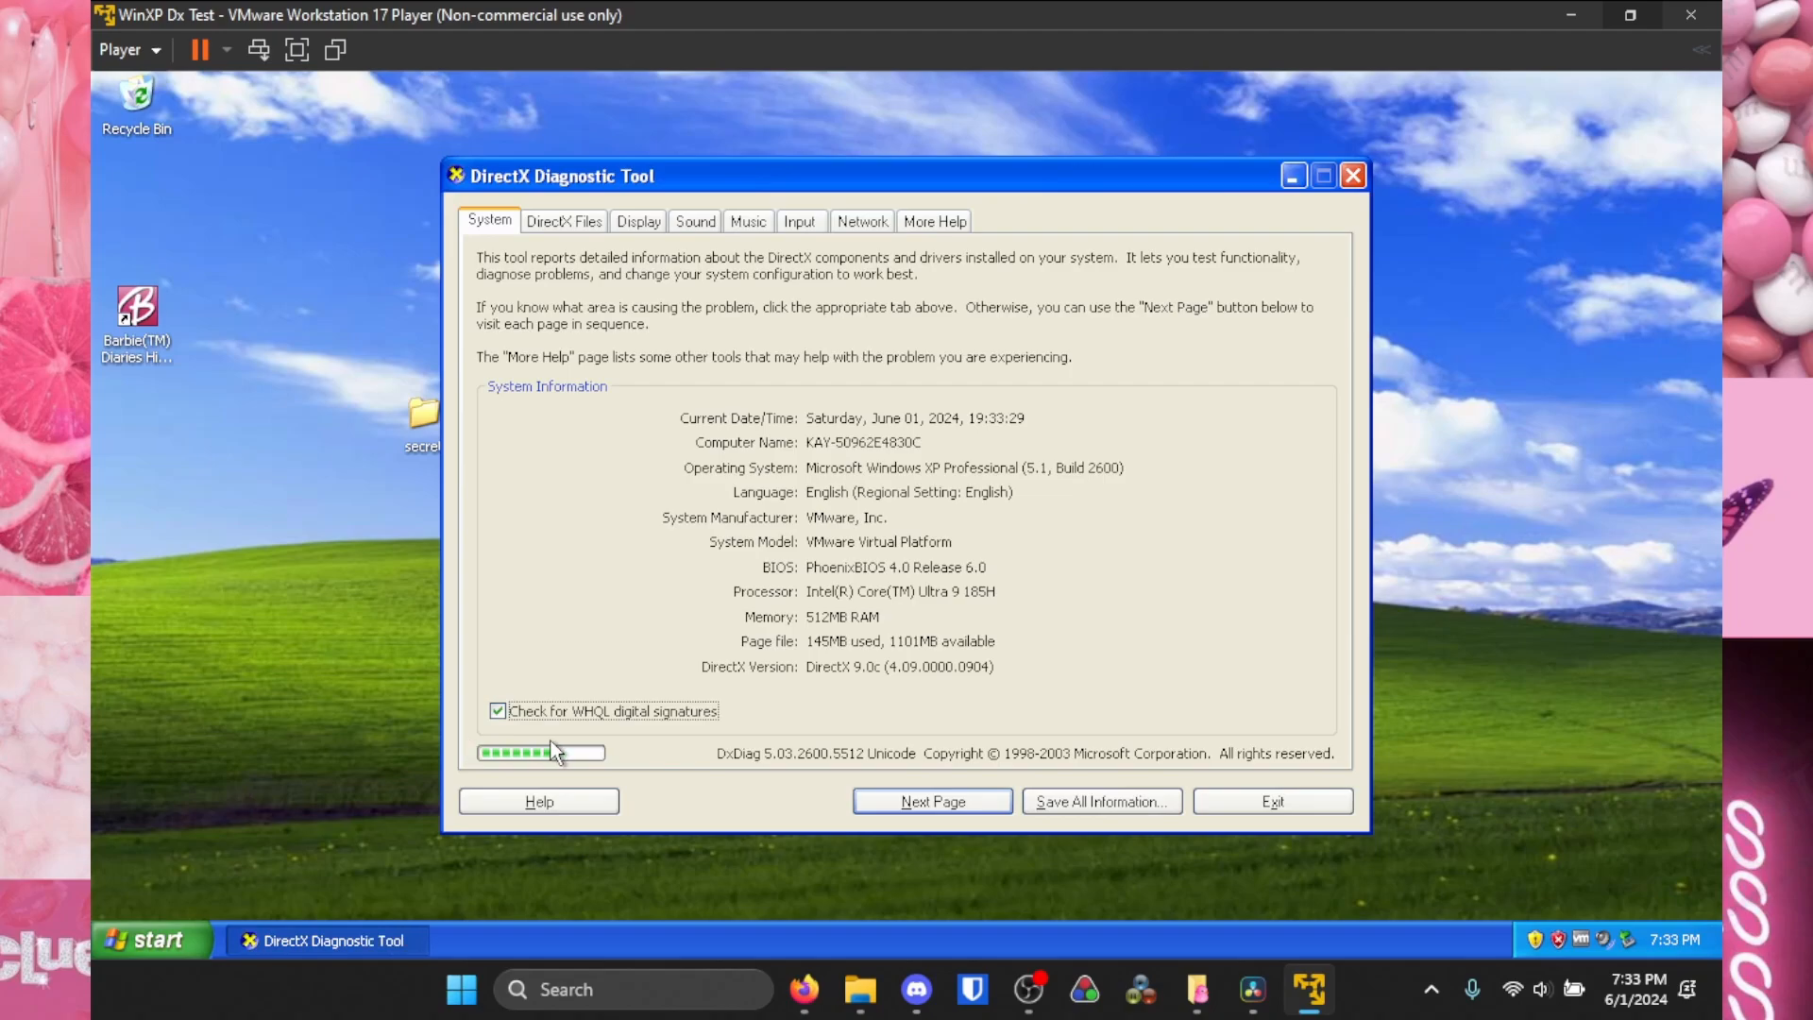
mouse_move(587, 198)
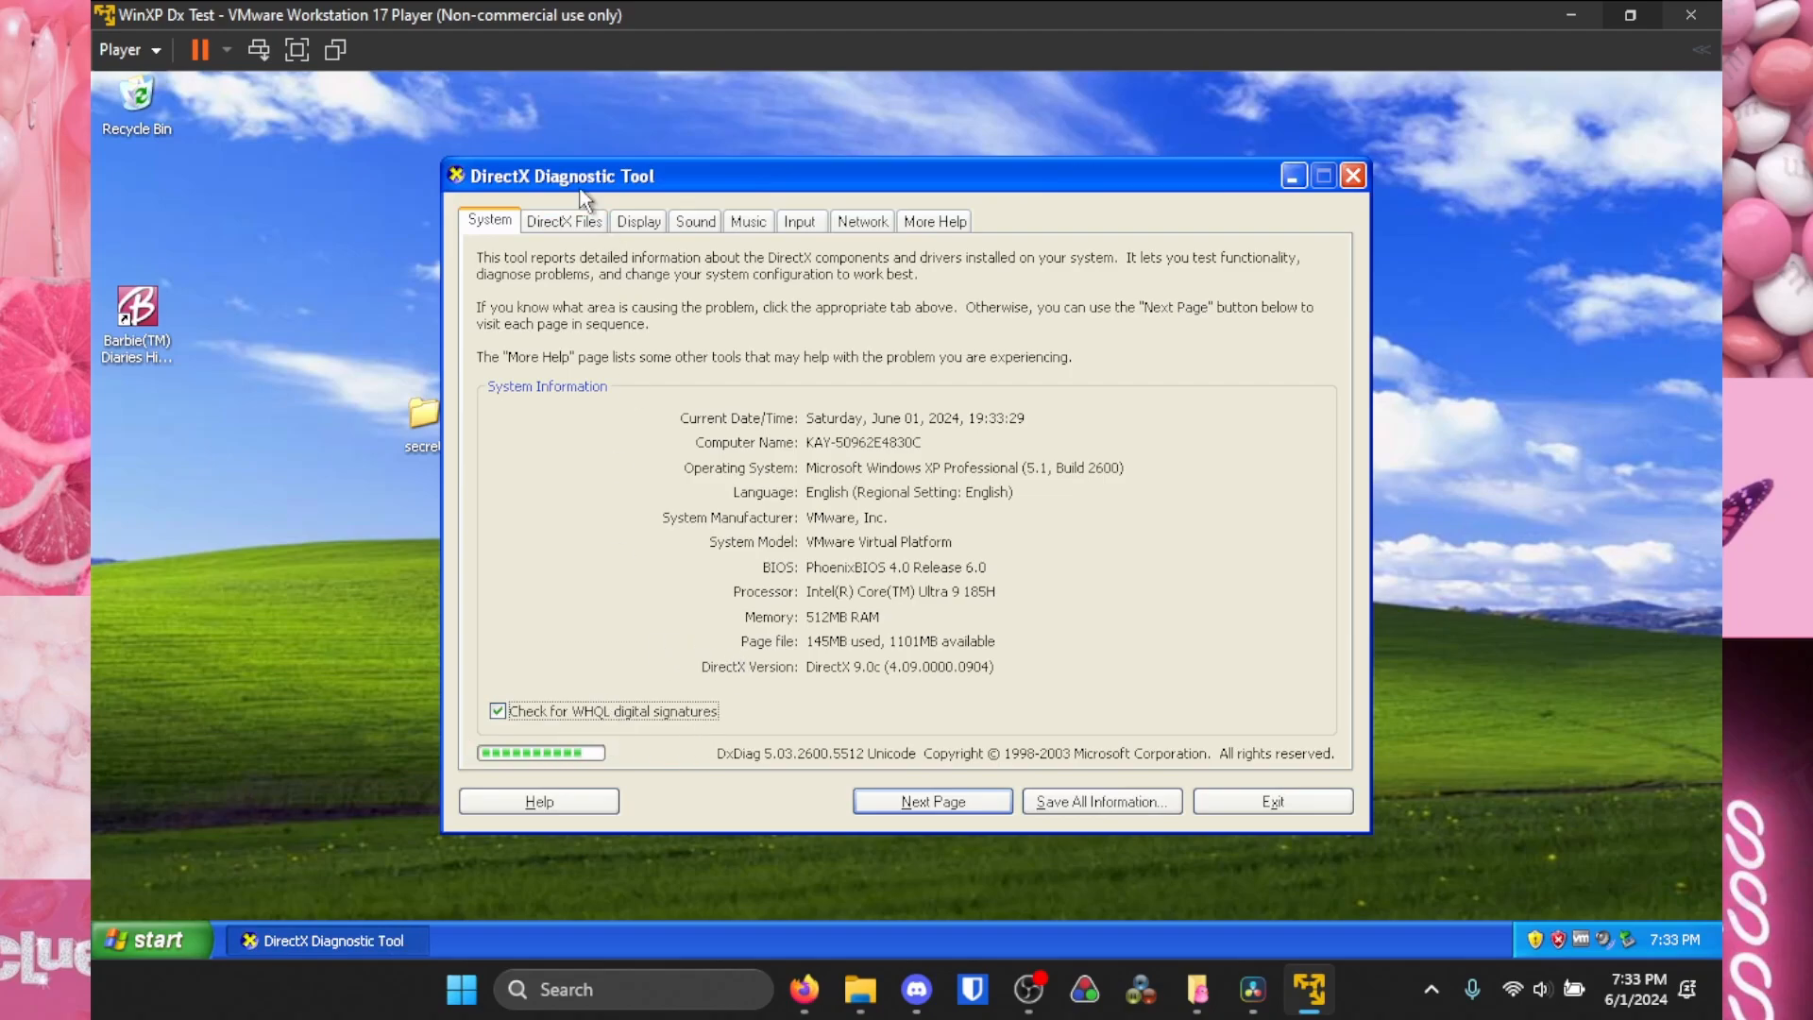
left_click(562, 221)
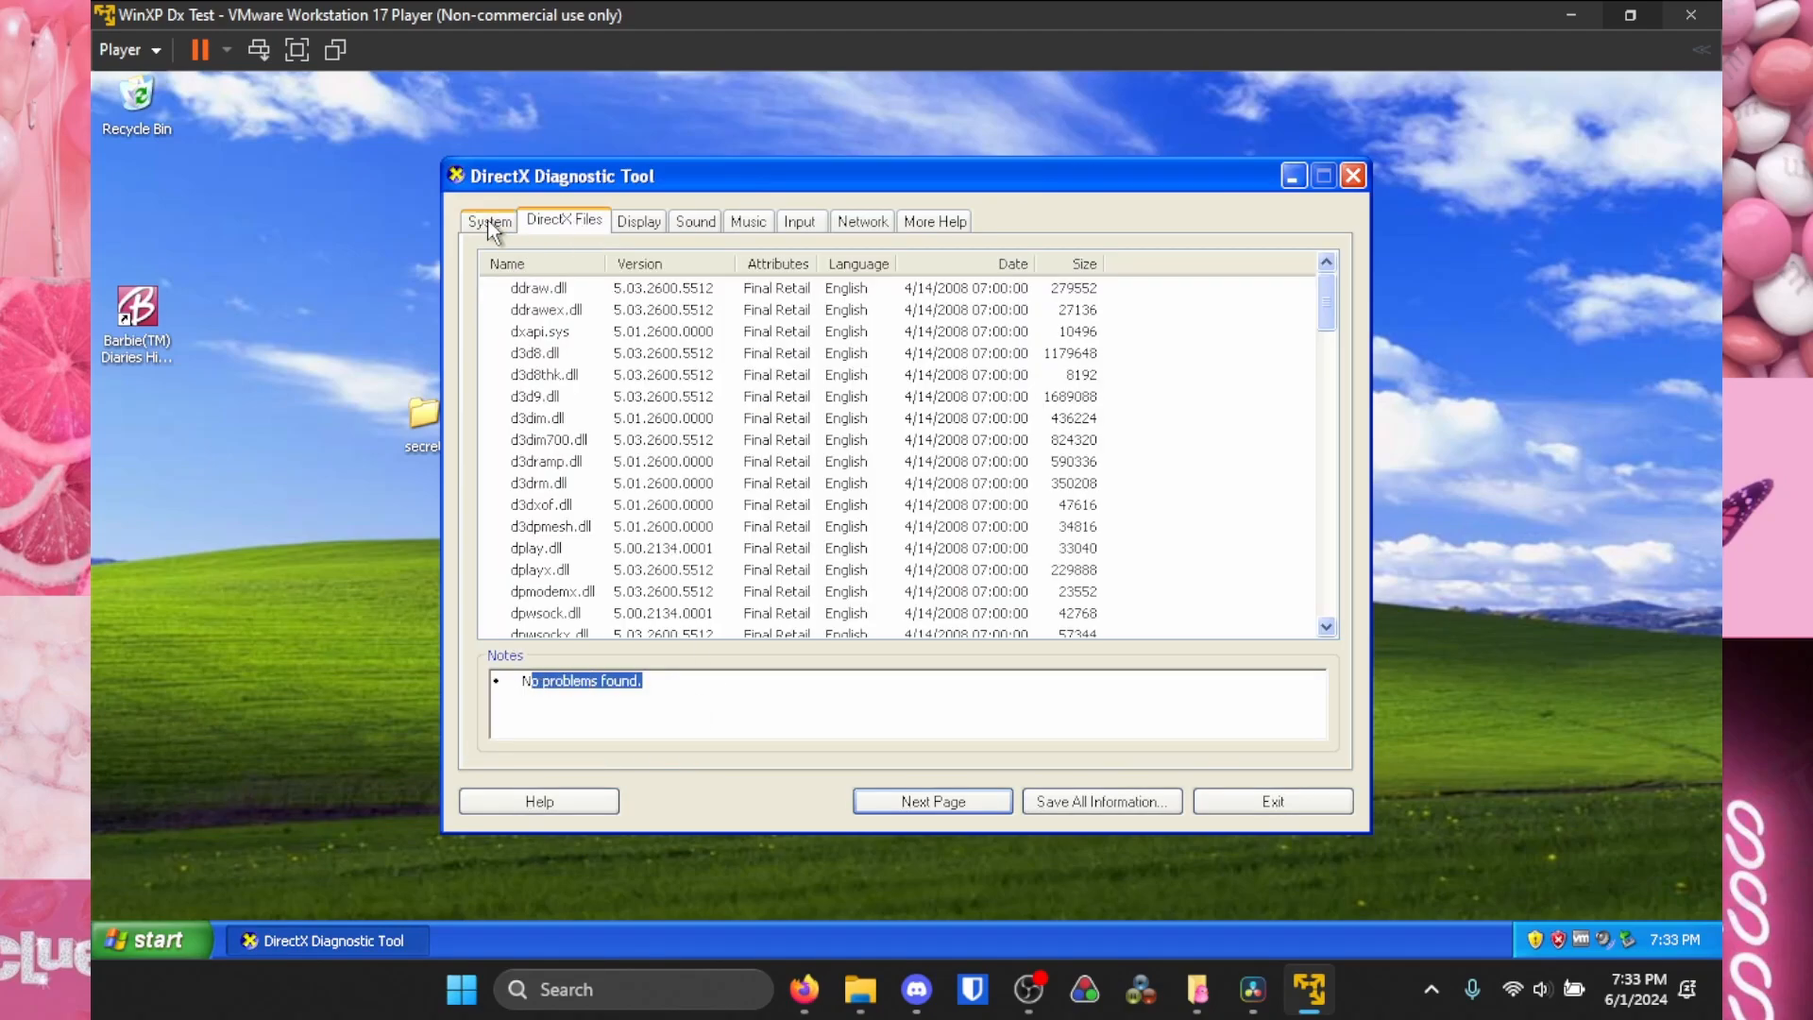
left_click(489, 221)
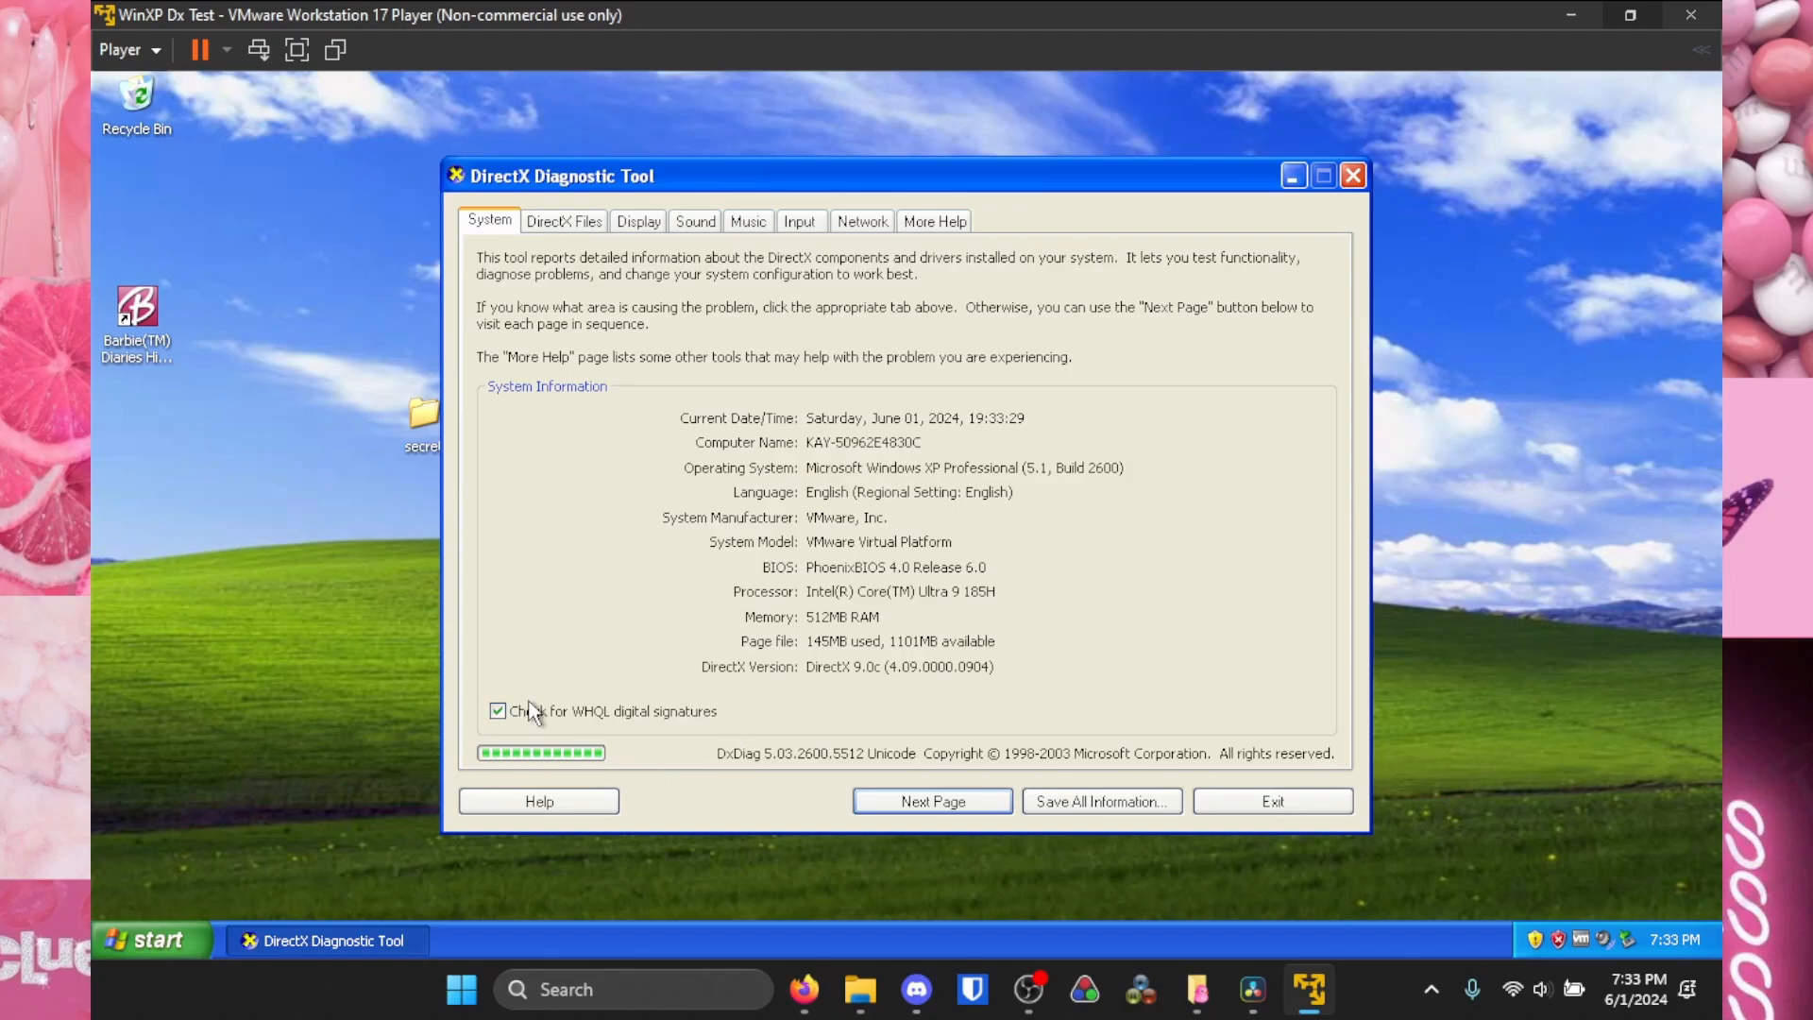
left_click(636, 221)
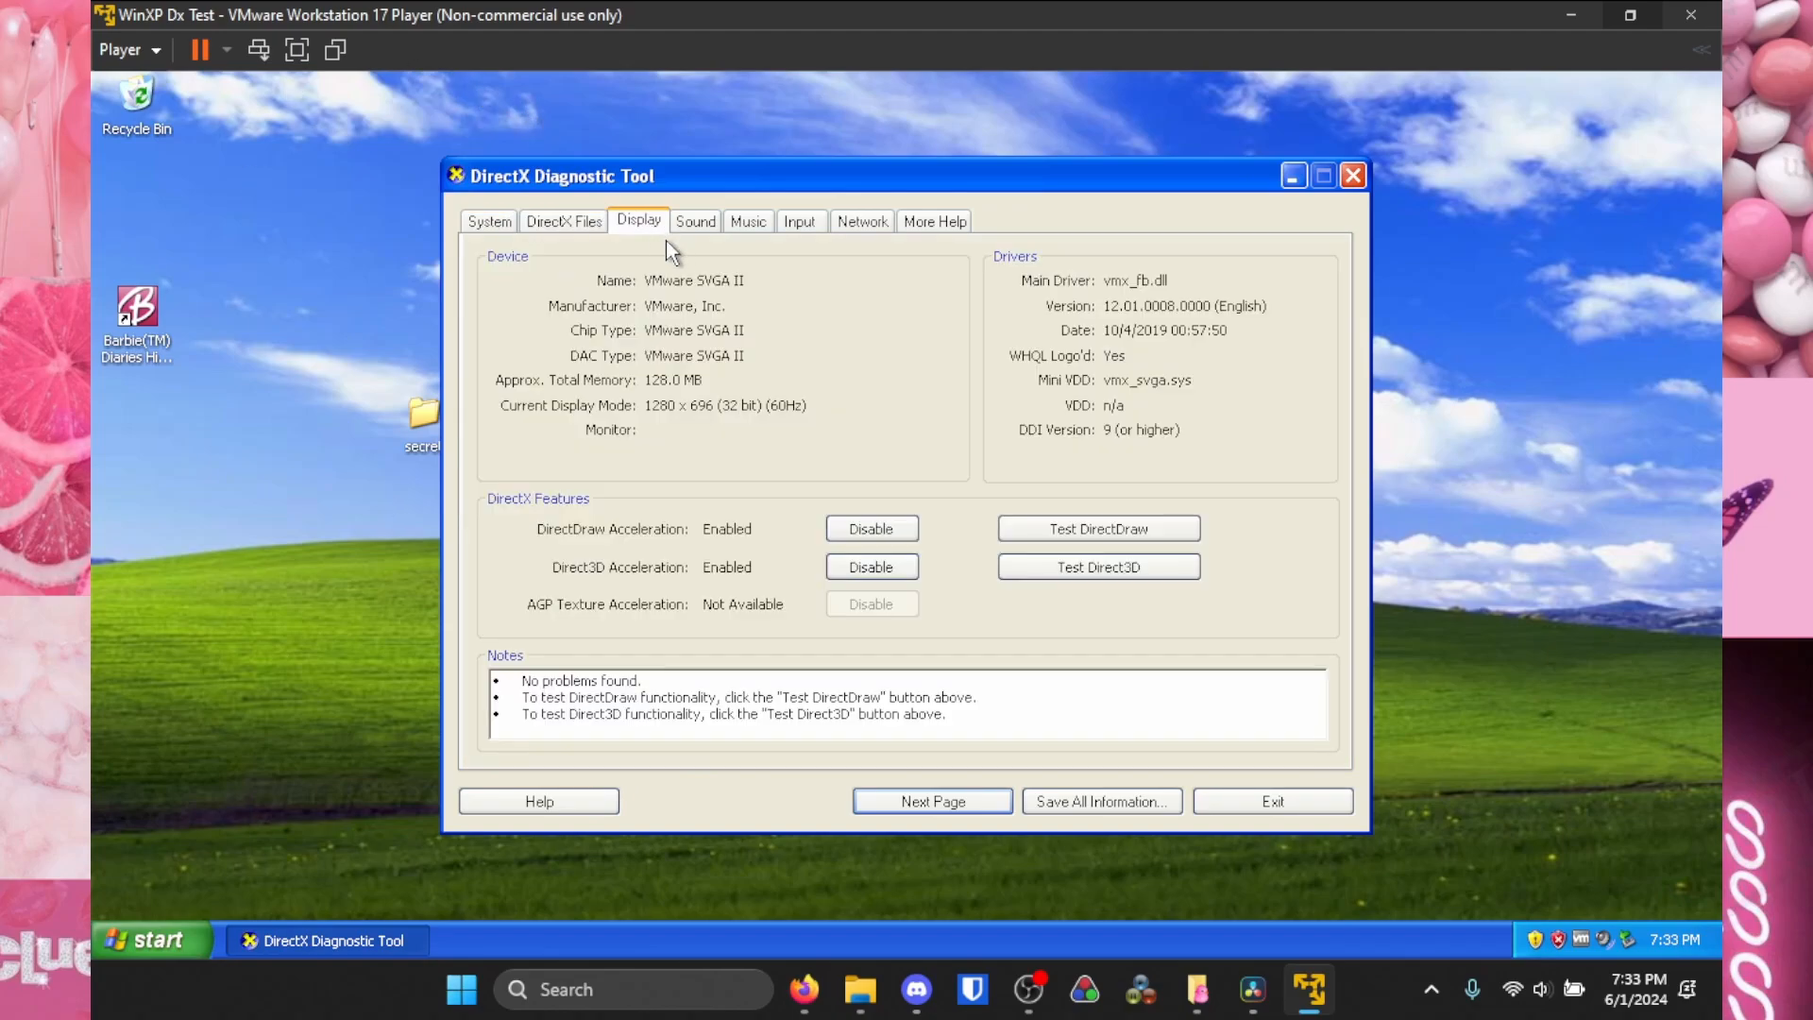
- Review the Sound and Music reports, then recheck Display and DirectX Files for no problems found
left_click(695, 221)
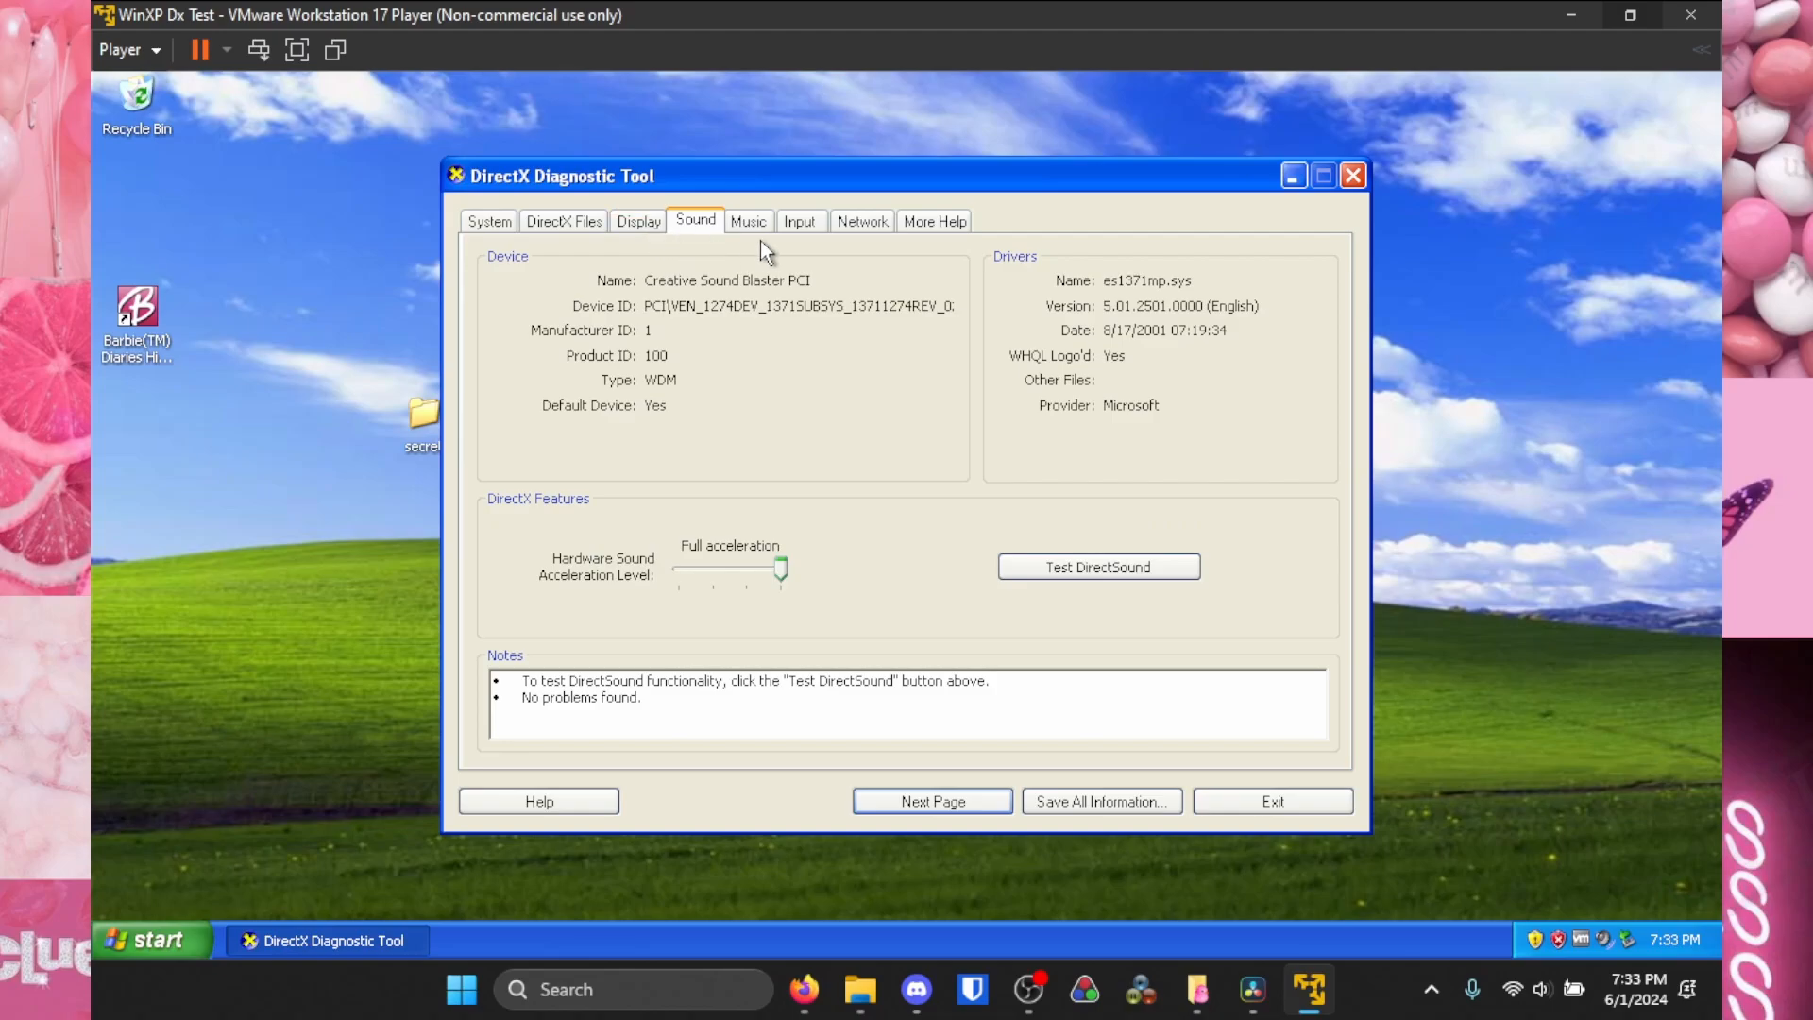
left_click(748, 221)
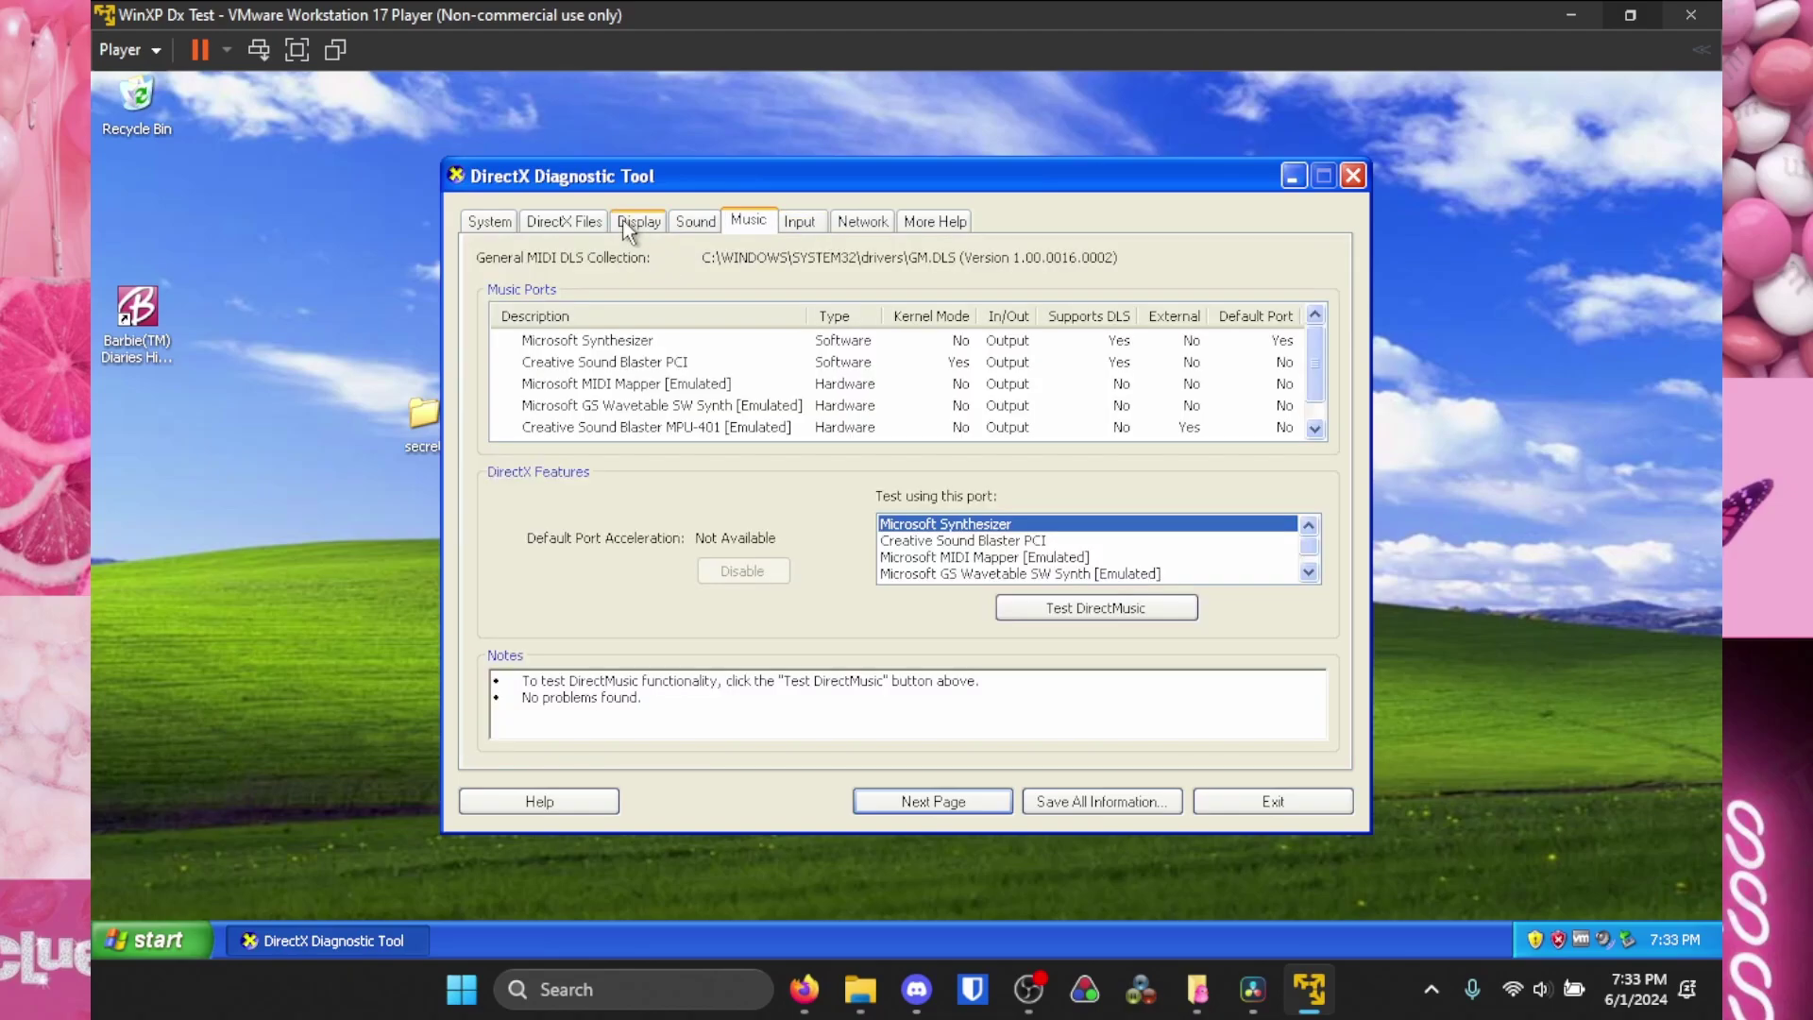
left_click(638, 221)
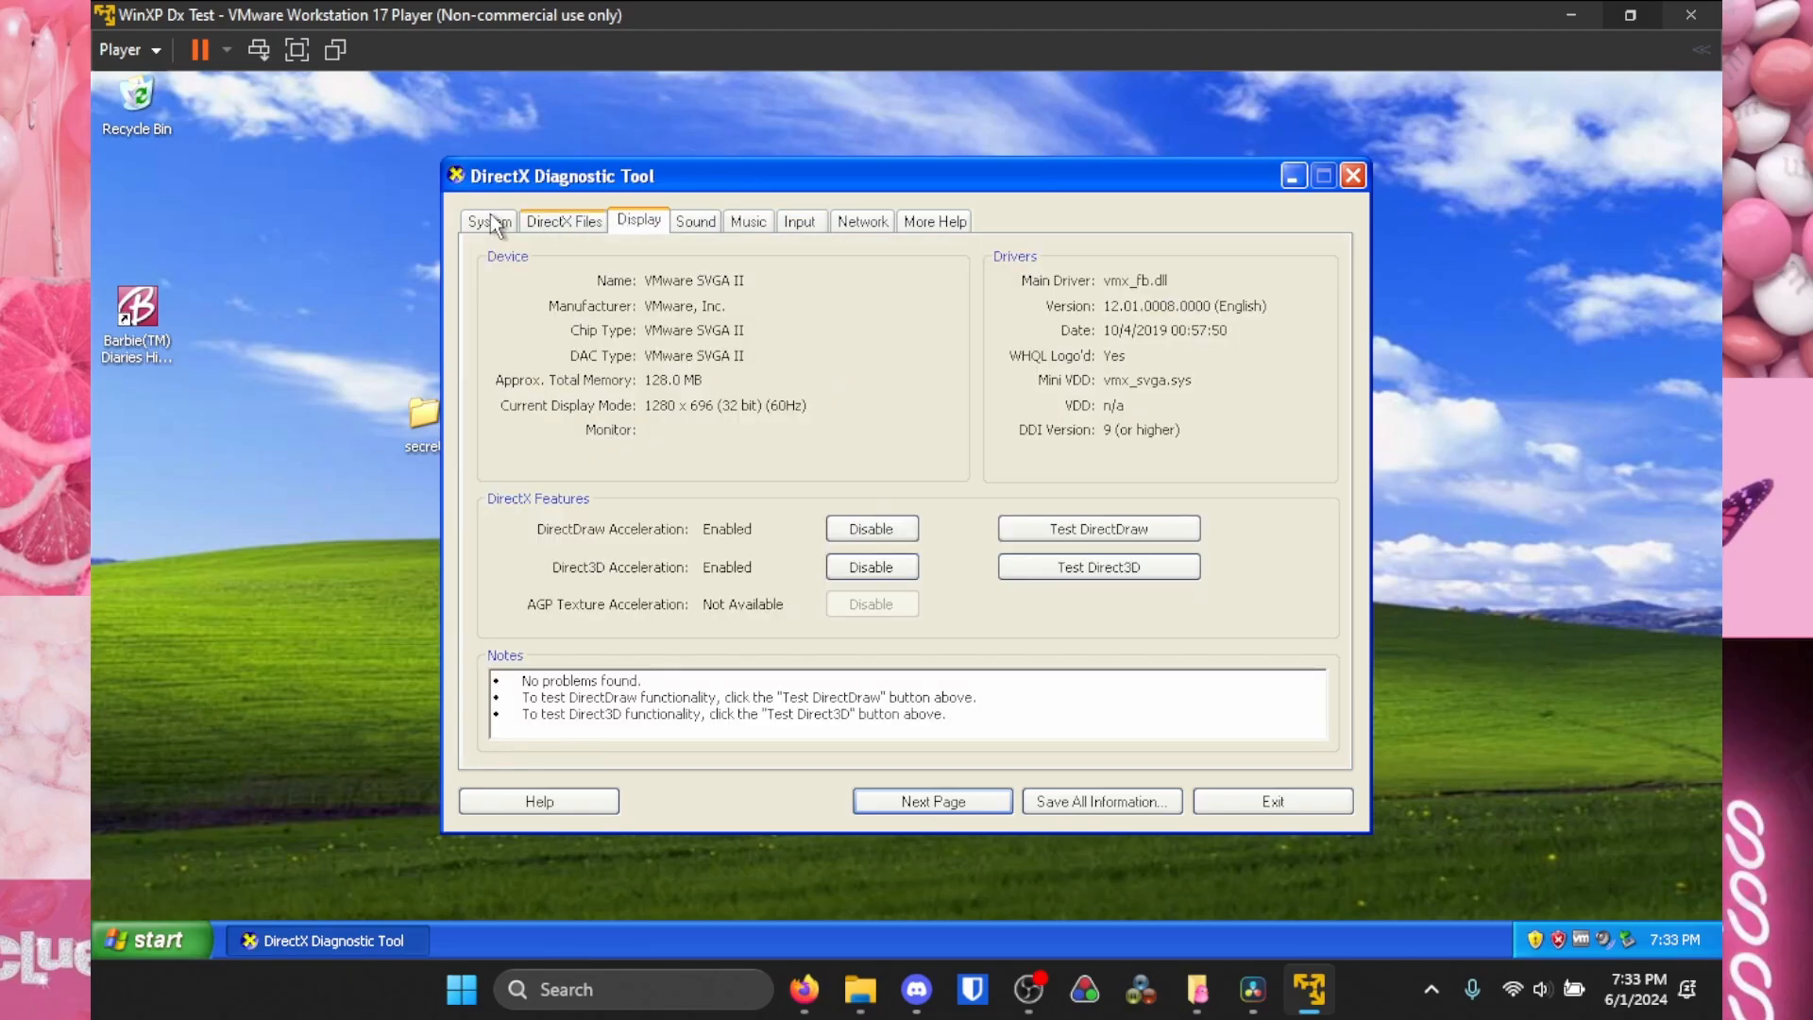
left_click(563, 221)
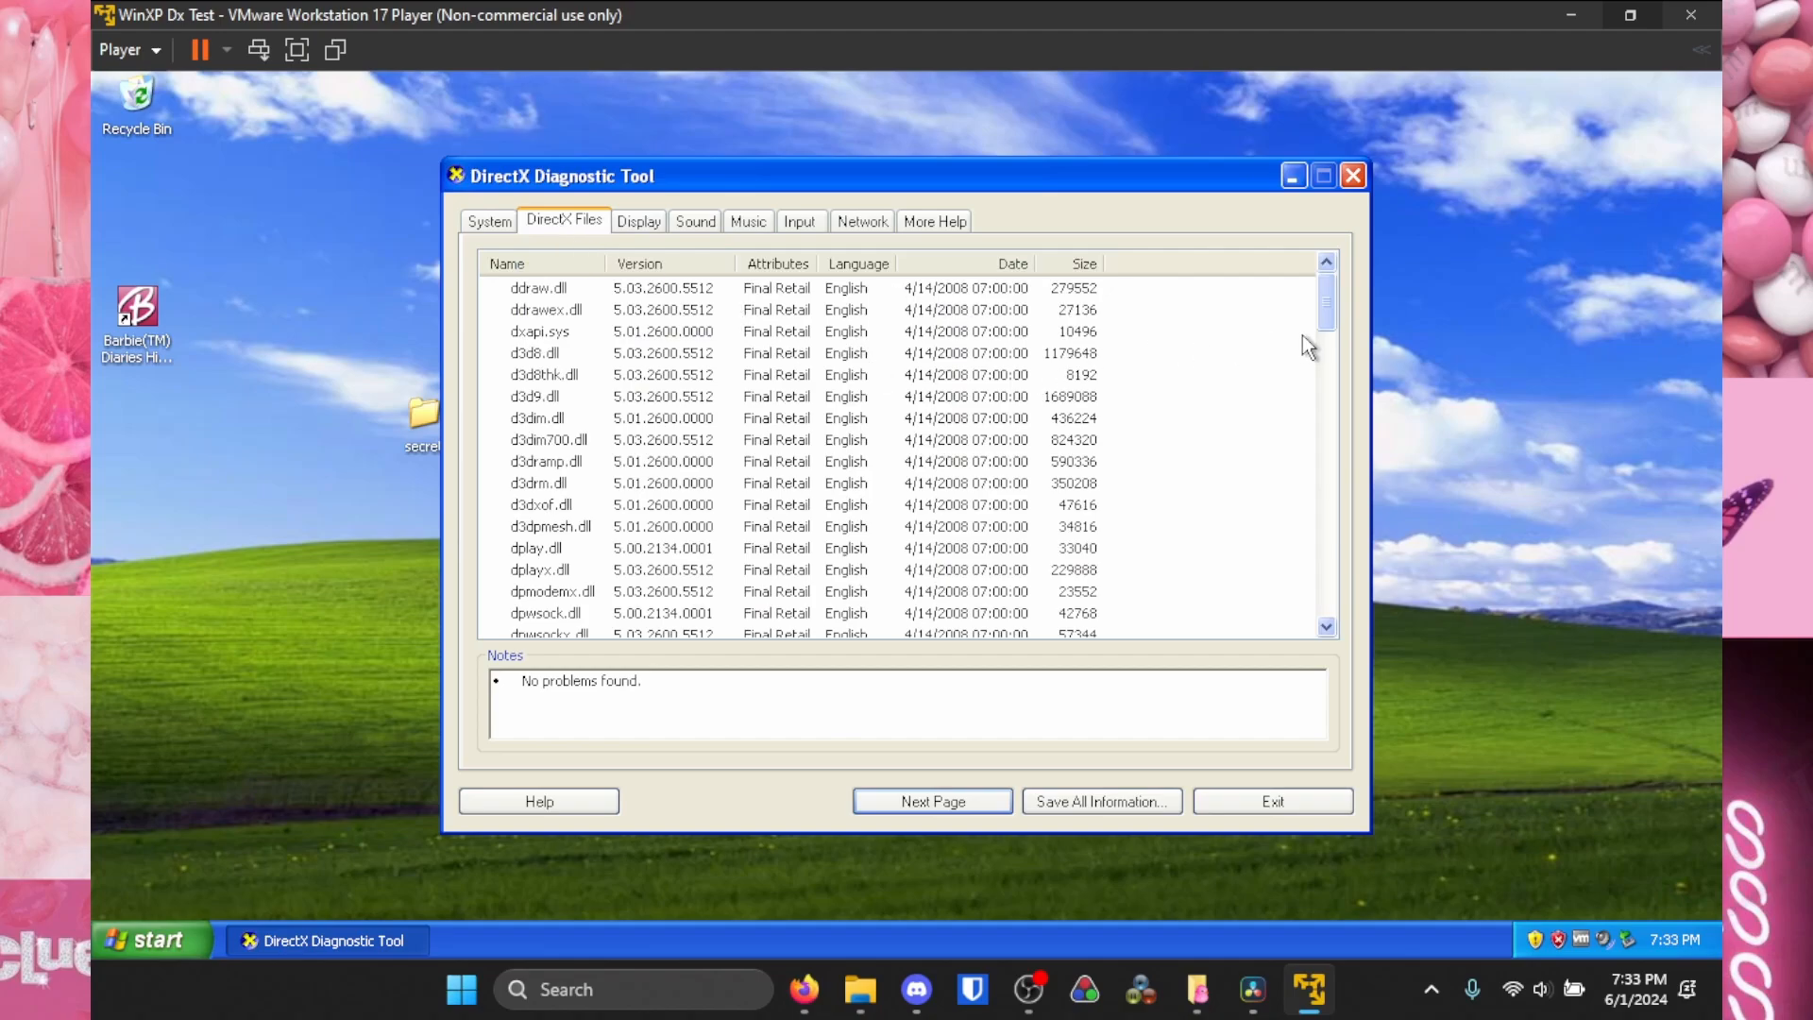
mouse_move(980, 523)
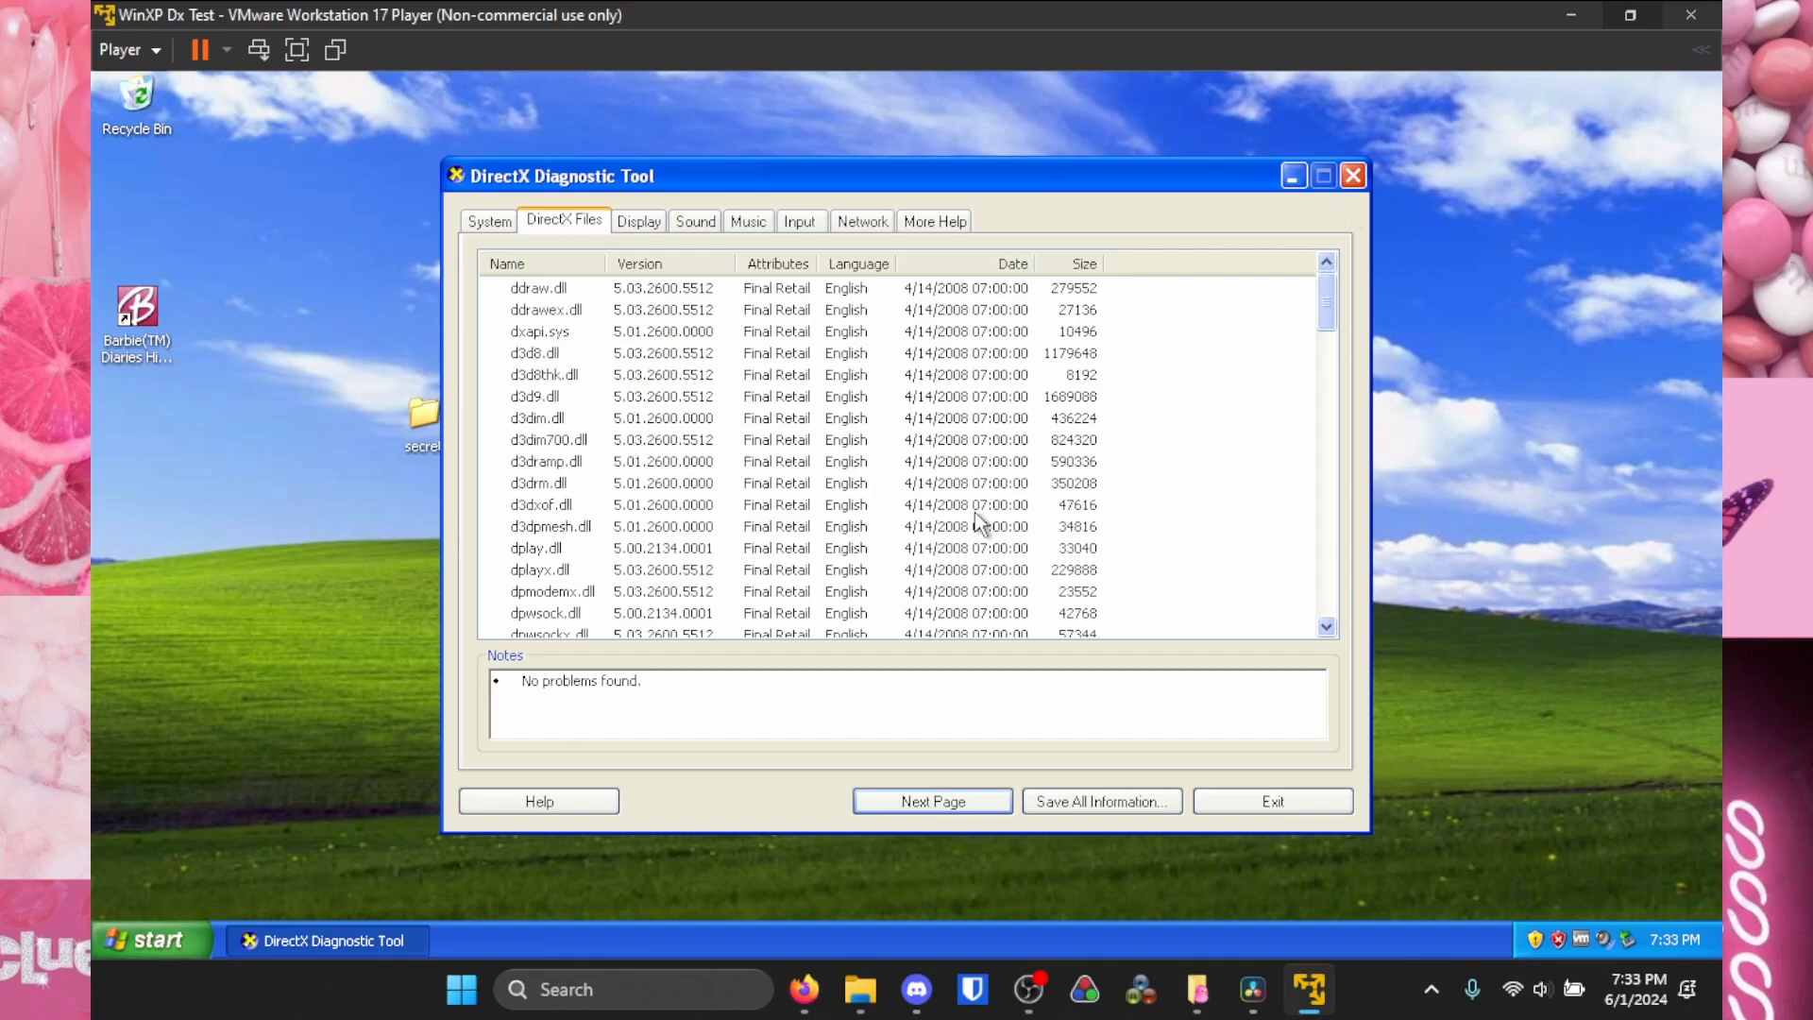